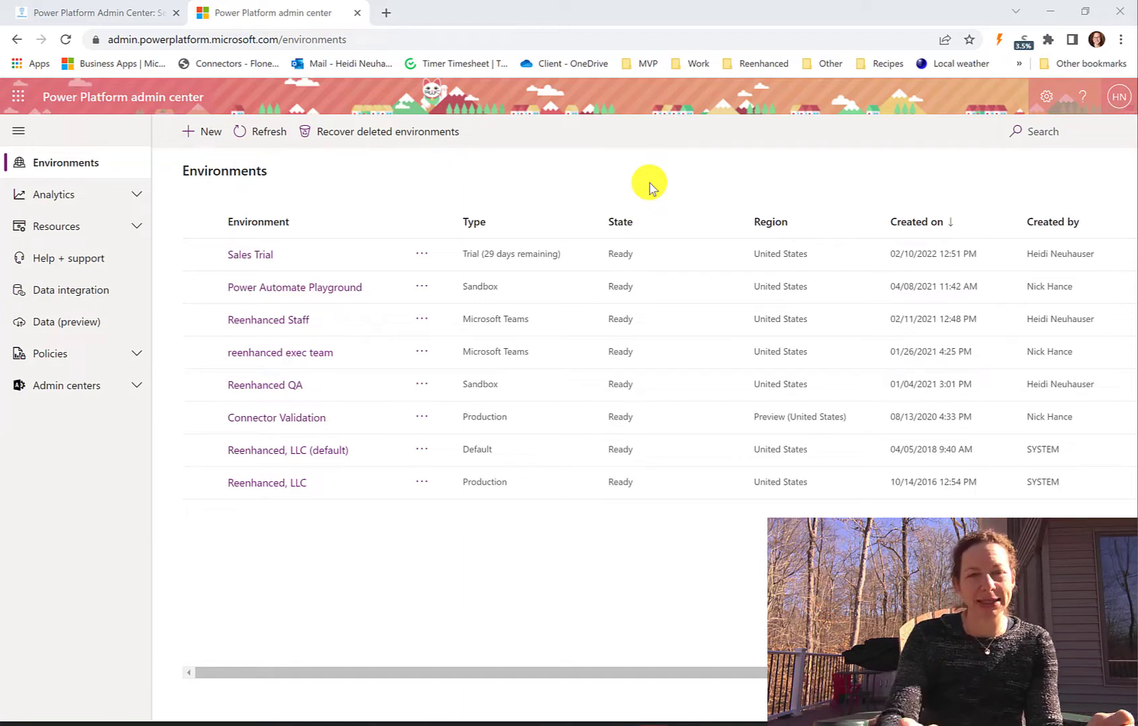
{"action": "mouse_move", "coordinate": [417, 254]}
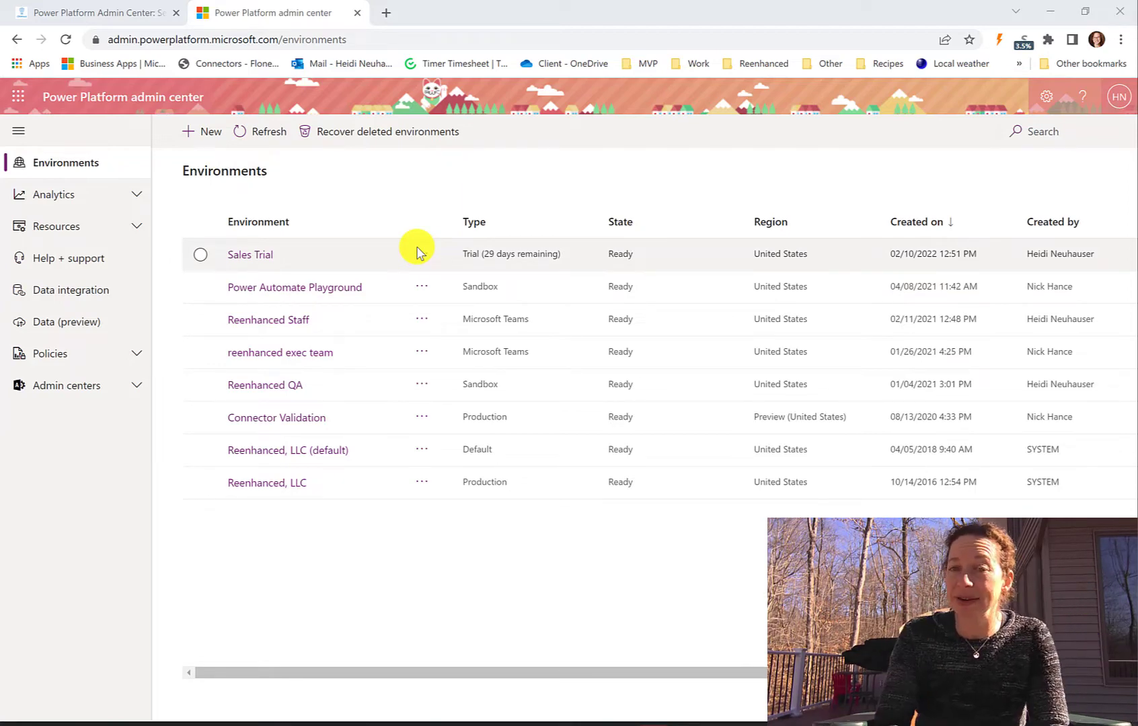
{"action": "mouse_move", "coordinate": [421, 261]}
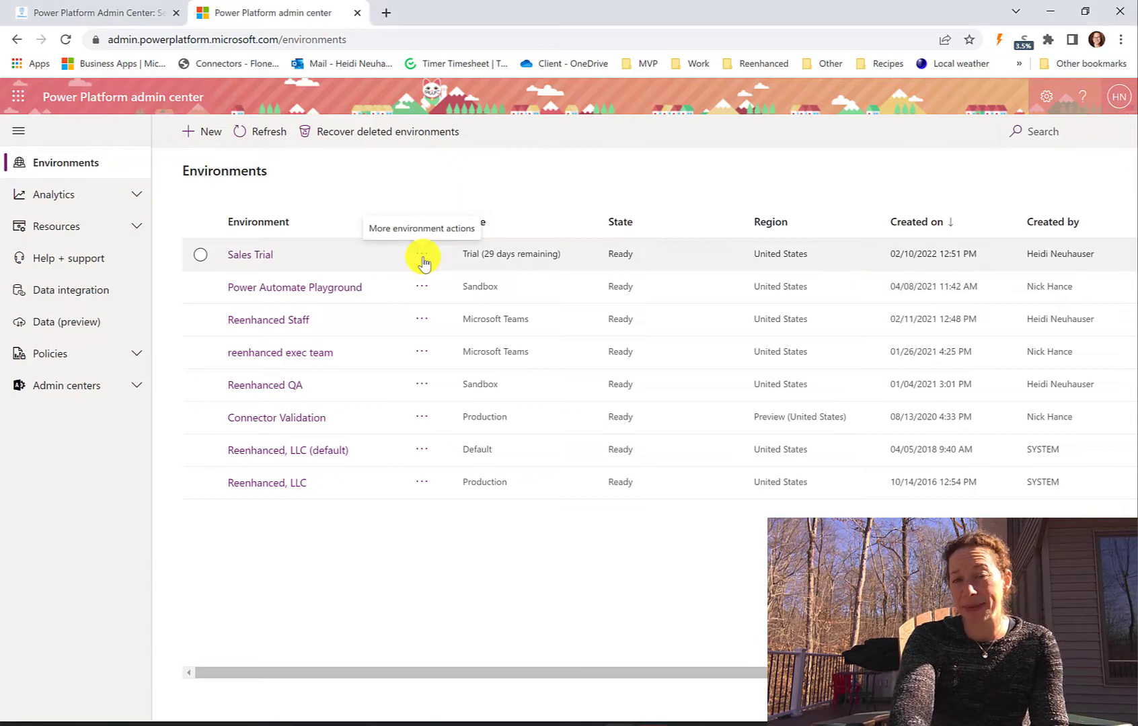
- Show the More actions menu for the Sales Trial environment
{"action": "left_click", "coordinate": [421, 255]}
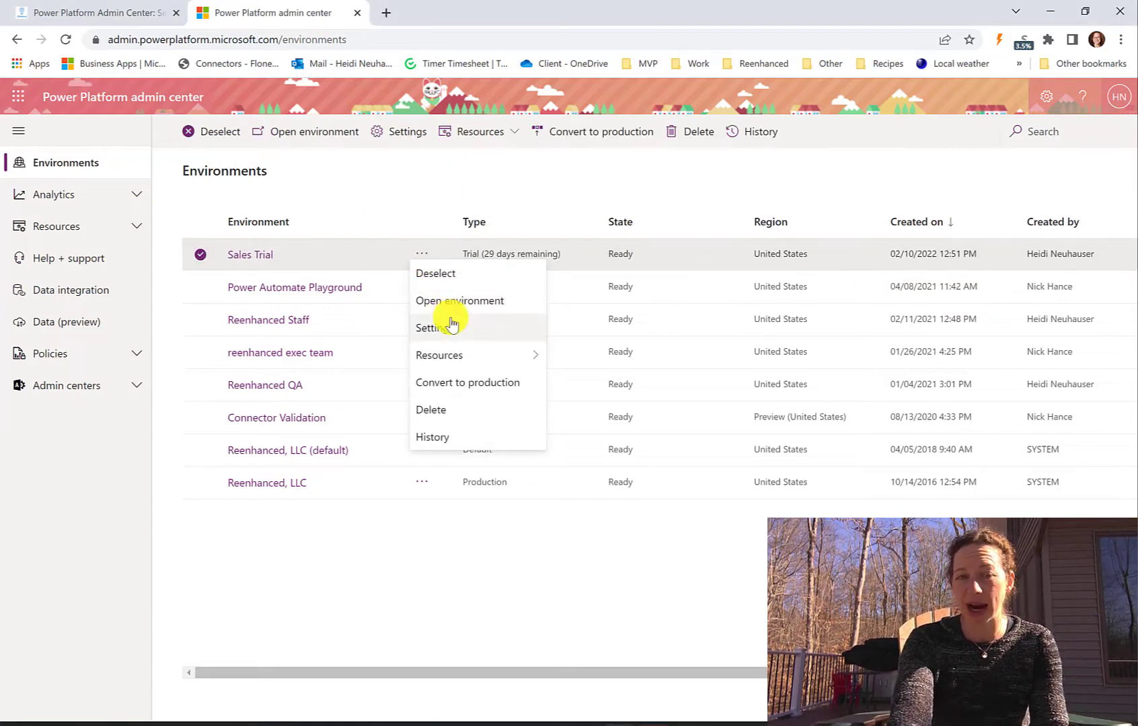
- Choose Settings from the Sales Trial actions menu
{"action": "left_click", "coordinate": [433, 328]}
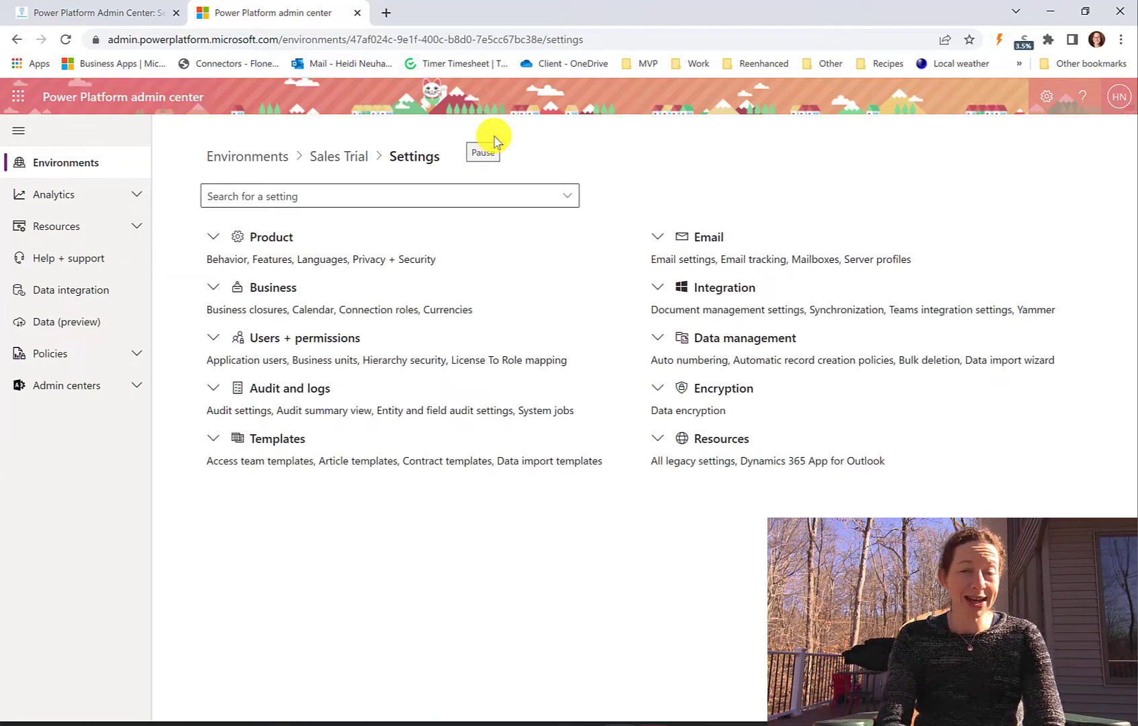
{"action": "mouse_move", "coordinate": [495, 137]}
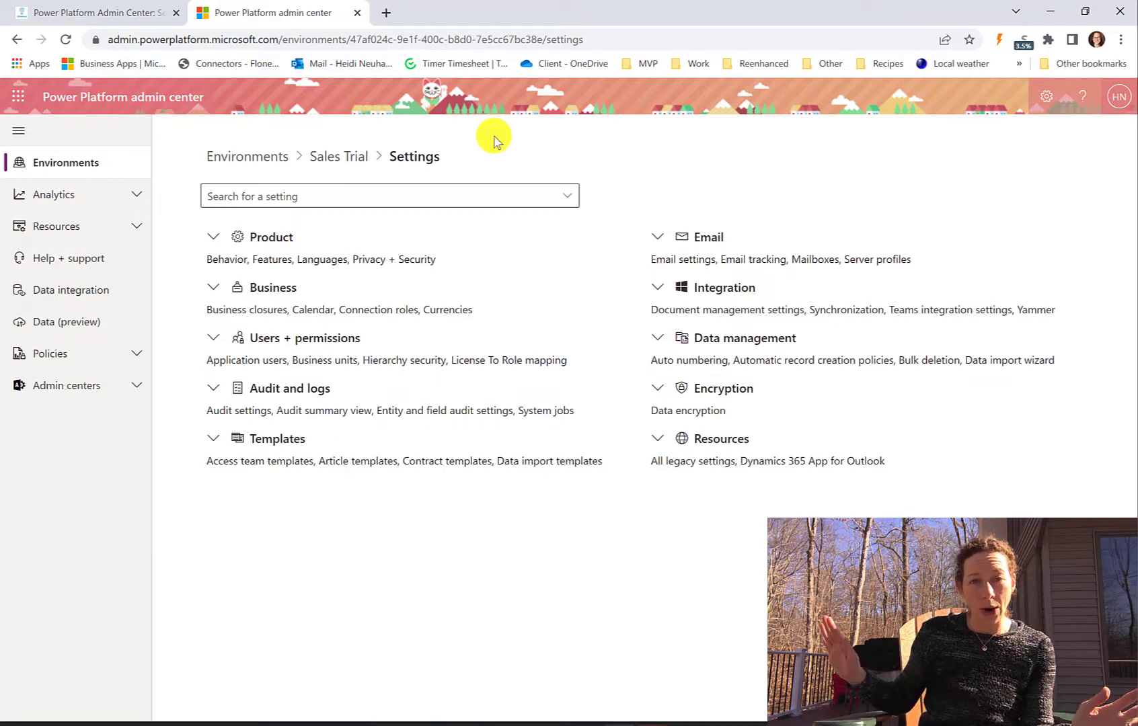
{"action": "mouse_move", "coordinate": [18, 39]}
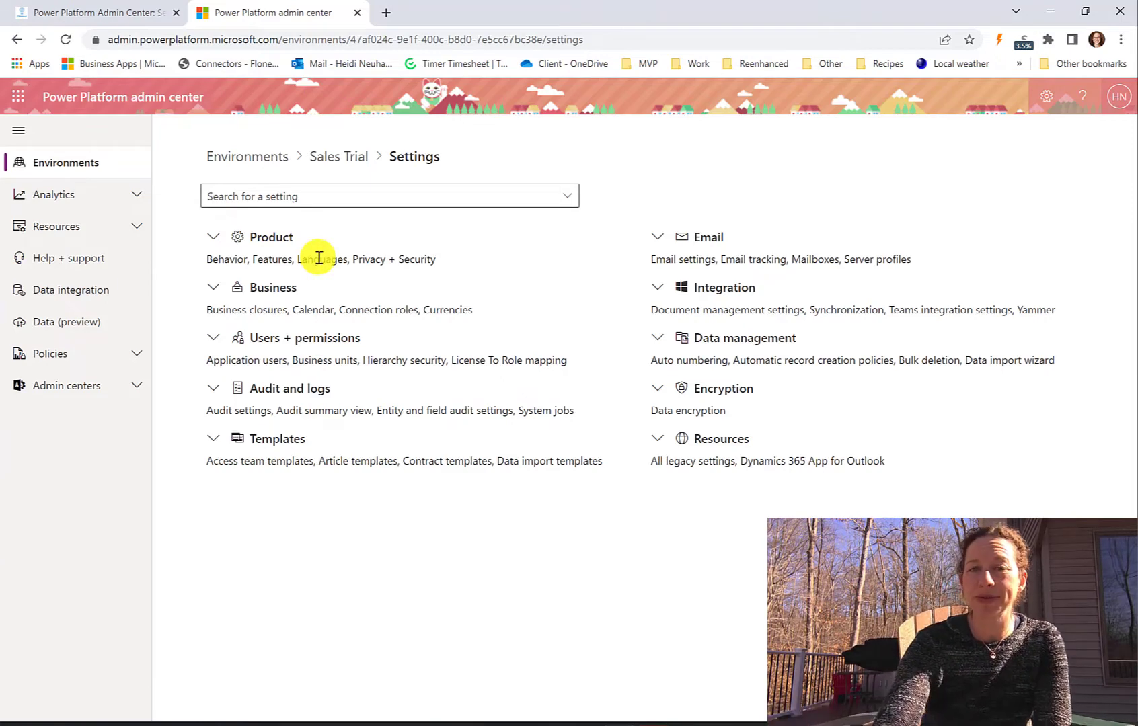
- Expand the Product settings group and go to Behavior
{"action": "left_click", "coordinate": [269, 238]}
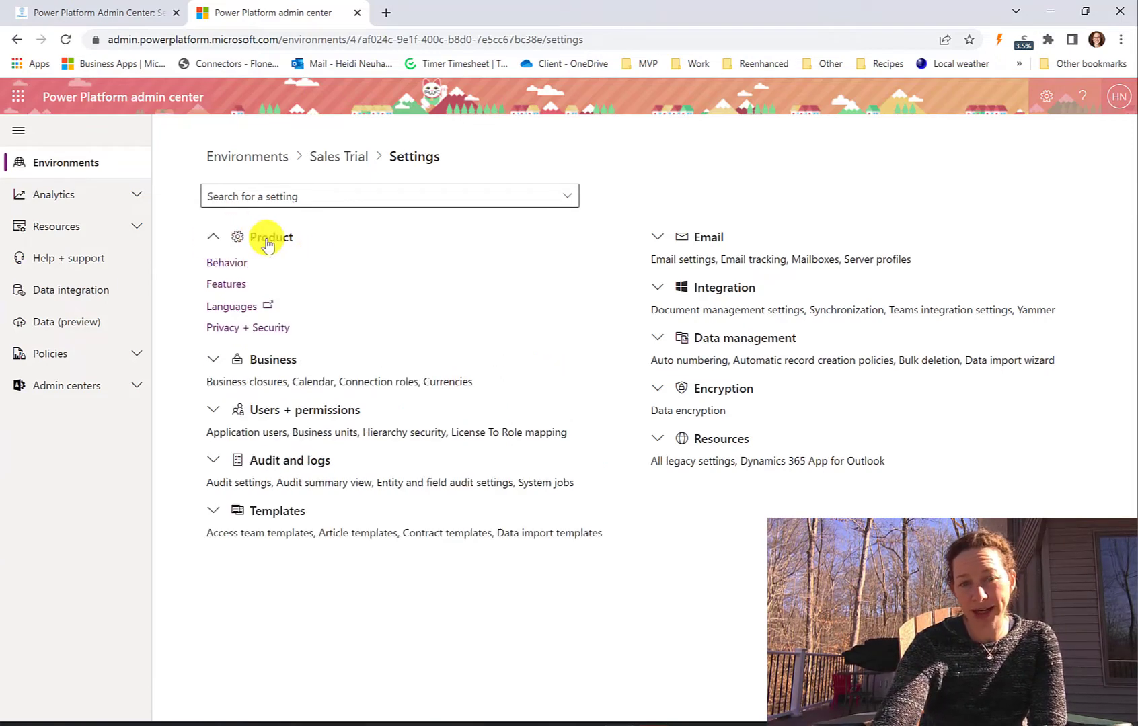
{"action": "mouse_move", "coordinate": [522, 385]}
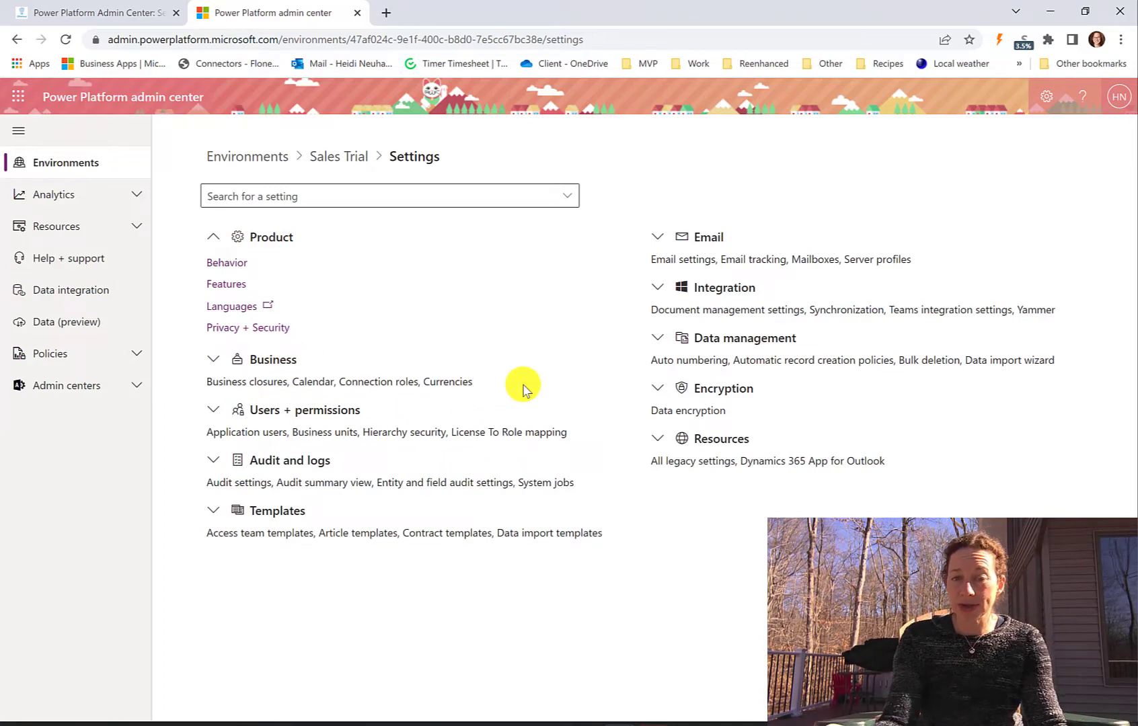
{"action": "mouse_move", "coordinate": [272, 510]}
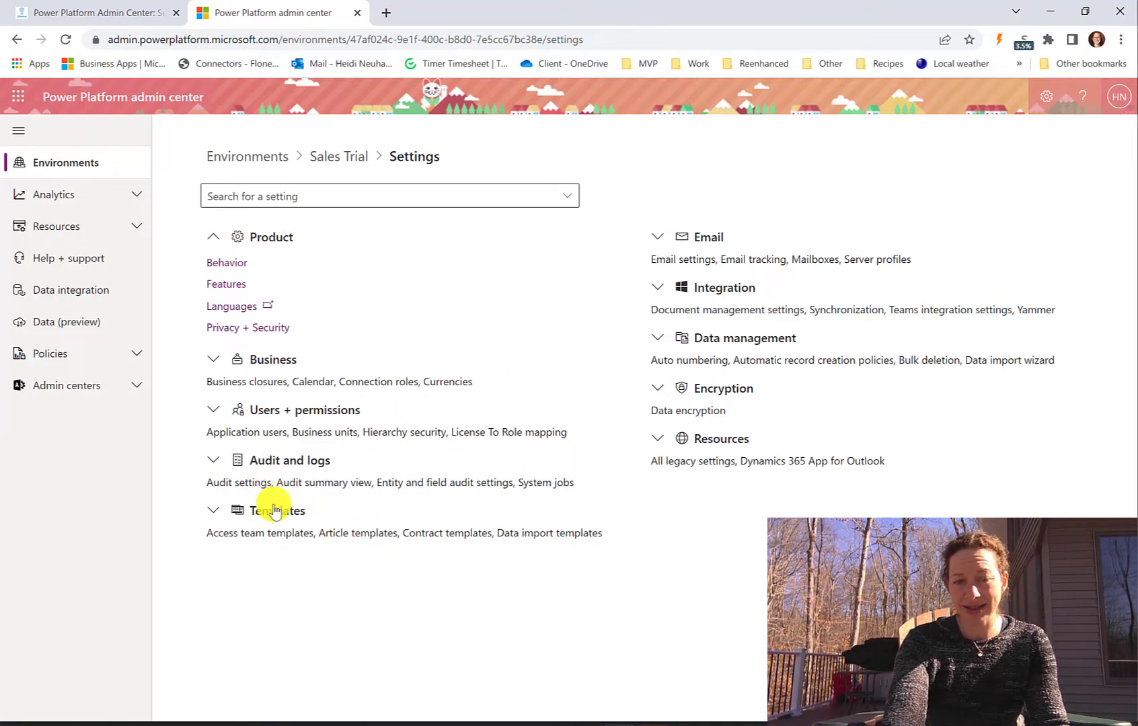
{"action": "mouse_move", "coordinate": [725, 251]}
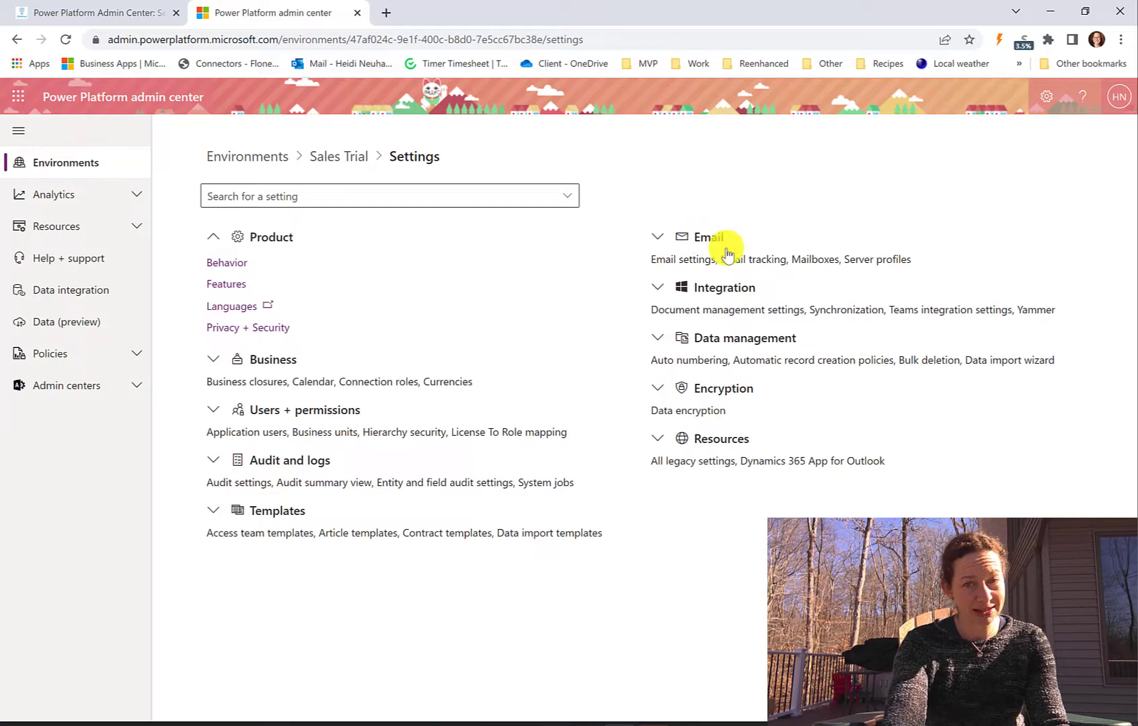
{"action": "mouse_move", "coordinate": [727, 333]}
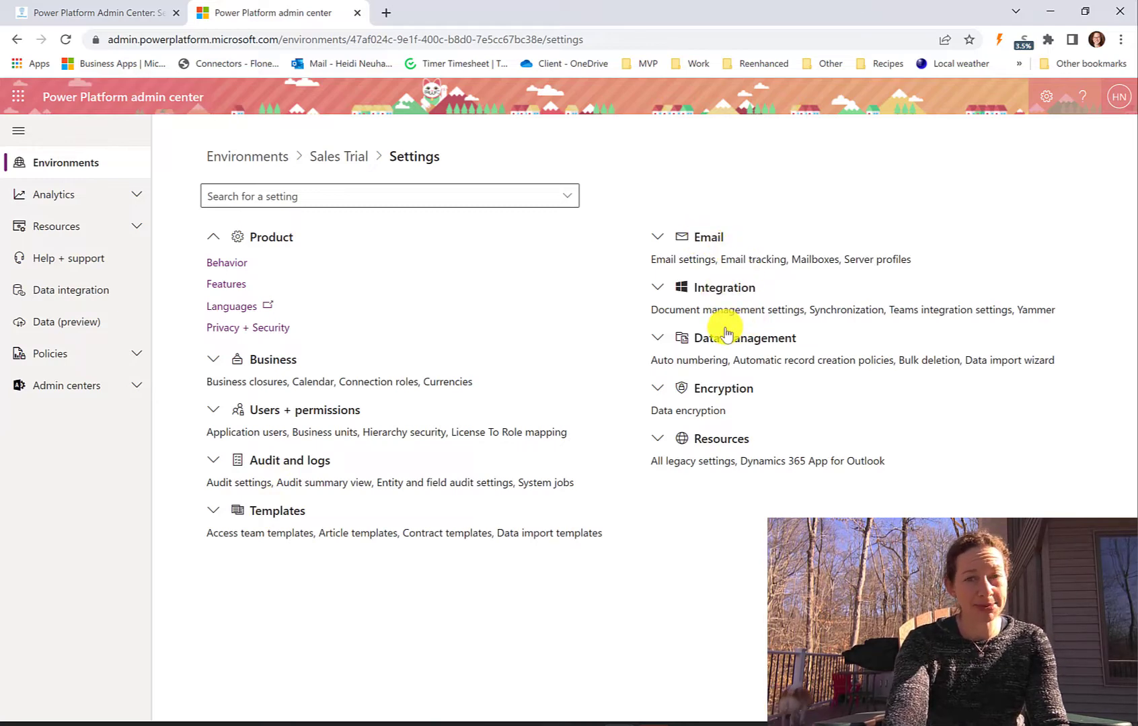
{"action": "mouse_move", "coordinate": [782, 425]}
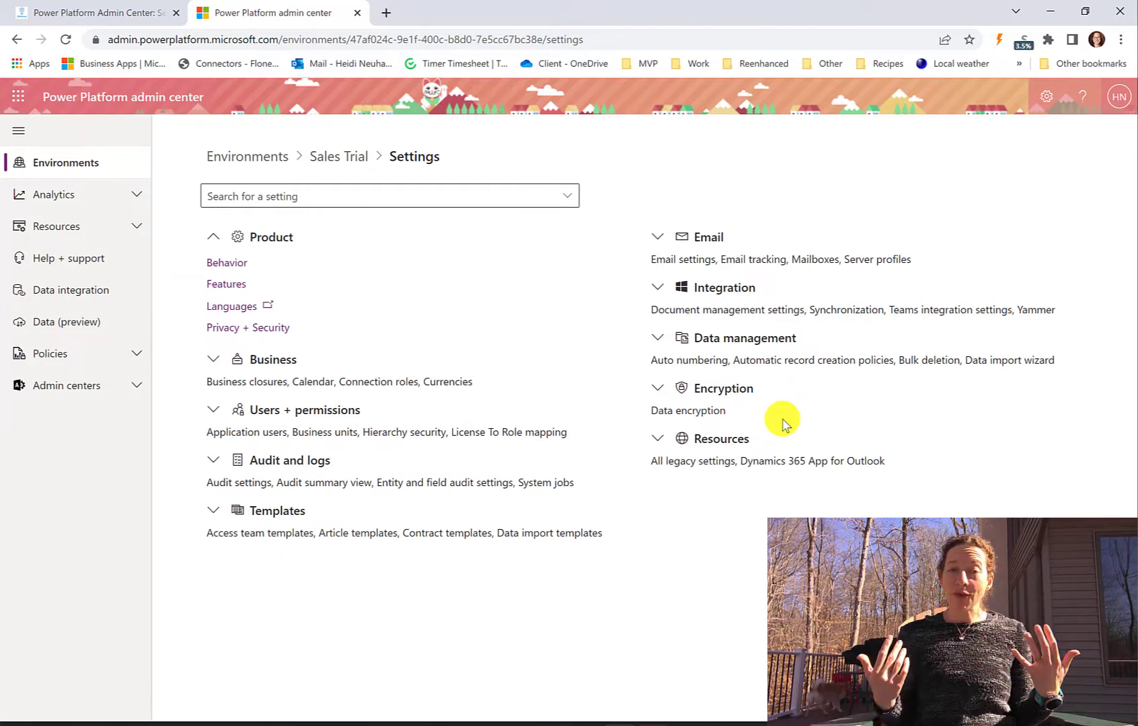
{"action": "mouse_move", "coordinate": [599, 370]}
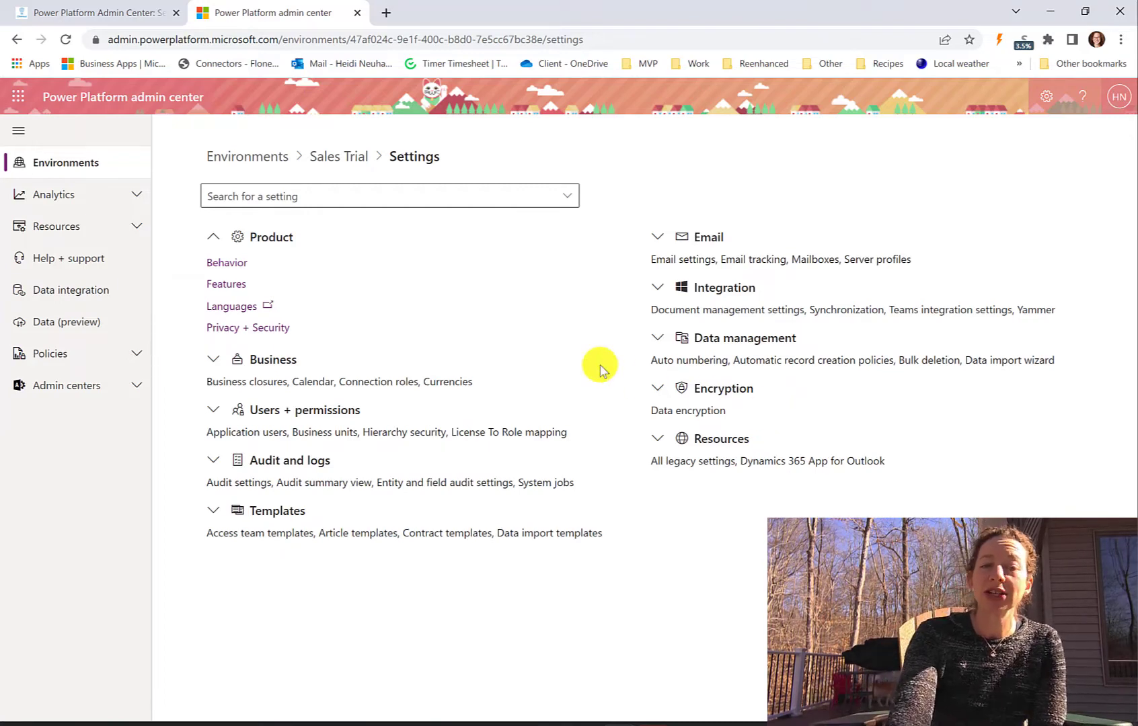
{"action": "mouse_move", "coordinate": [232, 258]}
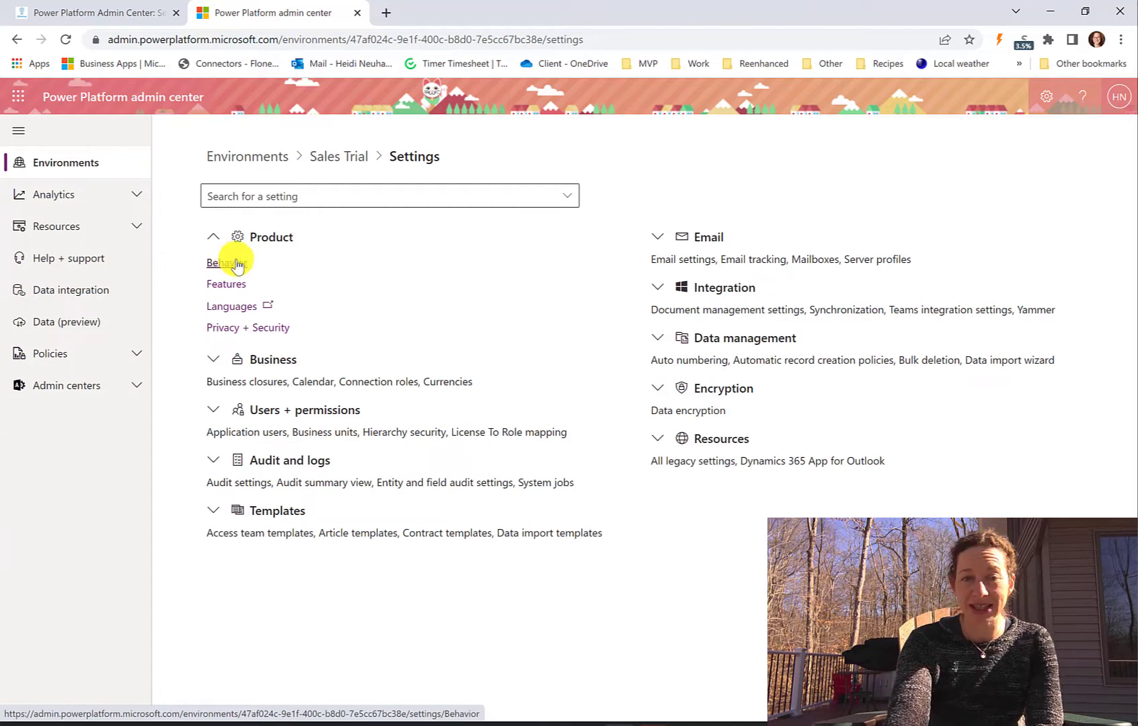
{"action": "mouse_move", "coordinate": [279, 313]}
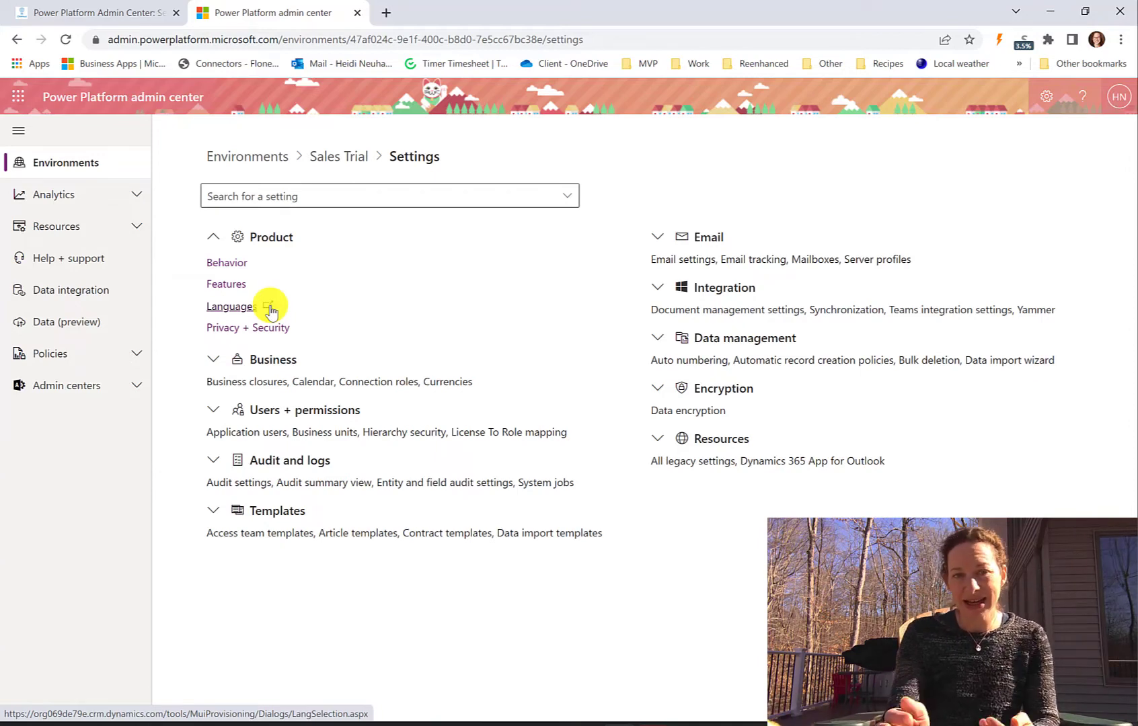
{"action": "left_click", "coordinate": [227, 263]}
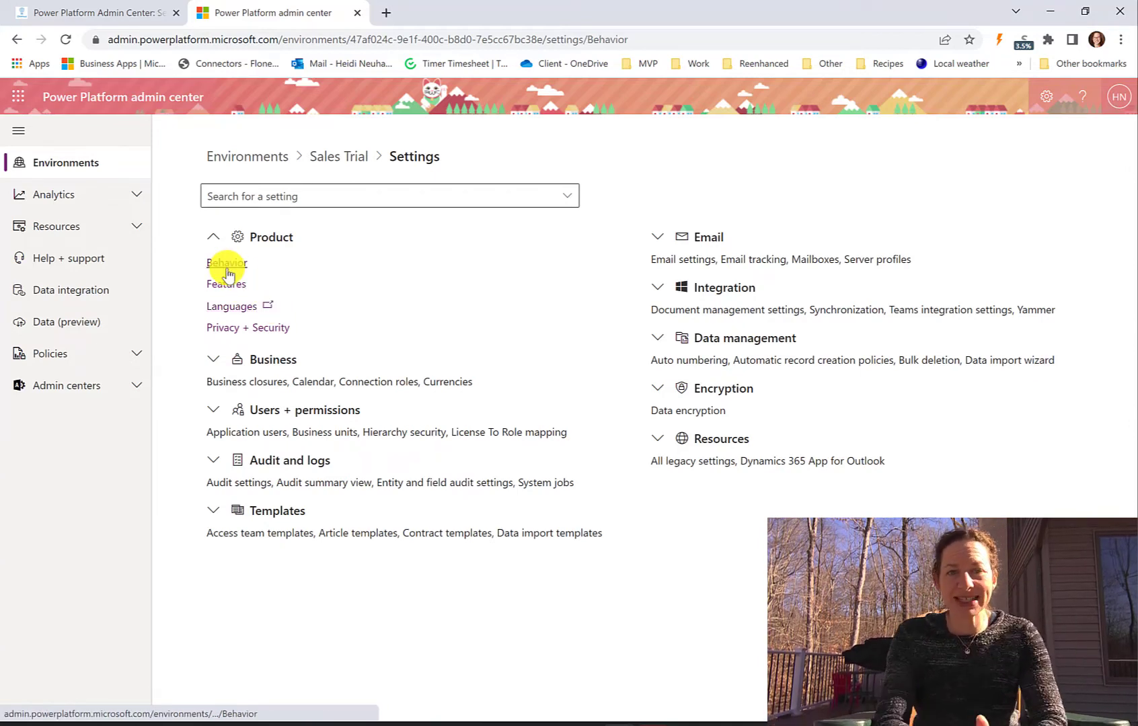
- Check the Behavior toggles and Full Name Display Order options, then return to Settings
{"action": "left_click", "coordinate": [226, 263]}
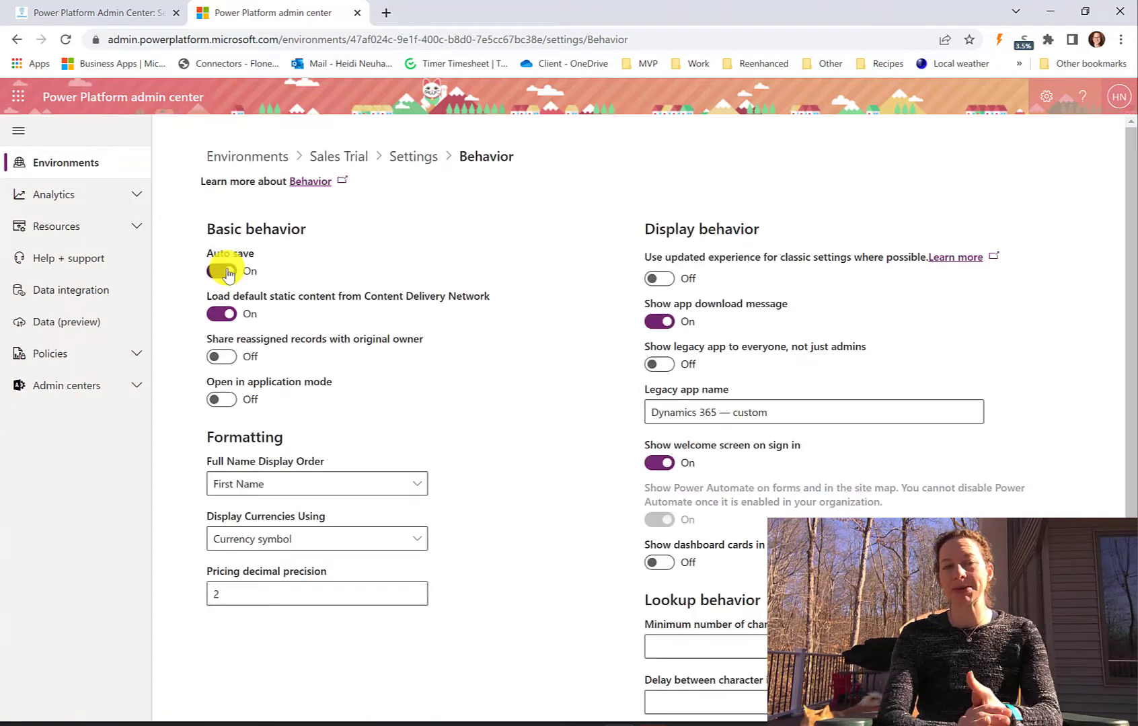
{"action": "left_click", "coordinate": [221, 270]}
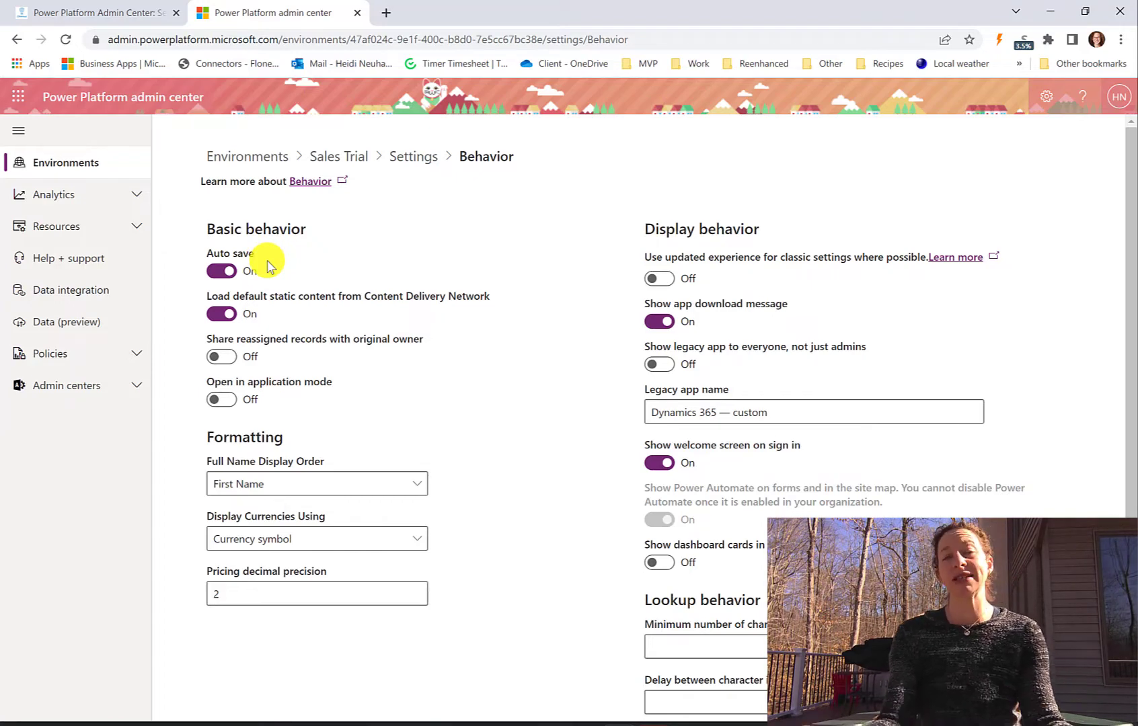
{"action": "mouse_move", "coordinate": [359, 276]}
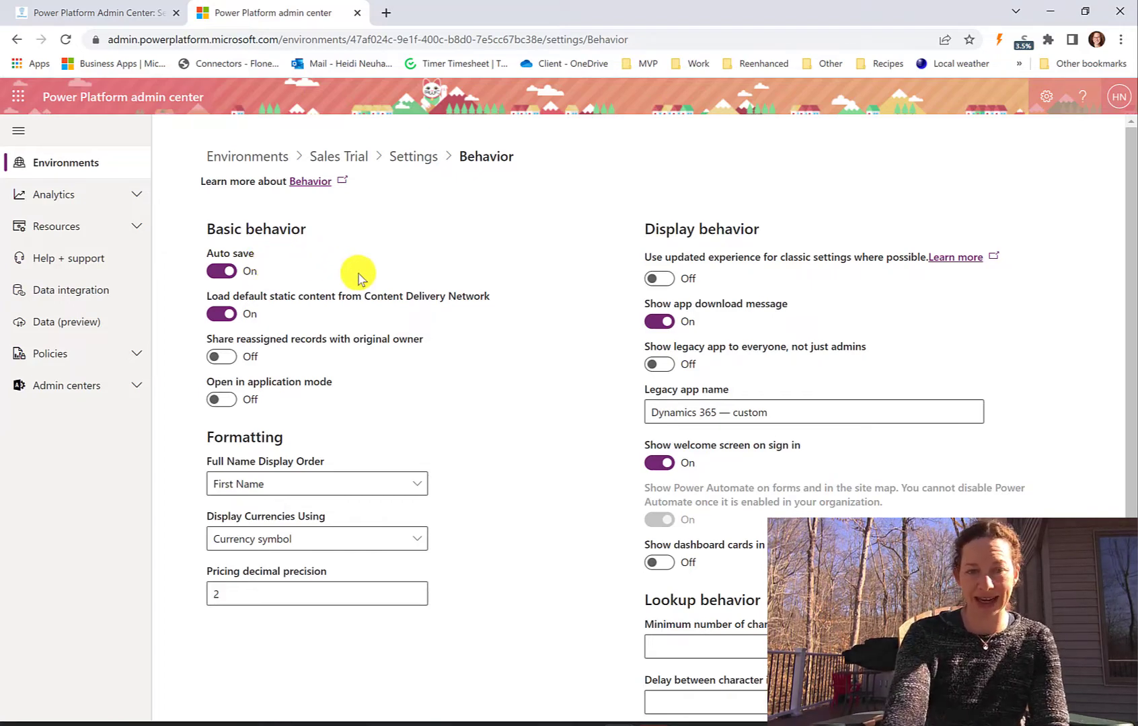
{"action": "mouse_move", "coordinate": [429, 453]}
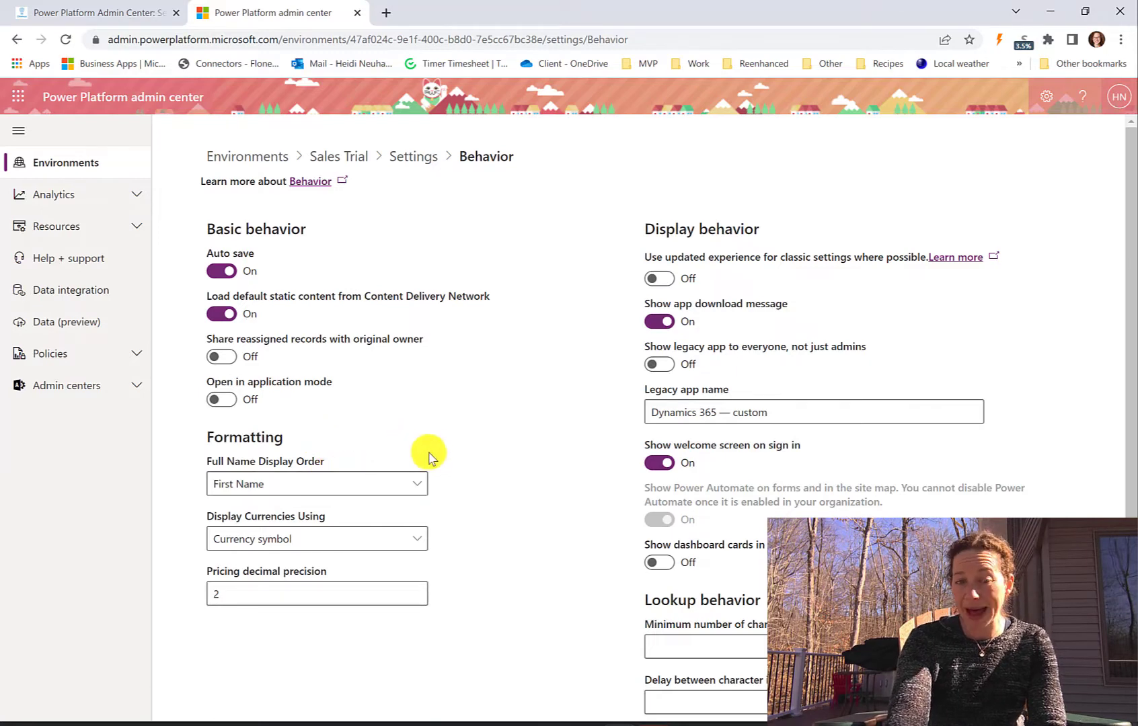
{"action": "mouse_move", "coordinate": [437, 443]}
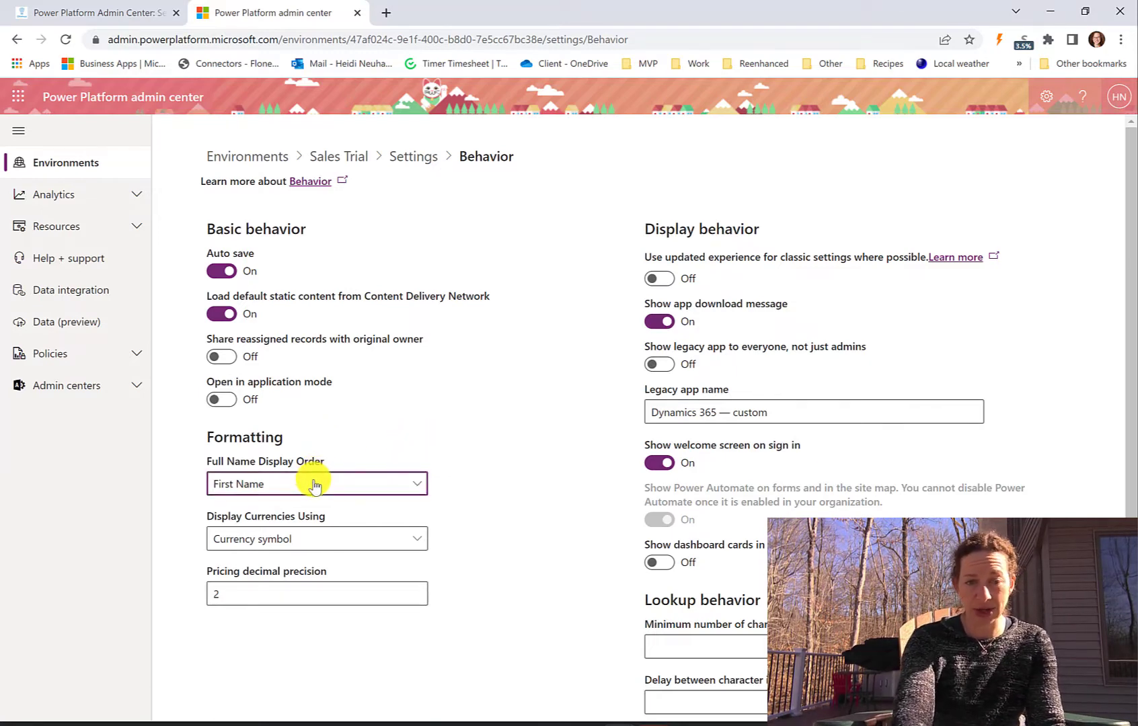
{"action": "left_click", "coordinate": [316, 484]}
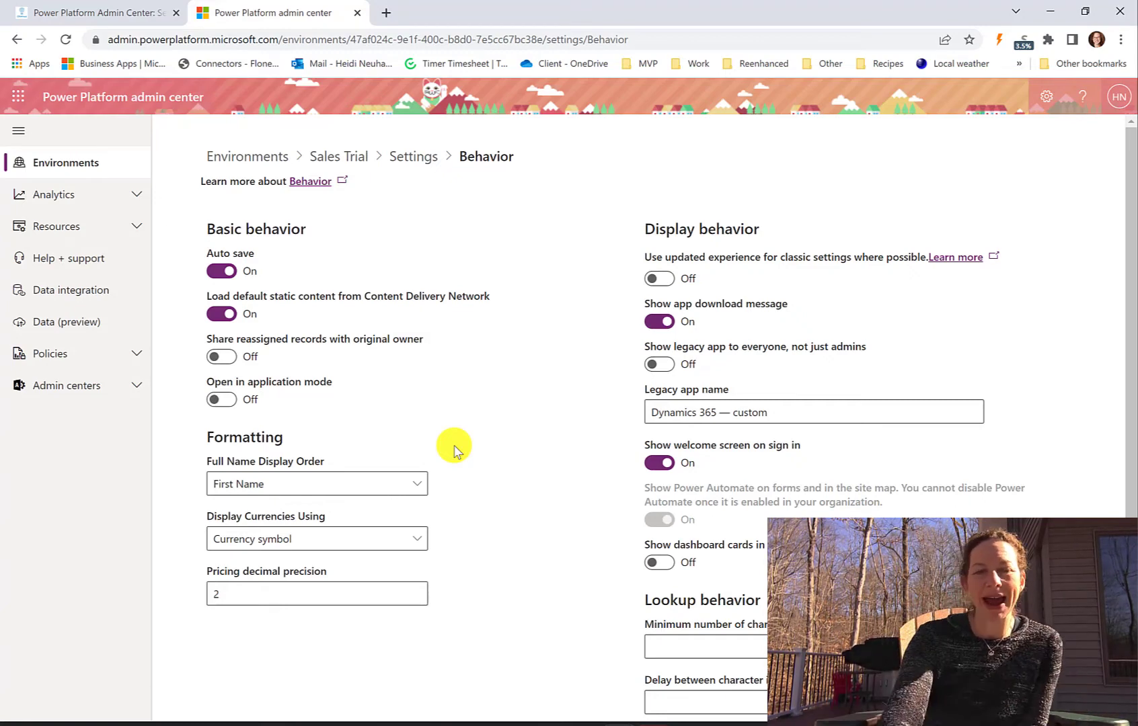
{"action": "mouse_move", "coordinate": [205, 39]}
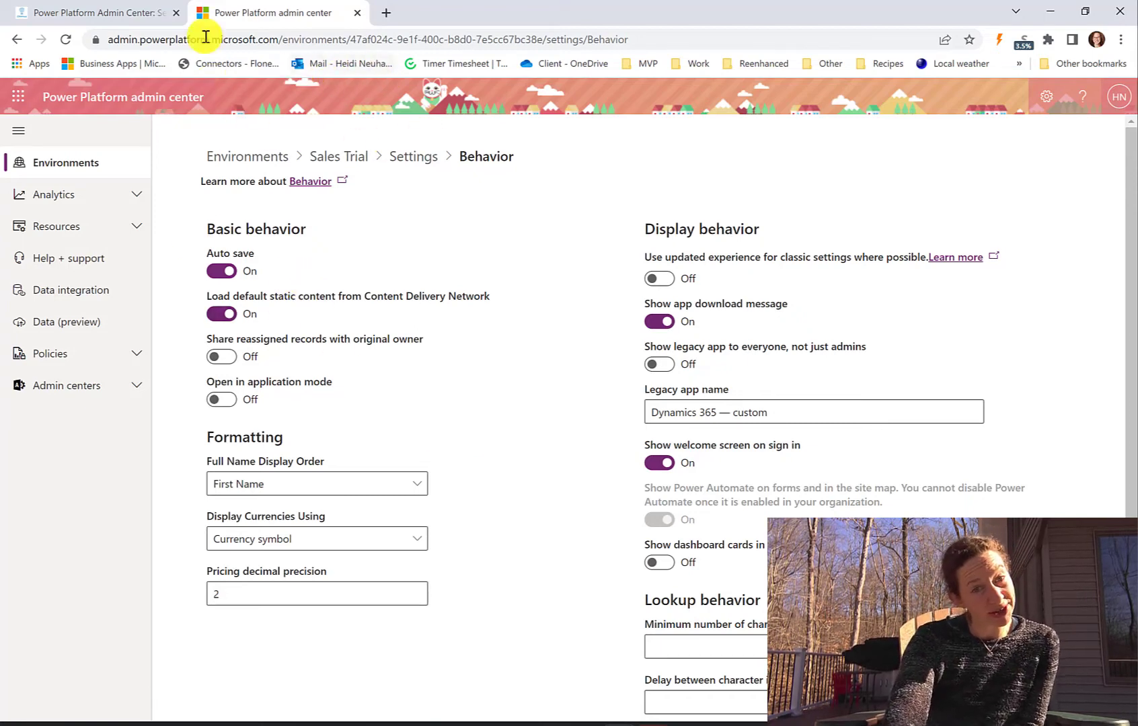
{"action": "mouse_move", "coordinate": [365, 130]}
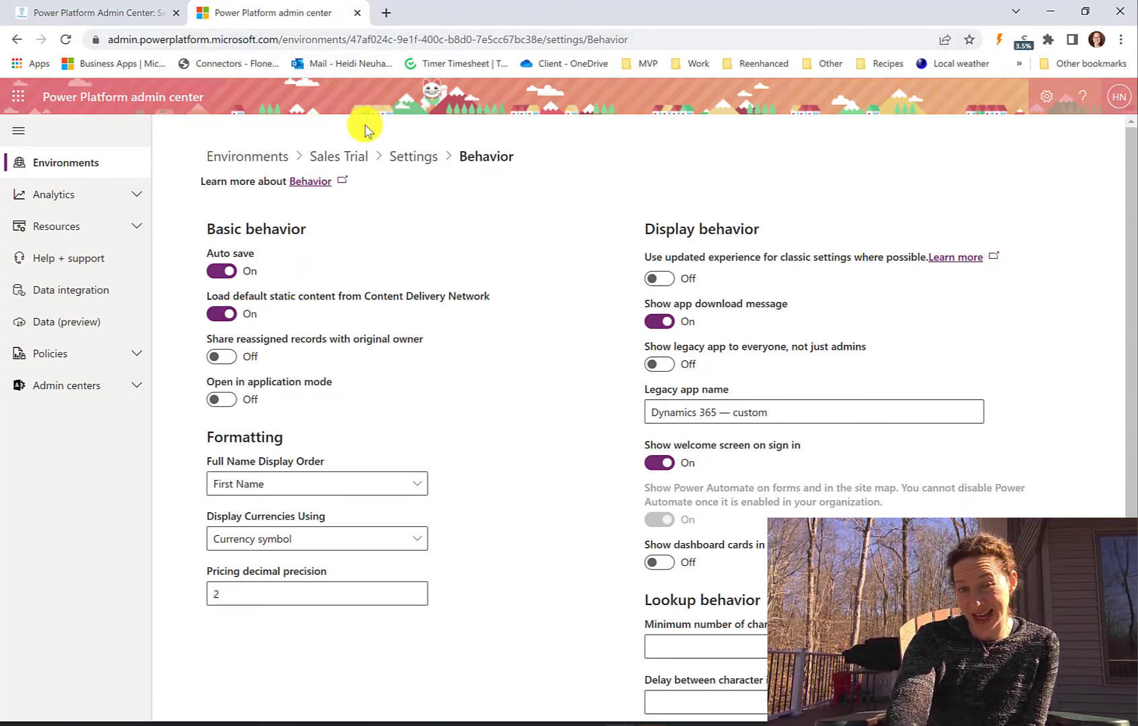
{"action": "mouse_move", "coordinate": [496, 141]}
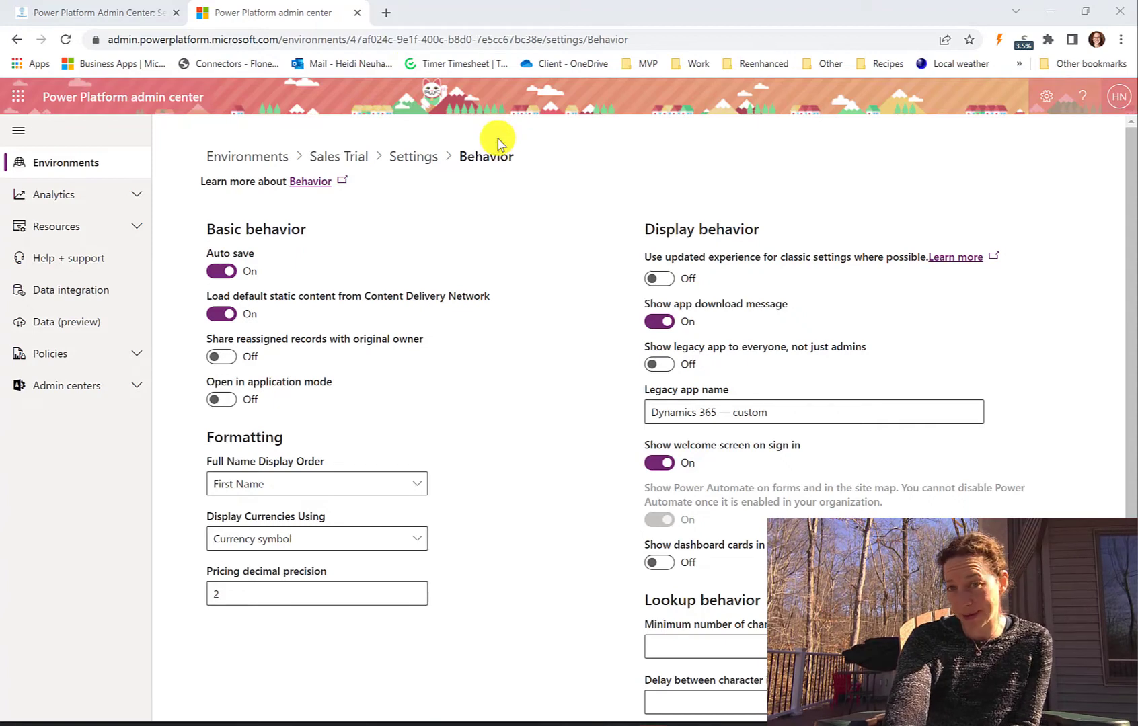
{"action": "left_click", "coordinate": [414, 156]}
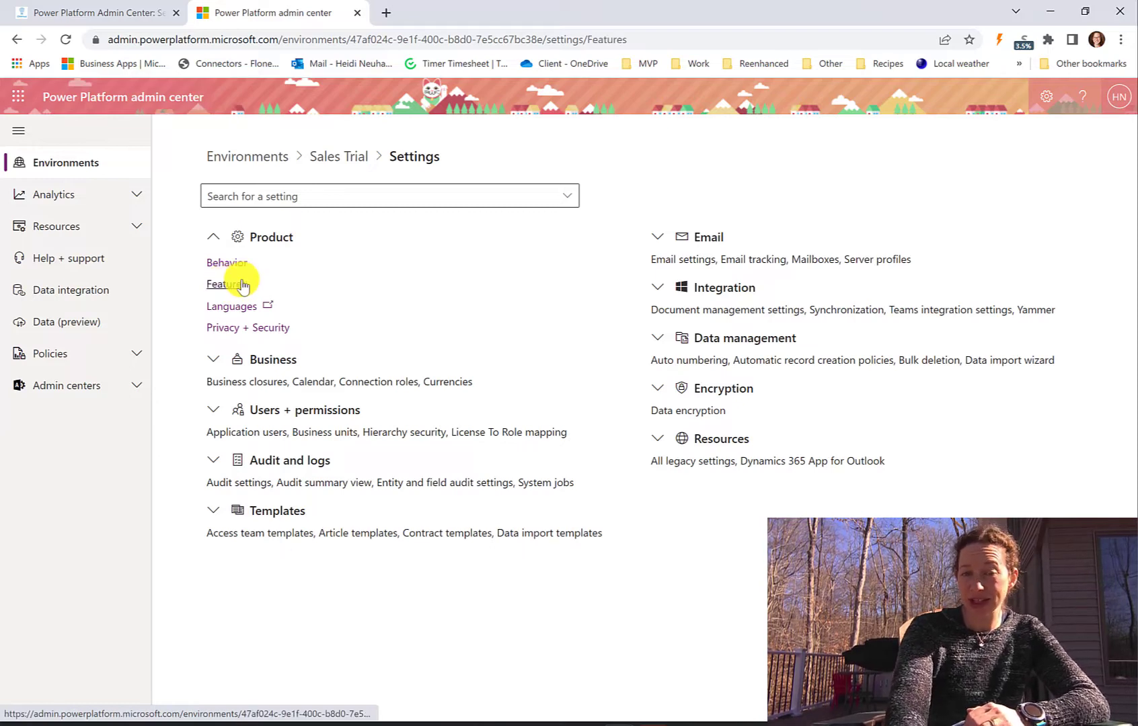
- View the Features settings page, then go back to the Settings overview
{"action": "left_click", "coordinate": [225, 283]}
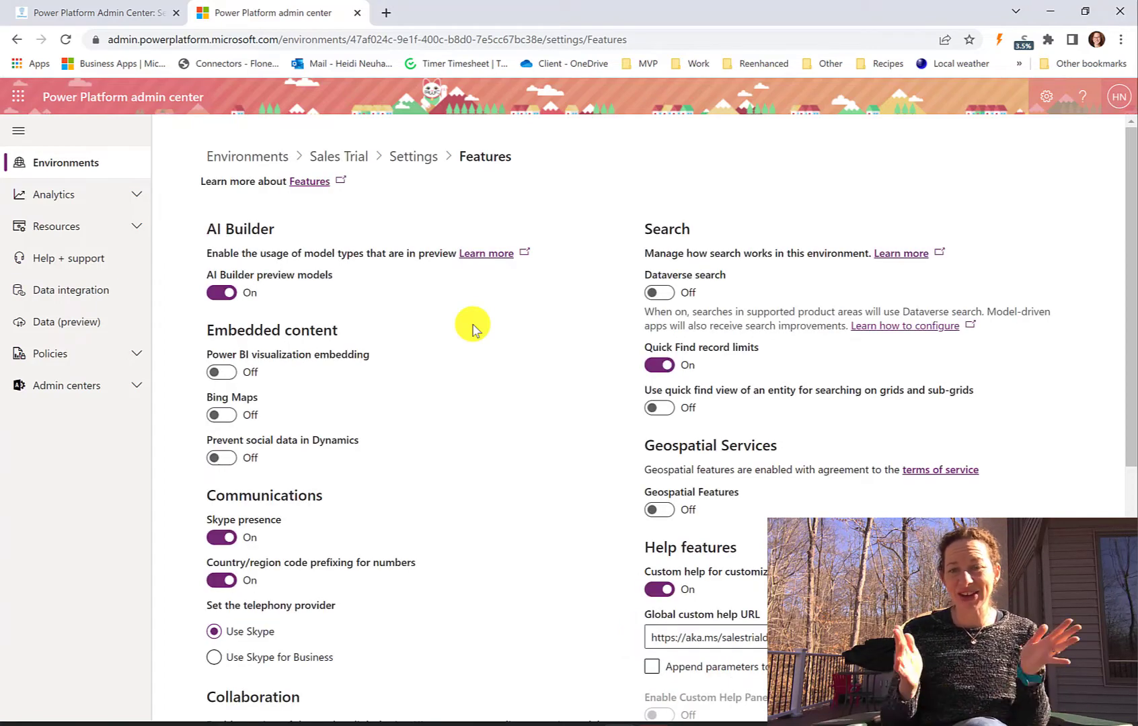
{"action": "mouse_move", "coordinate": [751, 456]}
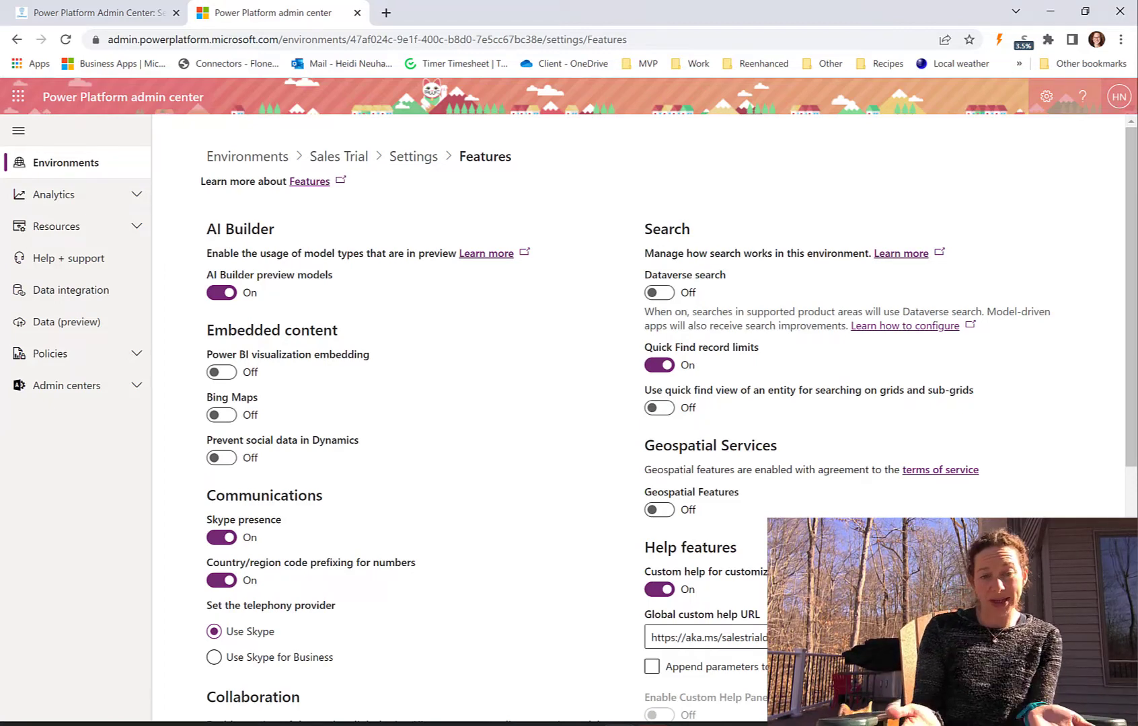
{"action": "mouse_move", "coordinate": [1066, 502]}
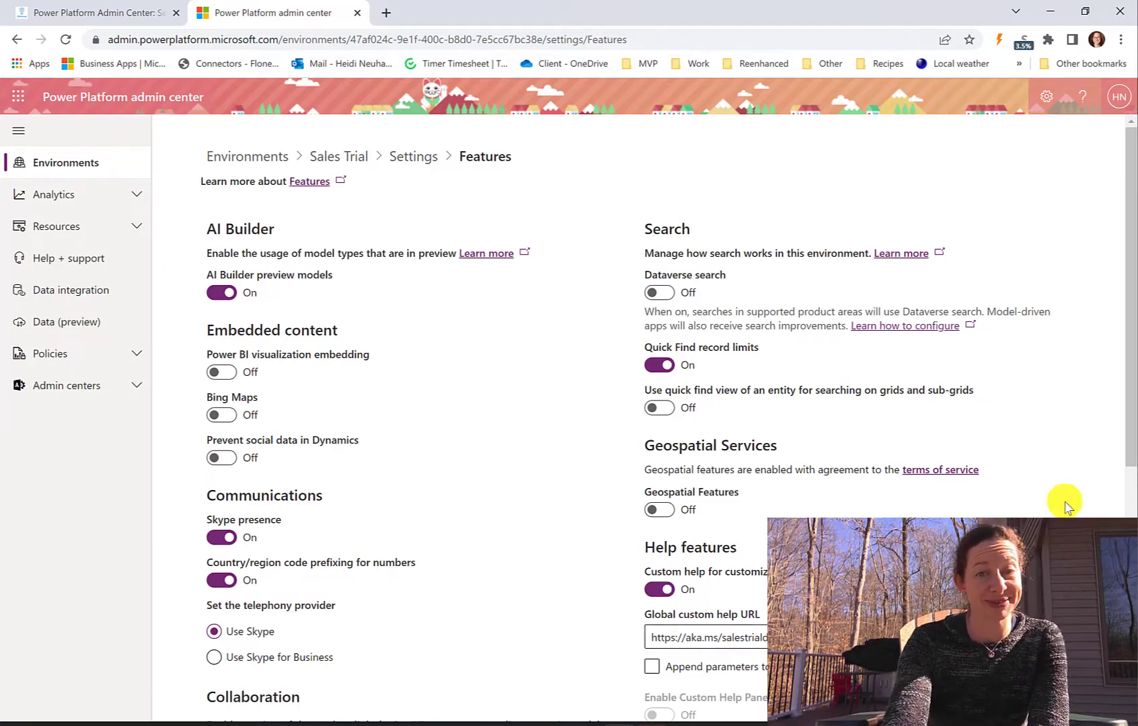
{"action": "mouse_move", "coordinate": [665, 218]}
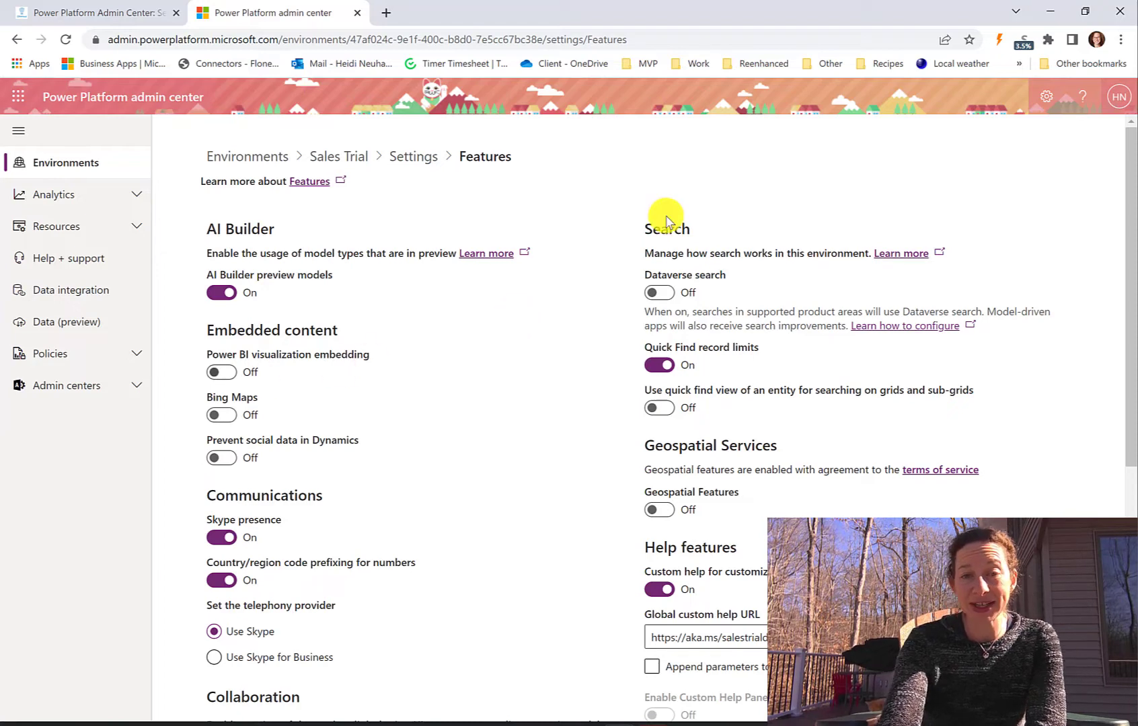
{"action": "left_click", "coordinate": [413, 156]}
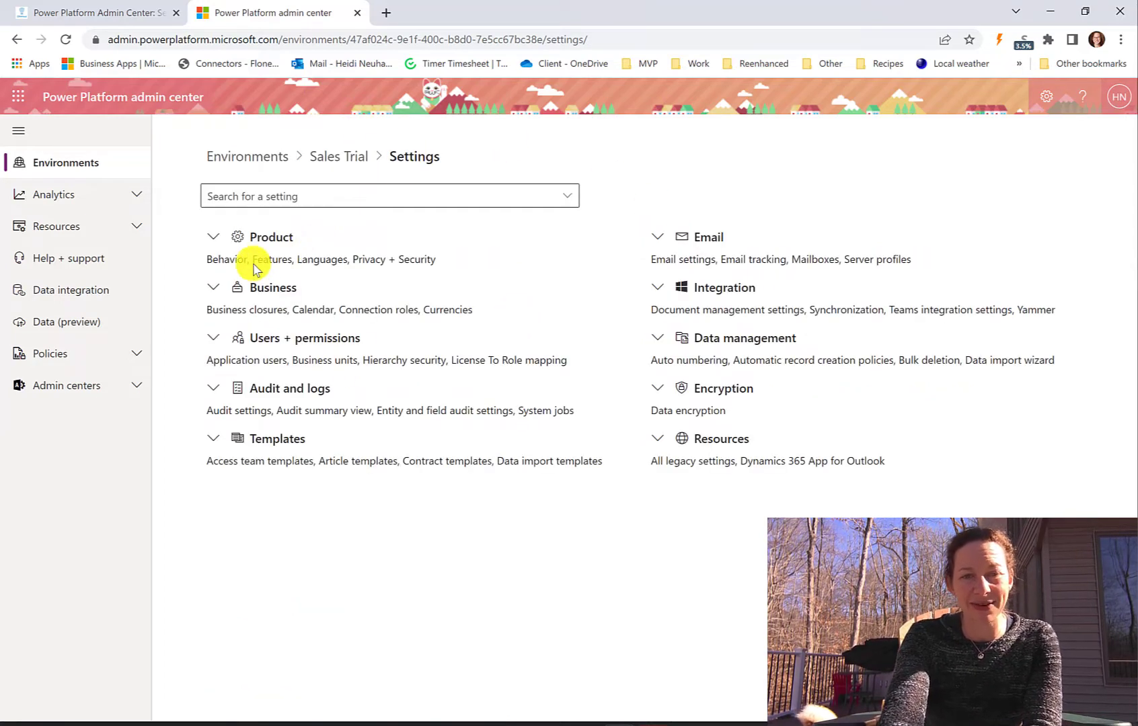
- Expand Product to show Behavior, Features, Languages and Privacy + Security
{"action": "left_click", "coordinate": [214, 237]}
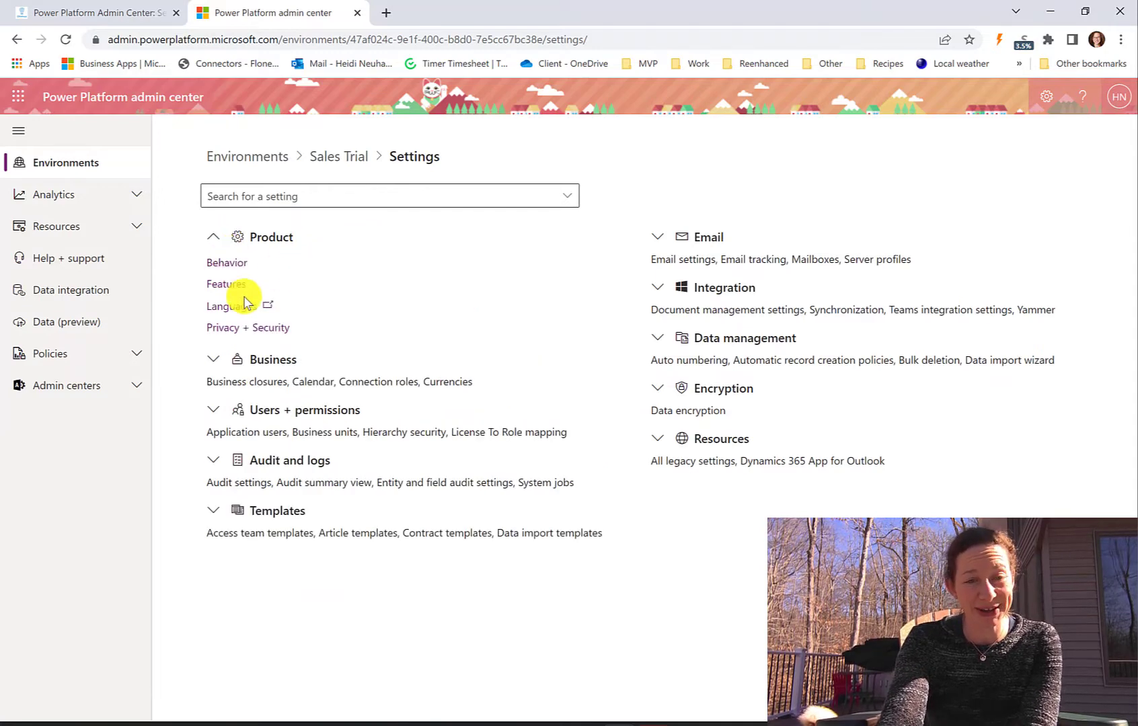
{"action": "mouse_move", "coordinate": [232, 306]}
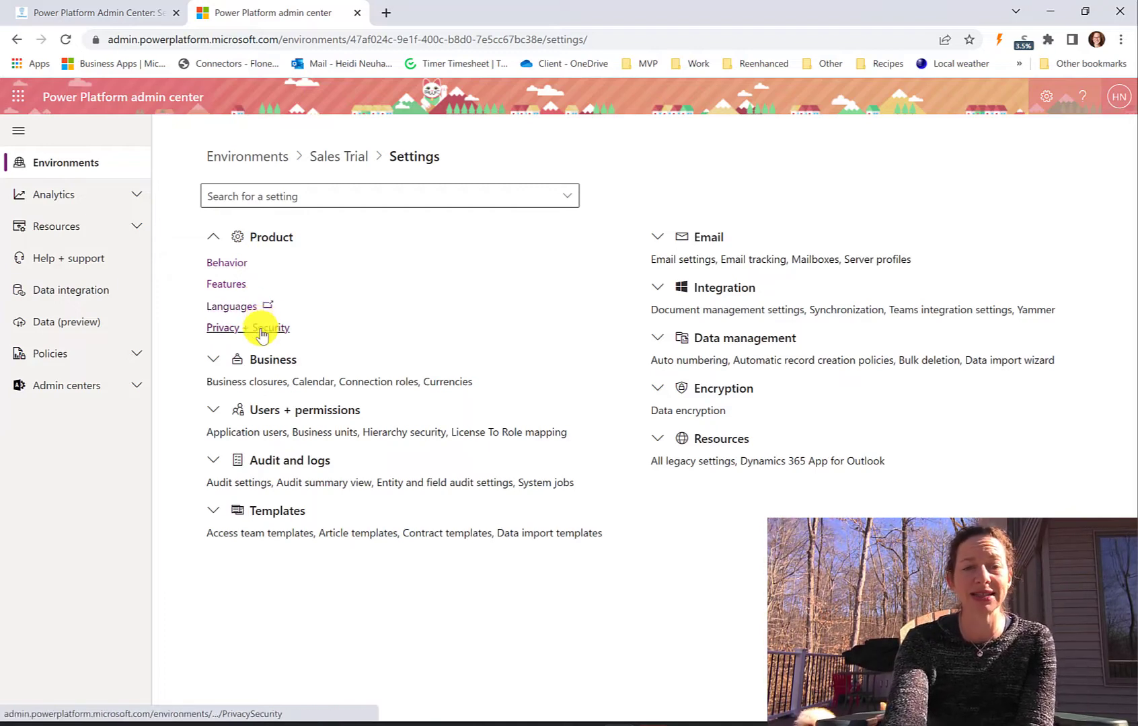
- Go to the Privacy + Security page under Product
{"action": "left_click", "coordinate": [247, 327]}
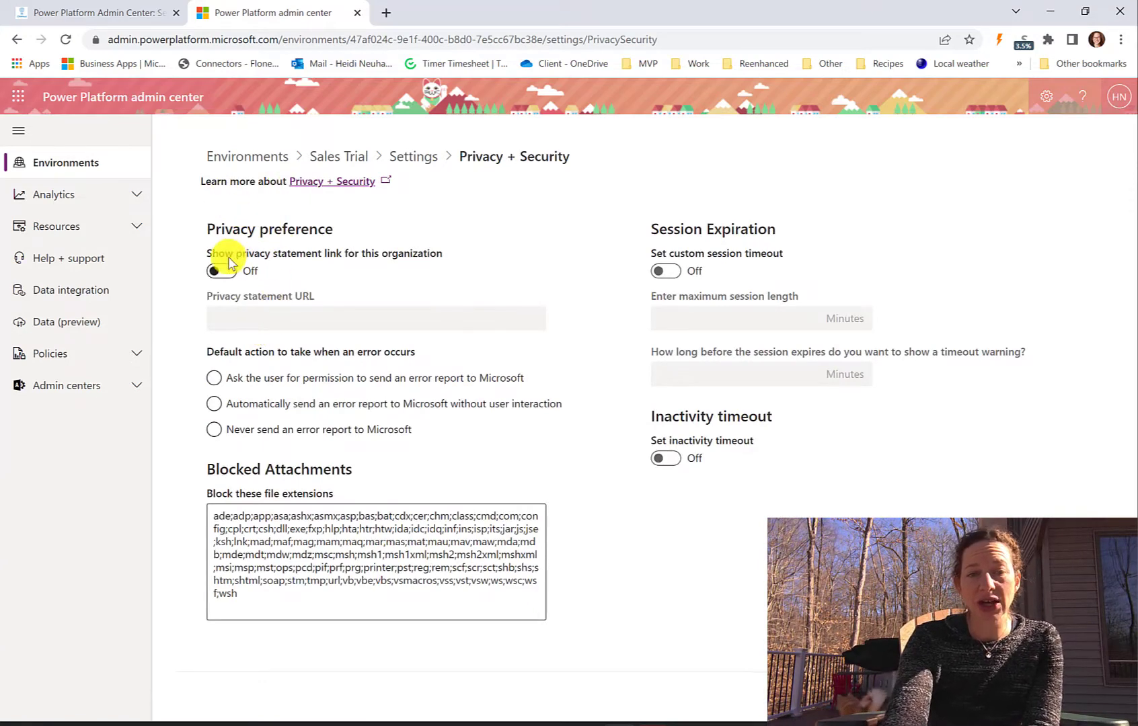
{"action": "mouse_move", "coordinate": [148, 141]}
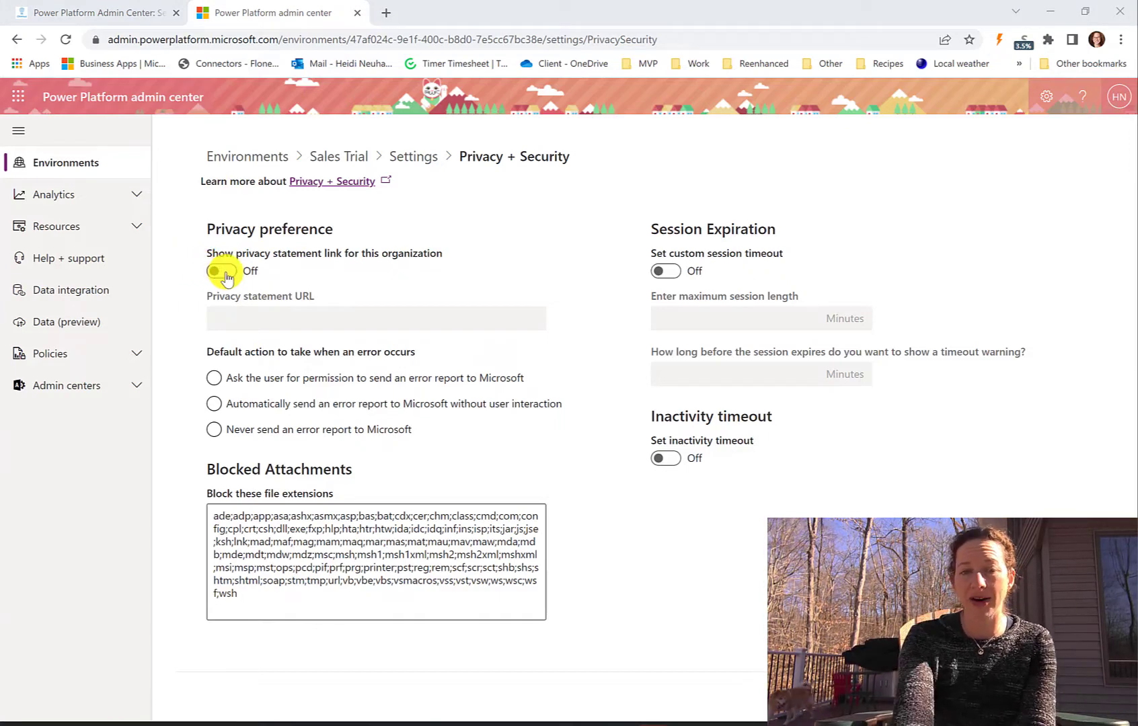
{"action": "mouse_move", "coordinate": [341, 356]}
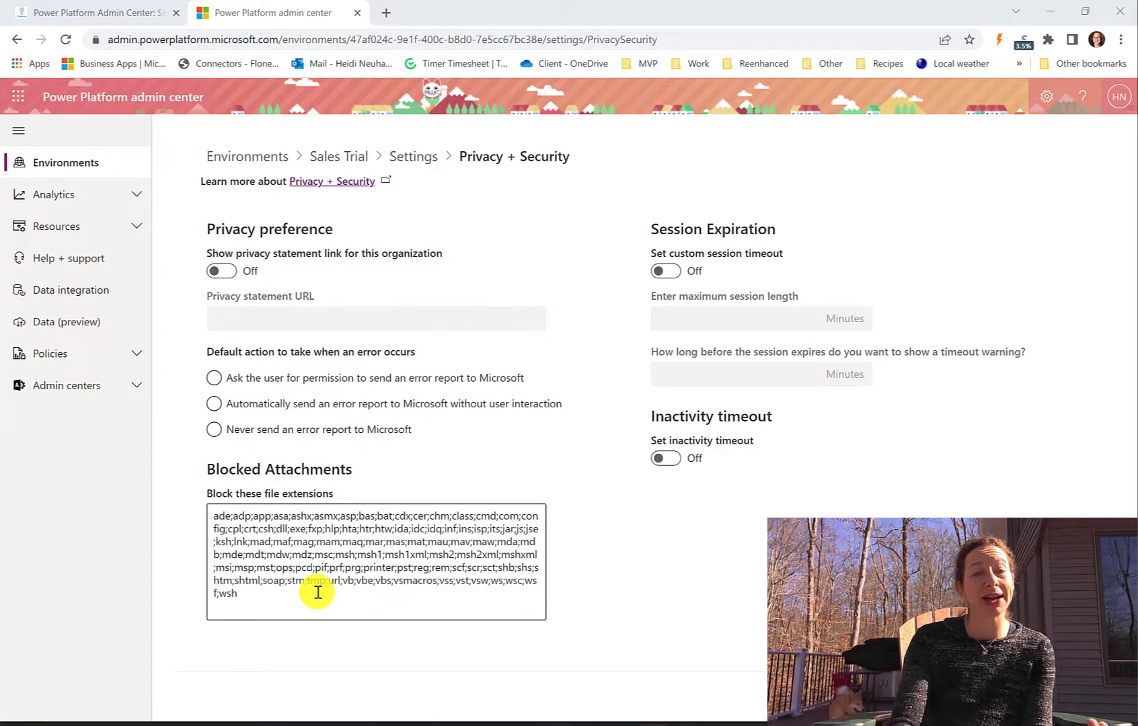
{"action": "mouse_move", "coordinate": [290, 262]}
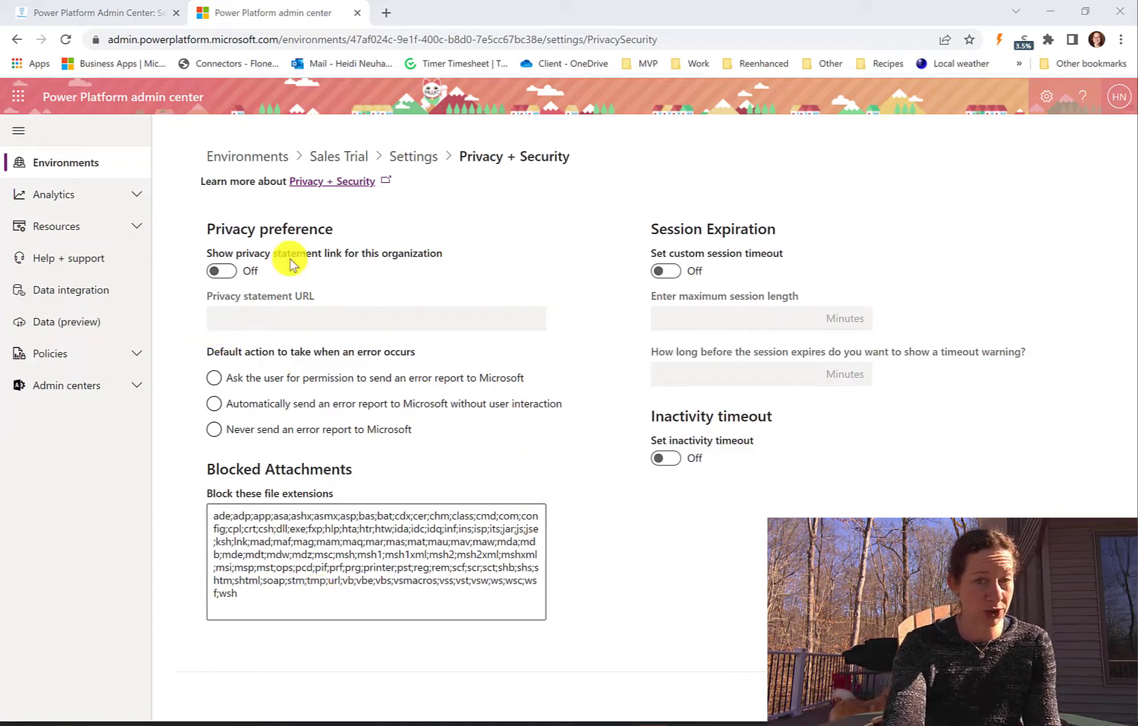
- Go back to the Settings overview and expand Users + permissions
{"action": "left_click", "coordinate": [413, 156]}
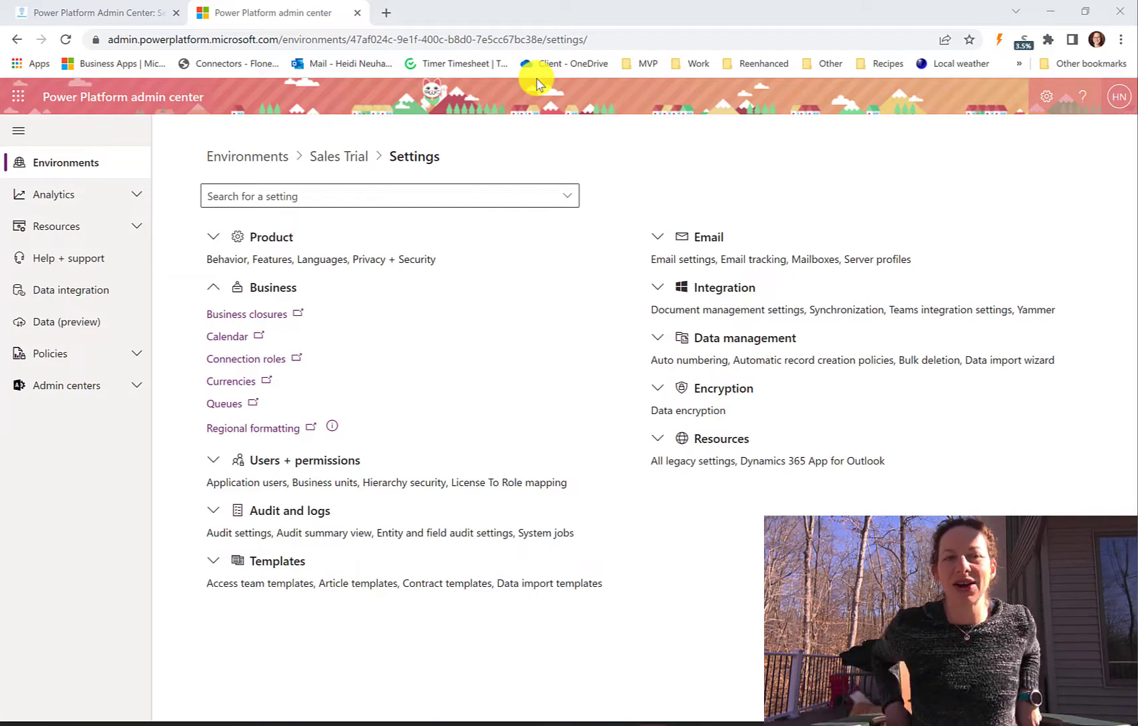
{"action": "mouse_move", "coordinate": [348, 231]}
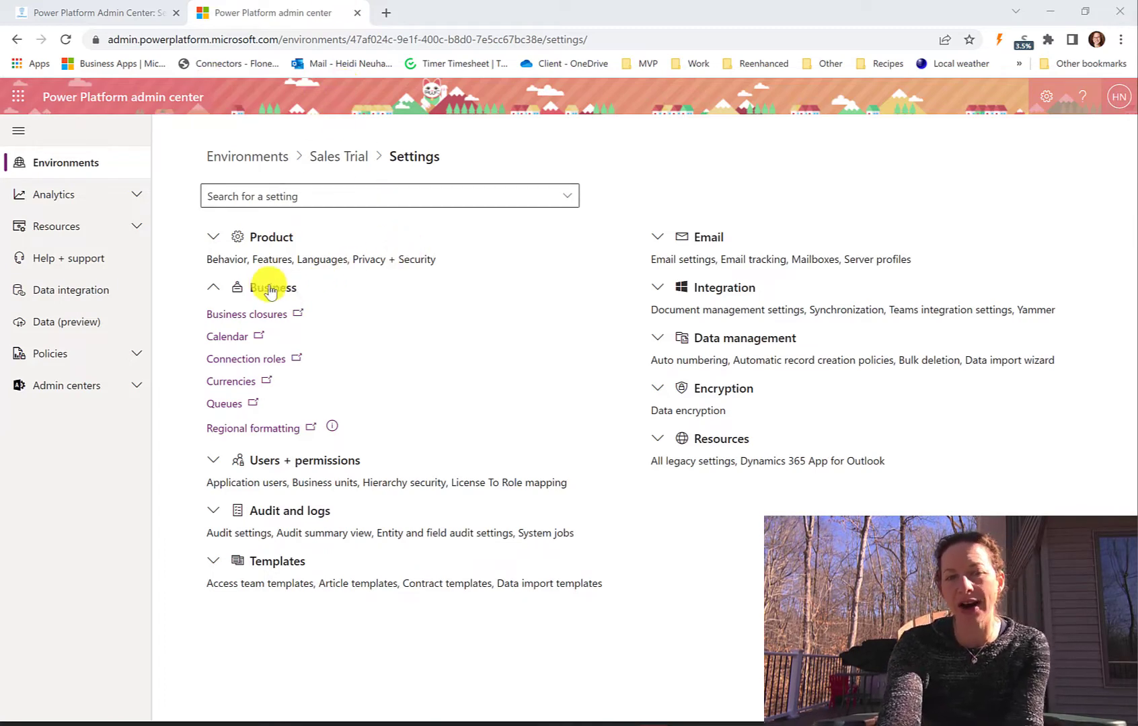
{"action": "mouse_move", "coordinate": [232, 337]}
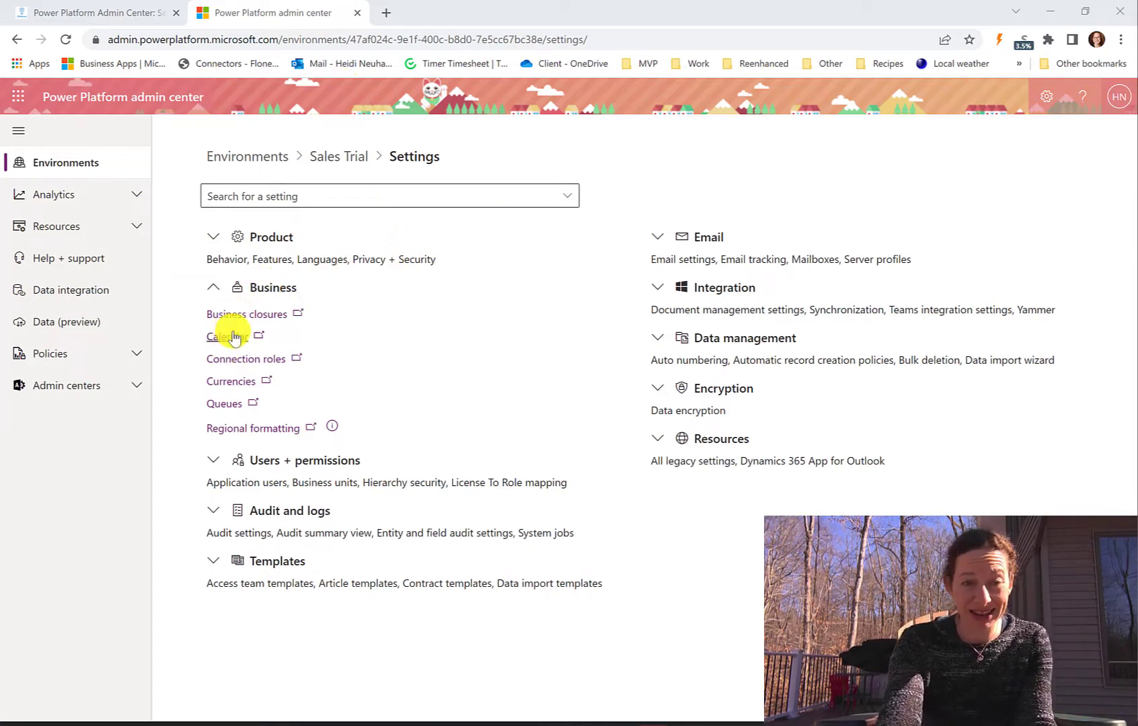
{"action": "mouse_move", "coordinate": [403, 292]}
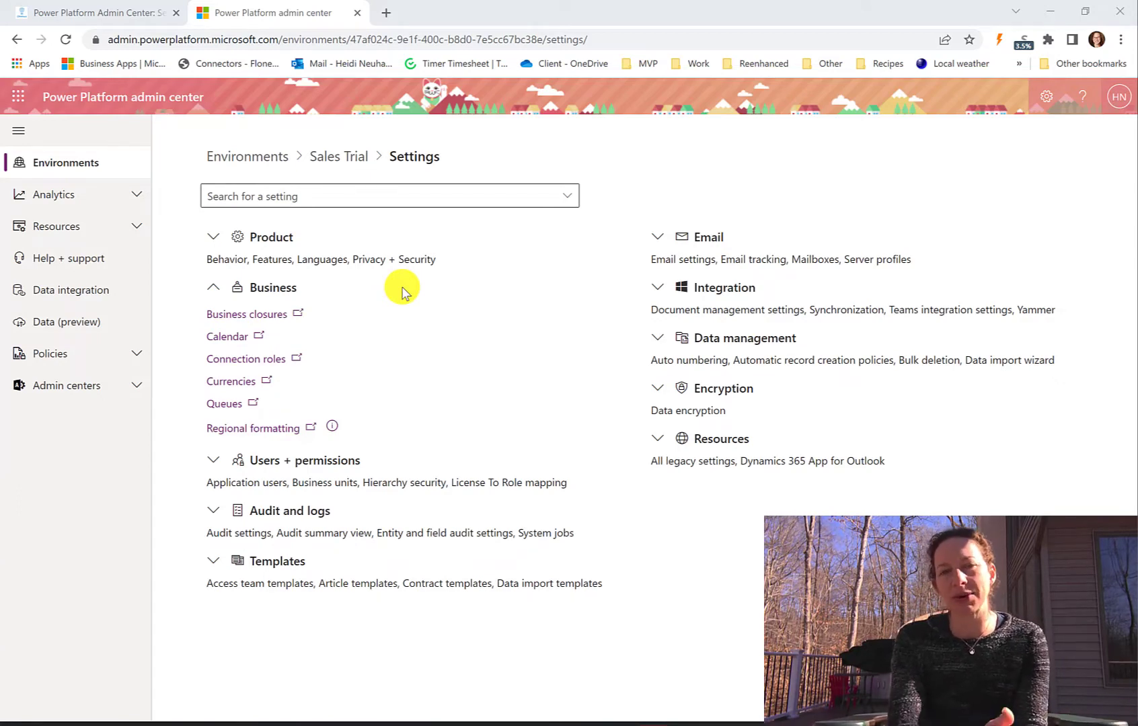
{"action": "mouse_move", "coordinate": [243, 442]}
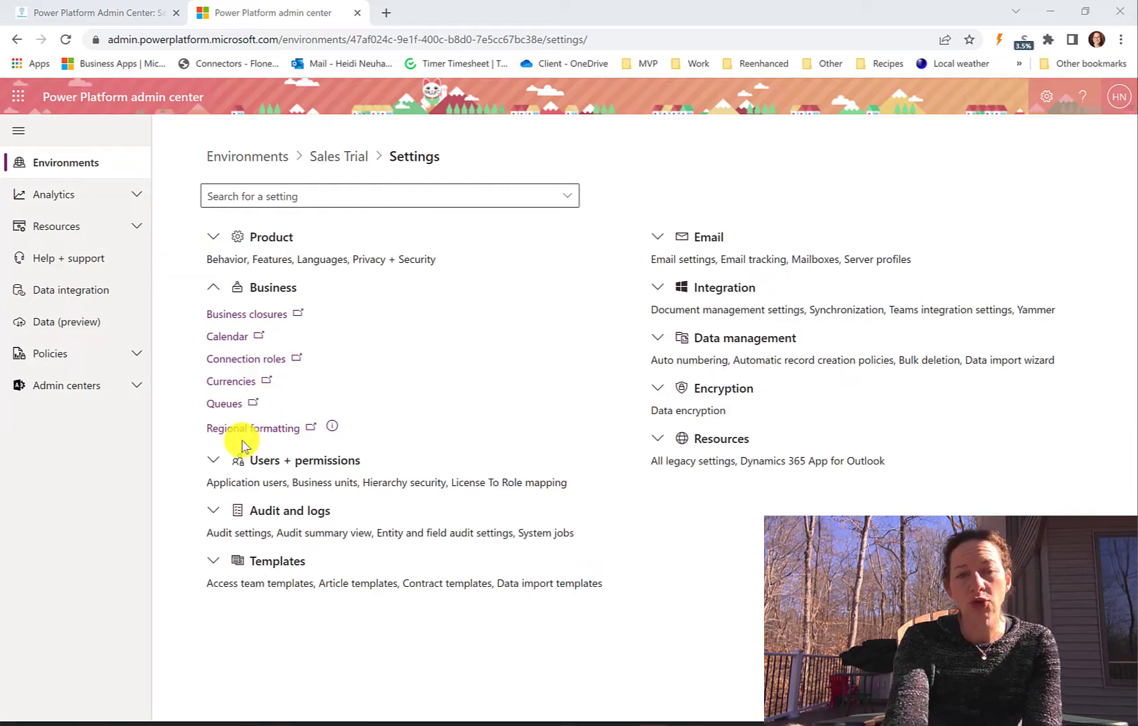
{"action": "mouse_move", "coordinate": [255, 428]}
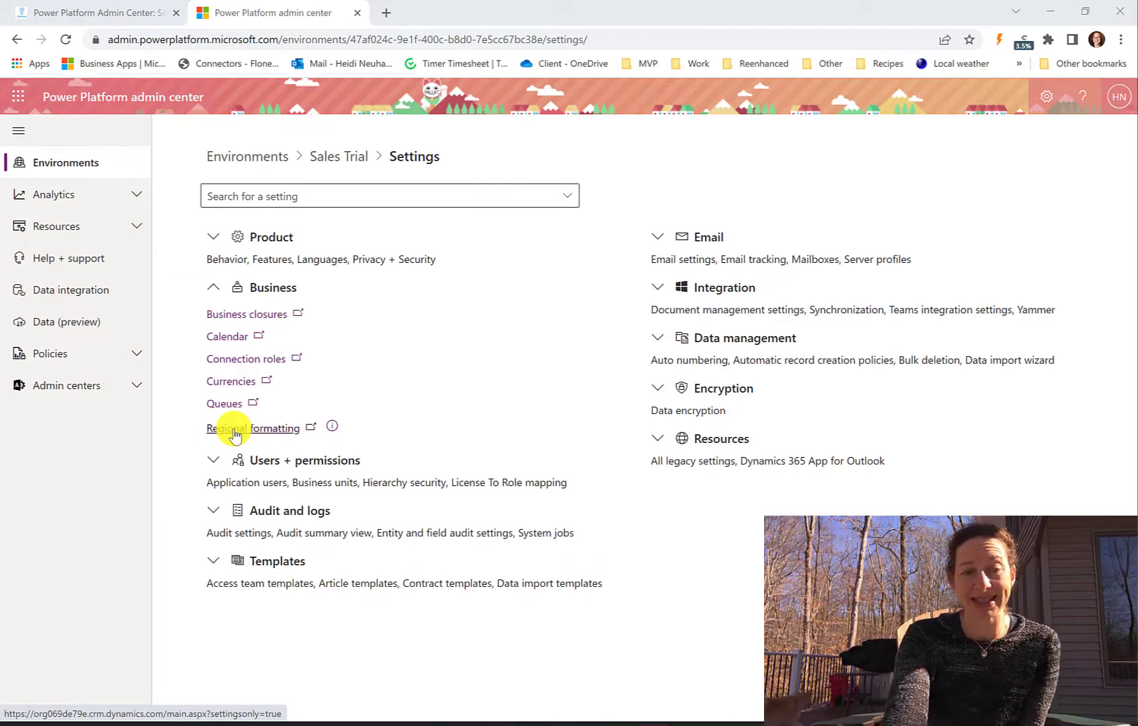
{"action": "left_click", "coordinate": [213, 460]}
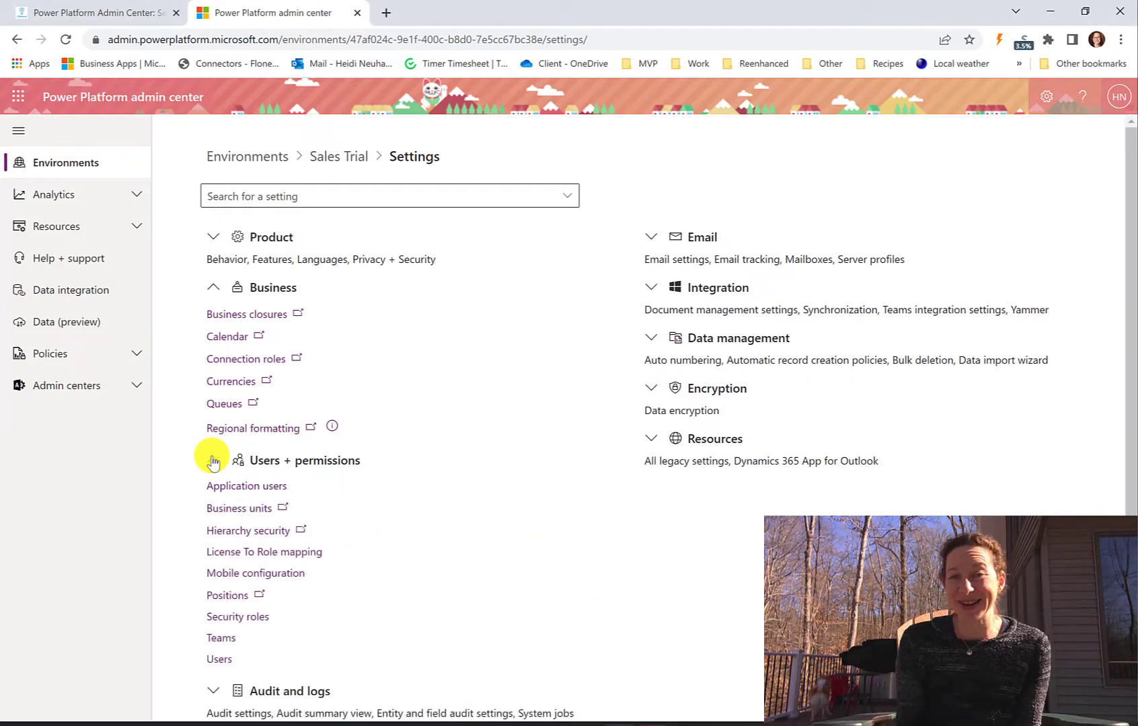
{"action": "scroll", "scroll_direction": "down", "scroll_amount": 3}
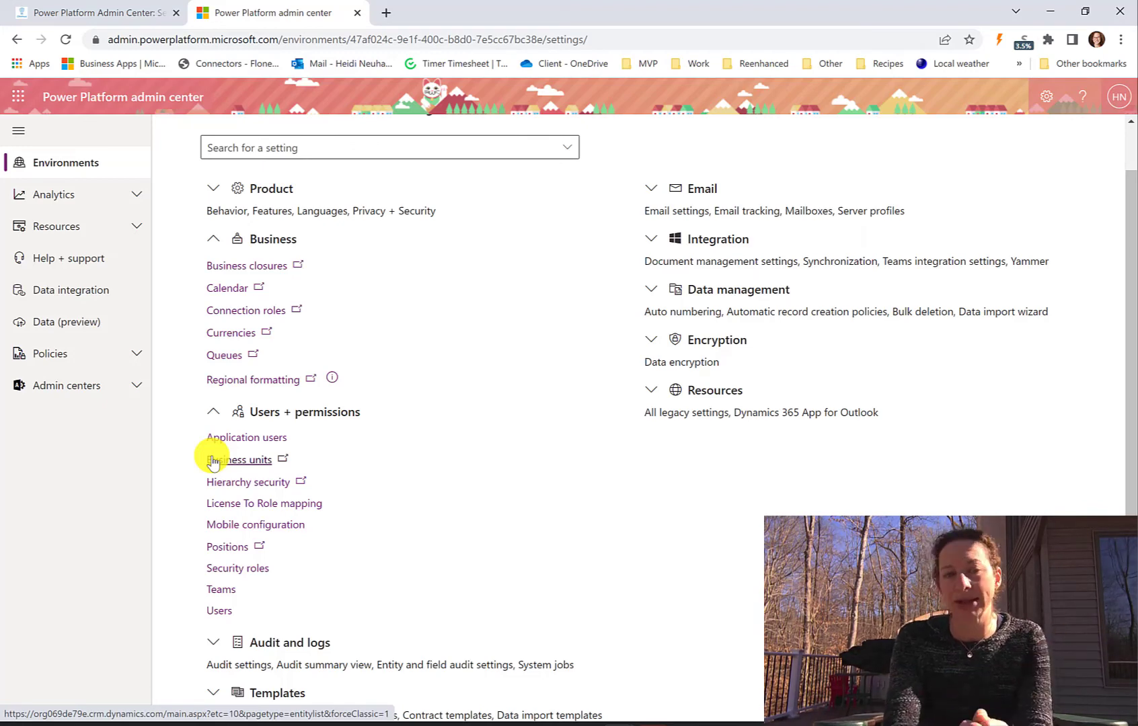
{"action": "mouse_move", "coordinate": [385, 444]}
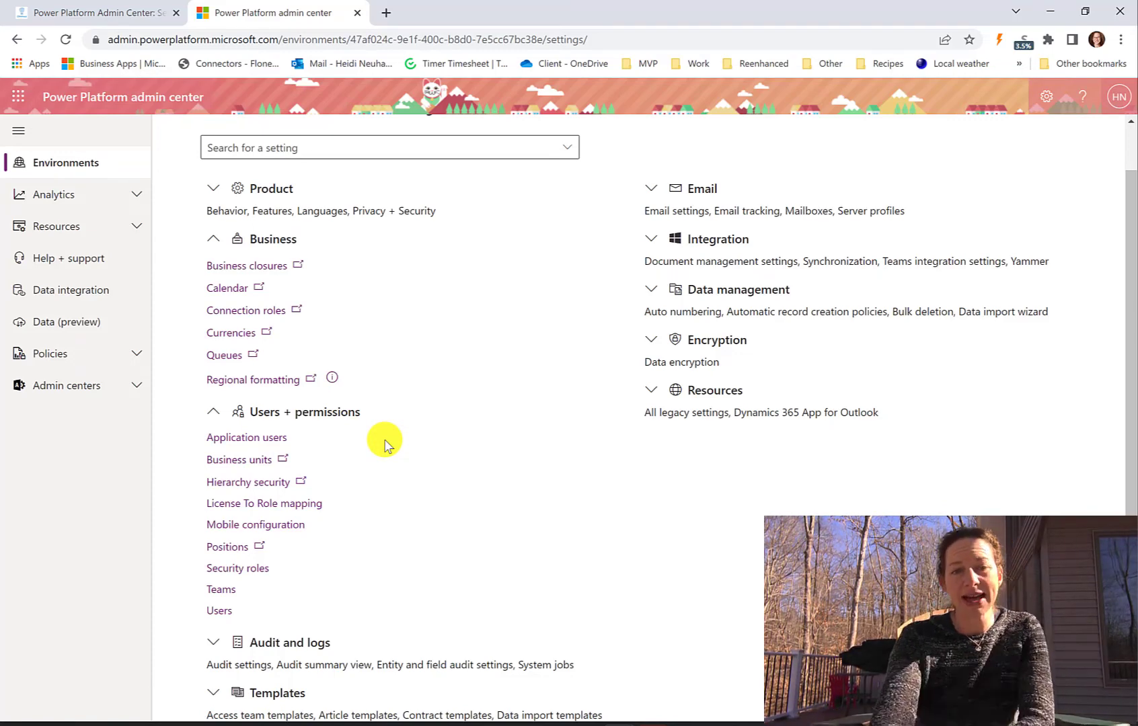
{"action": "mouse_move", "coordinate": [246, 437]}
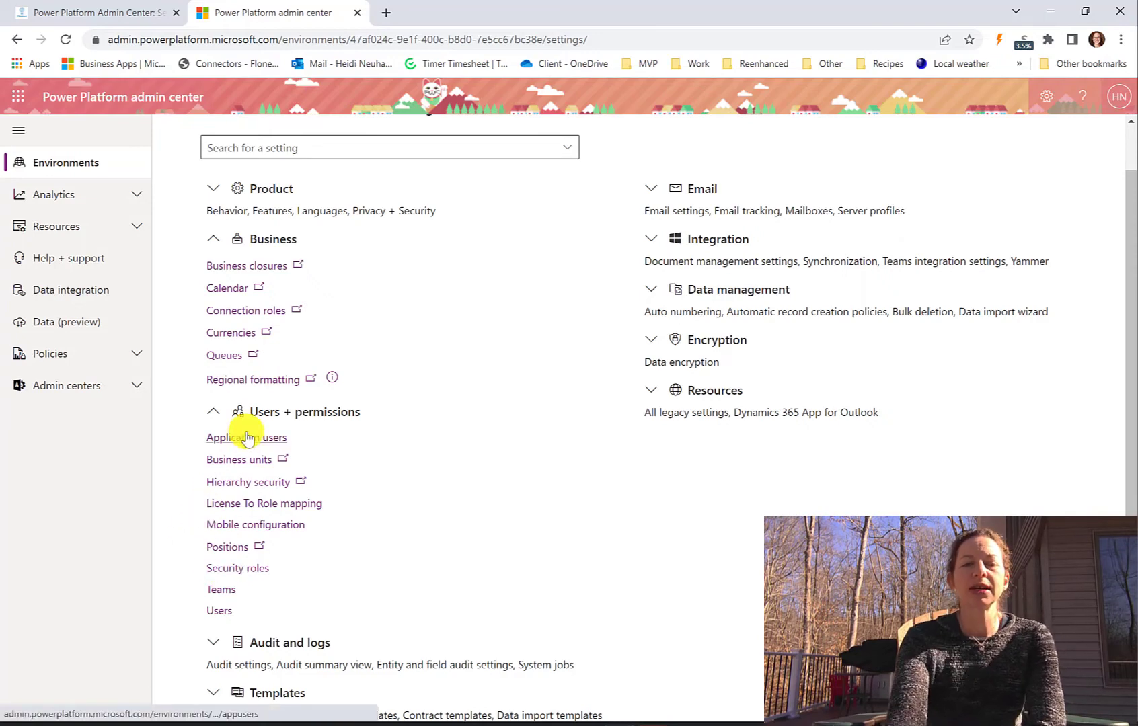
- View the empty Application users page, then return to Settings
{"action": "left_click", "coordinate": [246, 437]}
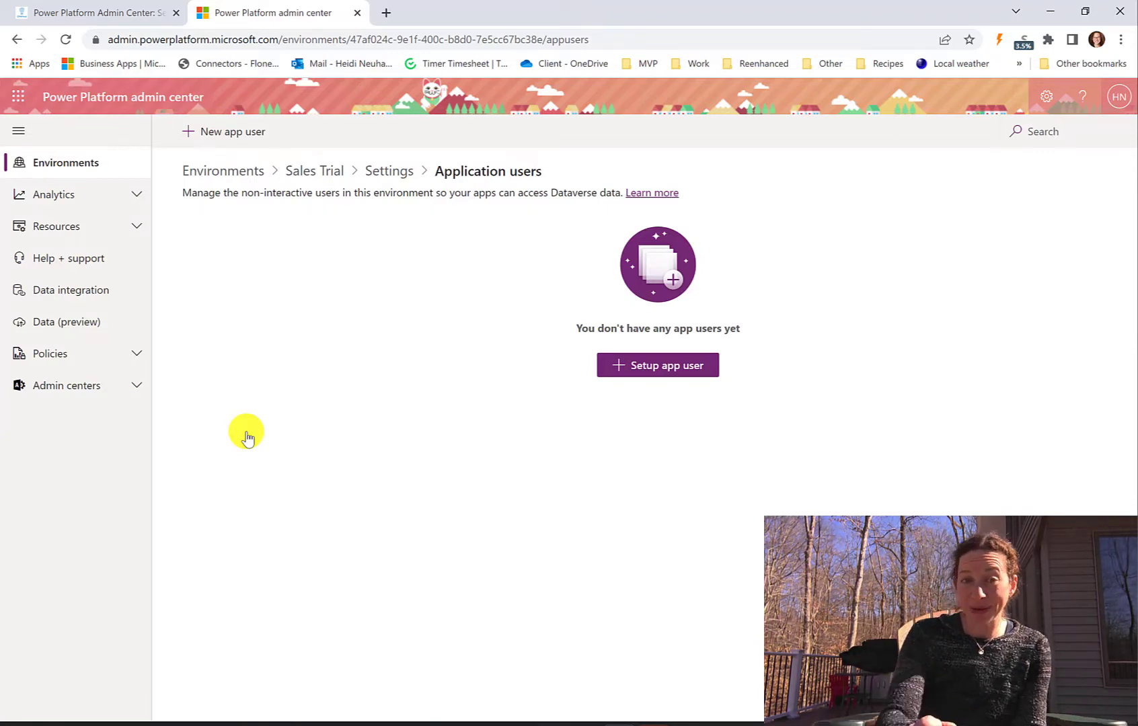
{"action": "mouse_move", "coordinate": [569, 40]}
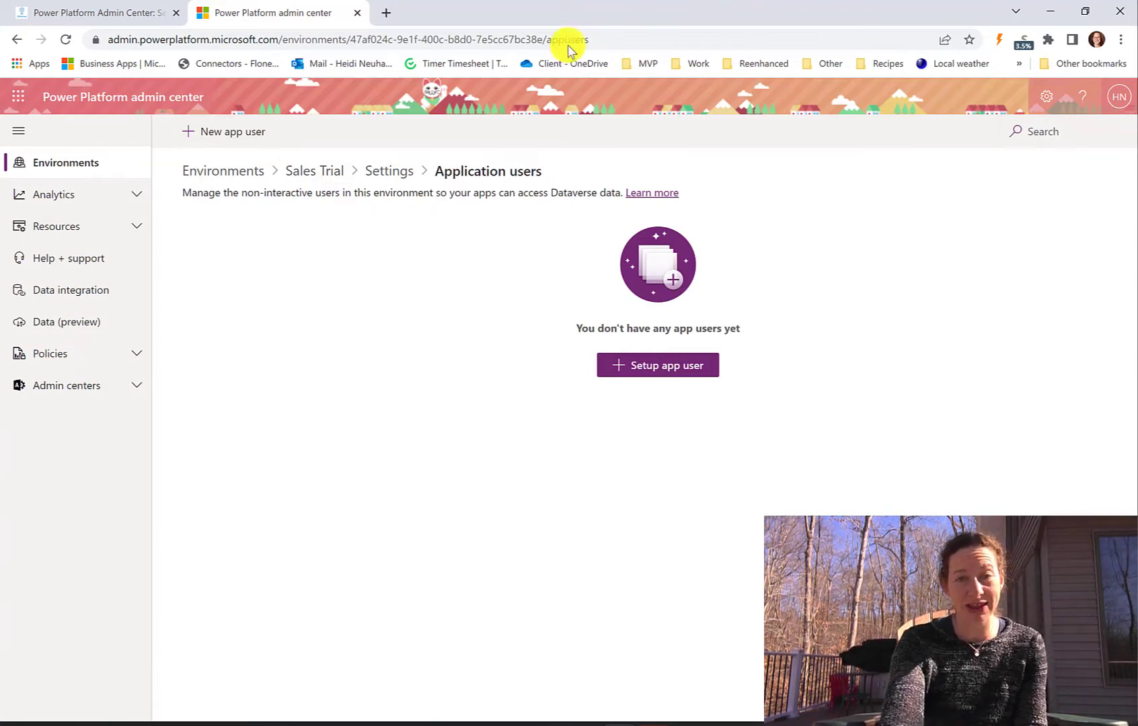
{"action": "mouse_move", "coordinate": [640, 193]}
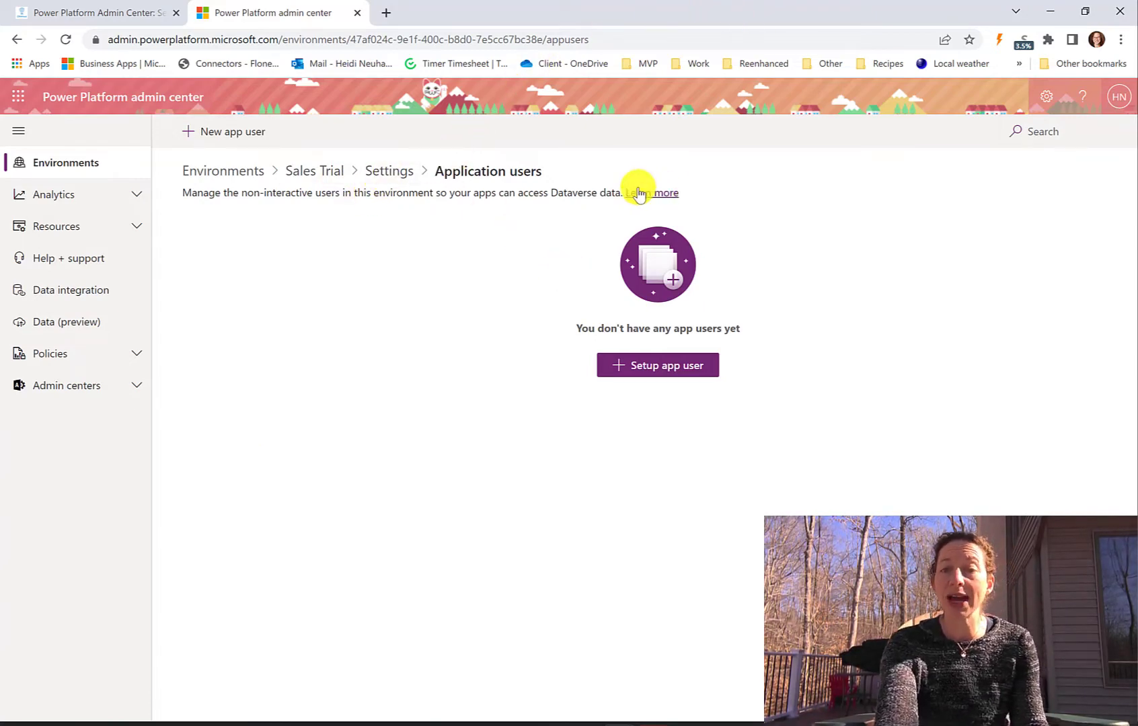
{"action": "left_click", "coordinate": [389, 171]}
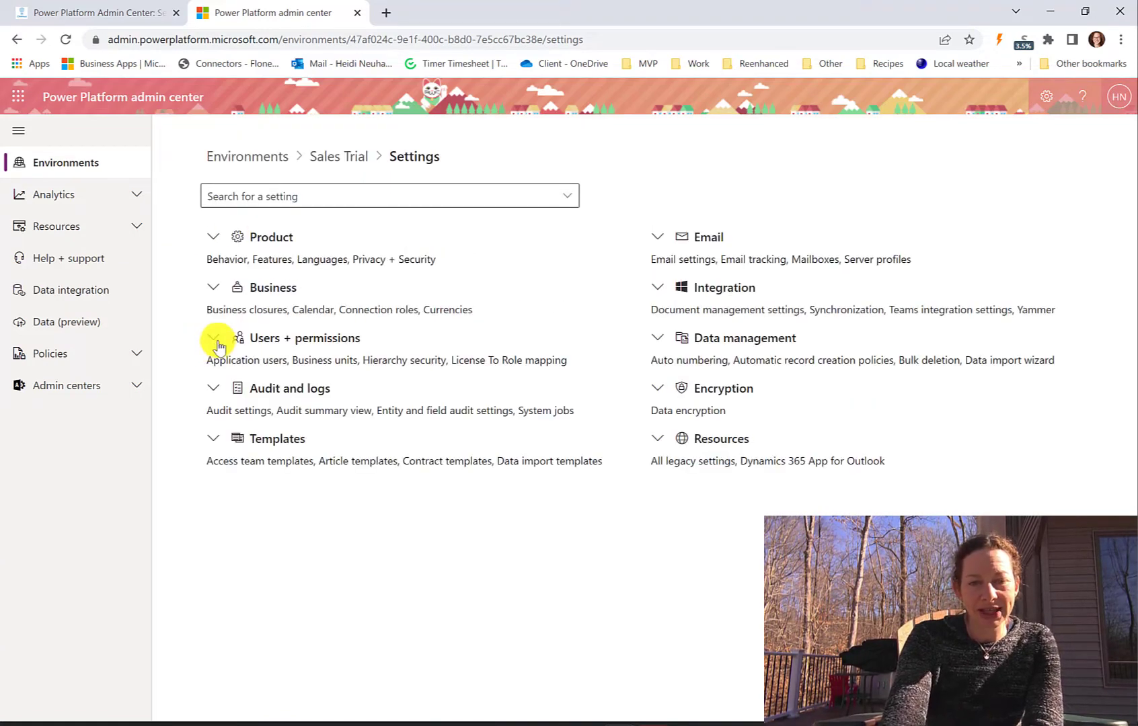
- Expand Users + permissions to list Application users through Users
{"action": "left_click", "coordinate": [213, 338]}
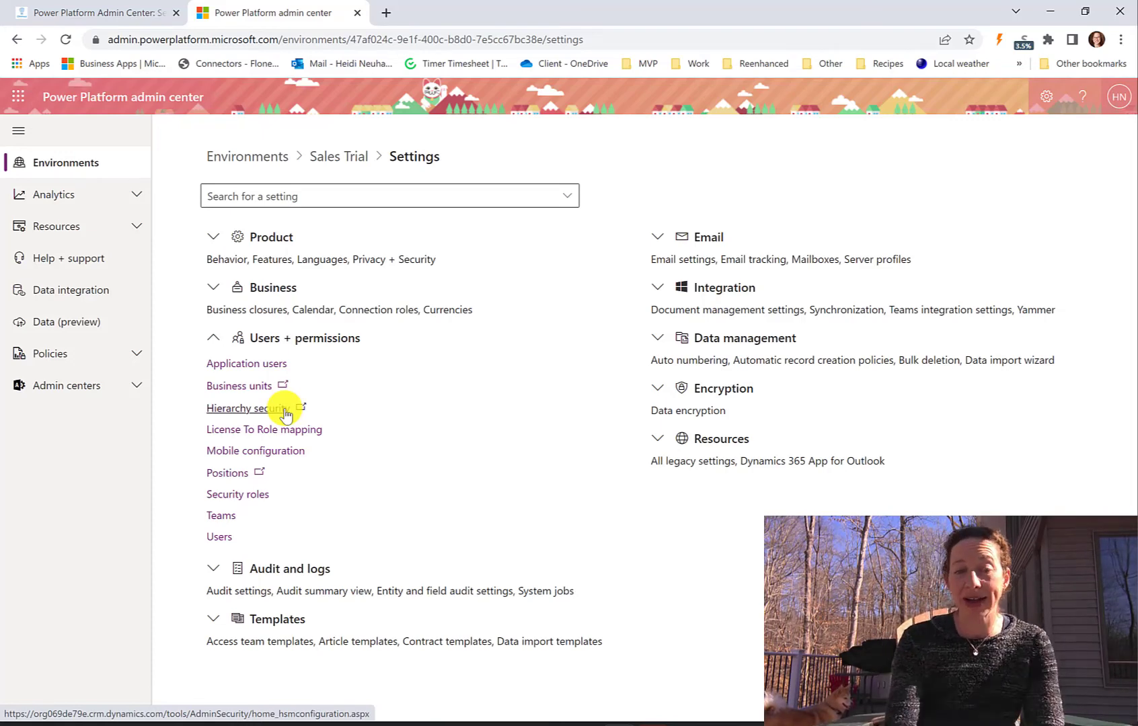
- Review Sales Trial's License to Role mapping table, then go back to Settings
{"action": "left_click", "coordinate": [264, 429]}
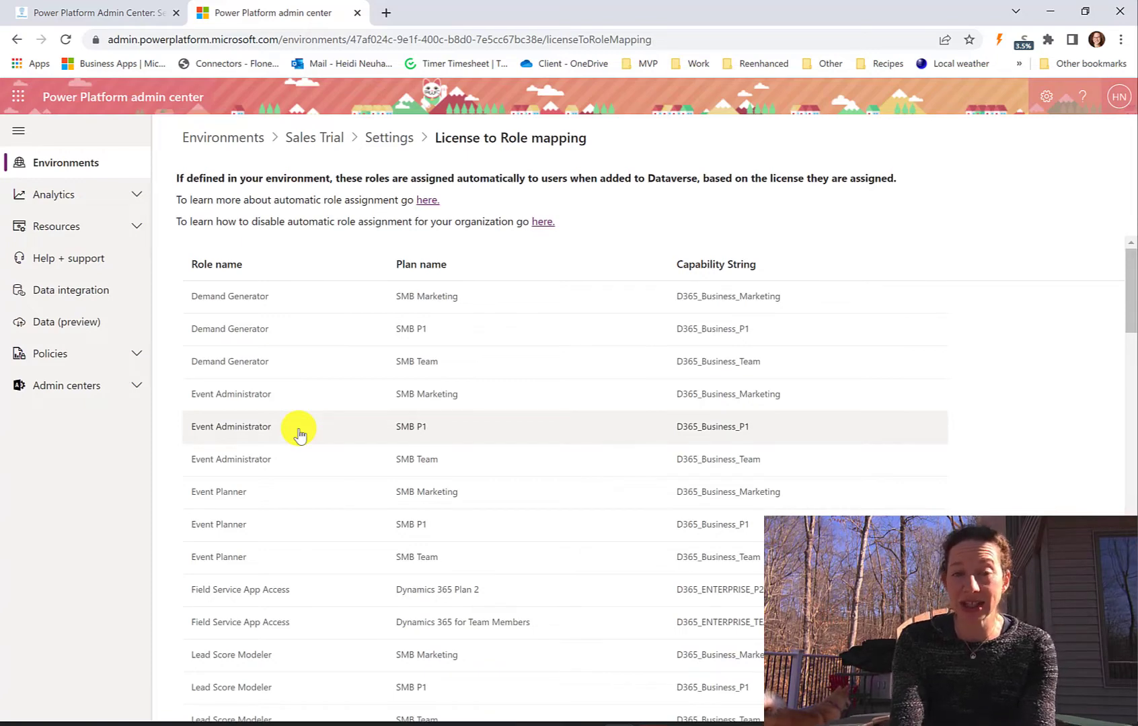
{"action": "mouse_move", "coordinate": [445, 168]}
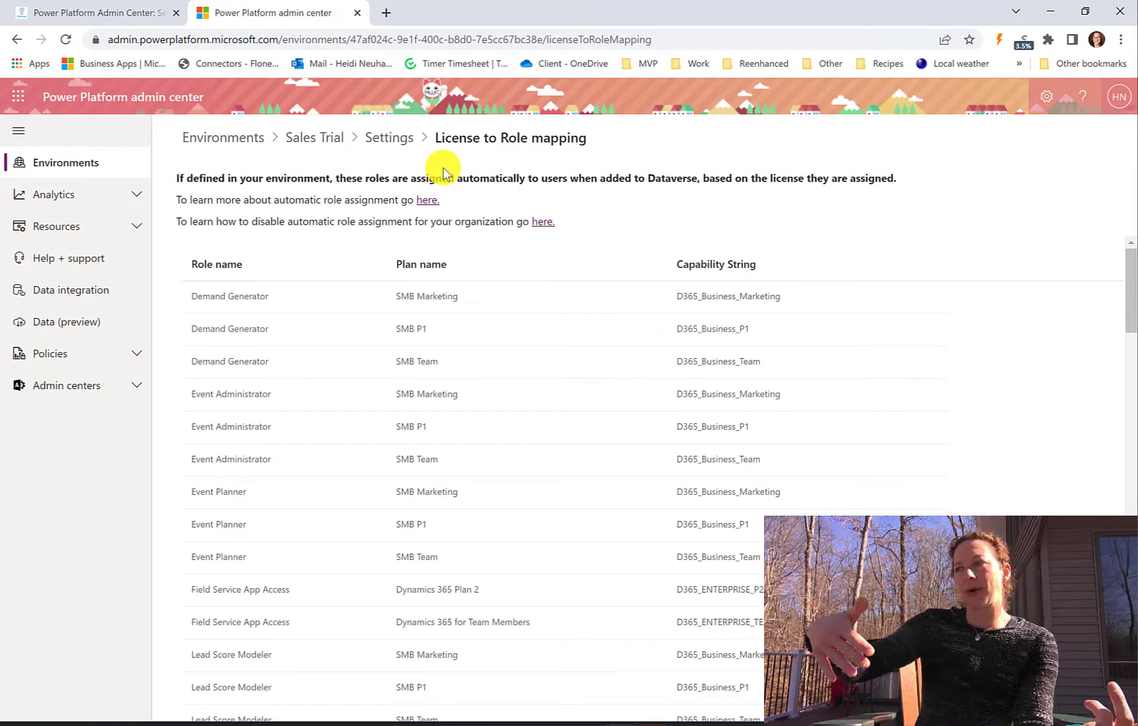
{"action": "mouse_move", "coordinate": [479, 140]}
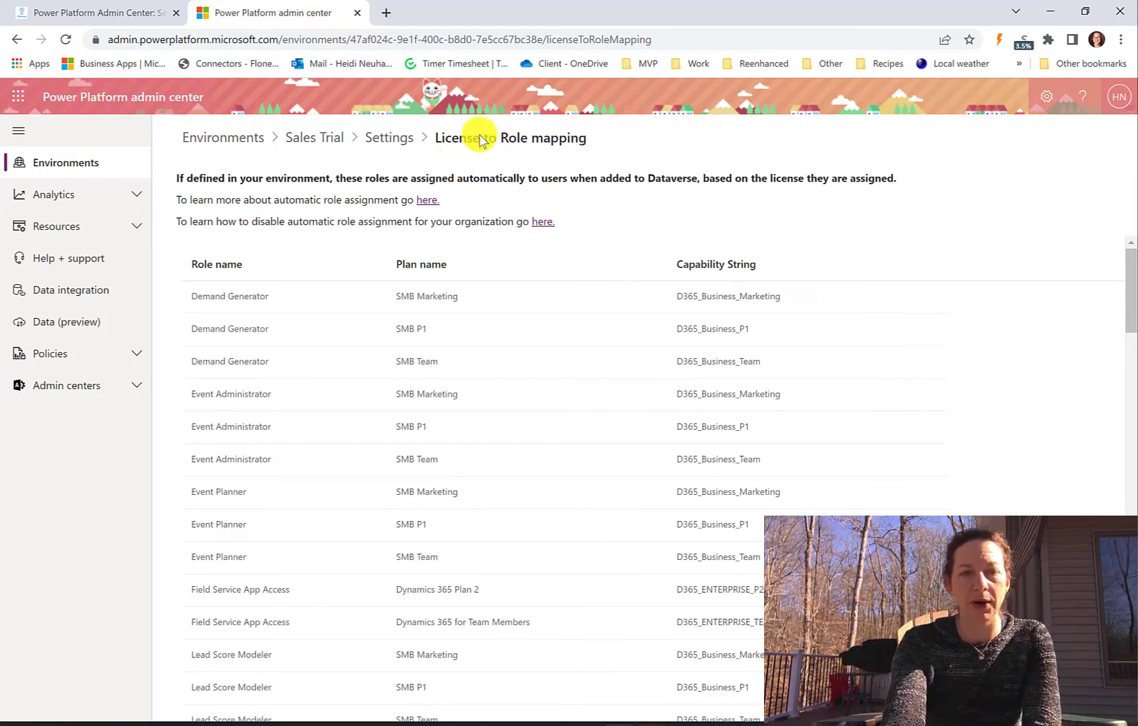
{"action": "left_click", "coordinate": [389, 138]}
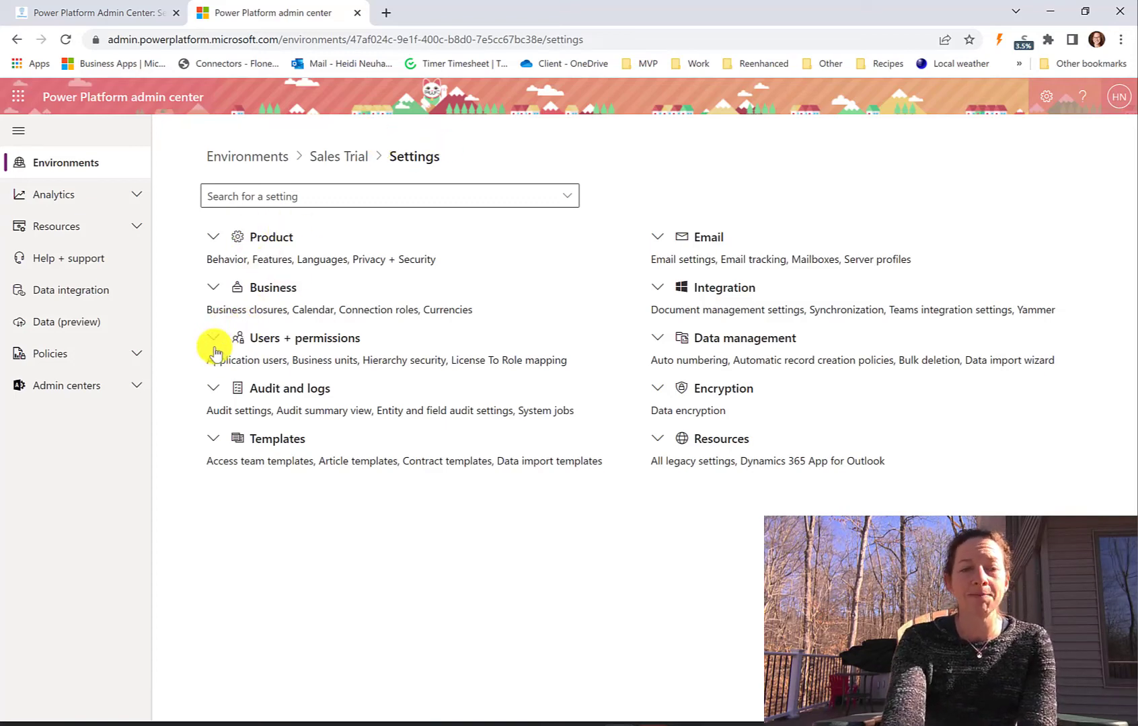
- Look over the Mobile offline profiles page with two published sample scenarios, then return
{"action": "left_click", "coordinate": [213, 338]}
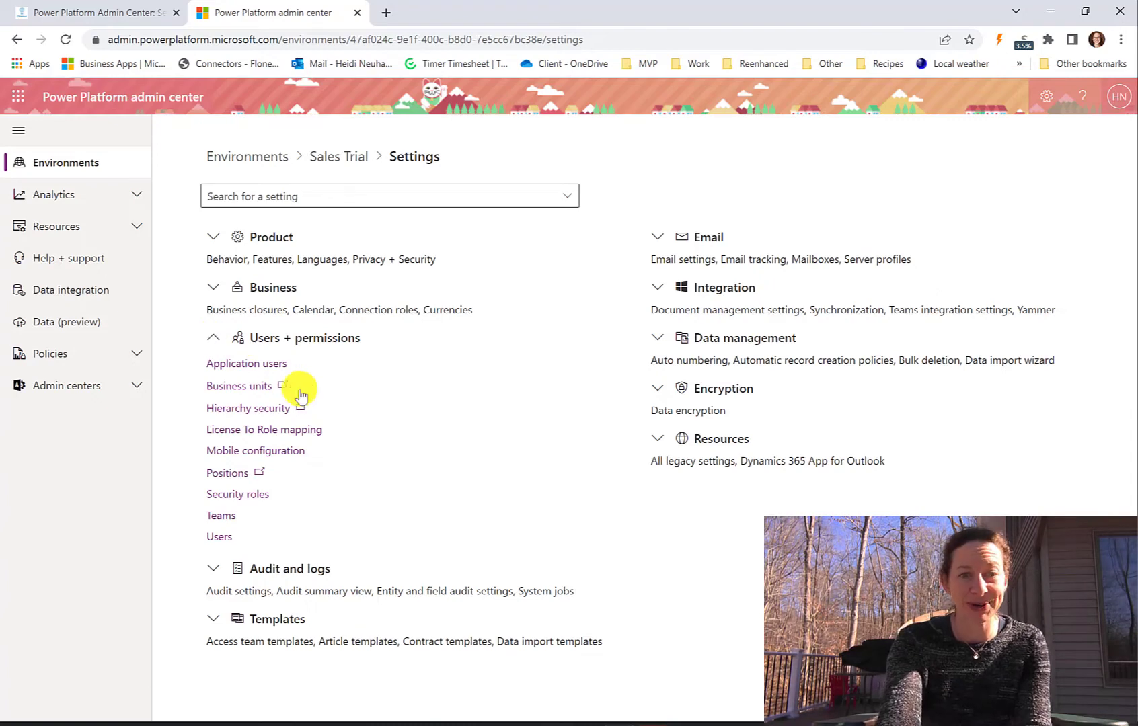
{"action": "left_click", "coordinate": [256, 451]}
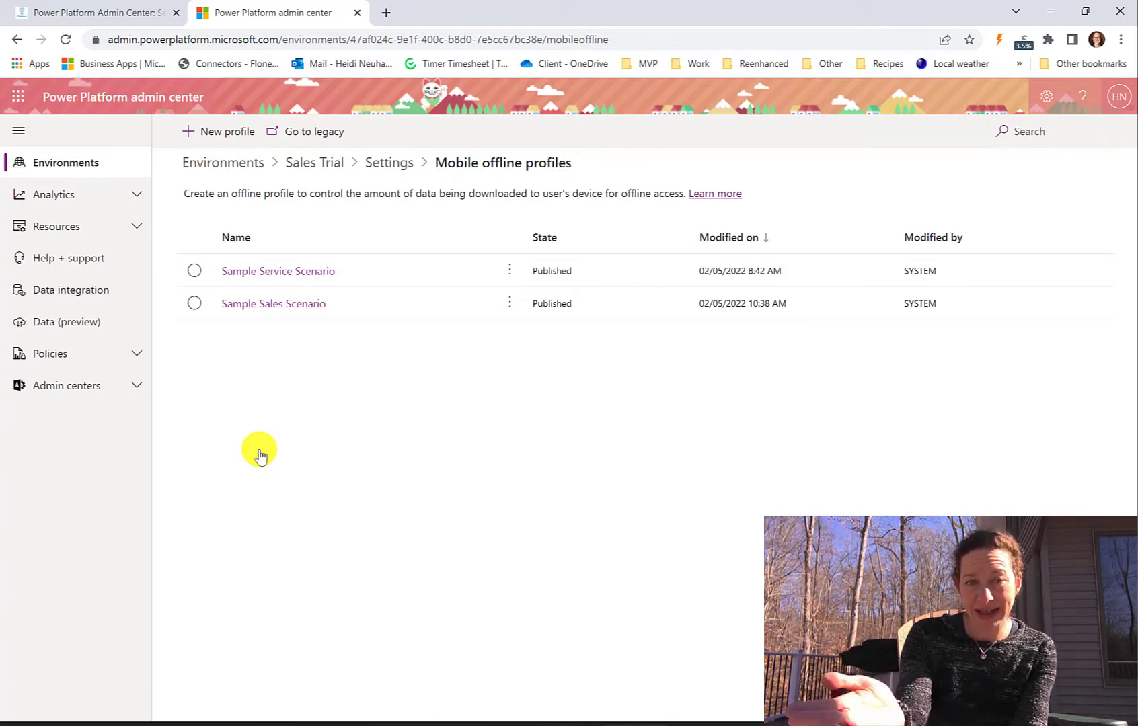
{"action": "mouse_move", "coordinate": [318, 97]}
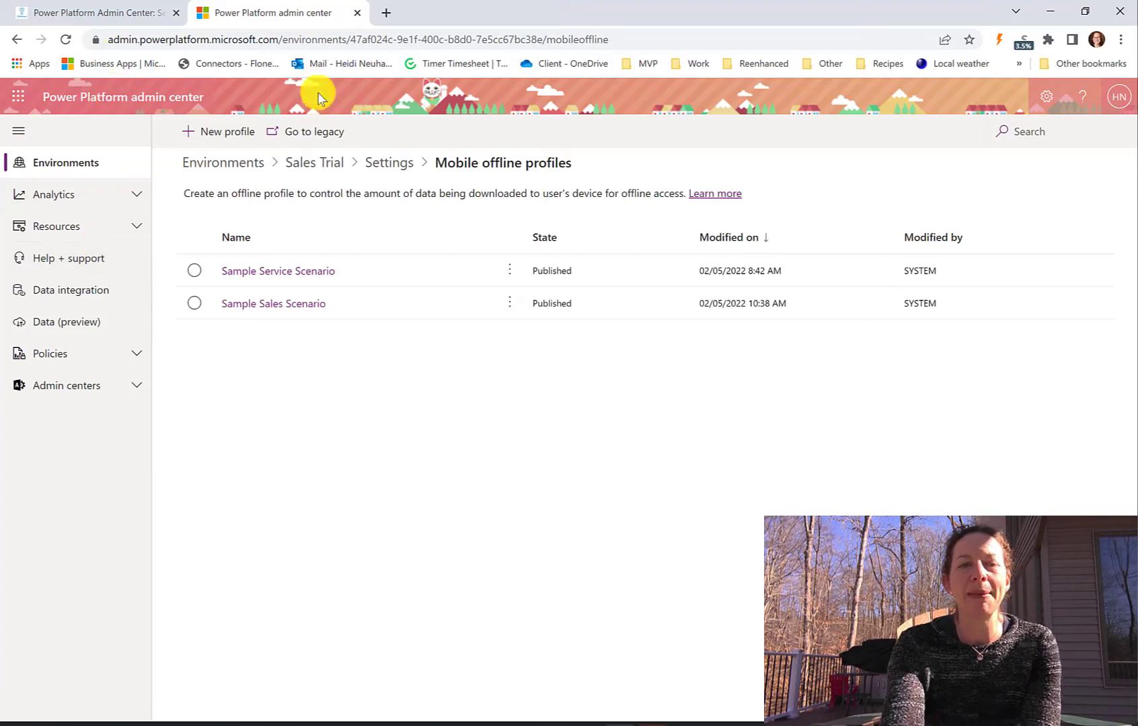
{"action": "left_click", "coordinate": [388, 162]}
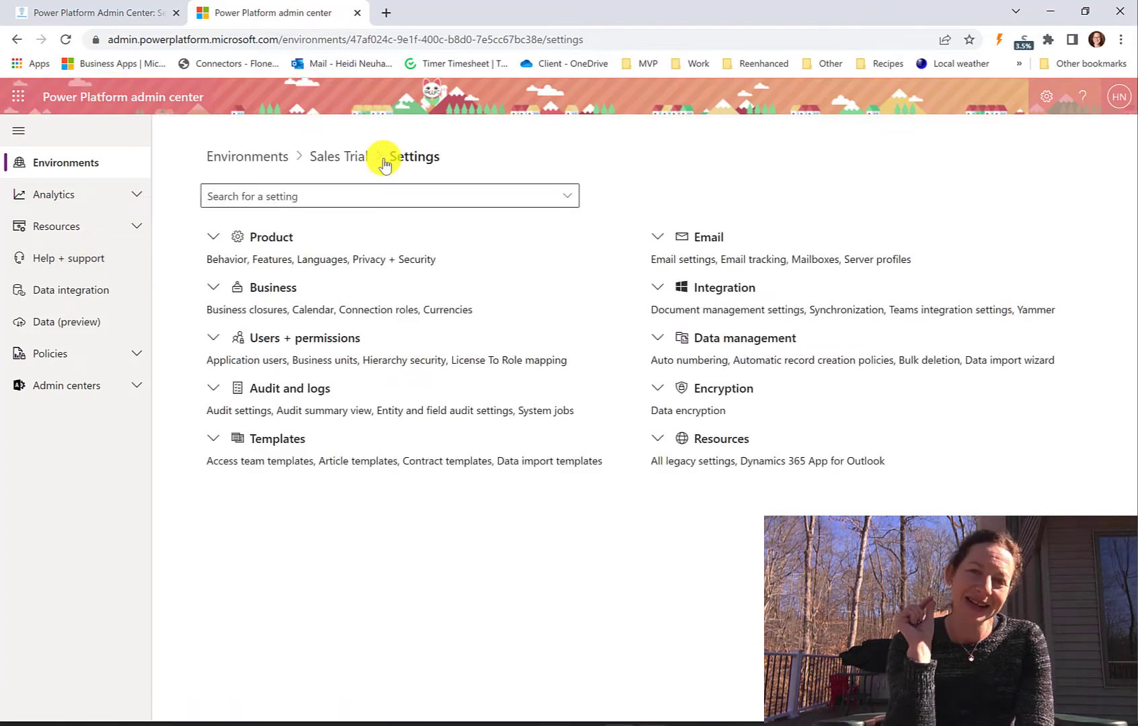
{"action": "mouse_move", "coordinate": [229, 338]}
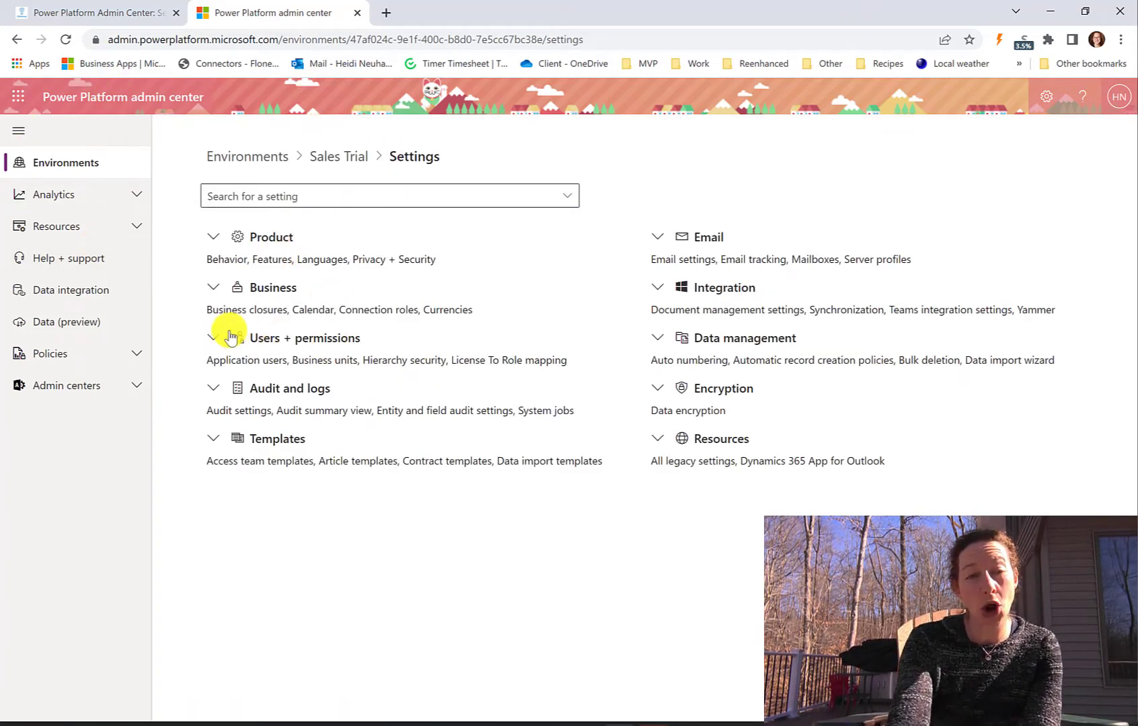
- Expand Users + permissions to show Application users through Users
{"action": "left_click", "coordinate": [212, 337]}
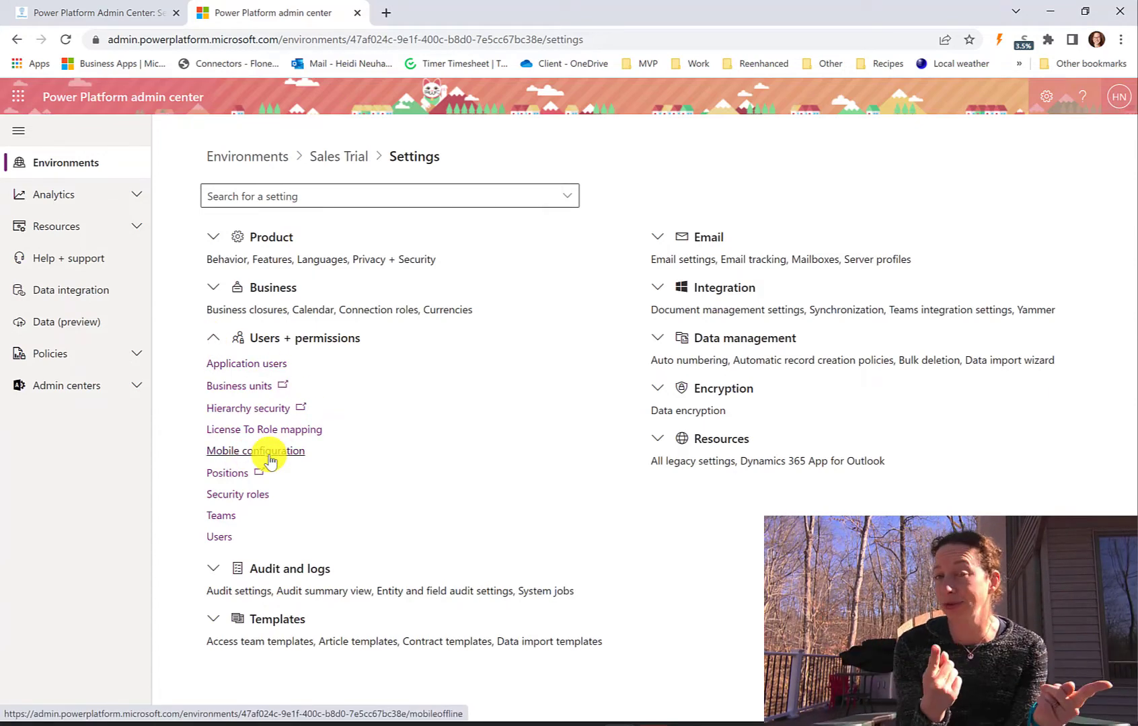
{"action": "mouse_move", "coordinate": [227, 472]}
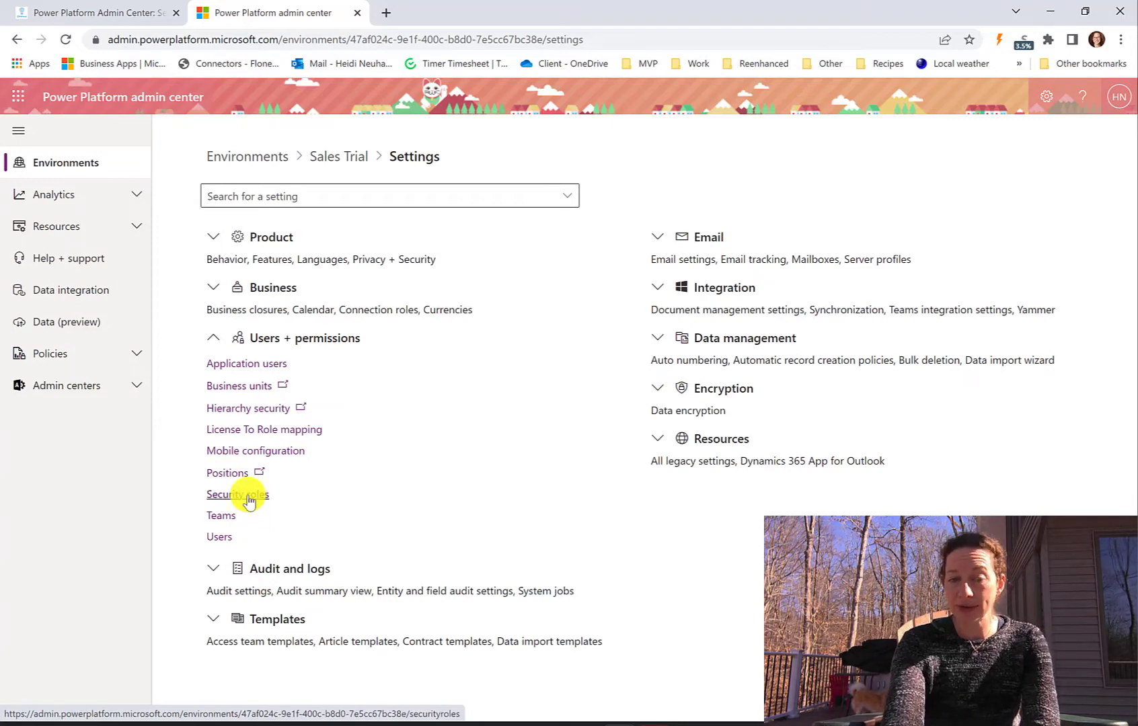
{"action": "mouse_move", "coordinate": [275, 527]}
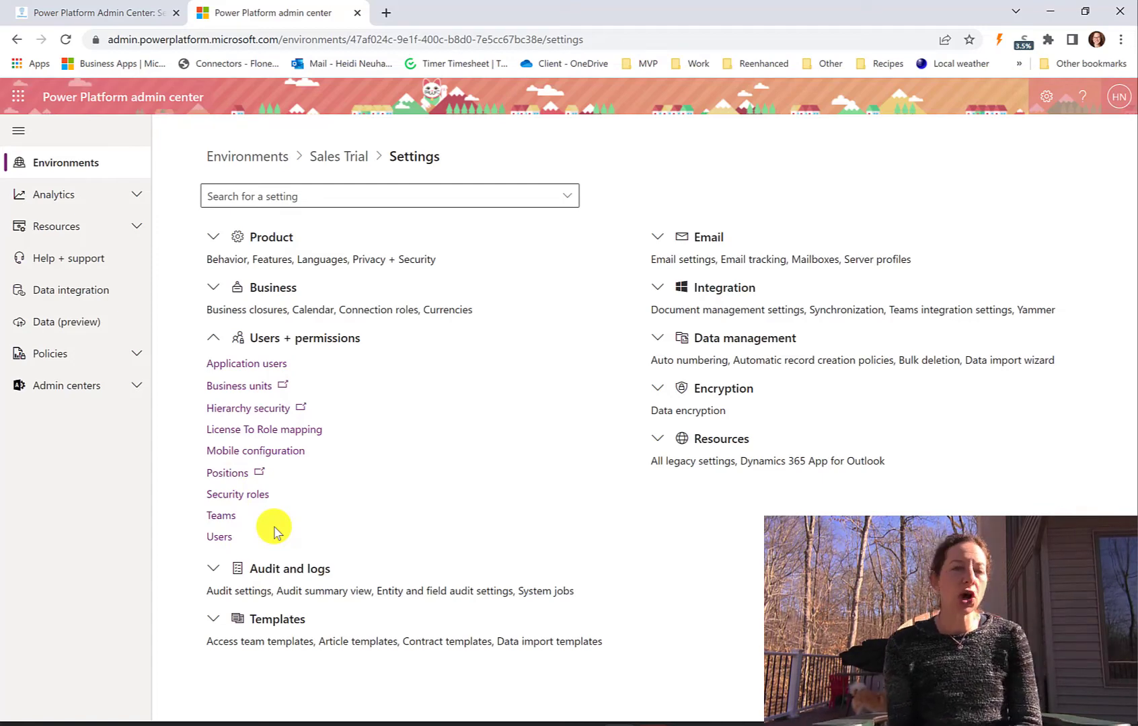
{"action": "mouse_move", "coordinate": [236, 494]}
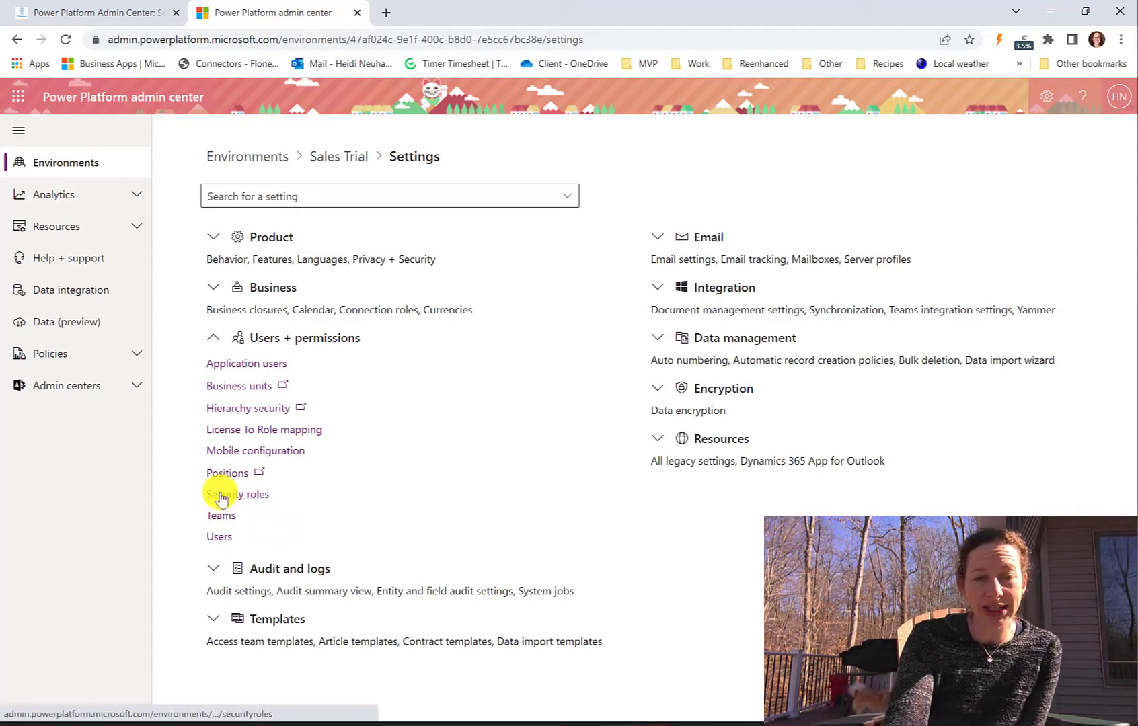
- Check the Basic User security role's members, then return to Settings
{"action": "left_click", "coordinate": [237, 494]}
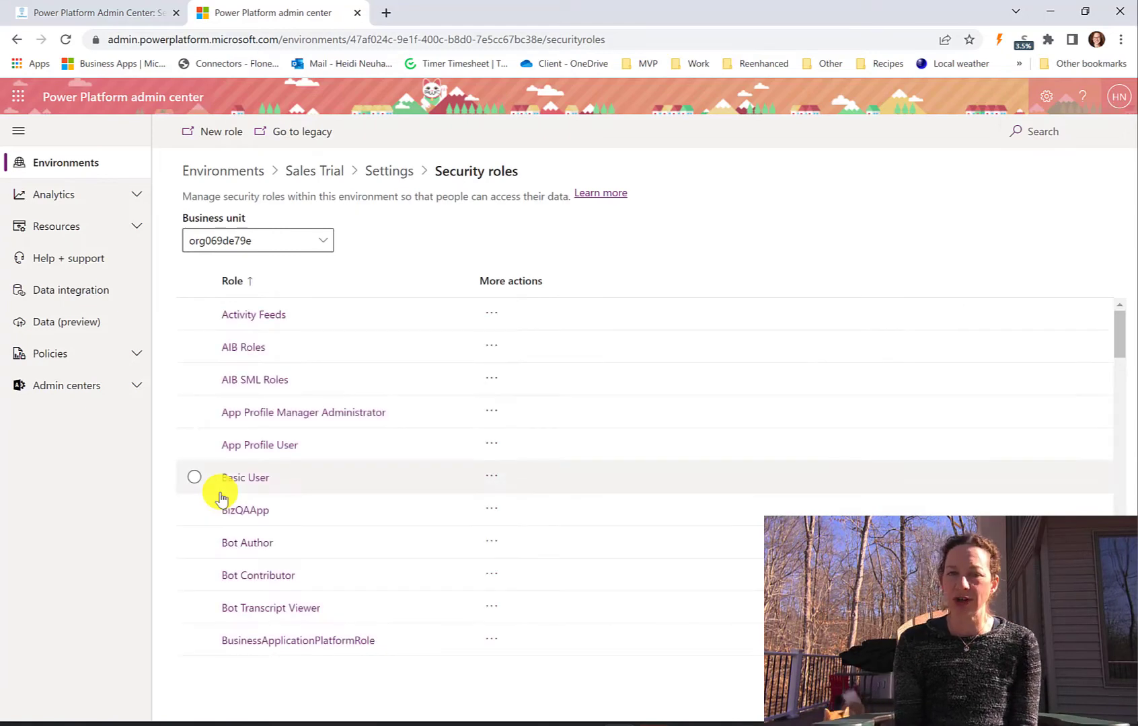
{"action": "mouse_move", "coordinate": [254, 509]}
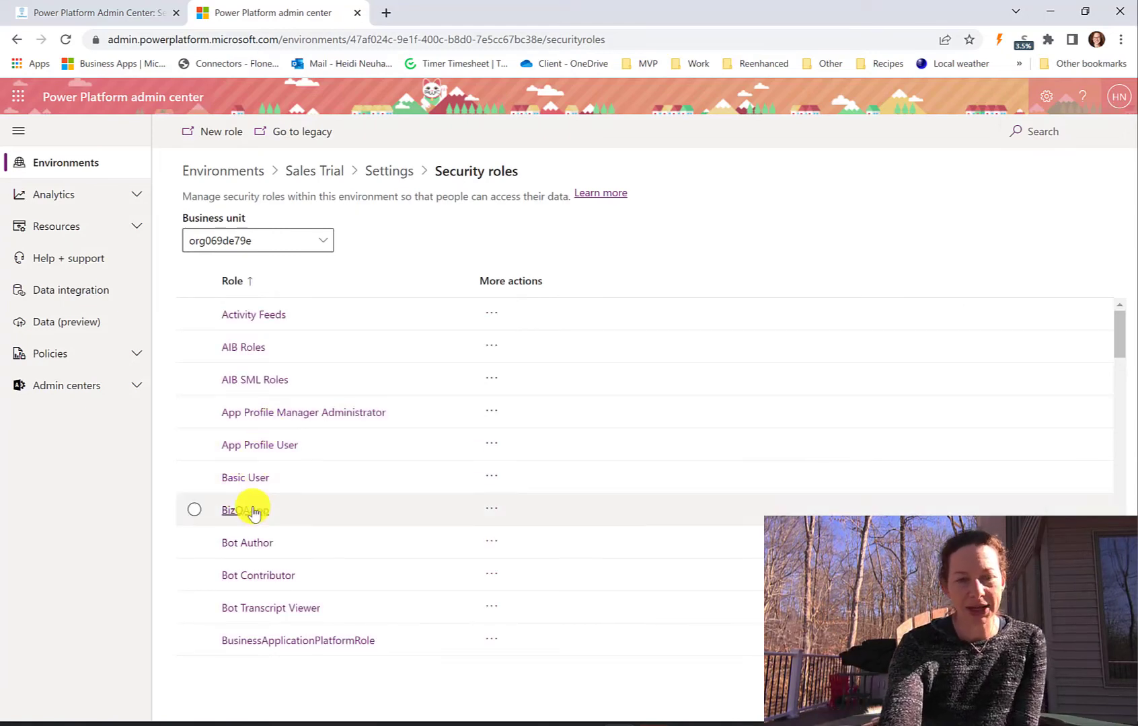
{"action": "left_click", "coordinate": [247, 509]}
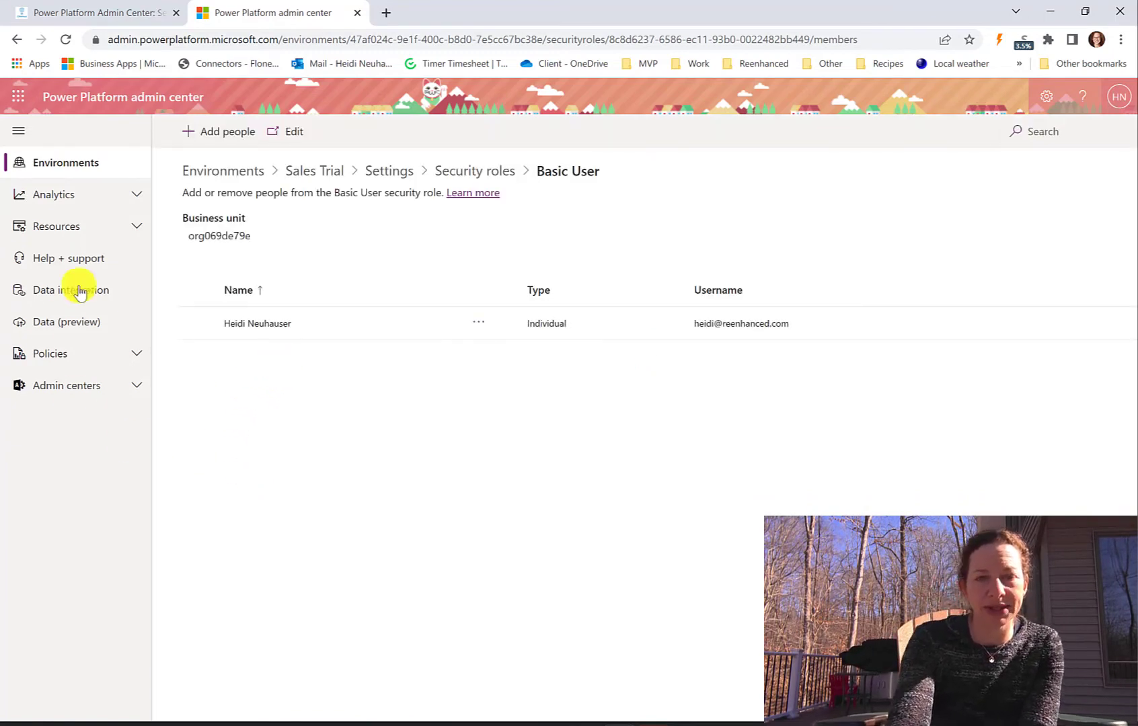
{"action": "mouse_move", "coordinate": [410, 55]}
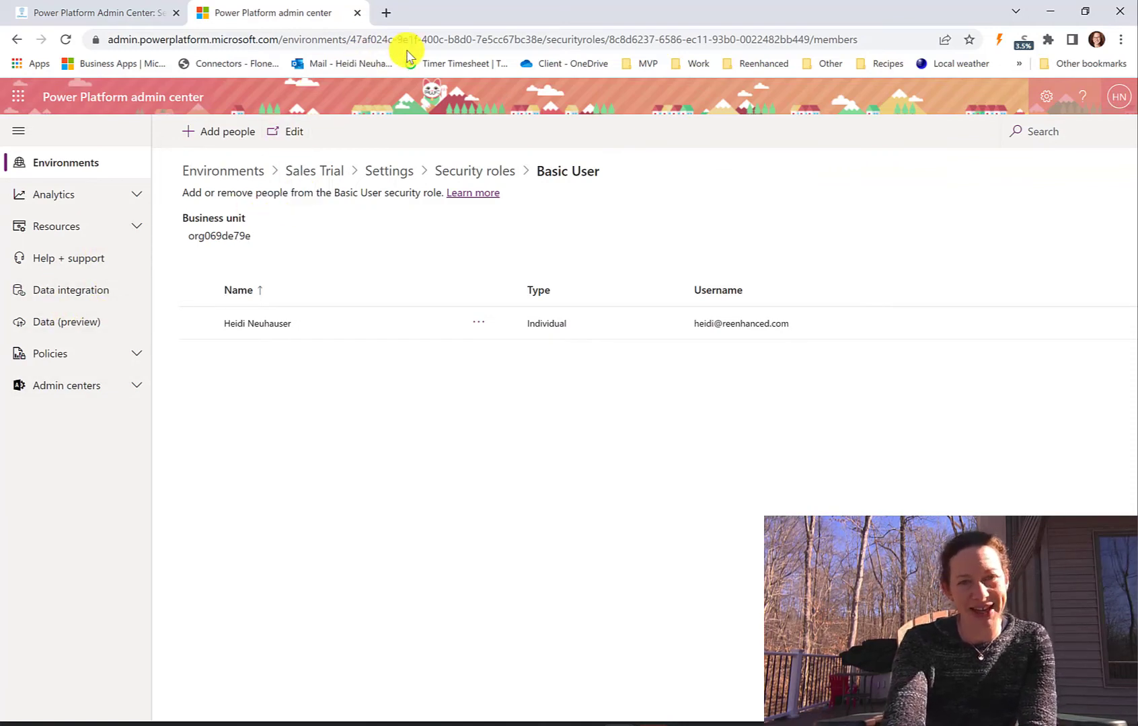
{"action": "left_click", "coordinate": [389, 171]}
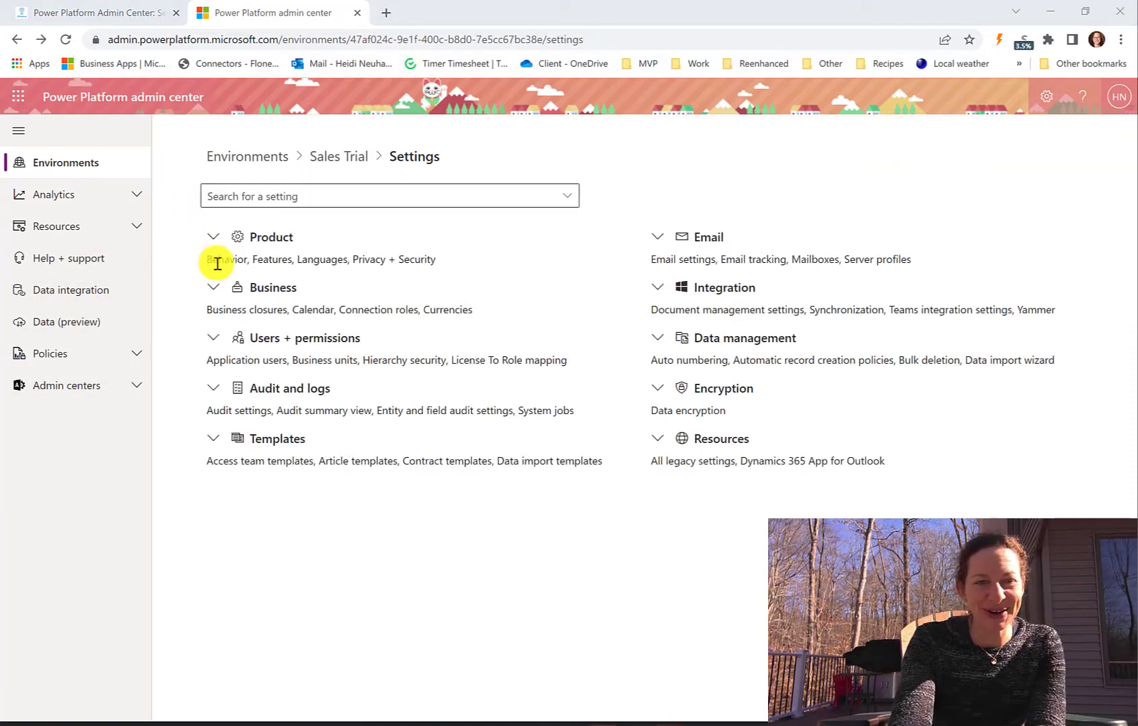
- Confirm in Audit settings that auditing is not started, then return to Settings
{"action": "left_click", "coordinate": [212, 387]}
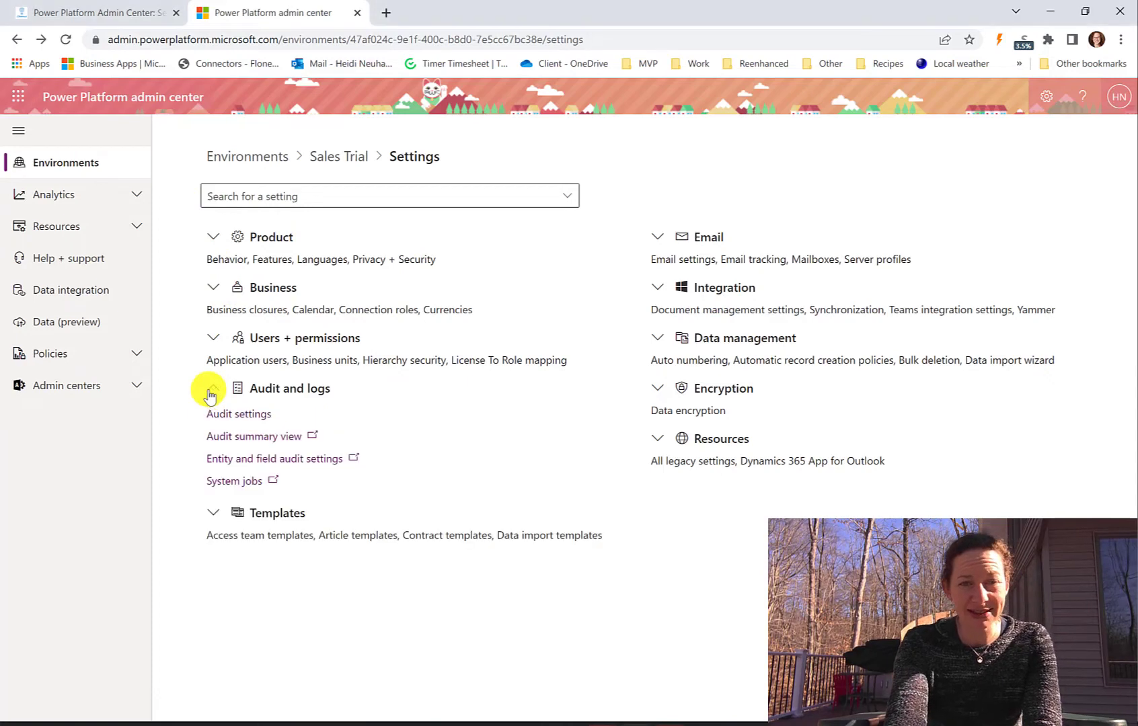
{"action": "mouse_move", "coordinate": [238, 414]}
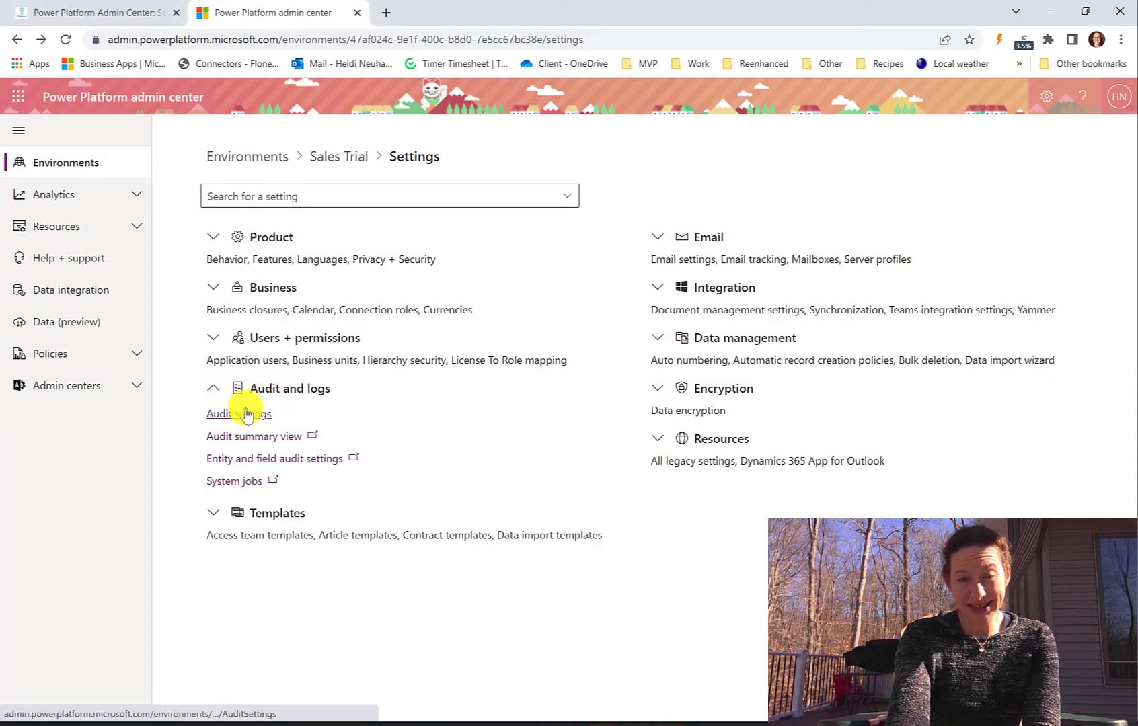
{"action": "left_click", "coordinate": [238, 413]}
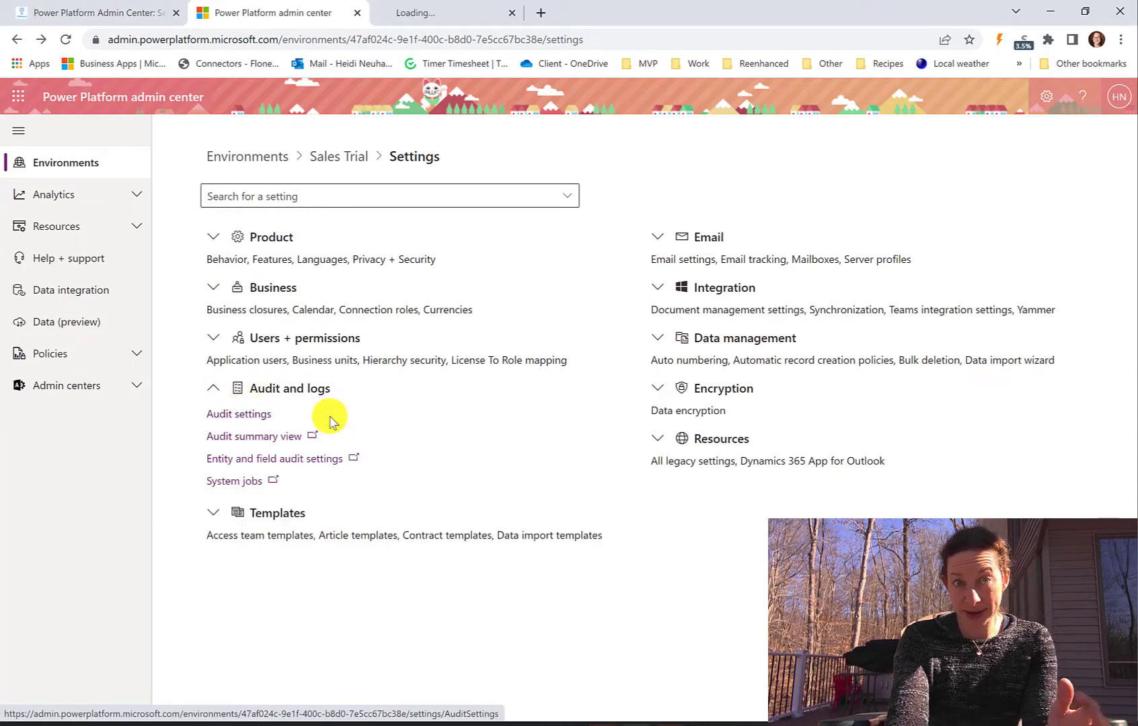
{"action": "left_click", "coordinate": [238, 414]}
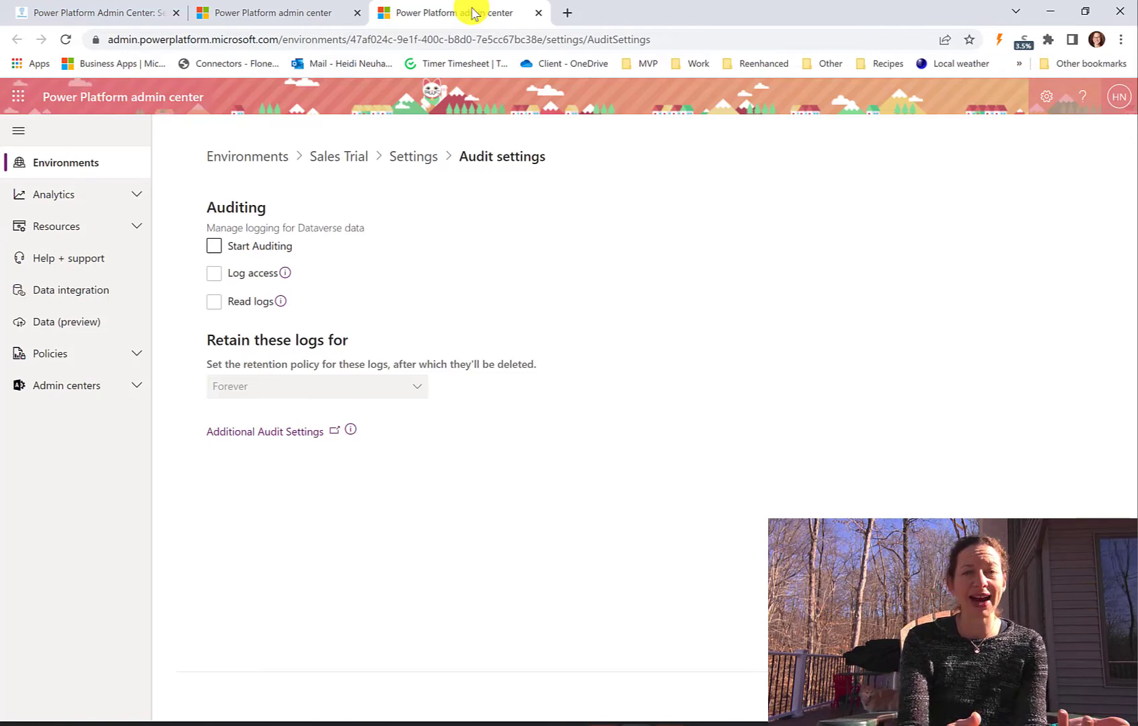
{"action": "mouse_move", "coordinate": [297, 408]}
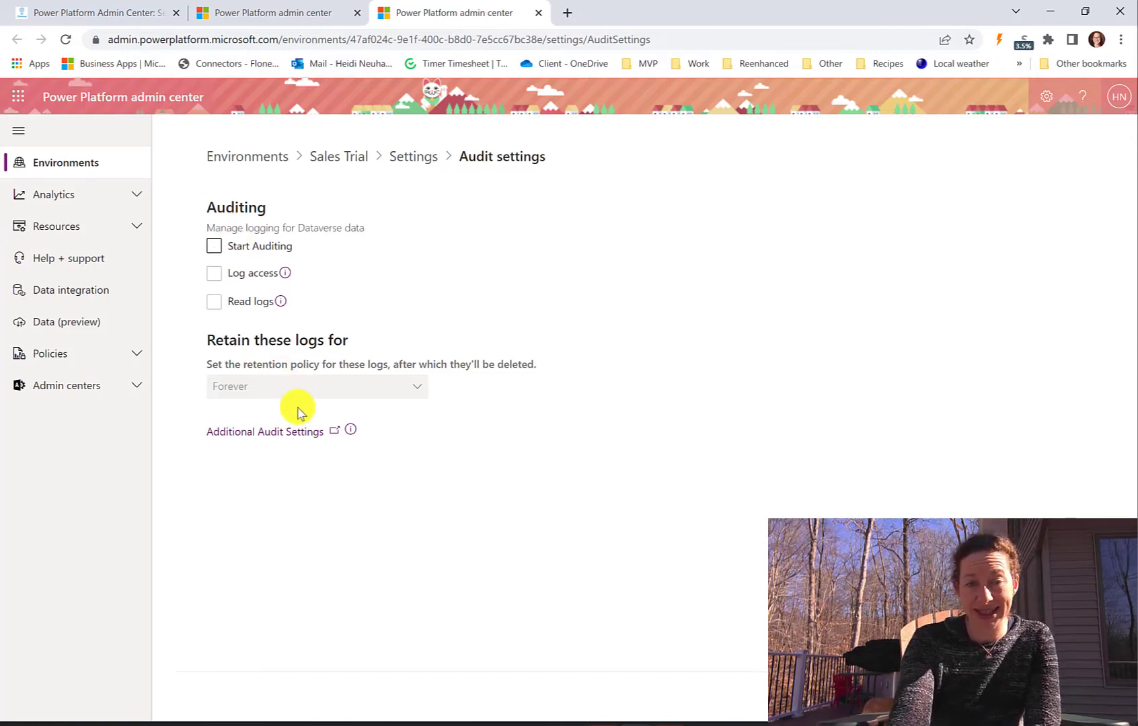
{"action": "mouse_move", "coordinate": [296, 380]}
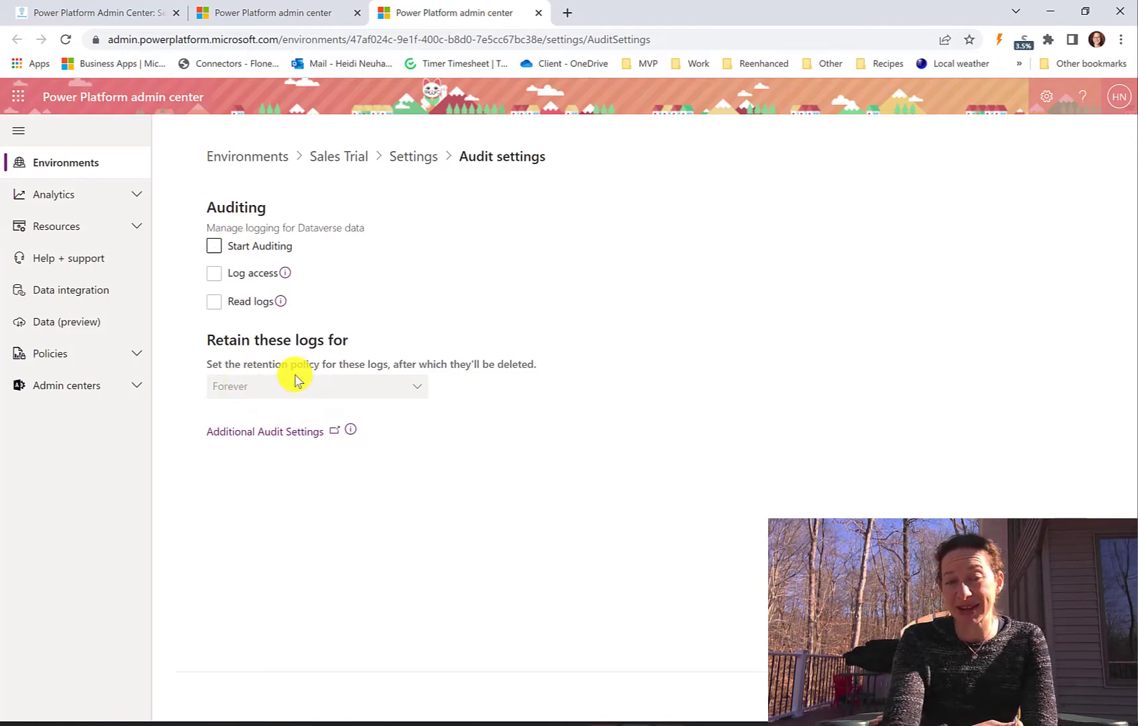
{"action": "mouse_move", "coordinate": [54, 297]}
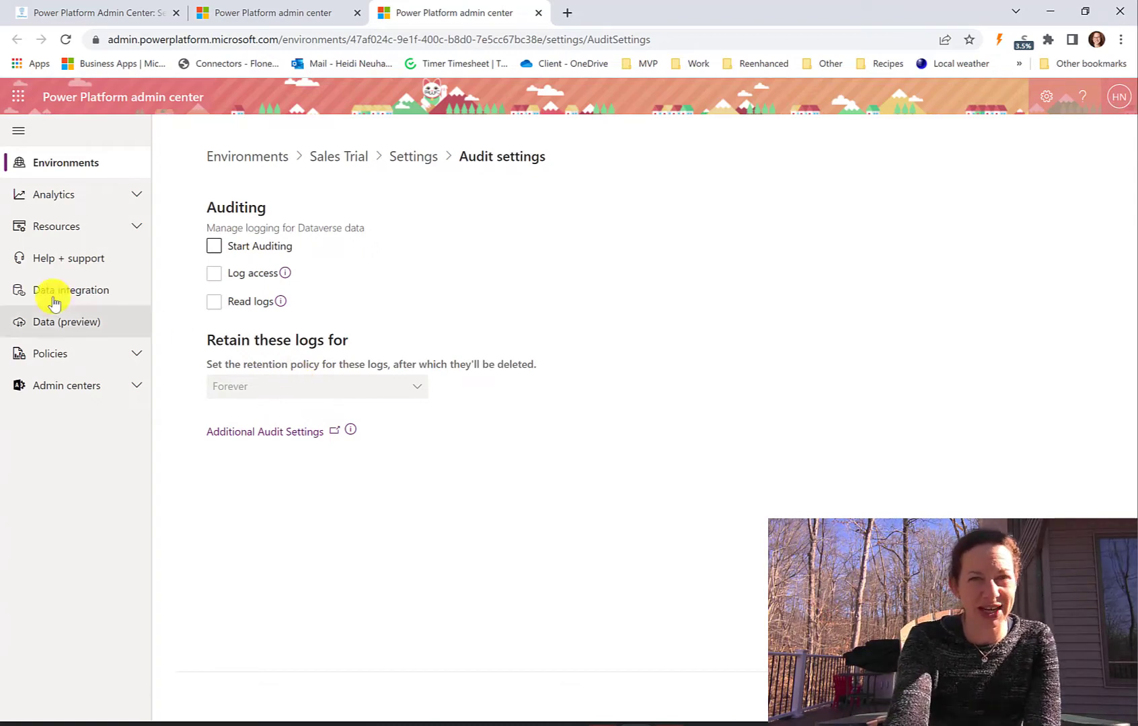
{"action": "left_click", "coordinate": [413, 156]}
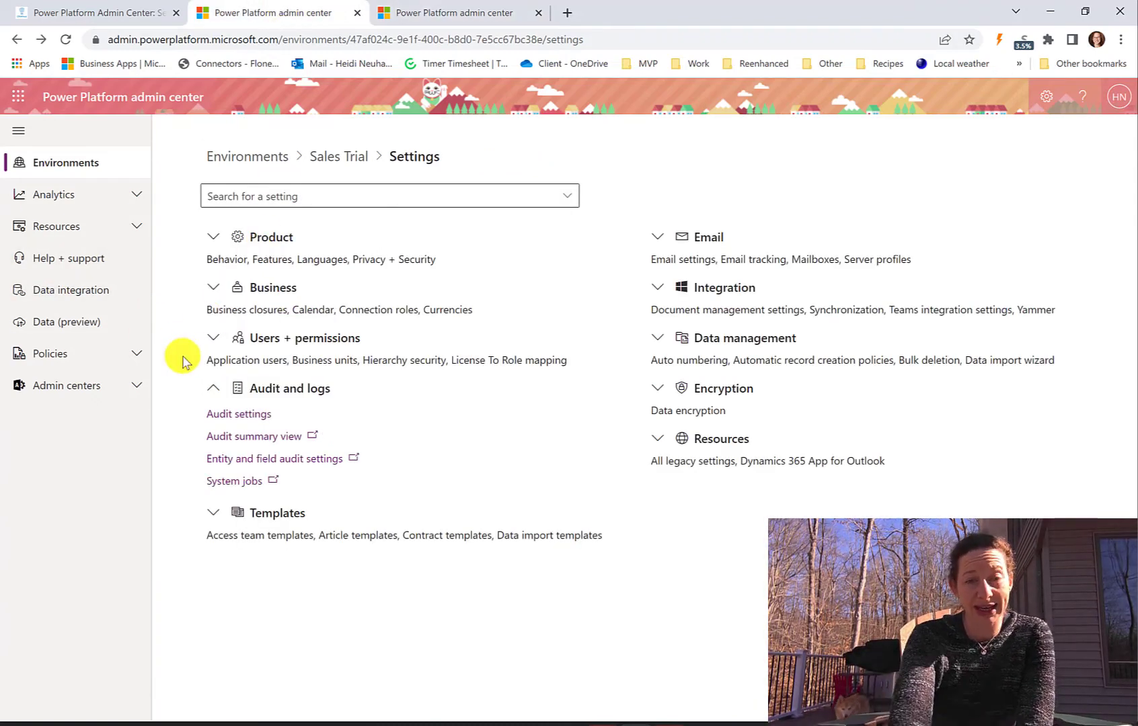
{"action": "mouse_move", "coordinate": [253, 435]}
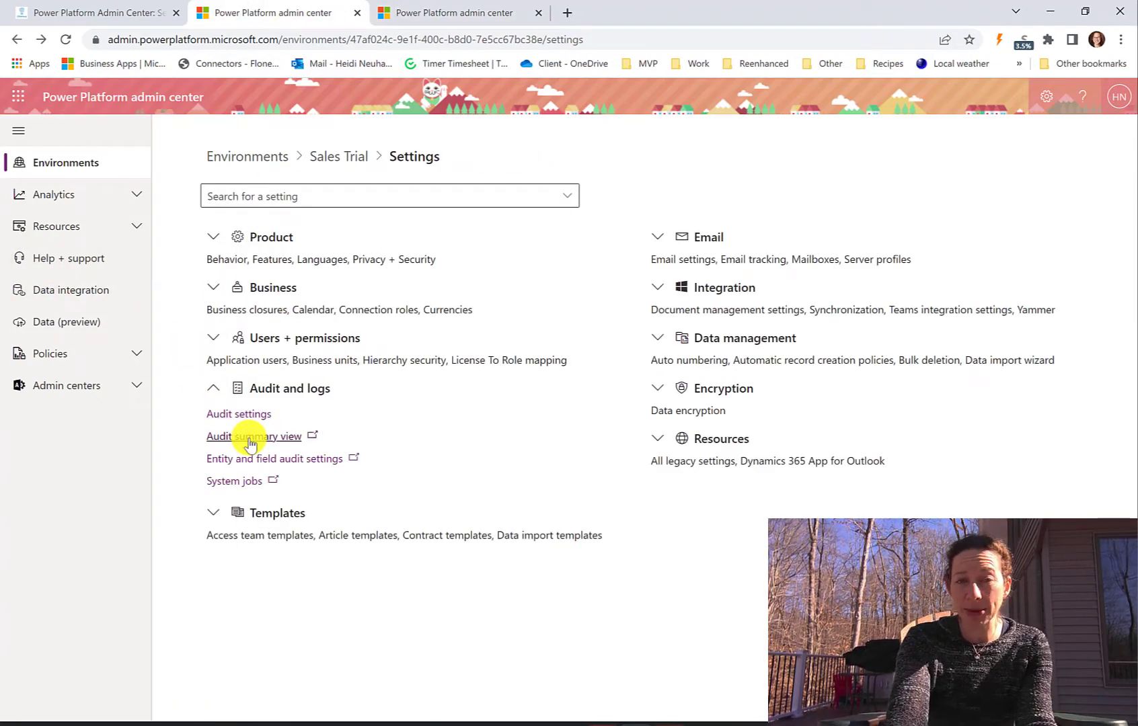
- View the empty Audit summary view in the legacy tab, then return to the admin center
{"action": "left_click", "coordinate": [253, 435]}
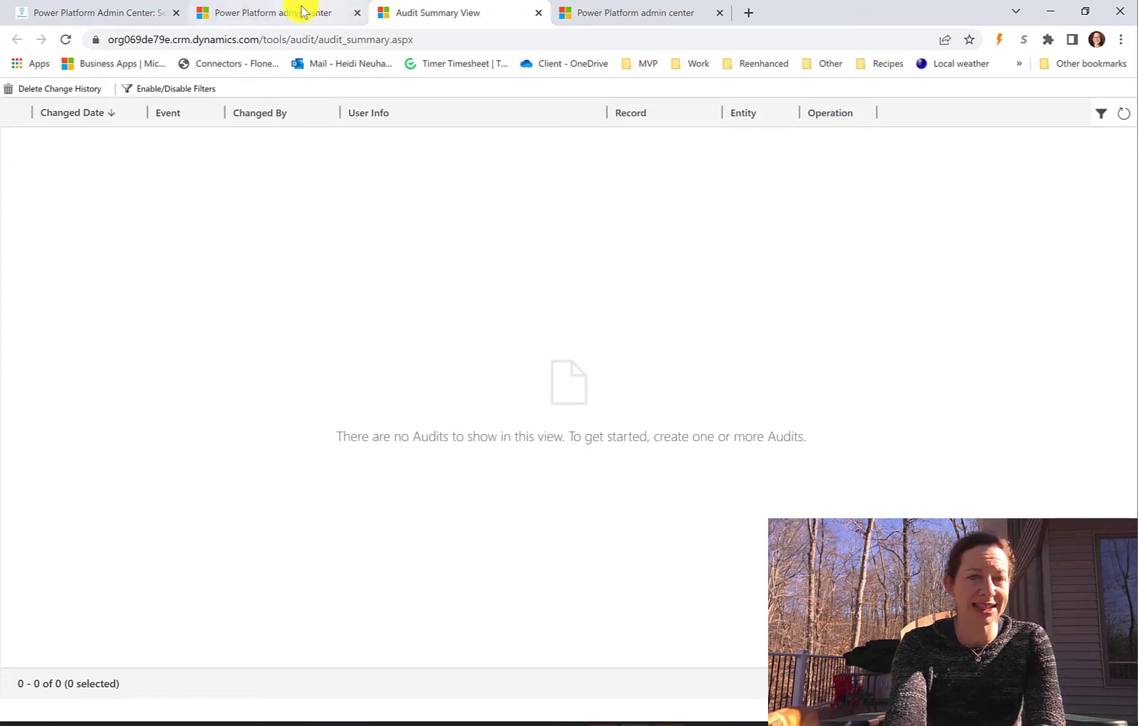
{"action": "mouse_move", "coordinate": [268, 12]}
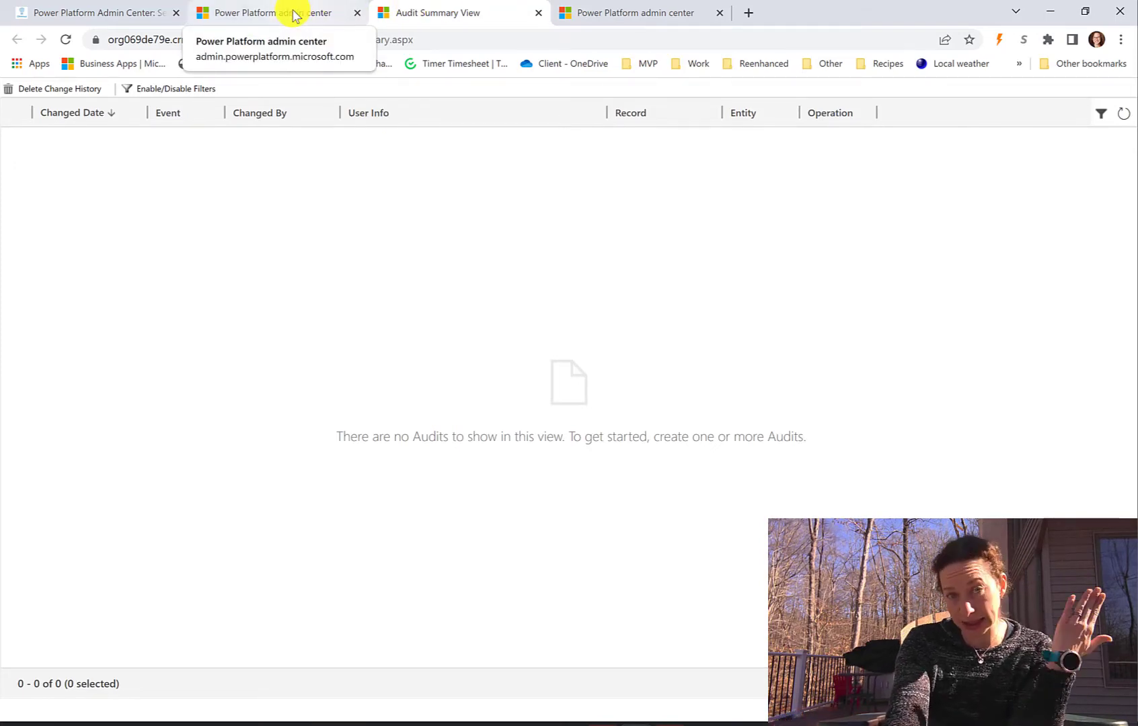
{"action": "left_click", "coordinate": [275, 12]}
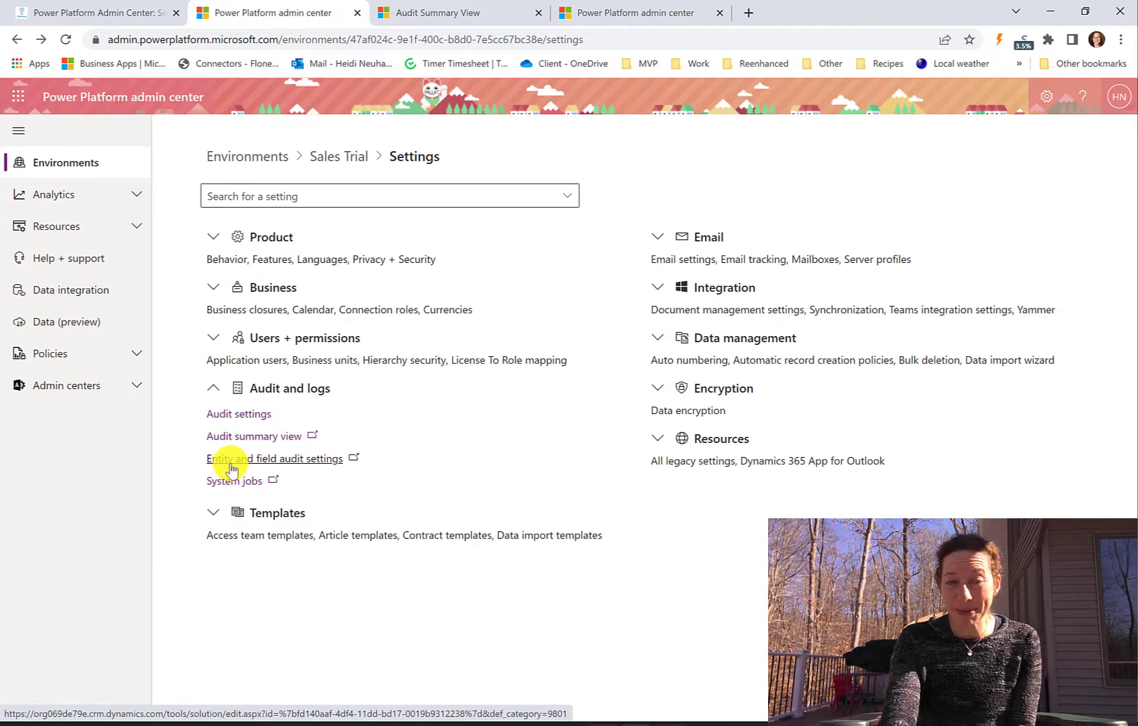
- Launch Entity and field audit settings so it loads in a new tab
{"action": "left_click", "coordinate": [275, 458]}
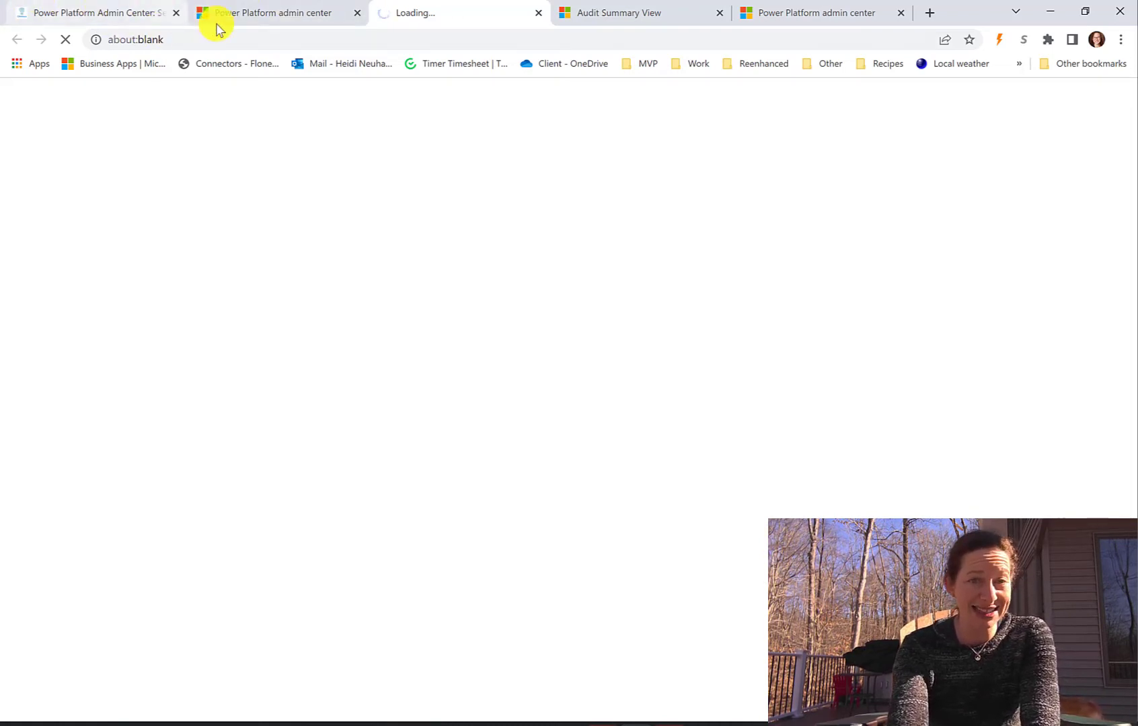
{"action": "mouse_move", "coordinate": [273, 12]}
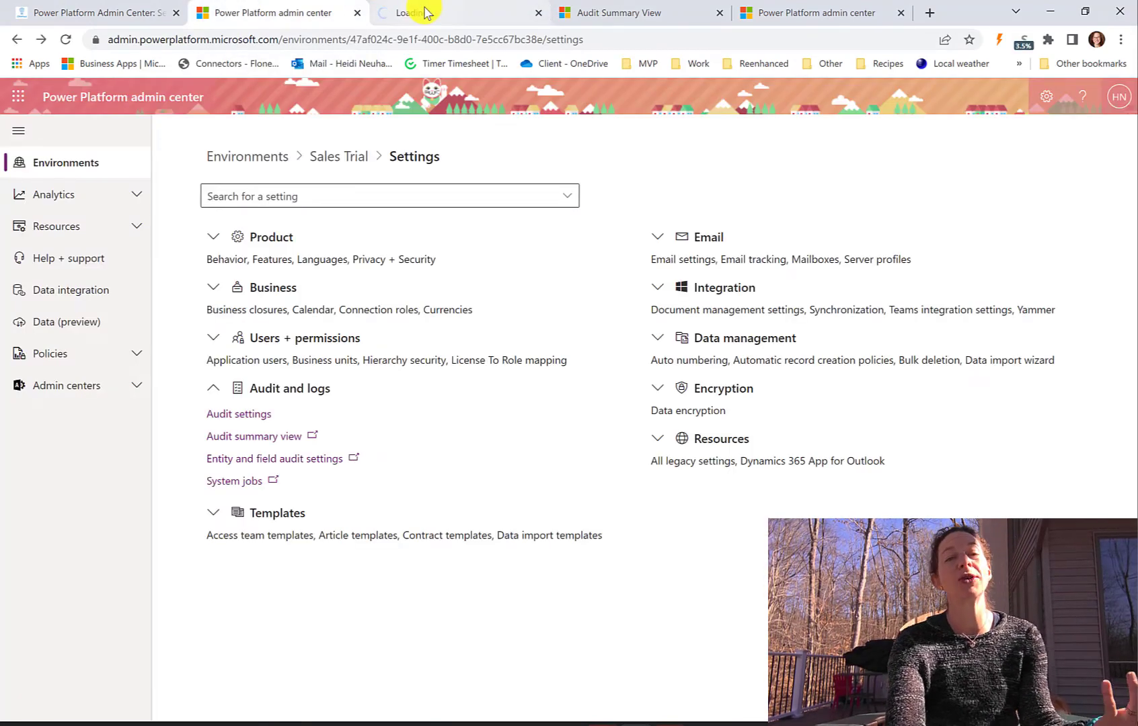
{"action": "mouse_move", "coordinate": [406, 13]}
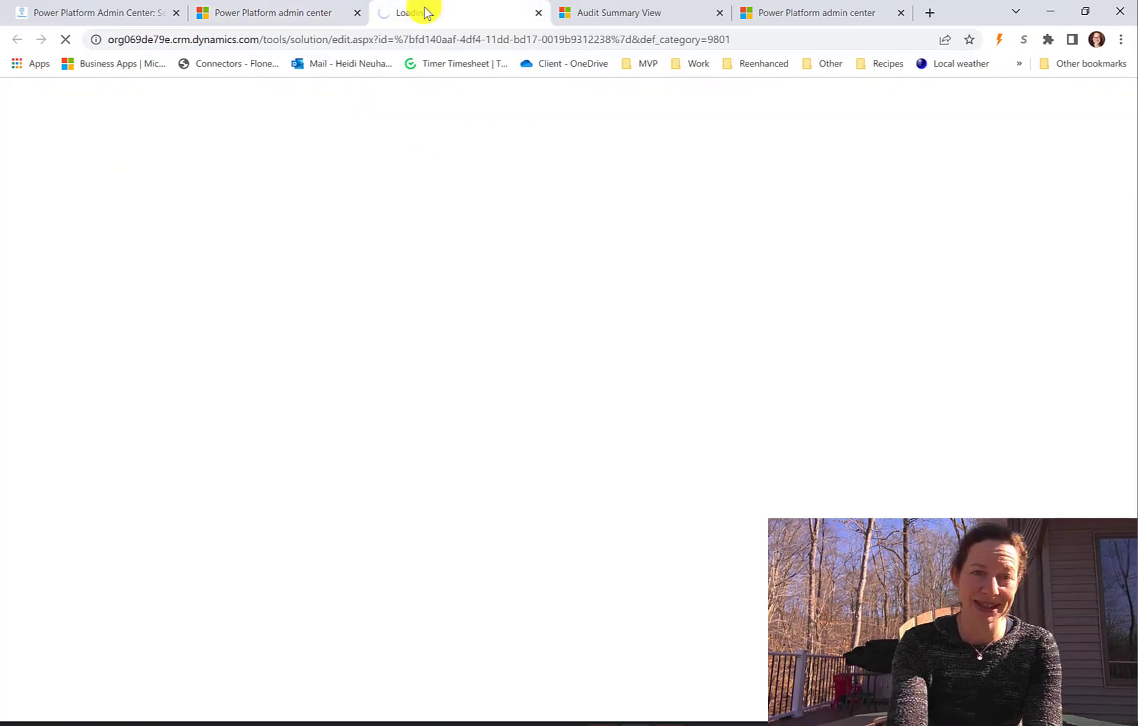
- Review the Default Solution's entities and their audit status, then return to the admin center
{"action": "left_click", "coordinate": [268, 12]}
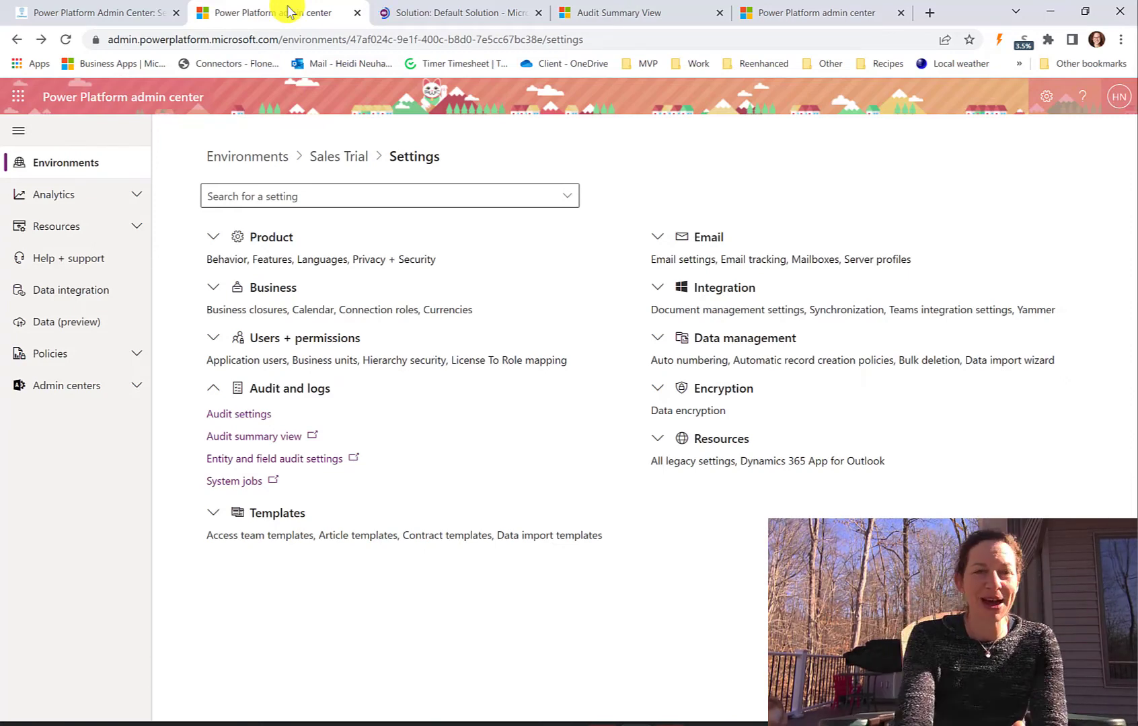
{"action": "left_click", "coordinate": [464, 12]}
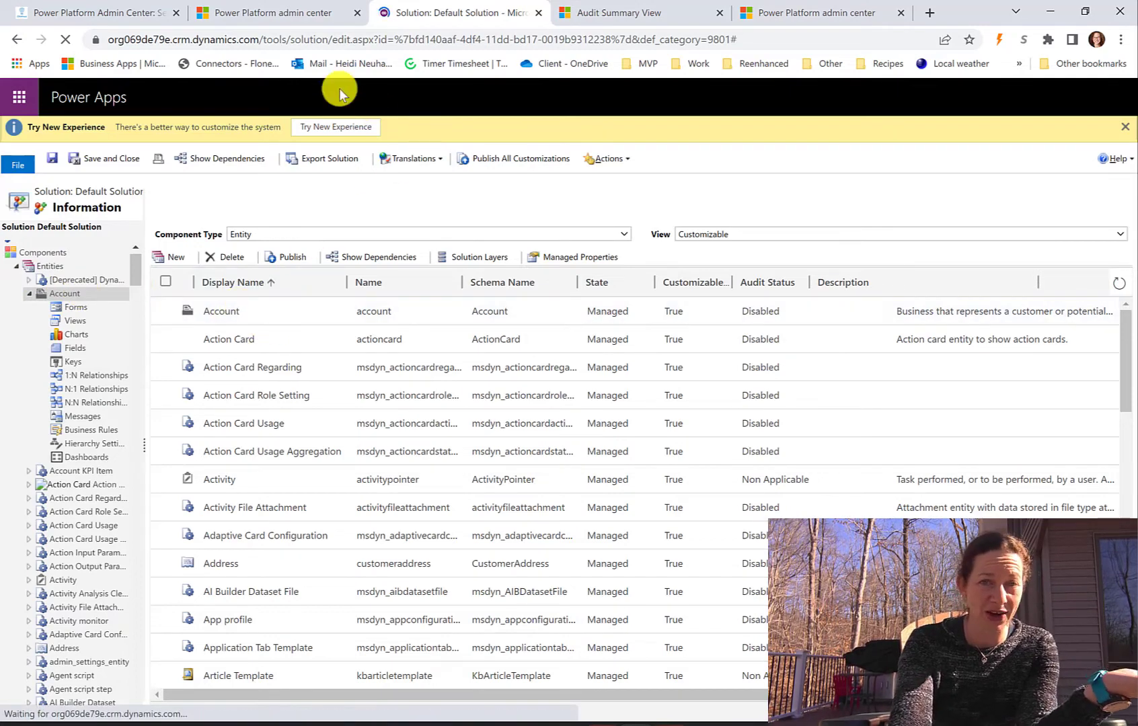
{"action": "left_click", "coordinate": [273, 12]}
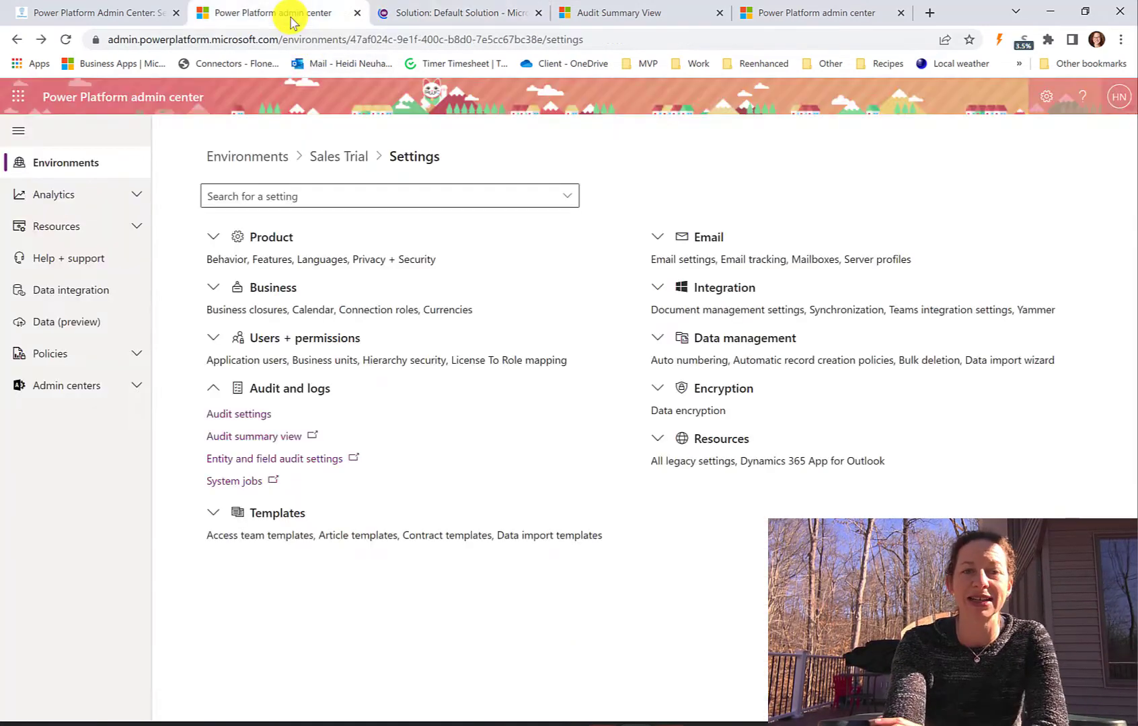
{"action": "mouse_move", "coordinate": [233, 481]}
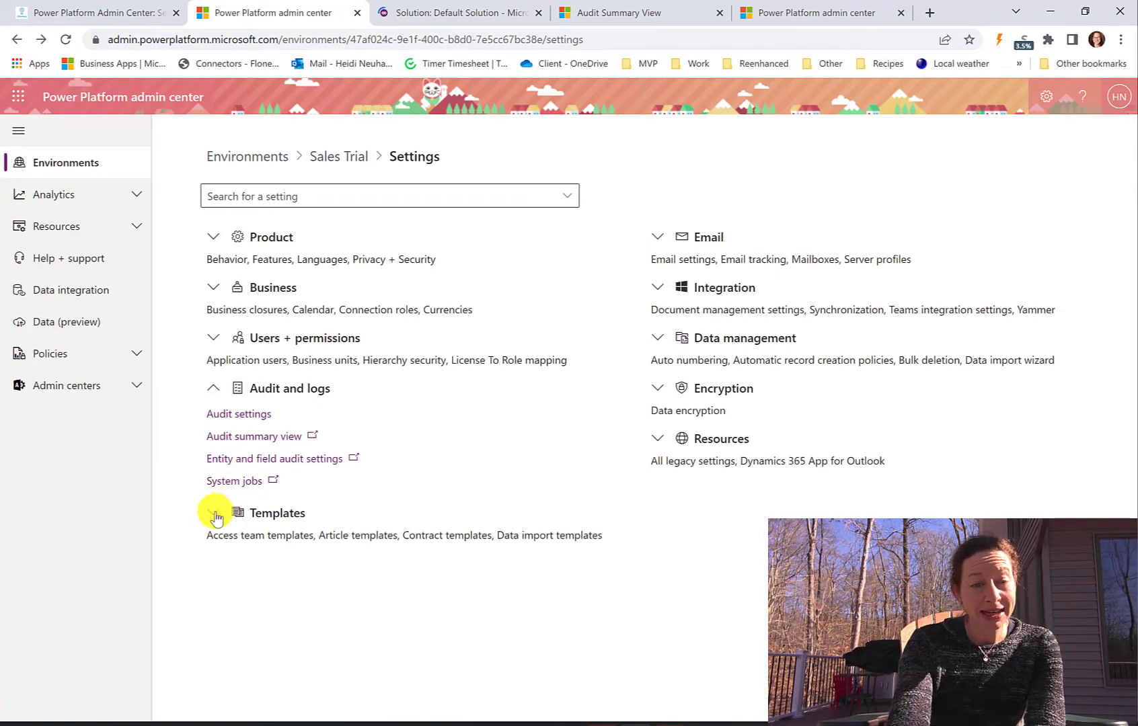
- Expand Templates to list Access team through Email templates, and collapse Audit and logs
{"action": "left_click", "coordinate": [213, 513]}
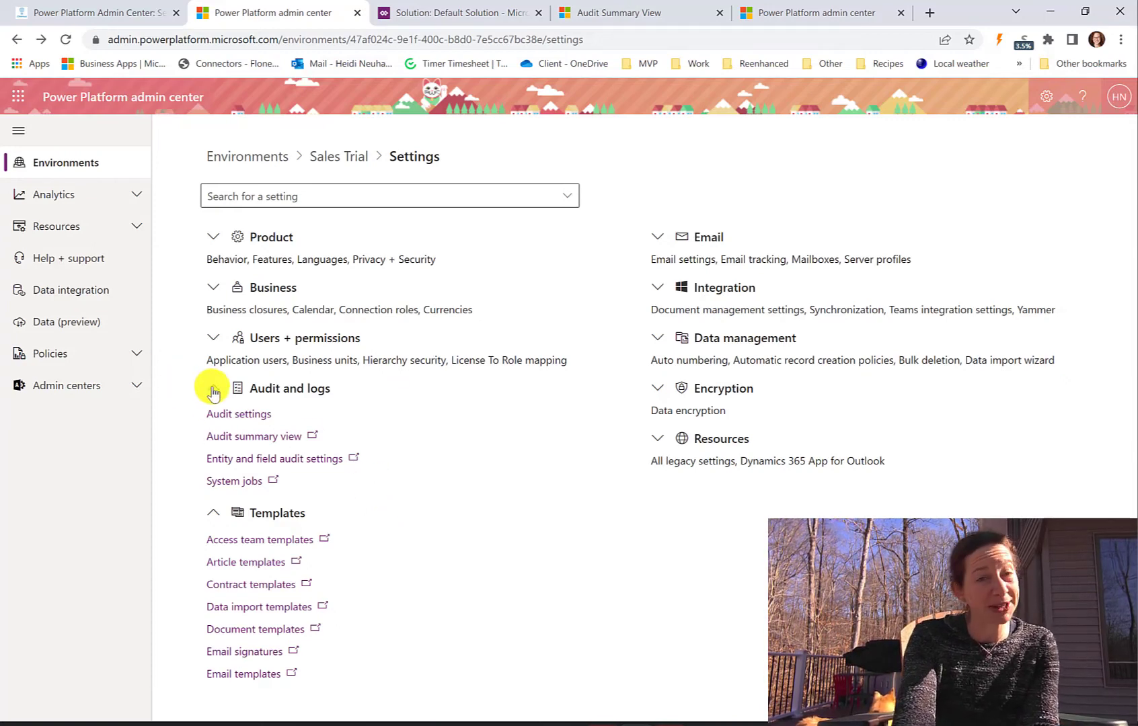
{"action": "left_click", "coordinate": [213, 388]}
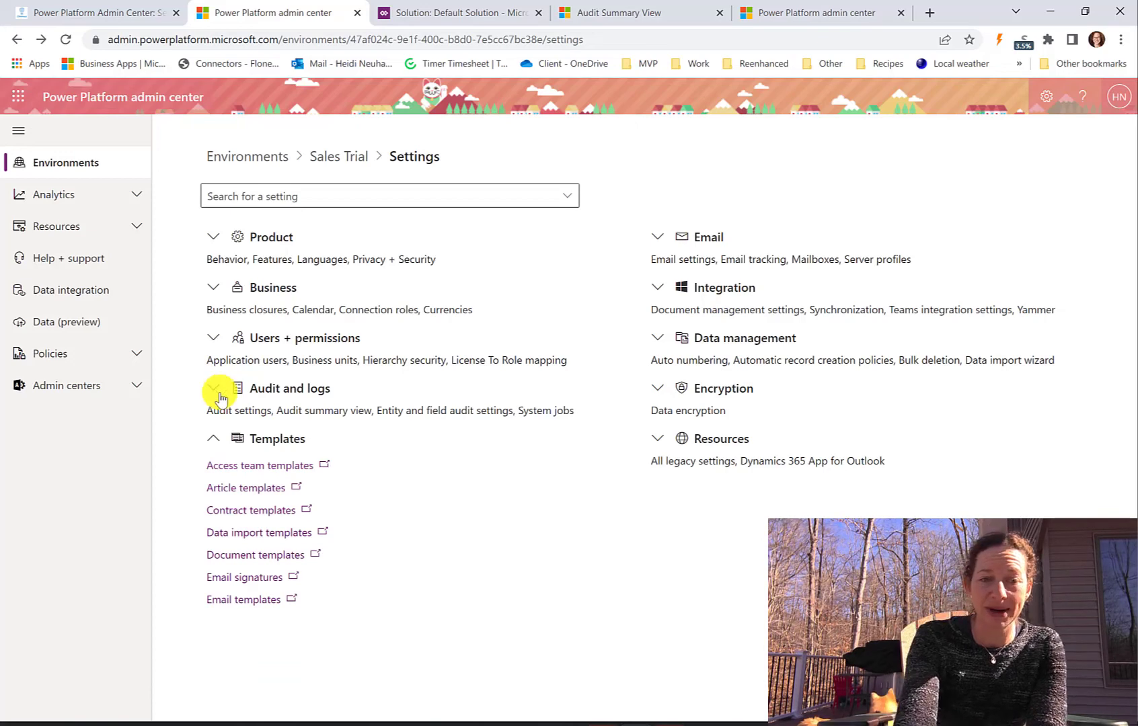
{"action": "mouse_move", "coordinate": [366, 431]}
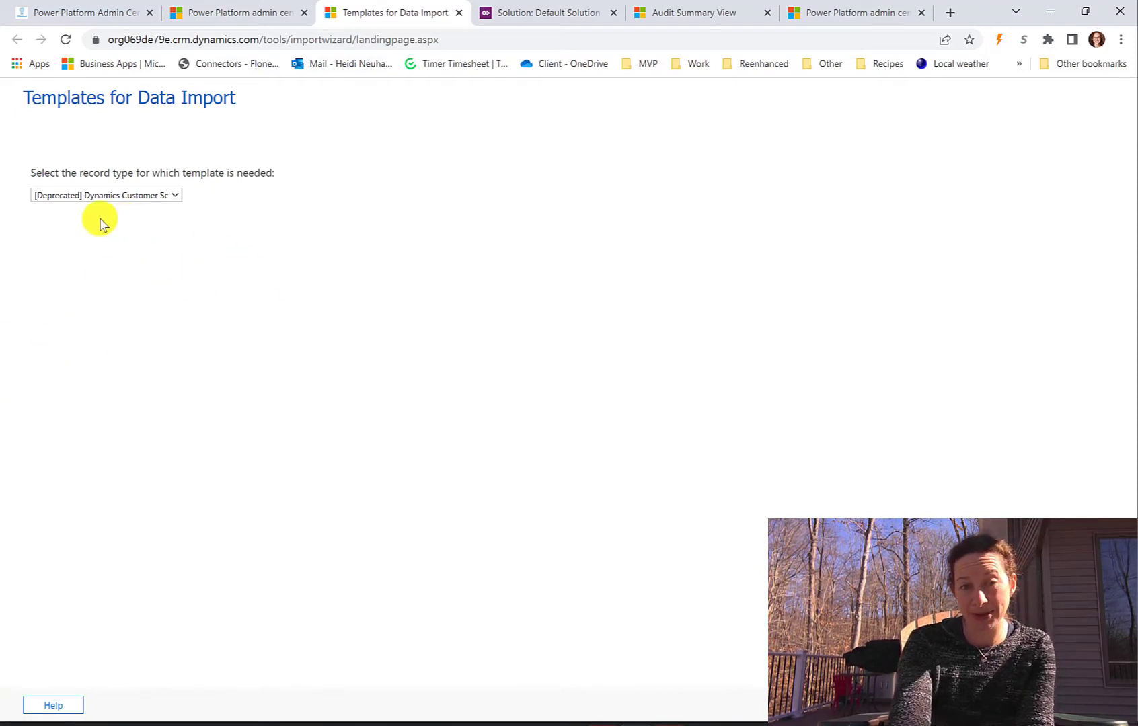
- Browse record types in the Templates for Data Import dropdown, then return to the admin center
{"action": "left_click", "coordinate": [105, 194]}
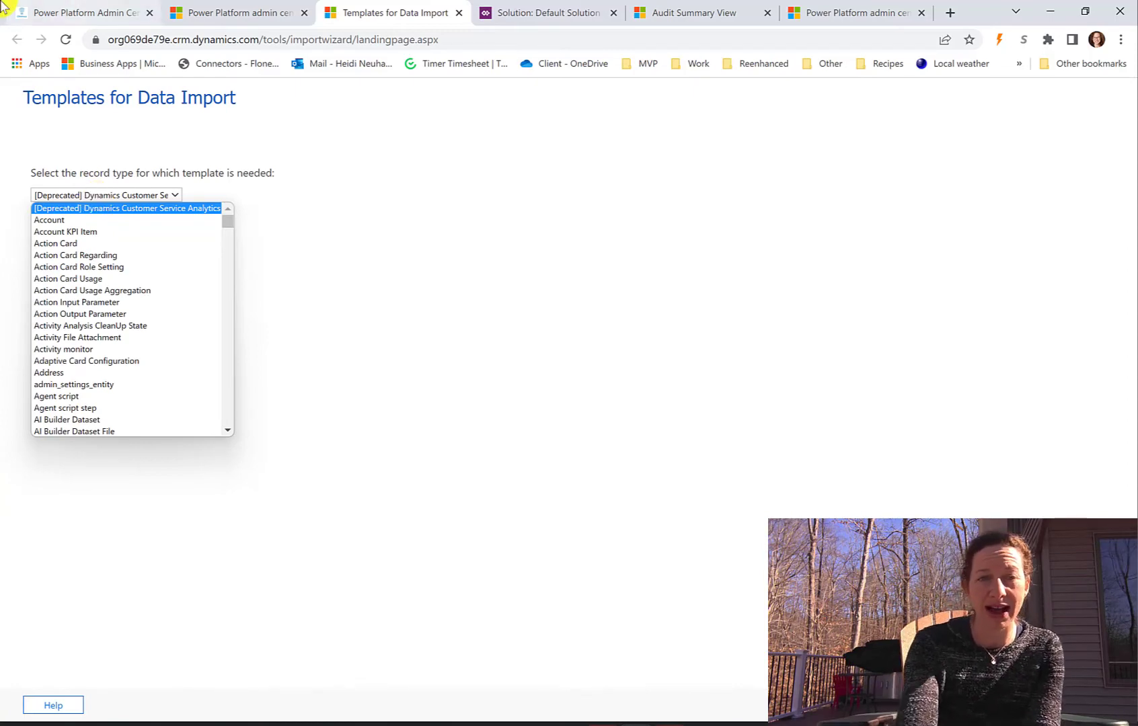
{"action": "left_click", "coordinate": [238, 12]}
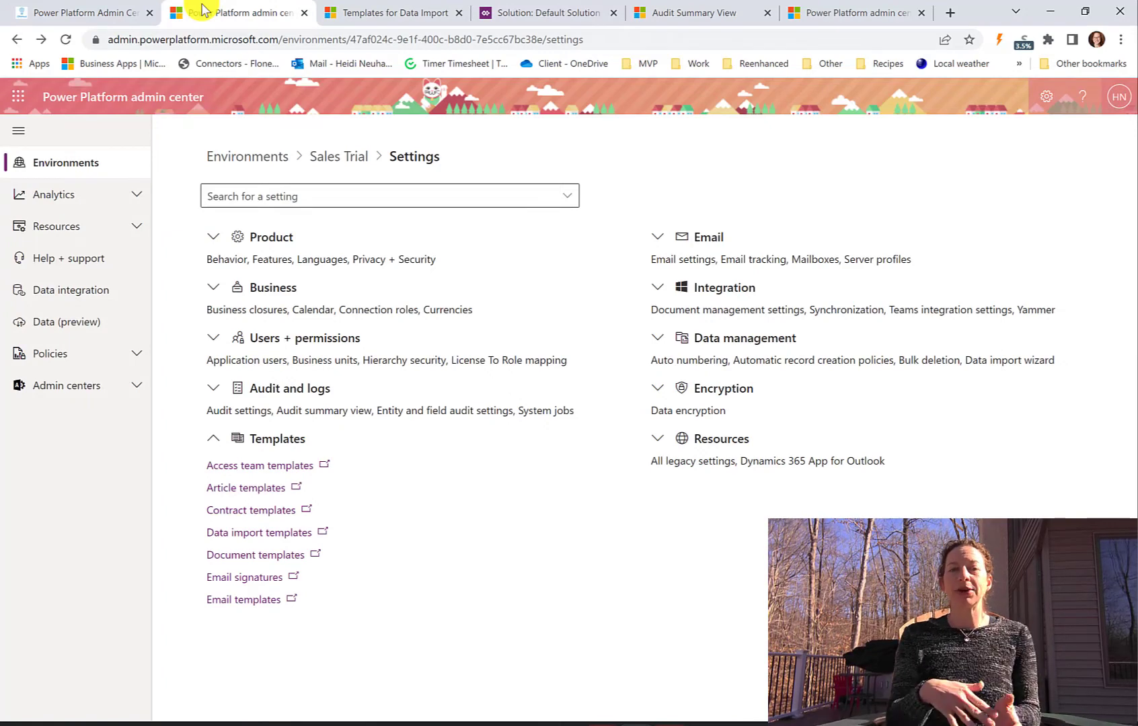
{"action": "mouse_move", "coordinate": [15, 162]}
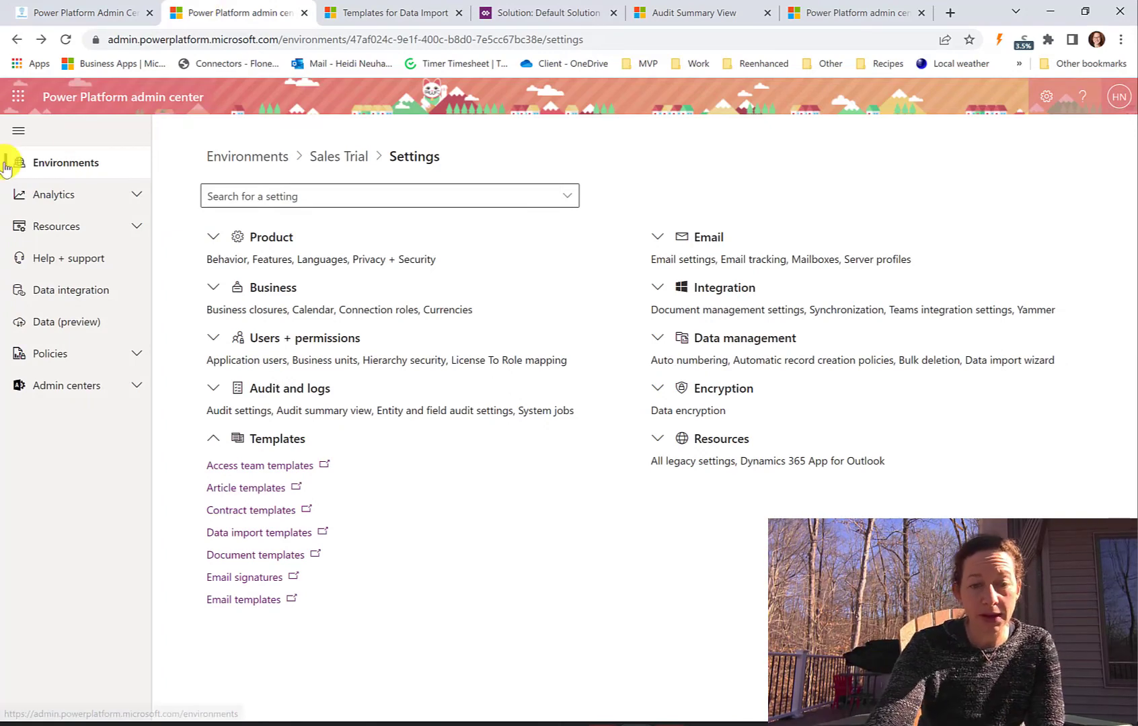
{"action": "mouse_move", "coordinate": [15, 162]}
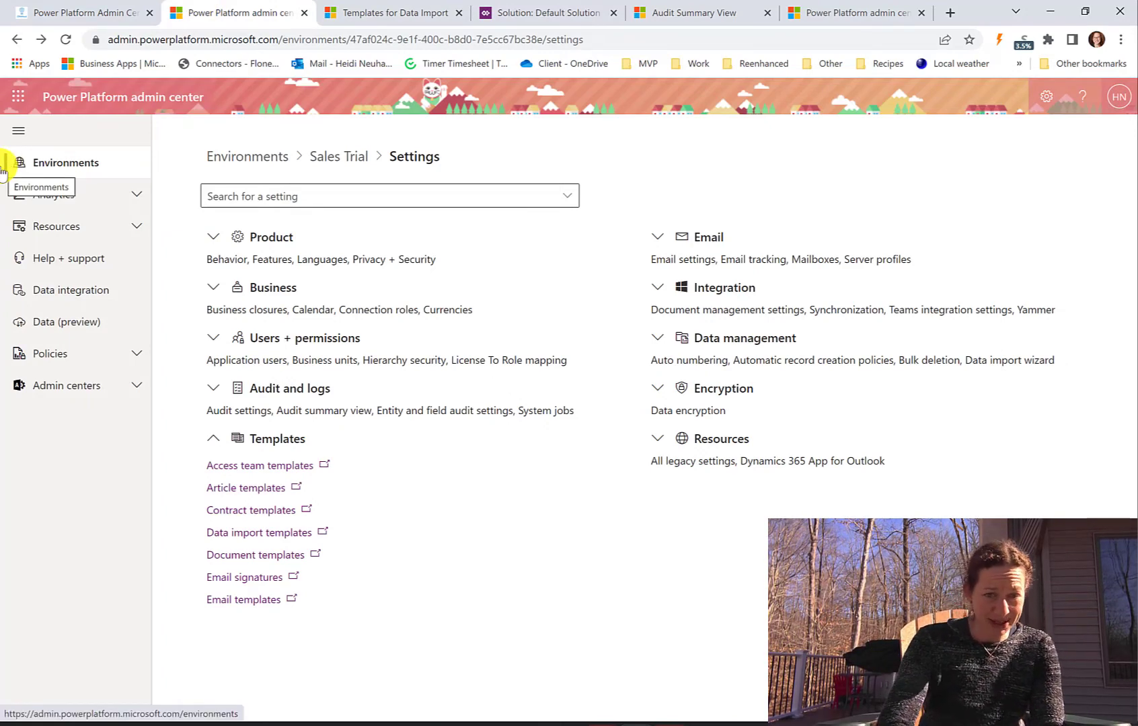
{"action": "mouse_move", "coordinate": [461, 12]}
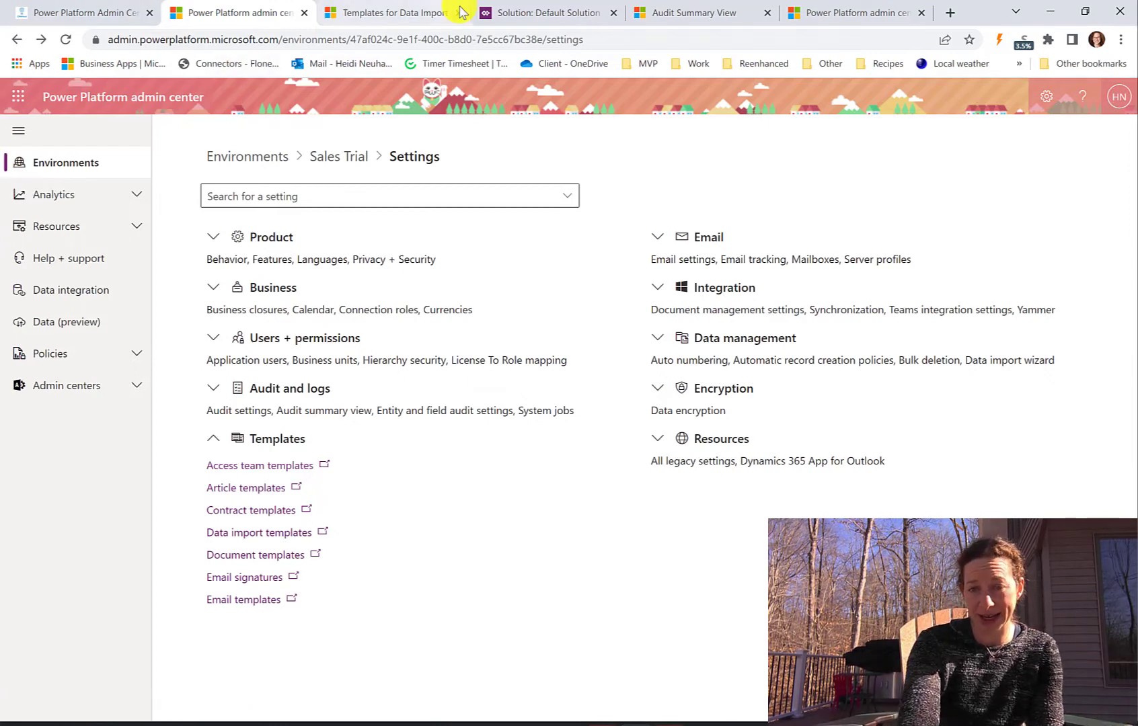
{"action": "mouse_move", "coordinate": [658, 239]}
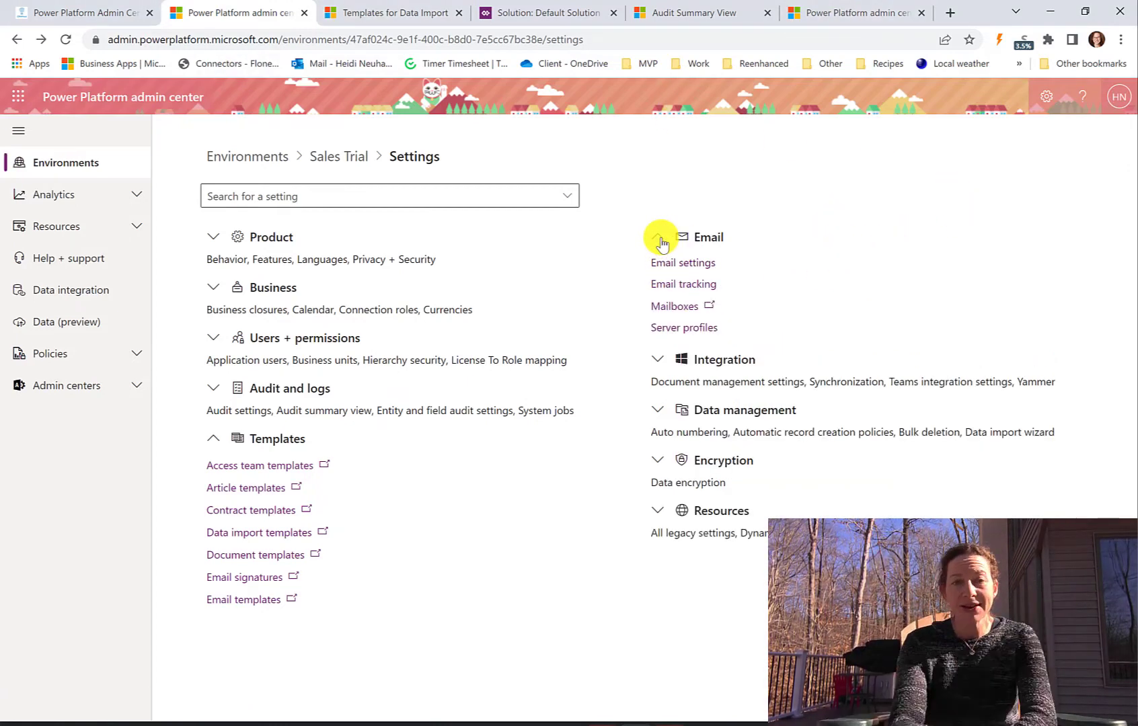
{"action": "mouse_move", "coordinate": [682, 283]}
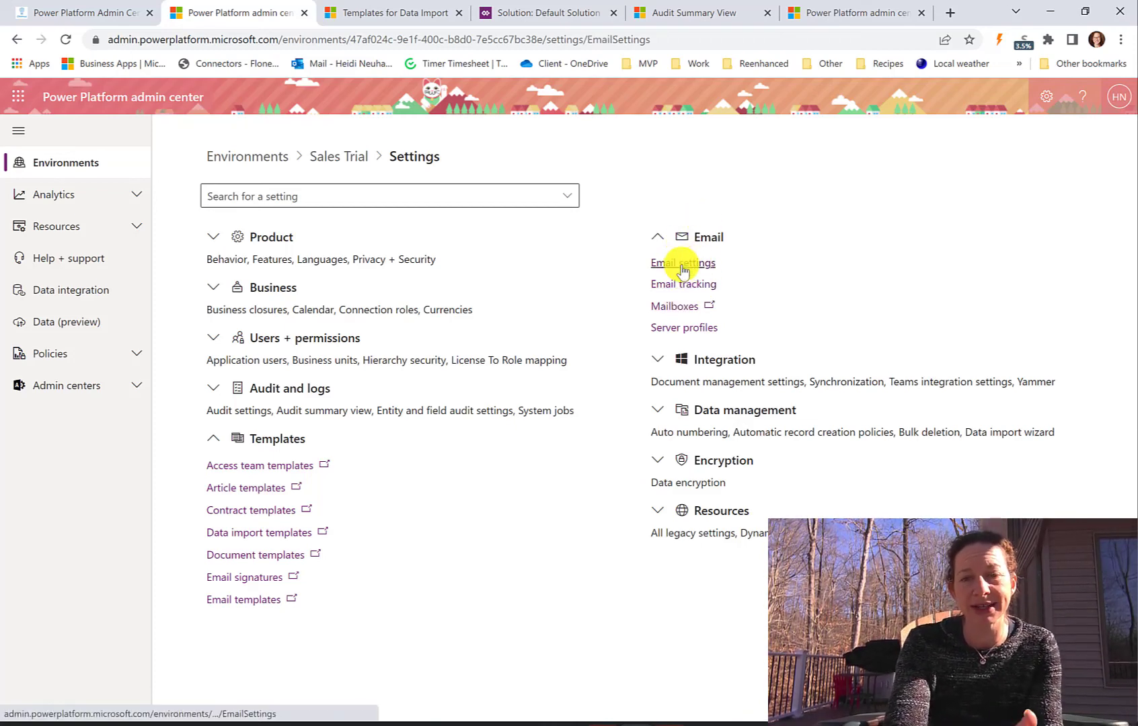
- Open Sales Trial's Email settings page with its security, notification and synchronization options
{"action": "left_click", "coordinate": [681, 263]}
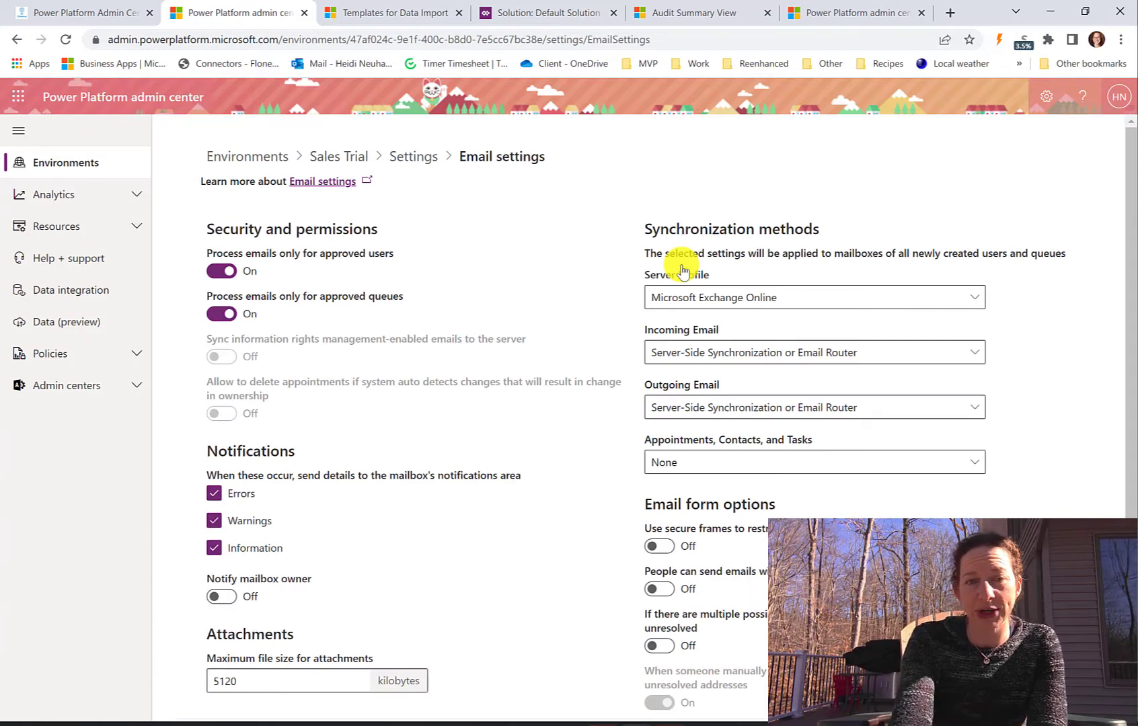
{"action": "mouse_move", "coordinate": [150, 148]}
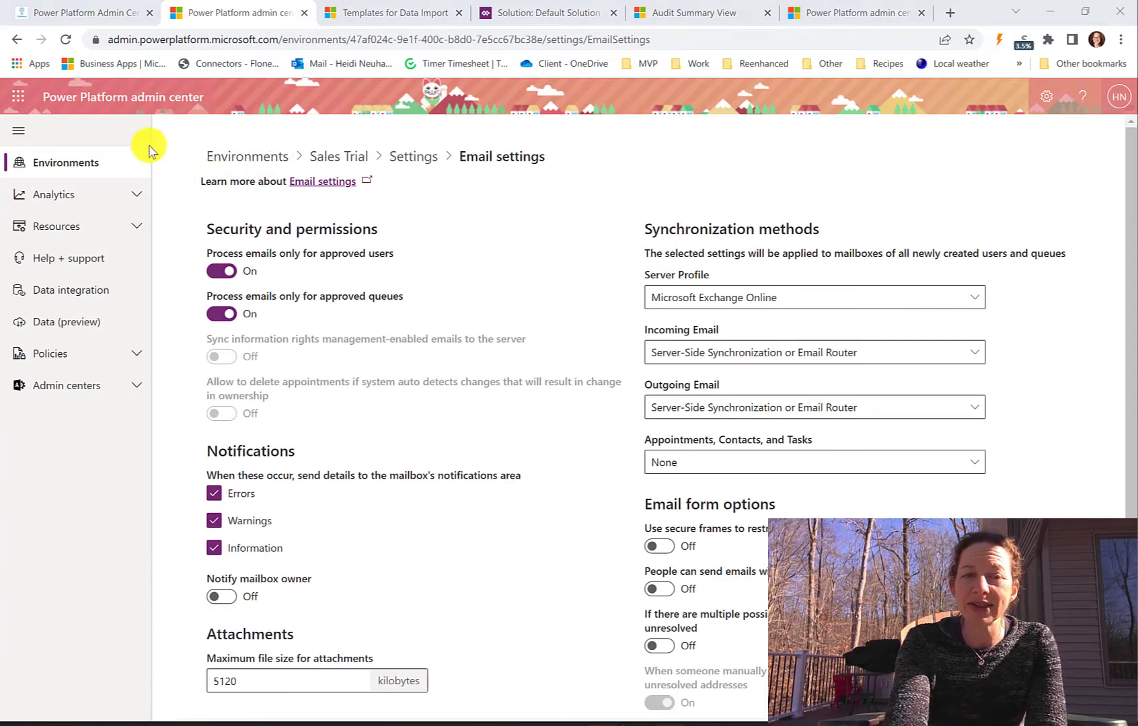
{"action": "mouse_move", "coordinate": [433, 240]}
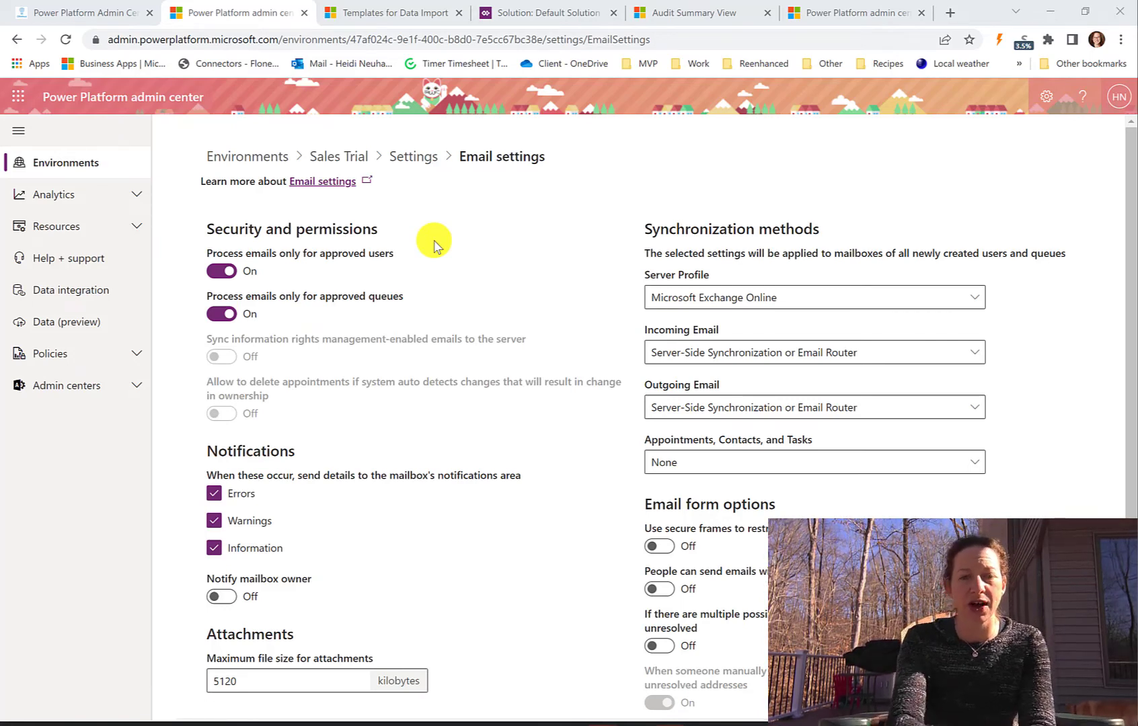
{"action": "mouse_move", "coordinate": [366, 305]}
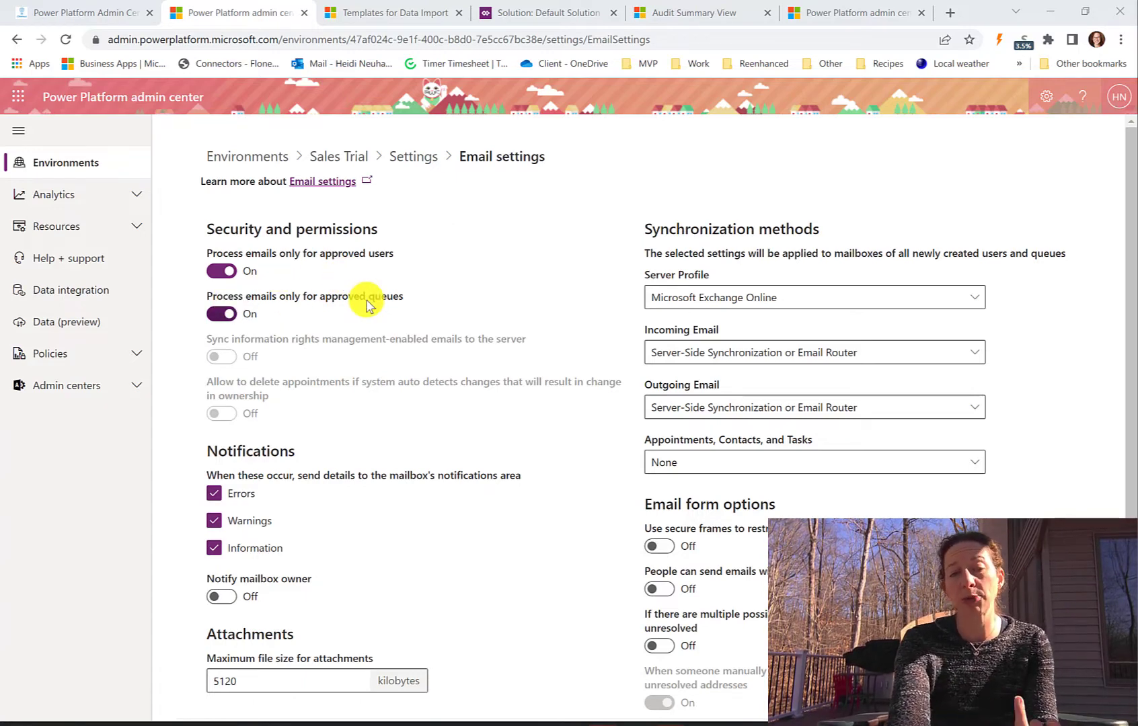
{"action": "mouse_move", "coordinate": [295, 421]}
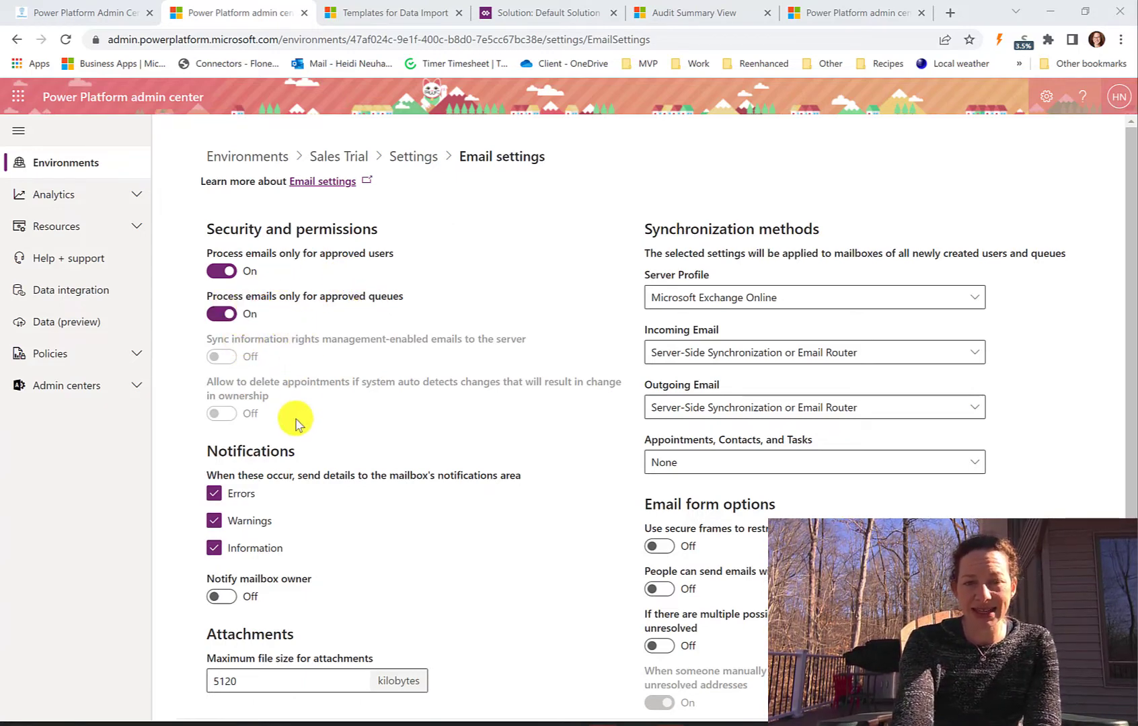
{"action": "mouse_move", "coordinate": [341, 482]}
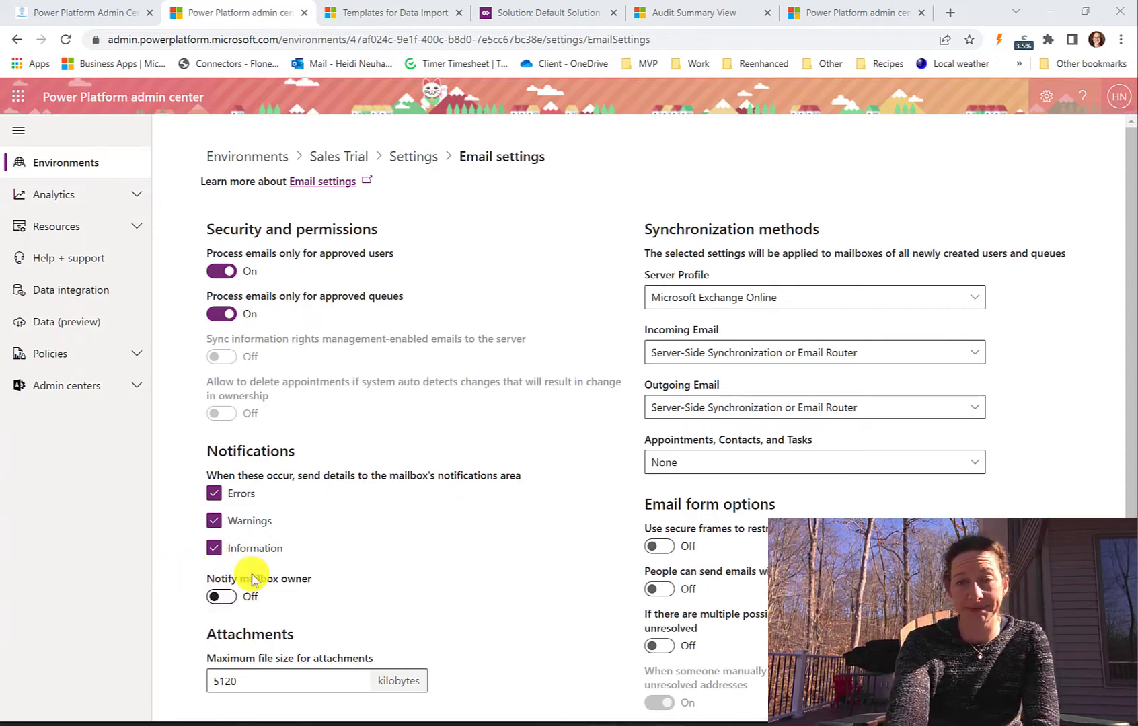
{"action": "mouse_move", "coordinate": [824, 245]}
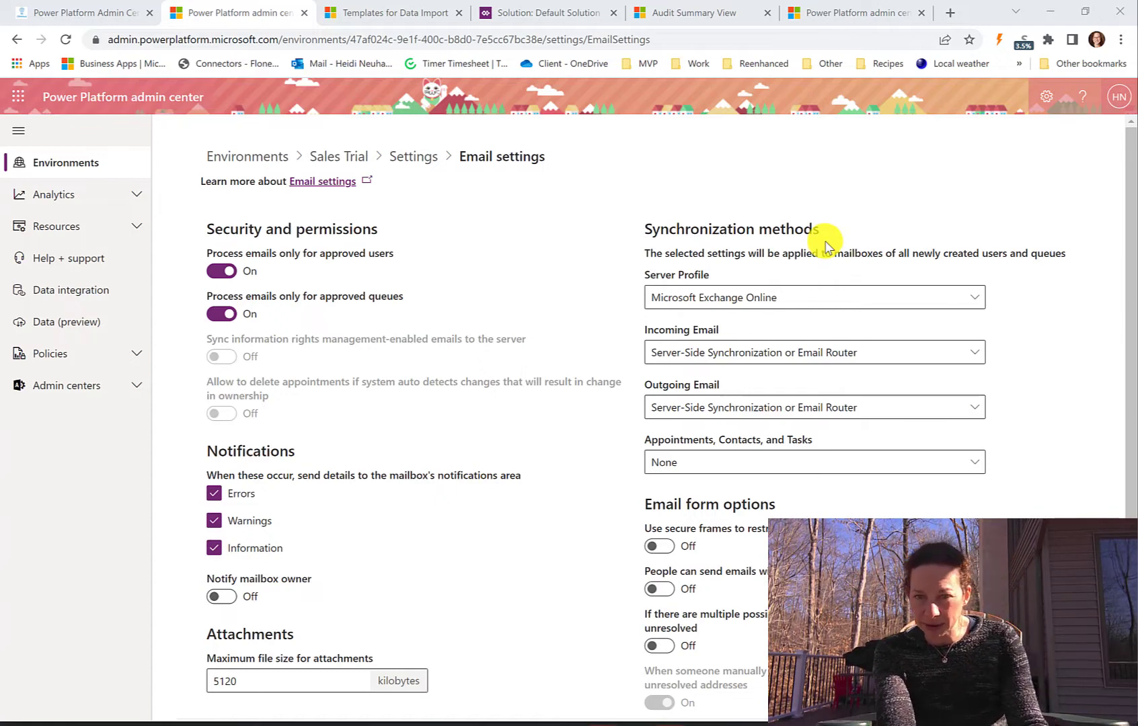
{"action": "mouse_move", "coordinate": [678, 356]}
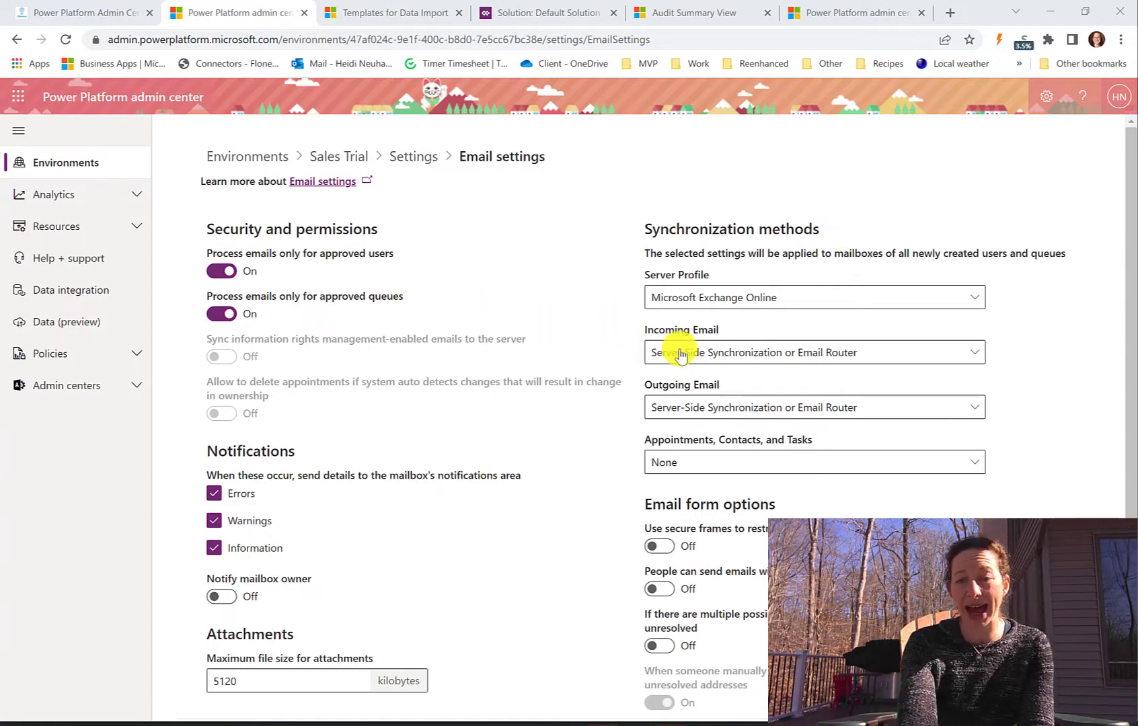
{"action": "mouse_move", "coordinate": [586, 343]}
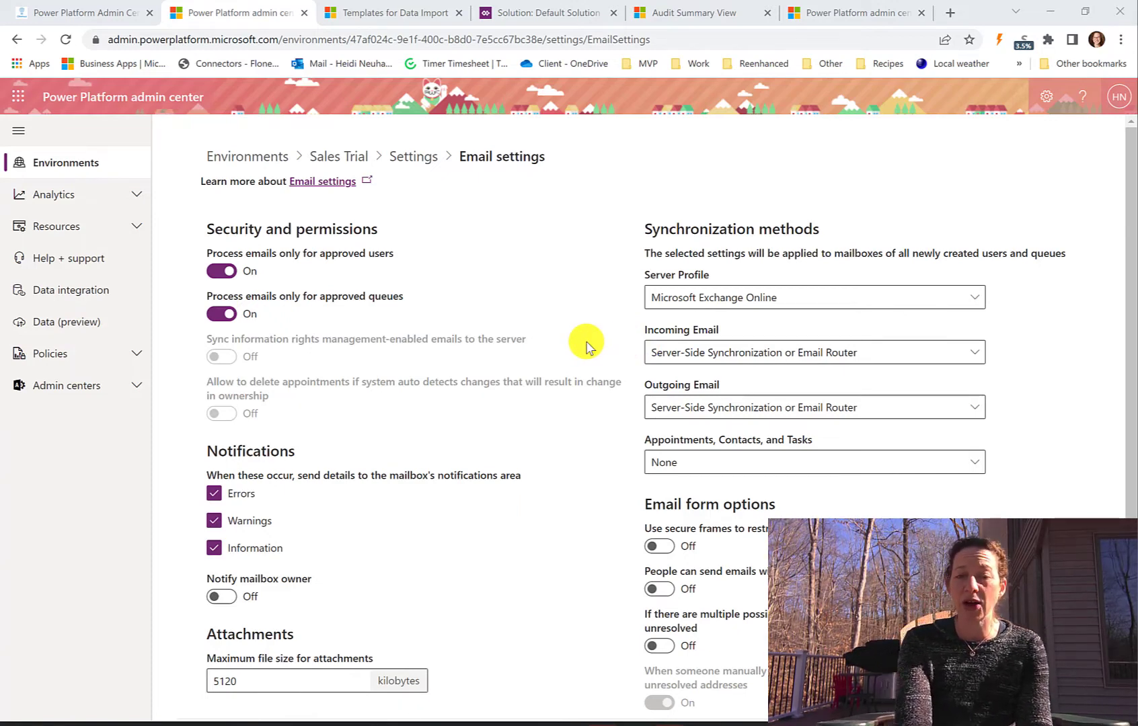
{"action": "mouse_move", "coordinate": [774, 341]}
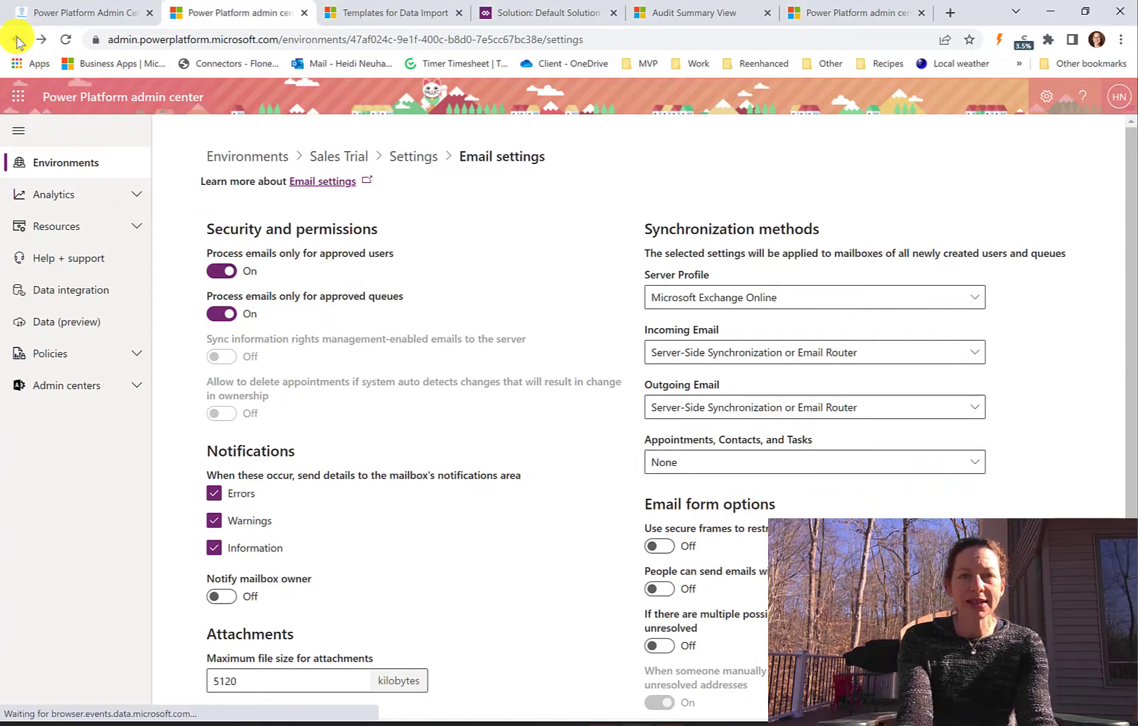
- Go back to Settings, expand Email, and open Email tracking's link options
{"action": "left_click", "coordinate": [414, 156]}
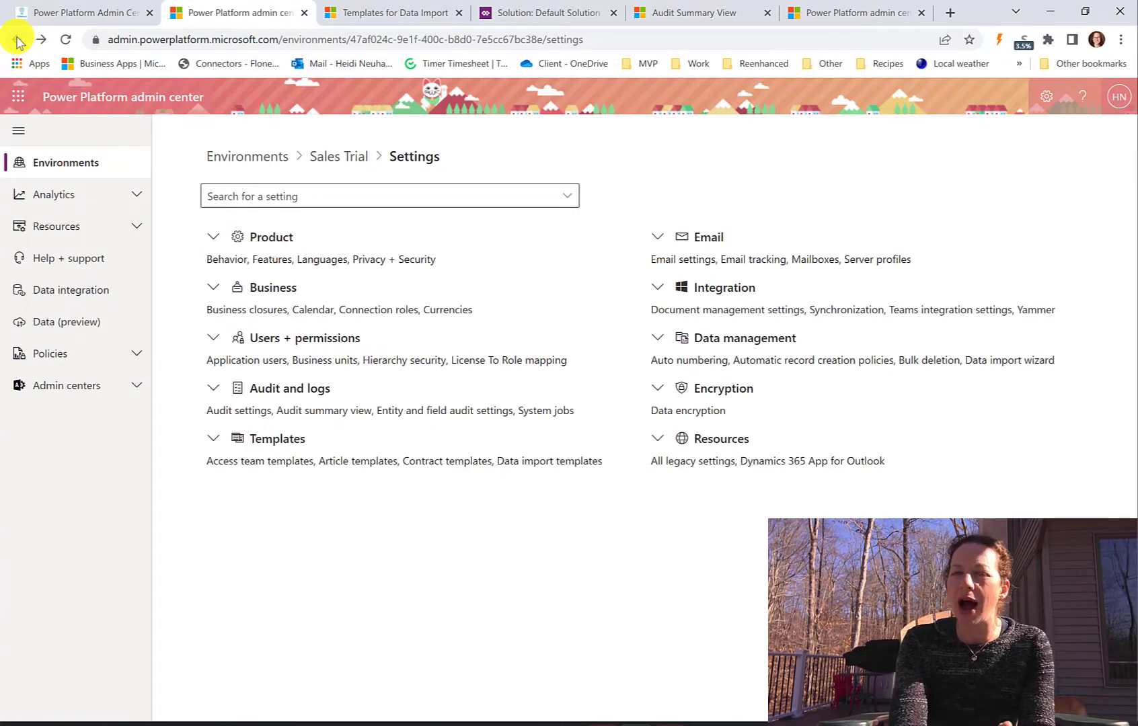
{"action": "mouse_move", "coordinate": [681, 138]}
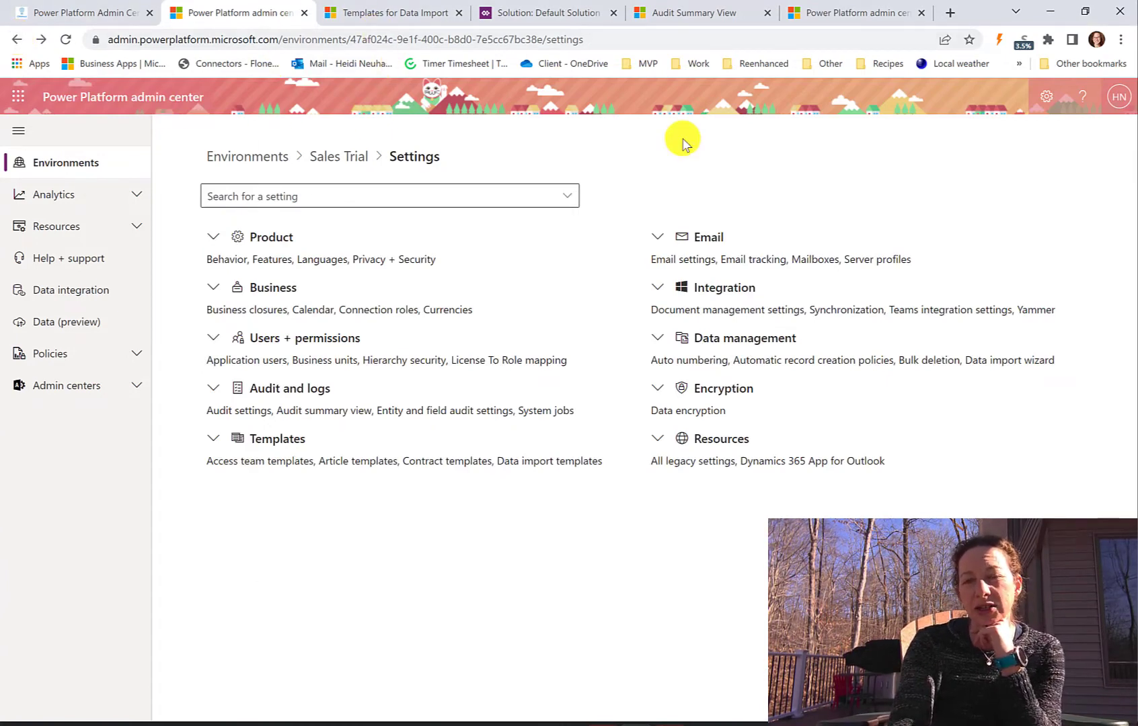
{"action": "left_click", "coordinate": [657, 236]}
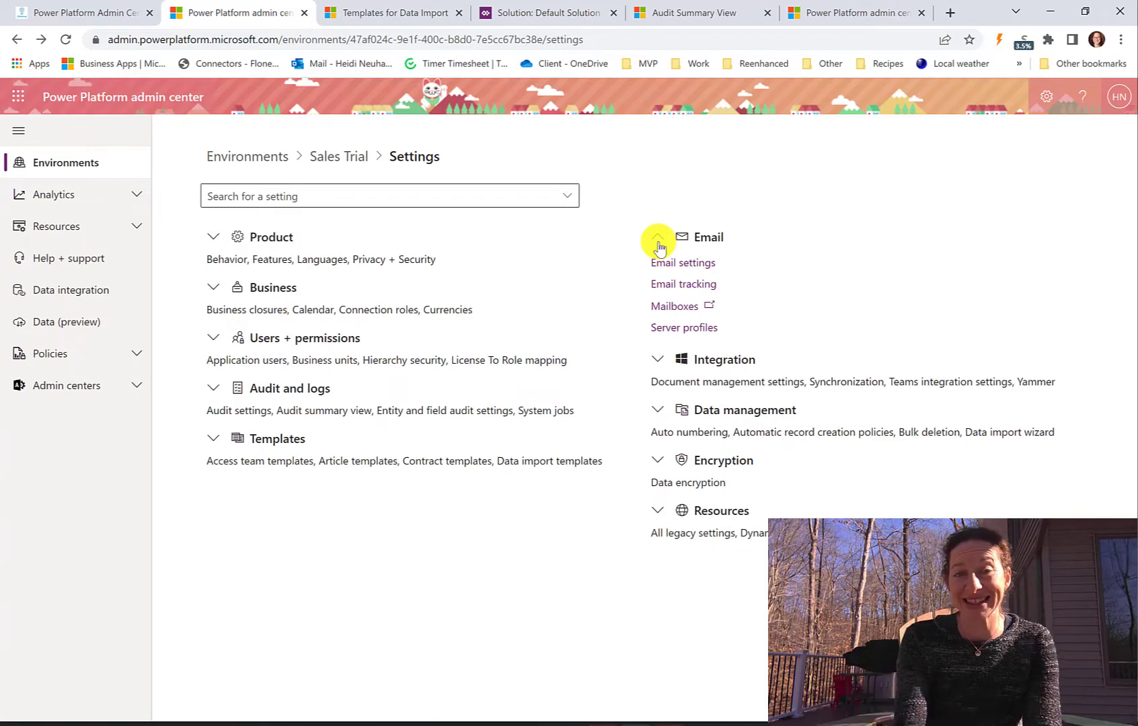
{"action": "right_click", "coordinate": [682, 283]}
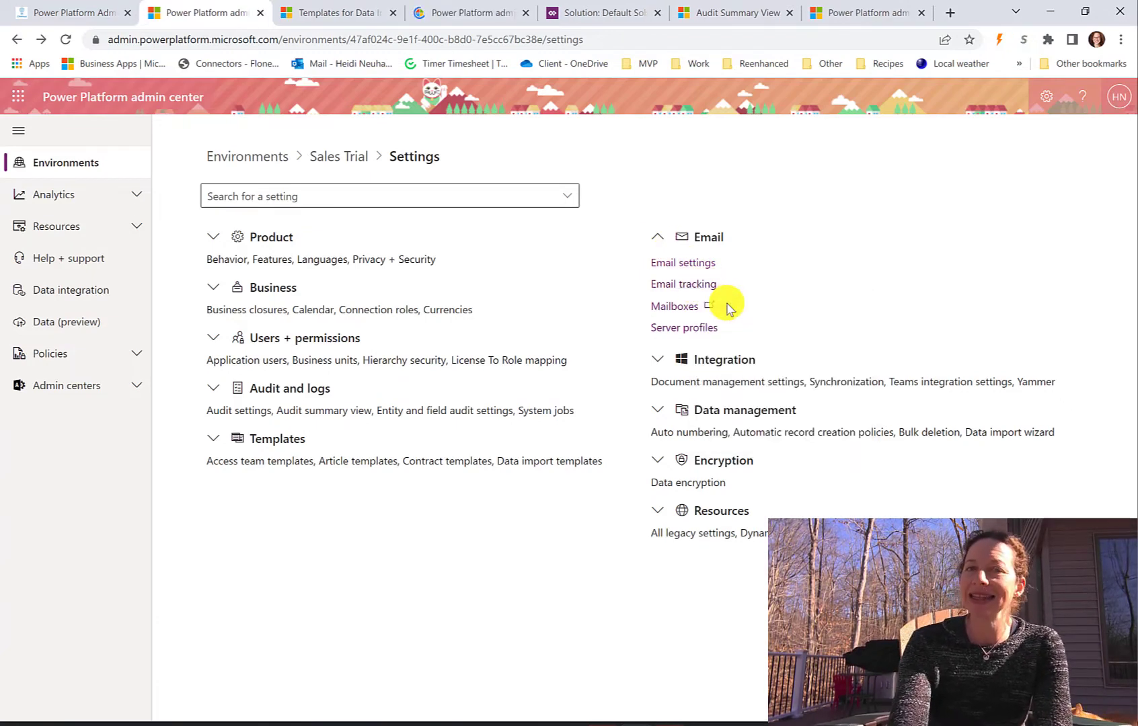
- Review the Email tracking options, then return to the Settings overview tab
{"action": "left_click", "coordinate": [682, 284]}
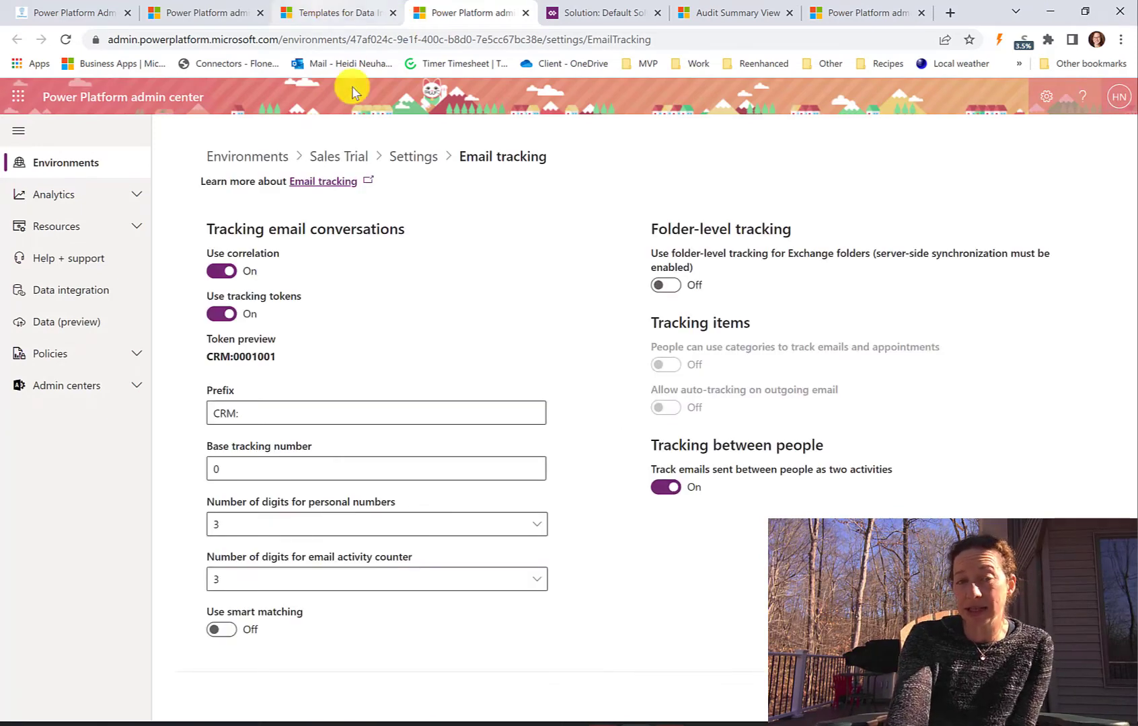
{"action": "mouse_move", "coordinate": [347, 163]}
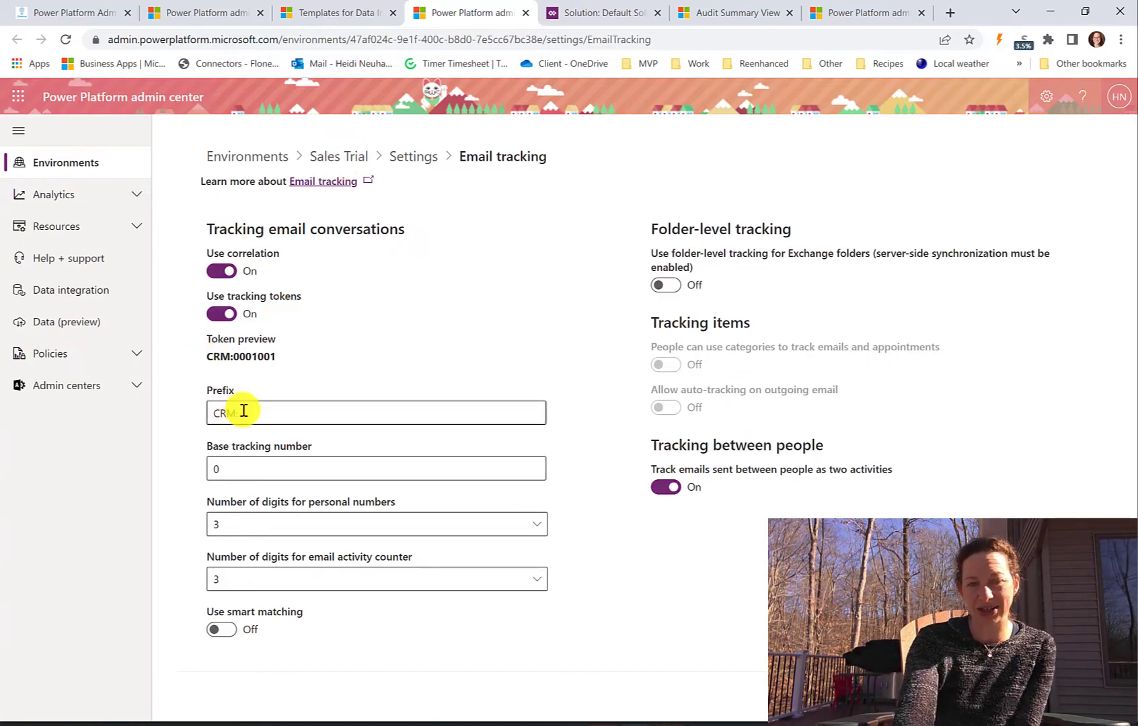
{"action": "type", "text": ":"}
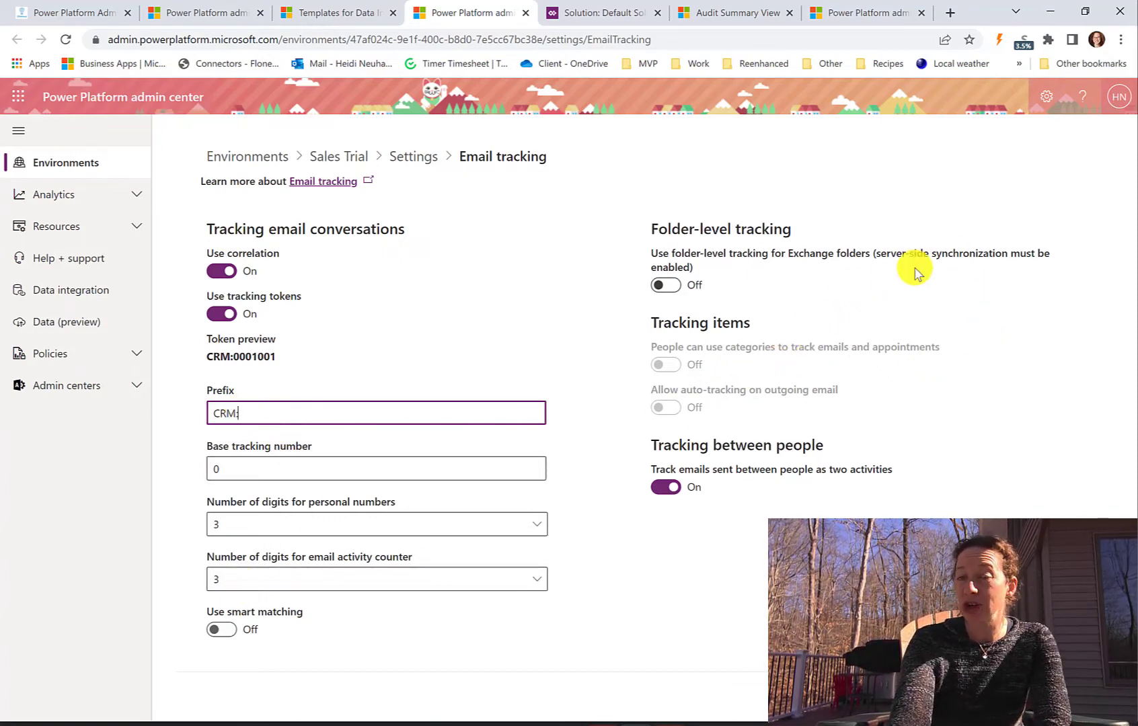
{"action": "mouse_move", "coordinate": [838, 468]}
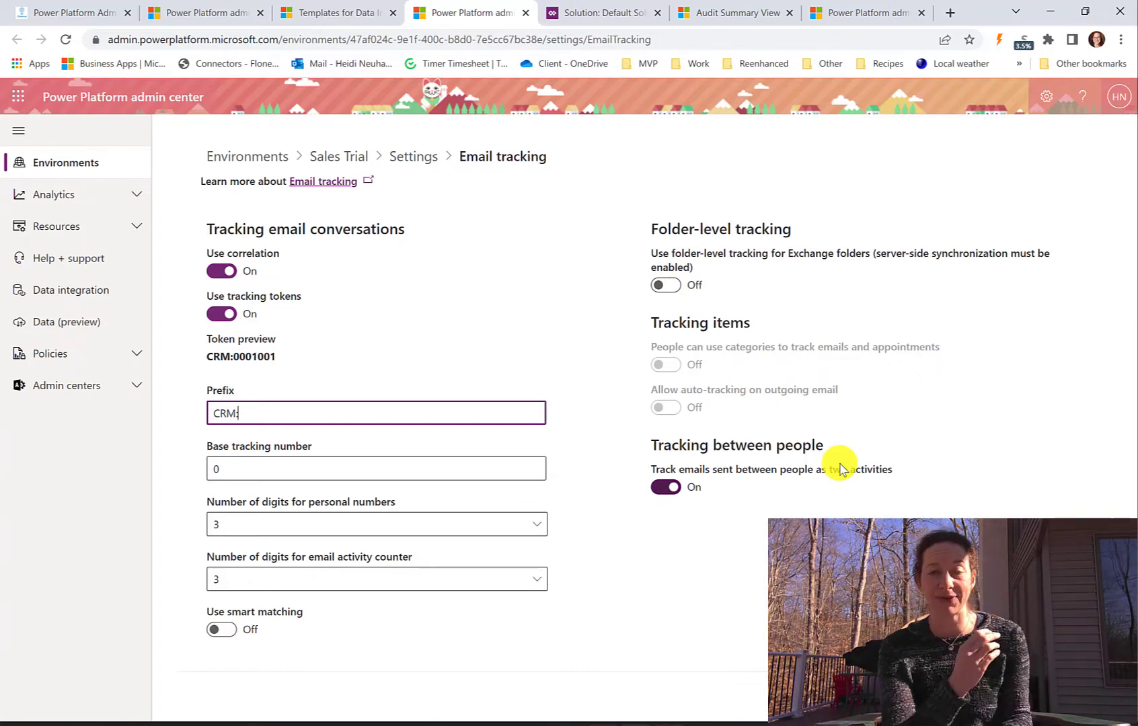
{"action": "mouse_move", "coordinate": [387, 331]}
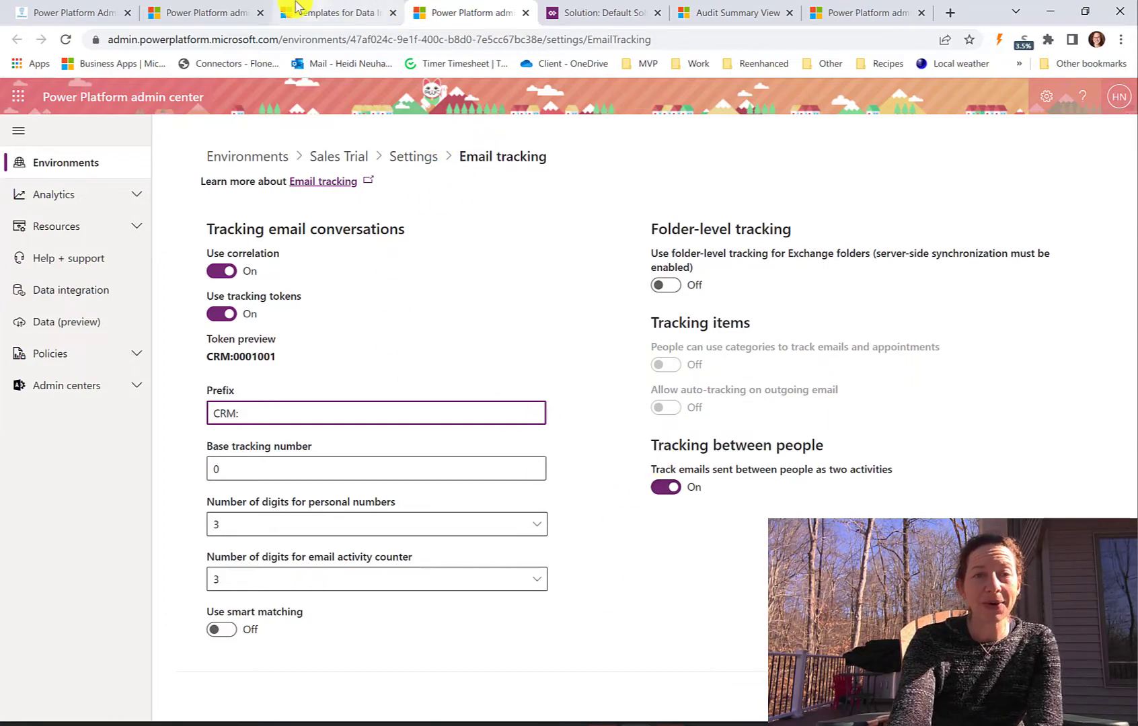
{"action": "left_click", "coordinate": [413, 156]}
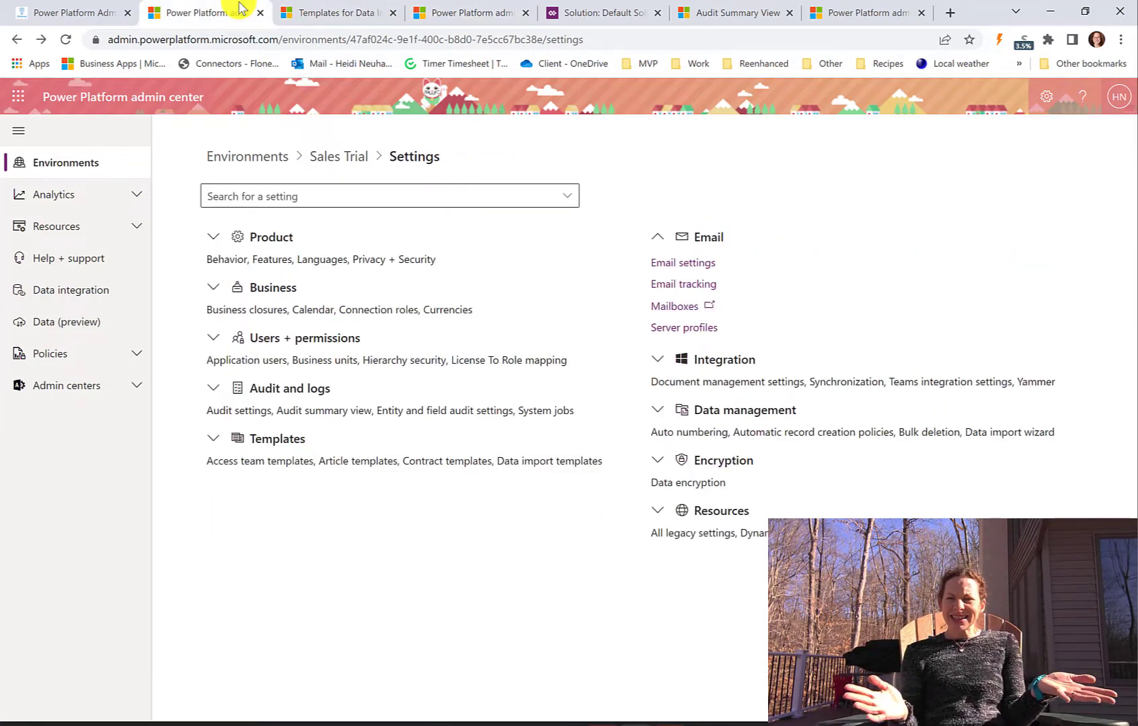
{"action": "mouse_move", "coordinate": [579, 228]}
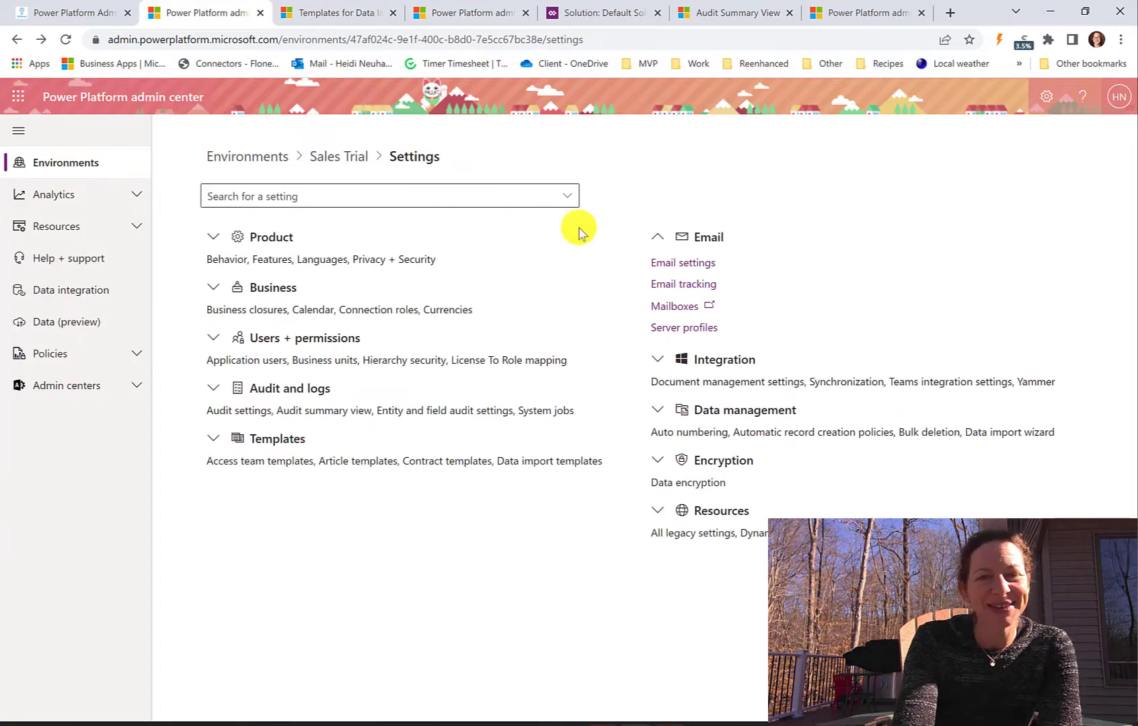
{"action": "mouse_move", "coordinate": [680, 305]}
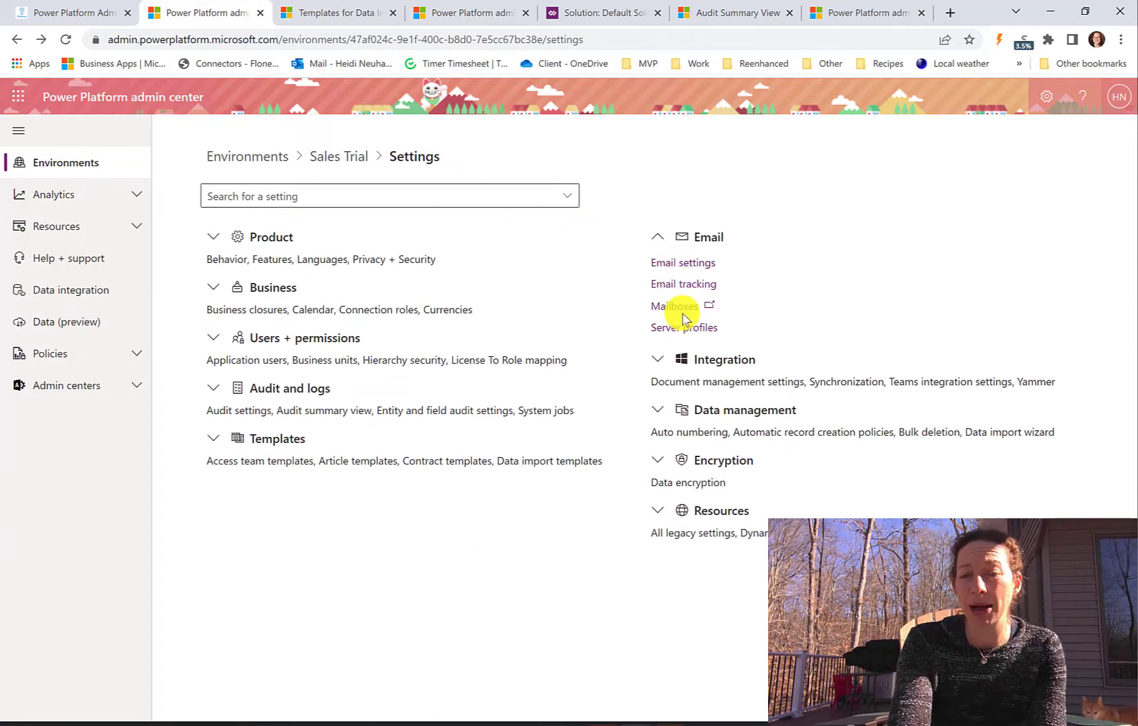
{"action": "mouse_move", "coordinate": [683, 328]}
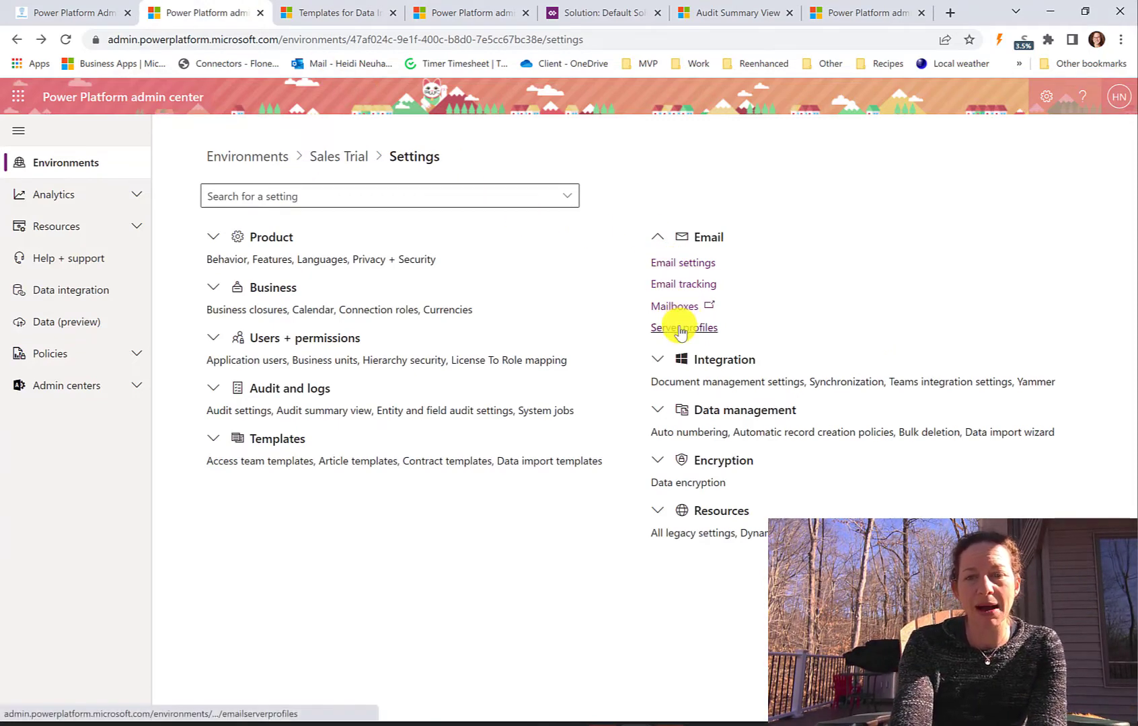
- Open Server profiles under Email, listing the default Microsoft Exchange Online profile
{"action": "left_click", "coordinate": [682, 328]}
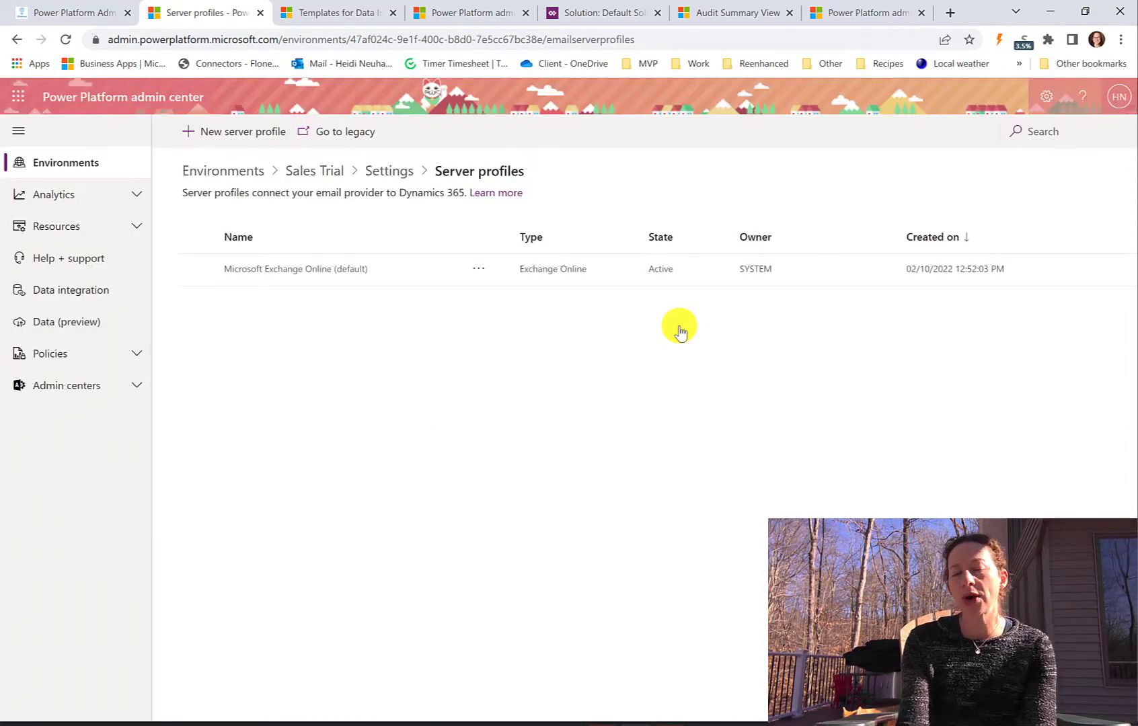
{"action": "mouse_move", "coordinate": [247, 131]}
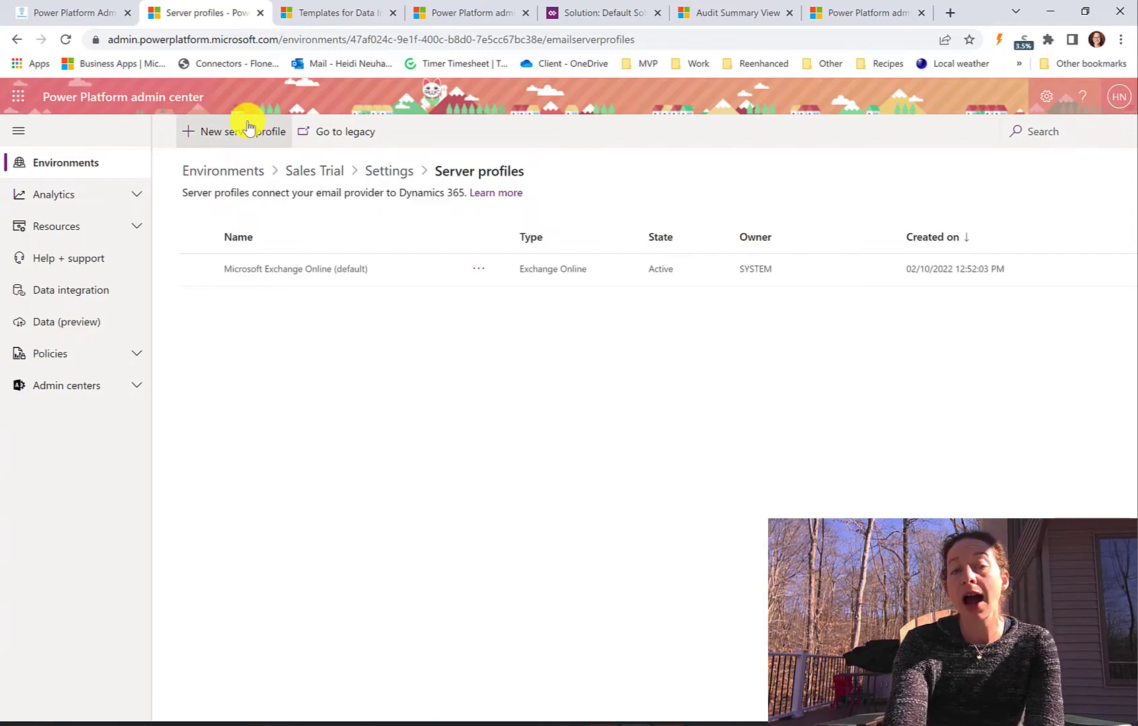
{"action": "mouse_move", "coordinate": [432, 158]}
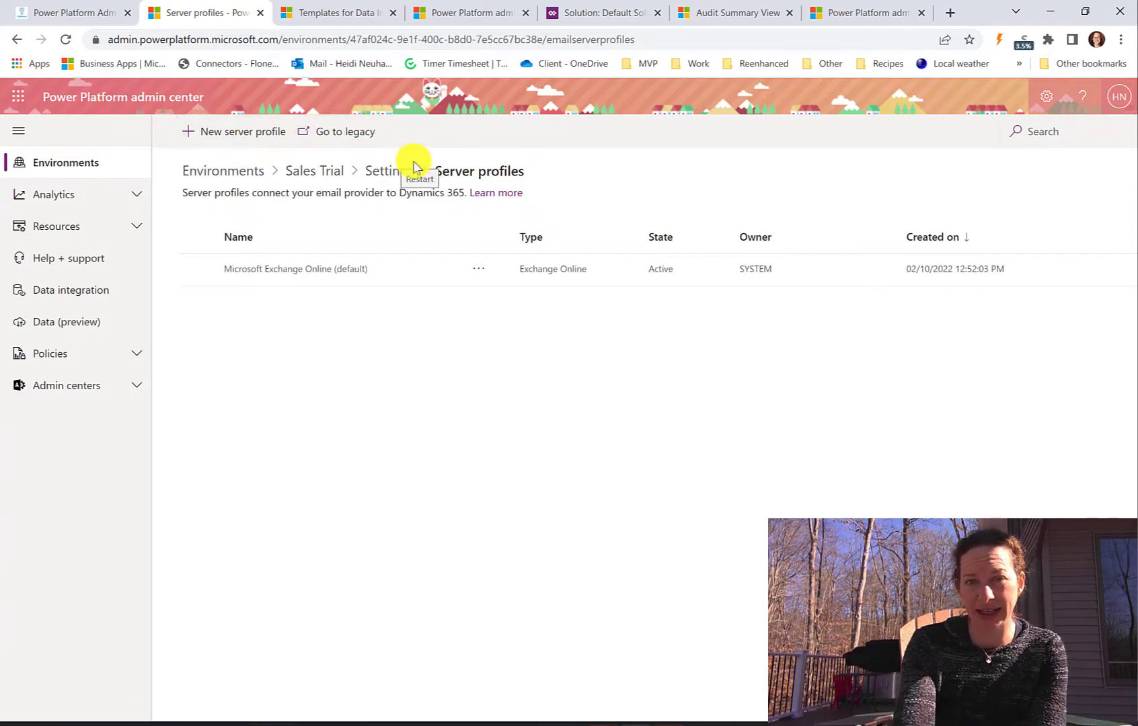
{"action": "mouse_move", "coordinate": [351, 132]}
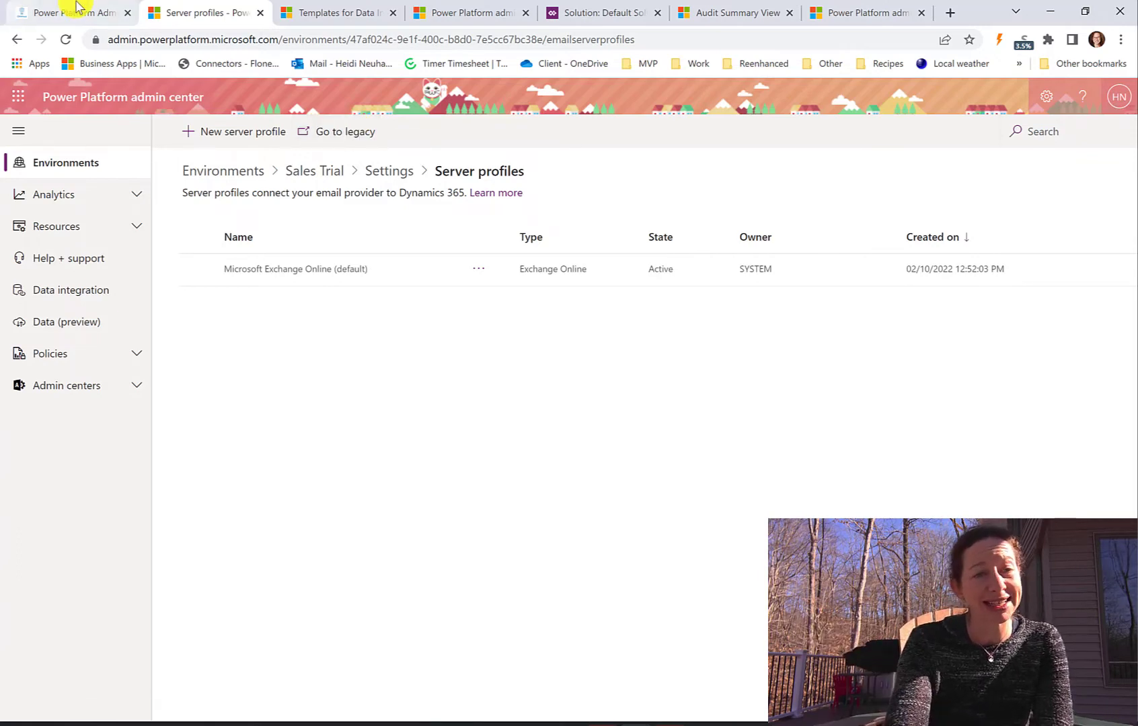
- Go back from the Exchange Online server profiles list to Sales Trial's Settings overview
{"action": "left_click", "coordinate": [18, 39]}
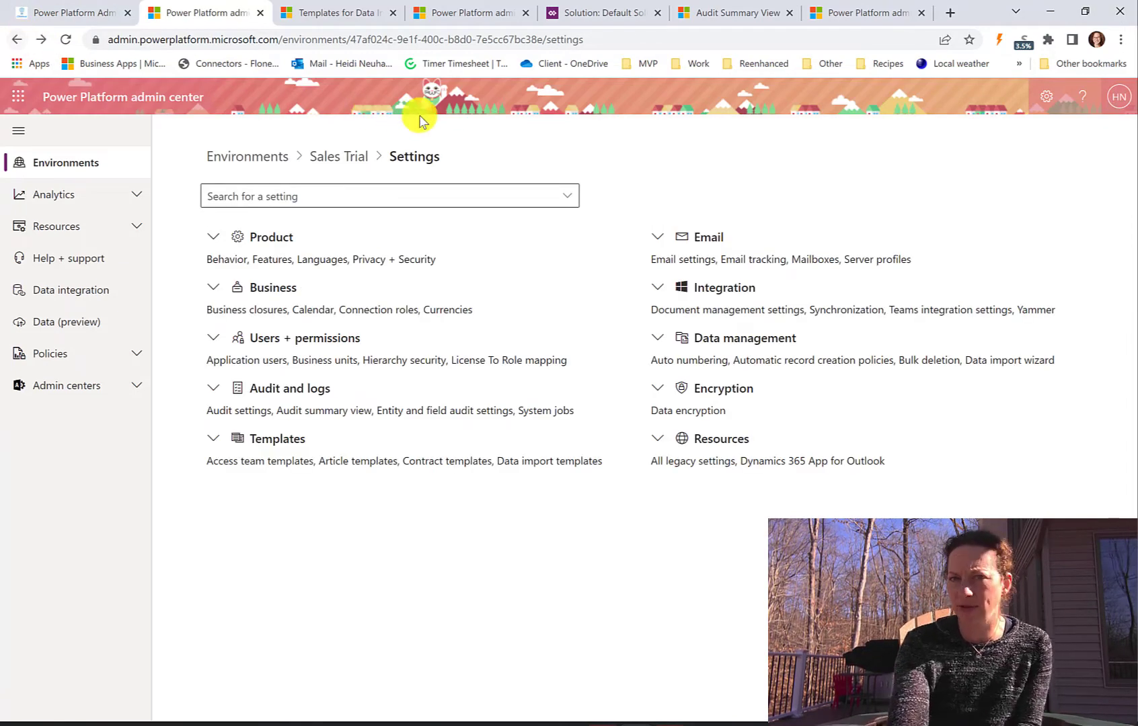
{"action": "mouse_move", "coordinate": [660, 287]}
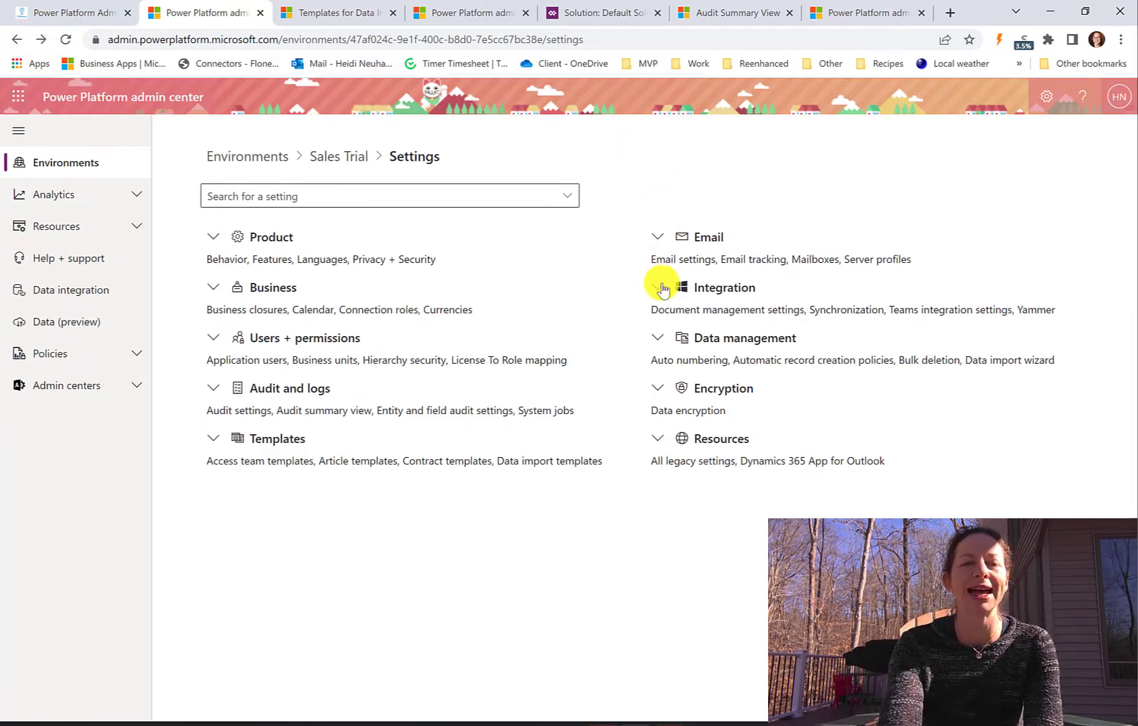
- Expand Integration to list Document management, Synchronization, Teams integration and Yammer
{"action": "left_click", "coordinate": [658, 287]}
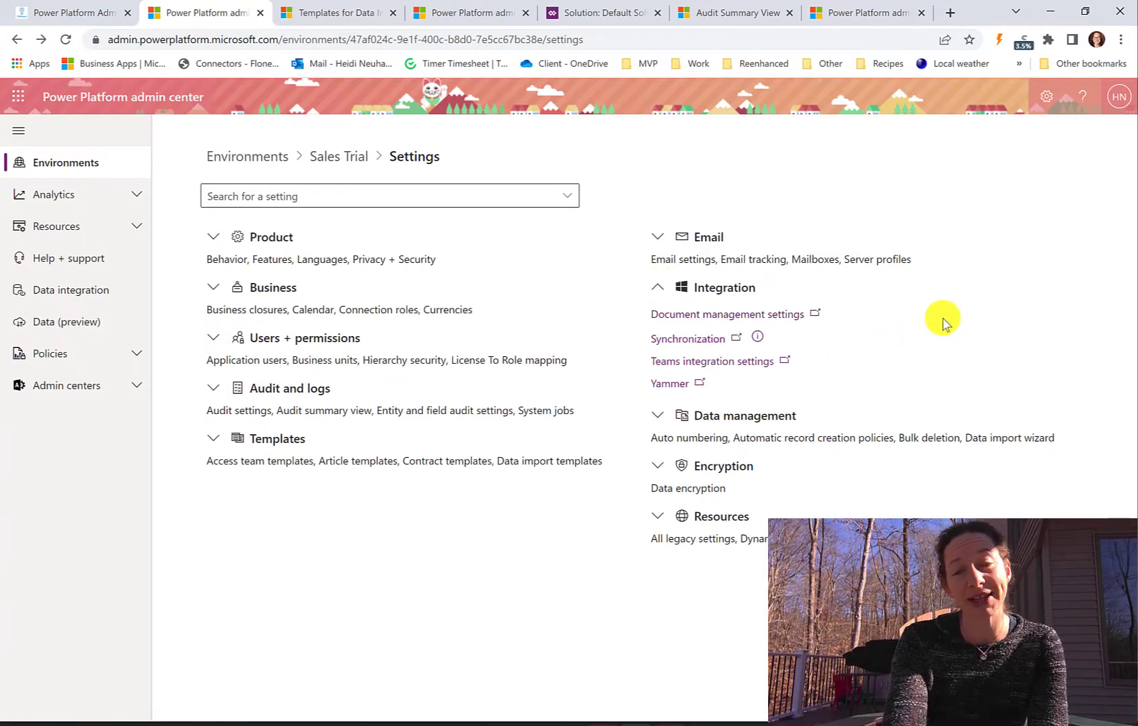
{"action": "mouse_move", "coordinate": [935, 323]}
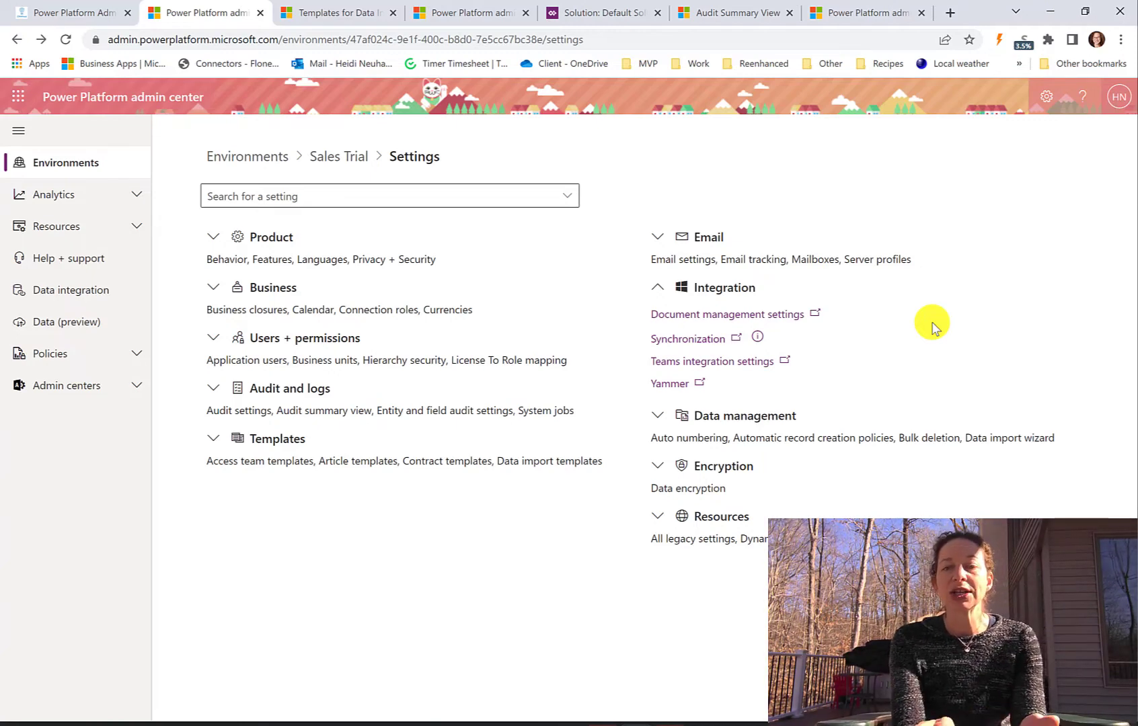
{"action": "mouse_move", "coordinate": [1131, 487]}
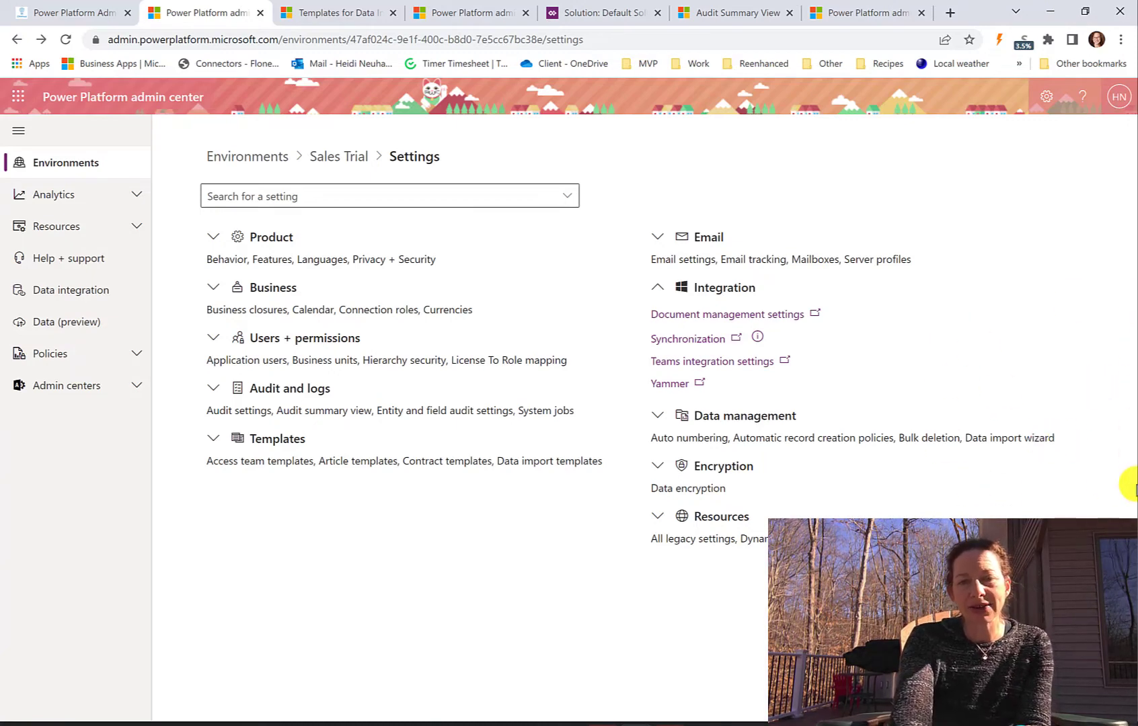
{"action": "mouse_move", "coordinate": [687, 339]}
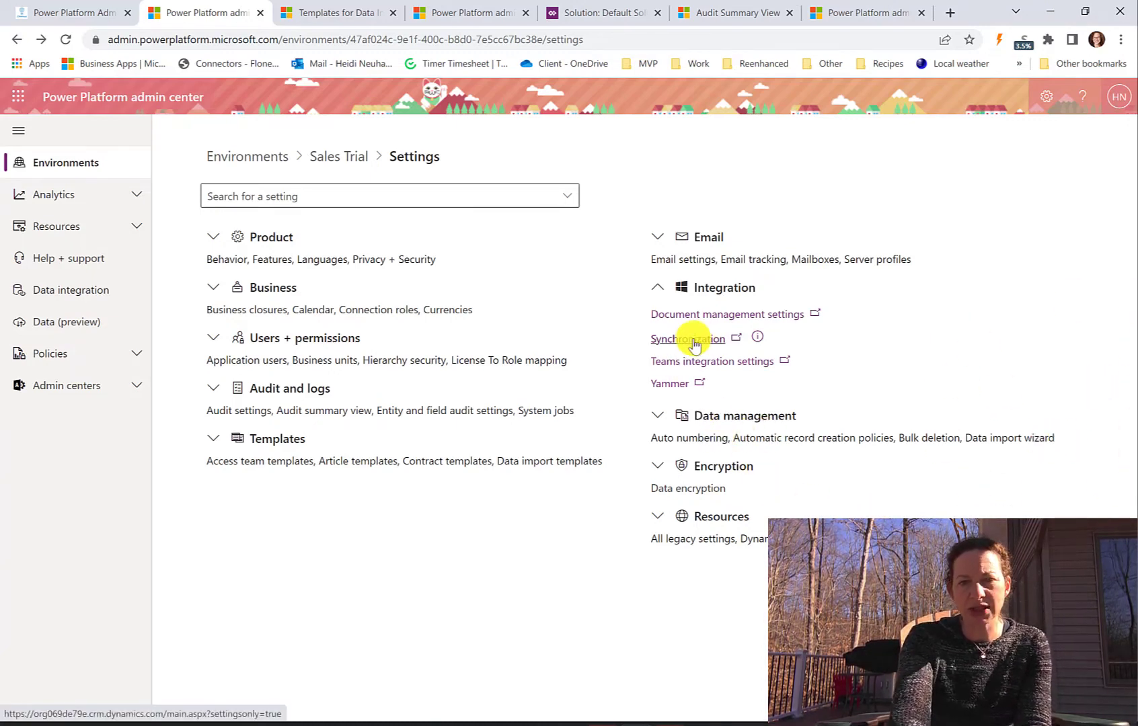
- Open Synchronization's legacy Business Management page, then return to the admin center tab
{"action": "left_click", "coordinate": [687, 339]}
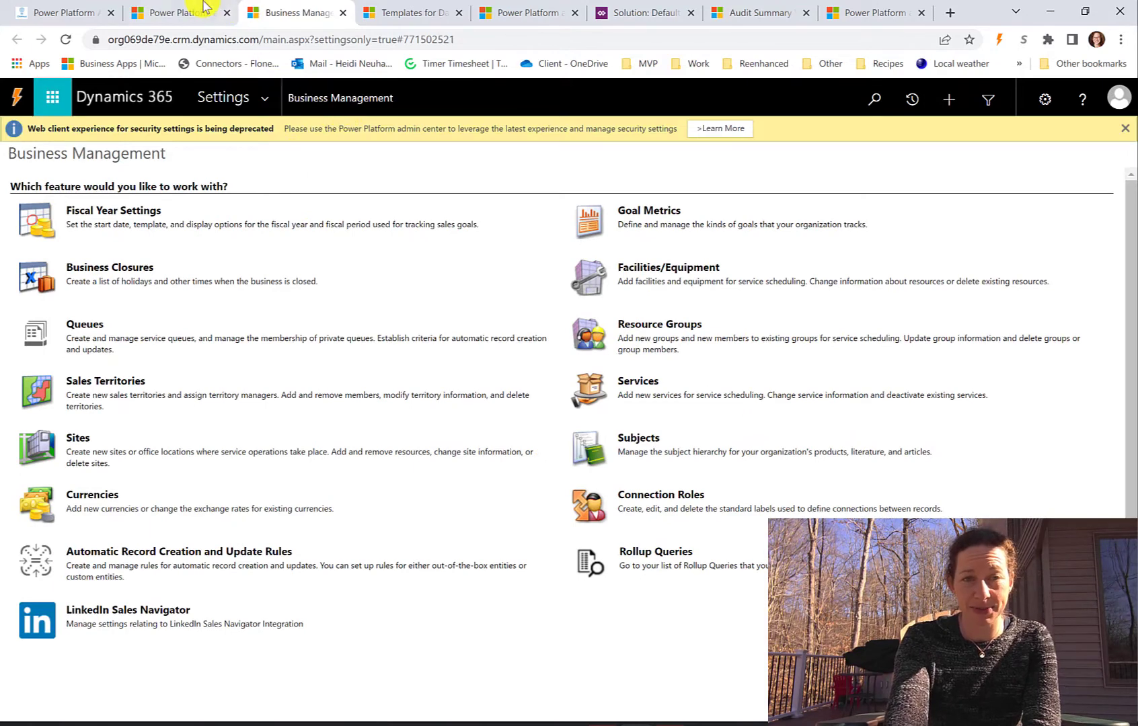
{"action": "left_click", "coordinate": [177, 12]}
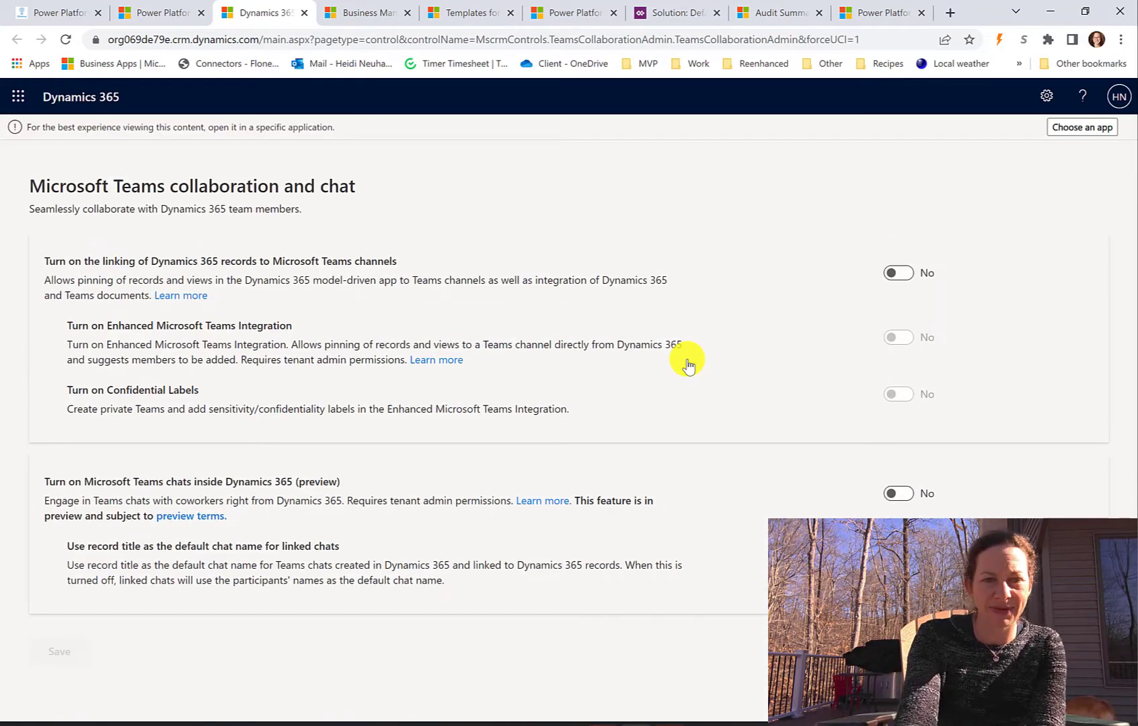
{"action": "mouse_move", "coordinate": [248, 211]}
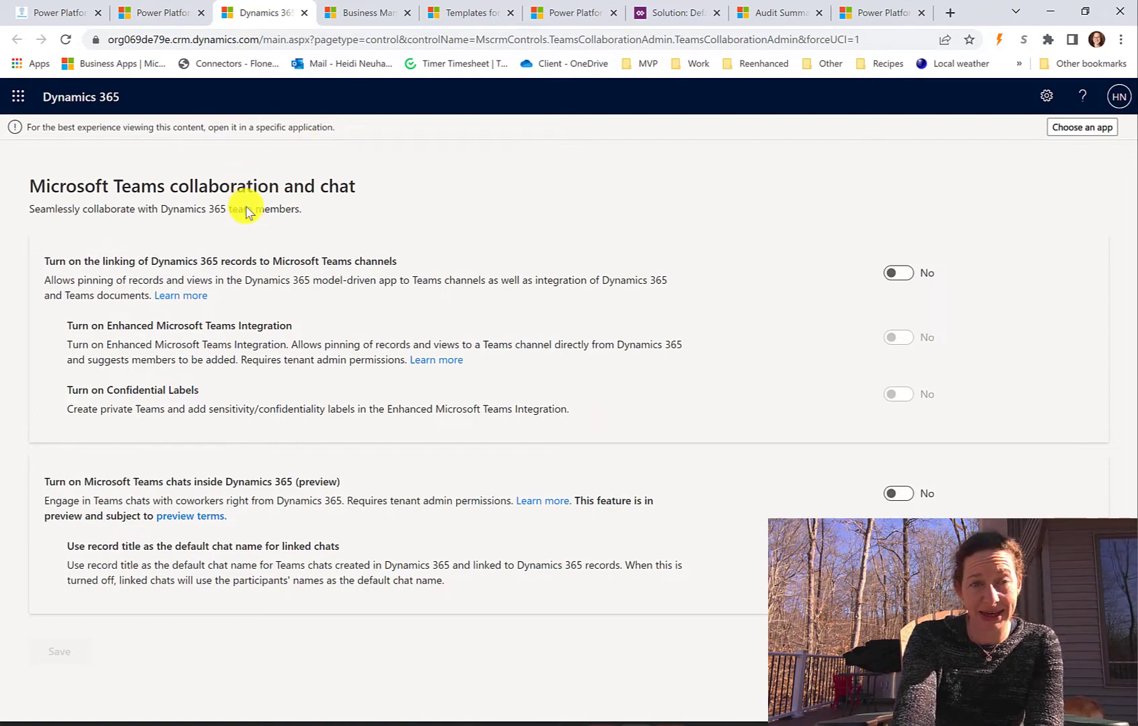
{"action": "mouse_move", "coordinate": [153, 273]}
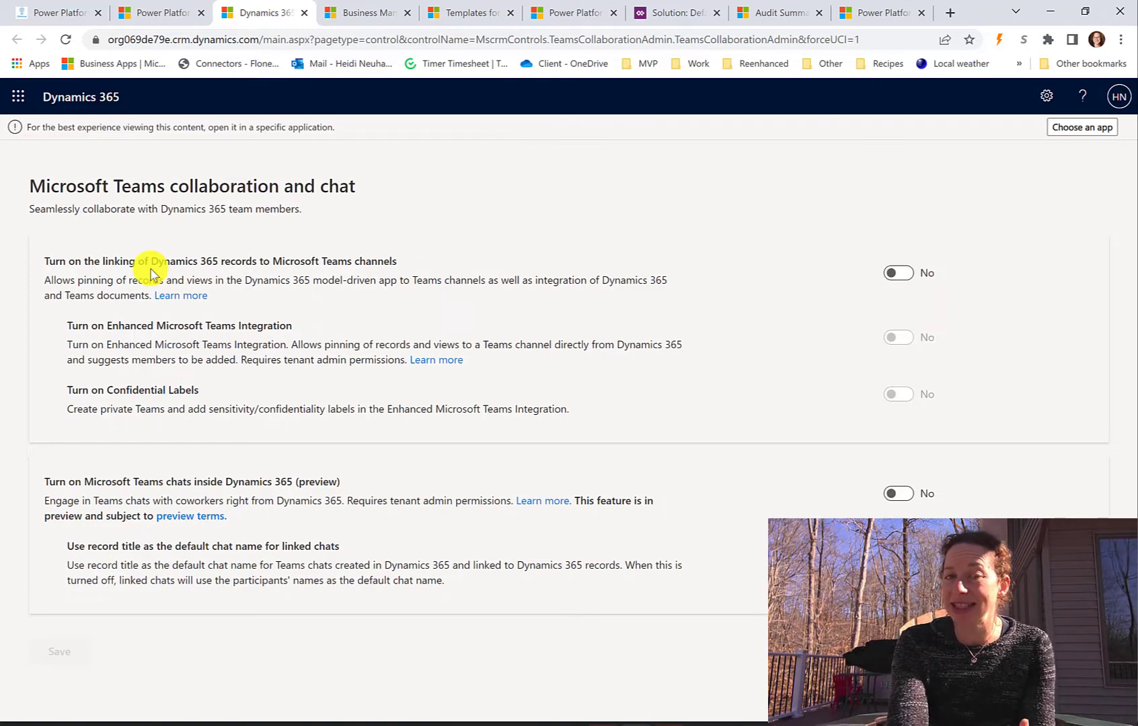
{"action": "mouse_move", "coordinate": [190, 282]}
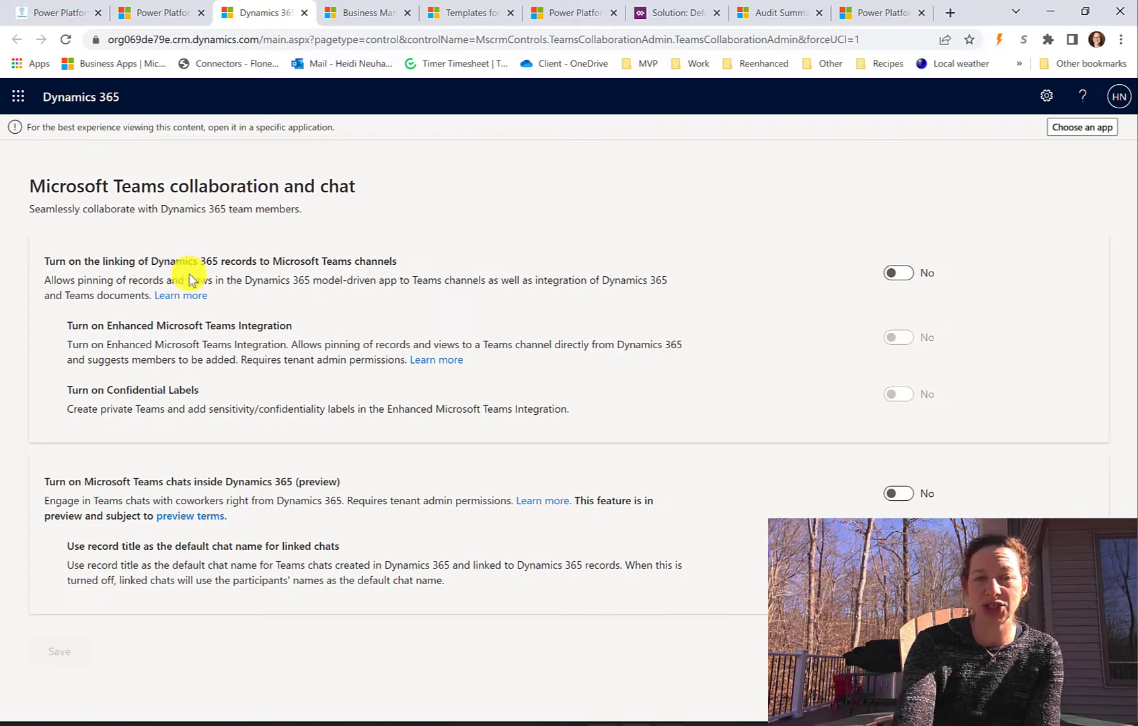
{"action": "mouse_move", "coordinate": [664, 328]}
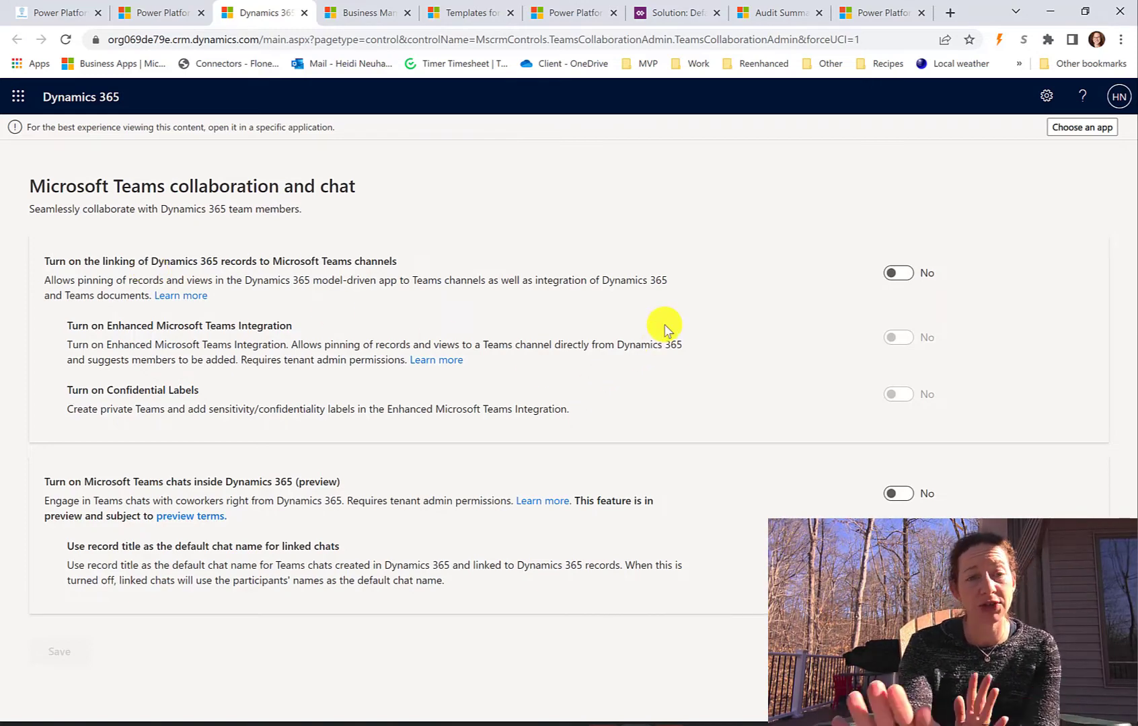
{"action": "mouse_move", "coordinate": [381, 471]}
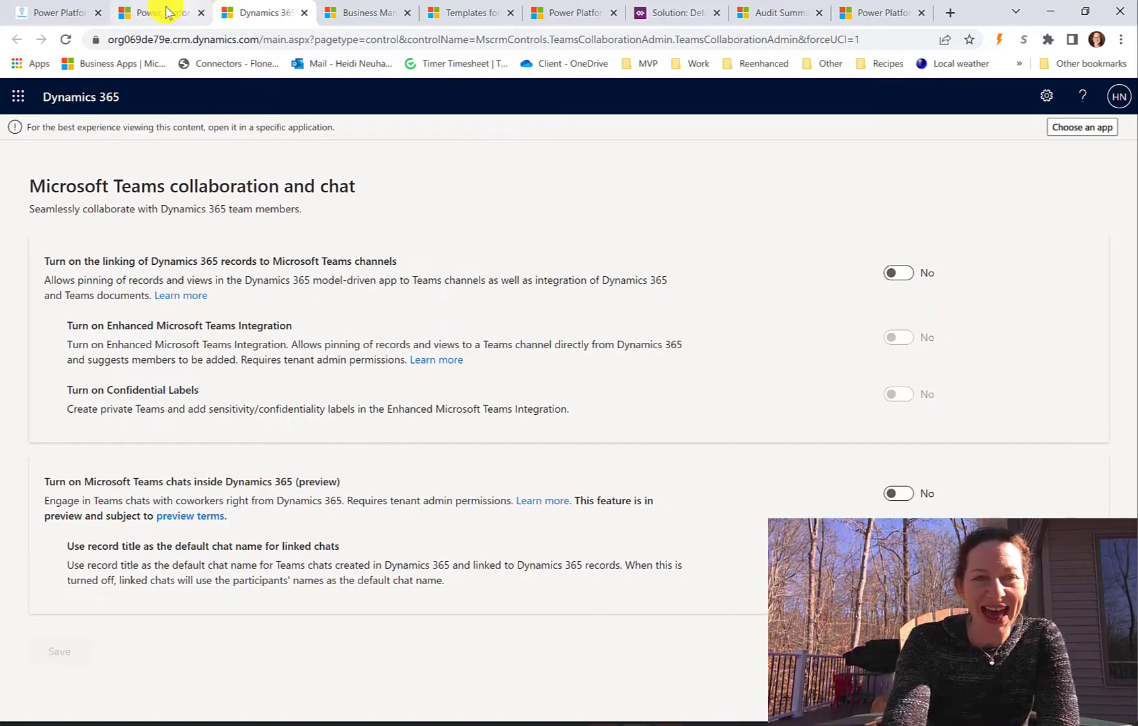
- After reviewing the Teams collaboration toggles, return to the admin center Settings tab
{"action": "left_click", "coordinate": [158, 13]}
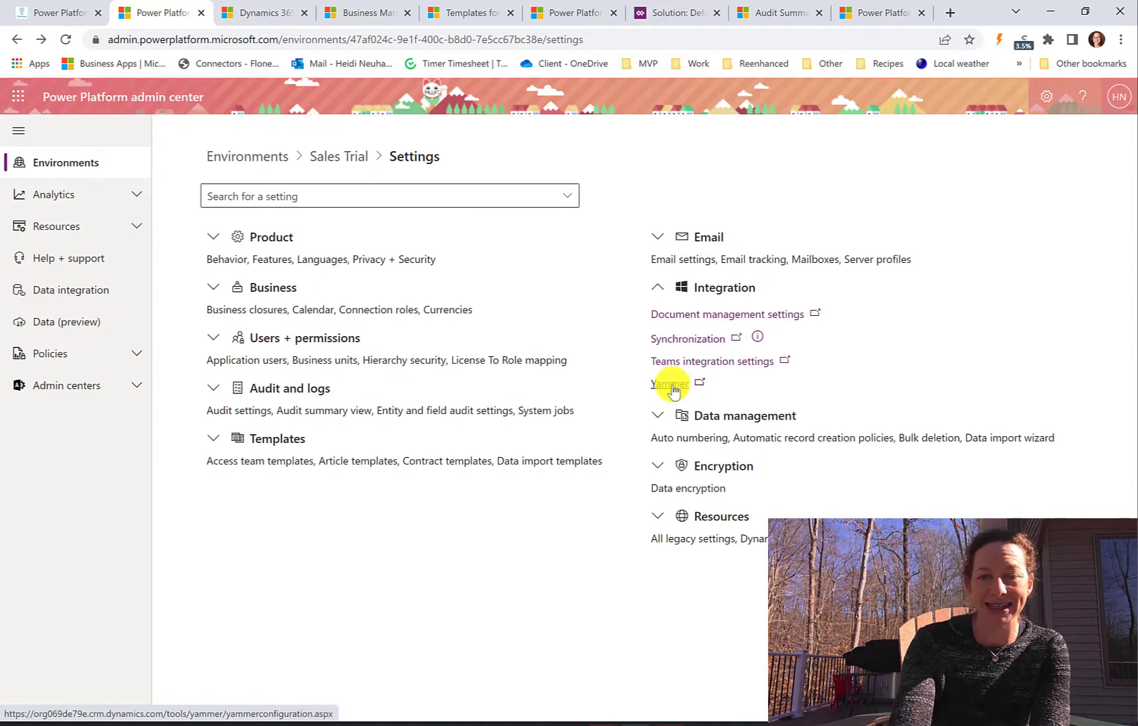
- Expand Data management, view the empty Automatic record creation policies, then return
{"action": "left_click", "coordinate": [657, 415]}
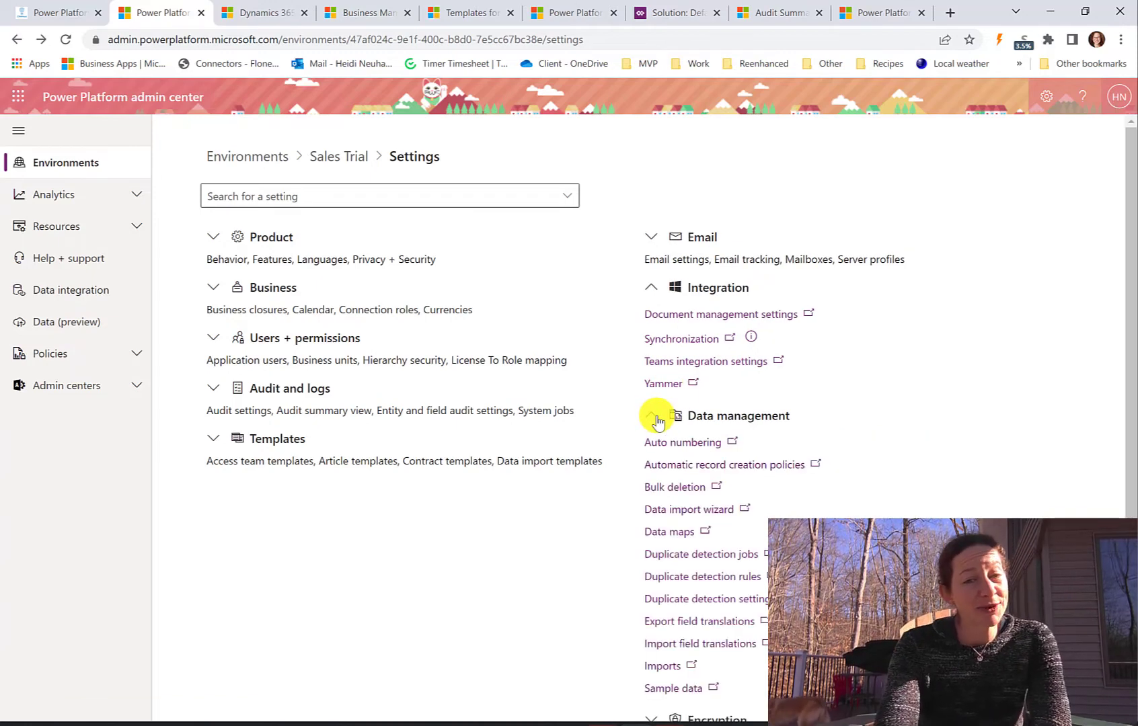
{"action": "scroll", "scroll_direction": "down", "scroll_amount": 3}
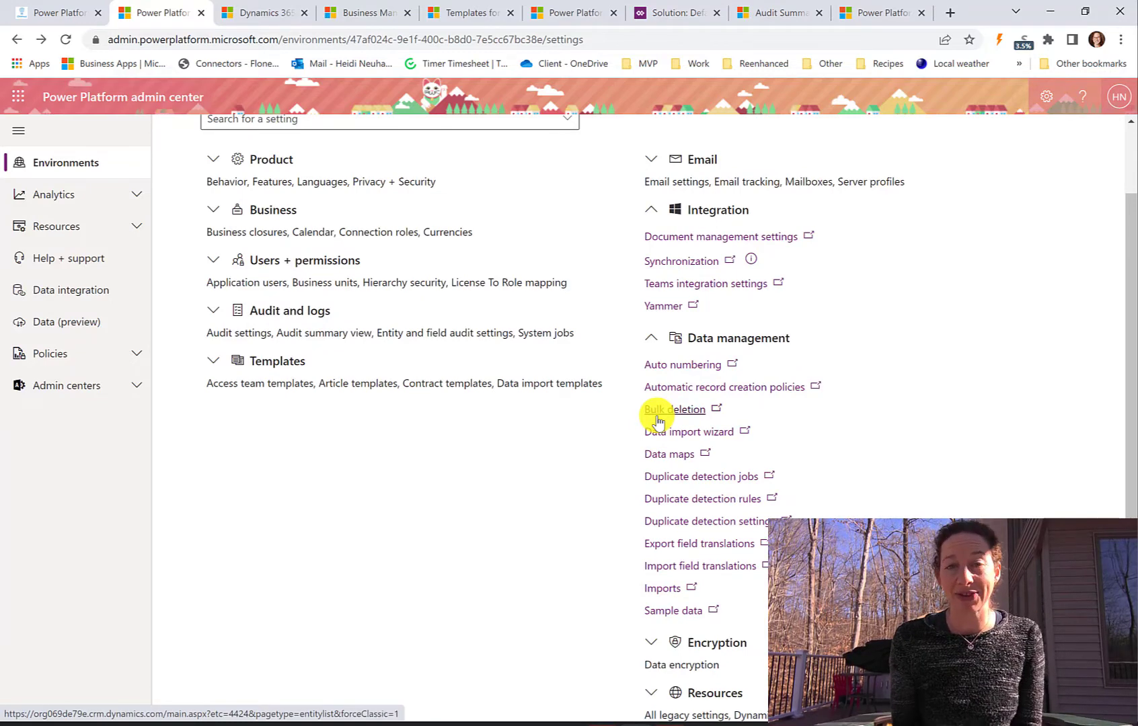
{"action": "mouse_move", "coordinate": [1010, 372]}
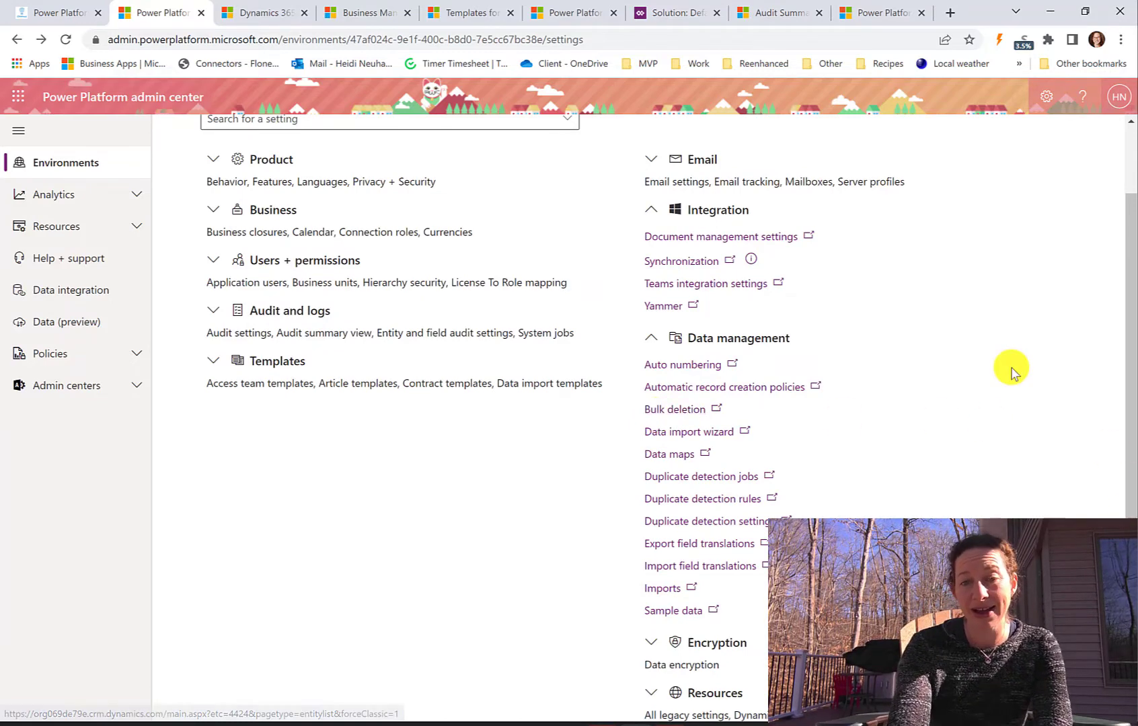
{"action": "mouse_move", "coordinate": [909, 293]}
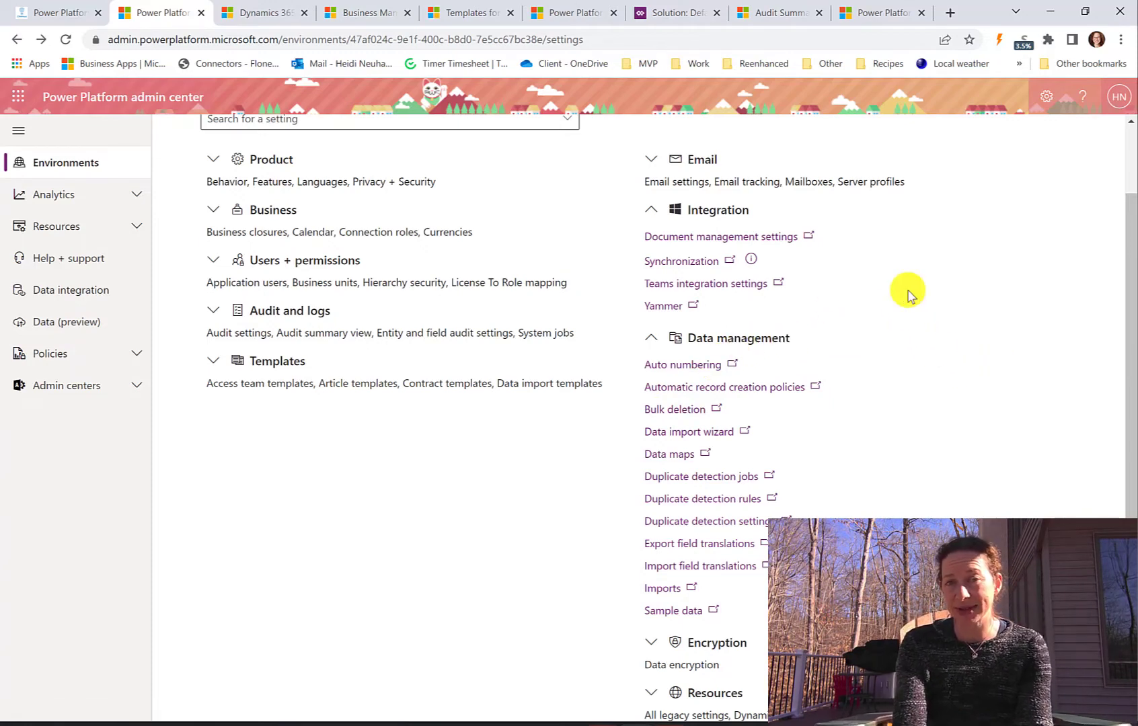
{"action": "mouse_move", "coordinate": [918, 367]}
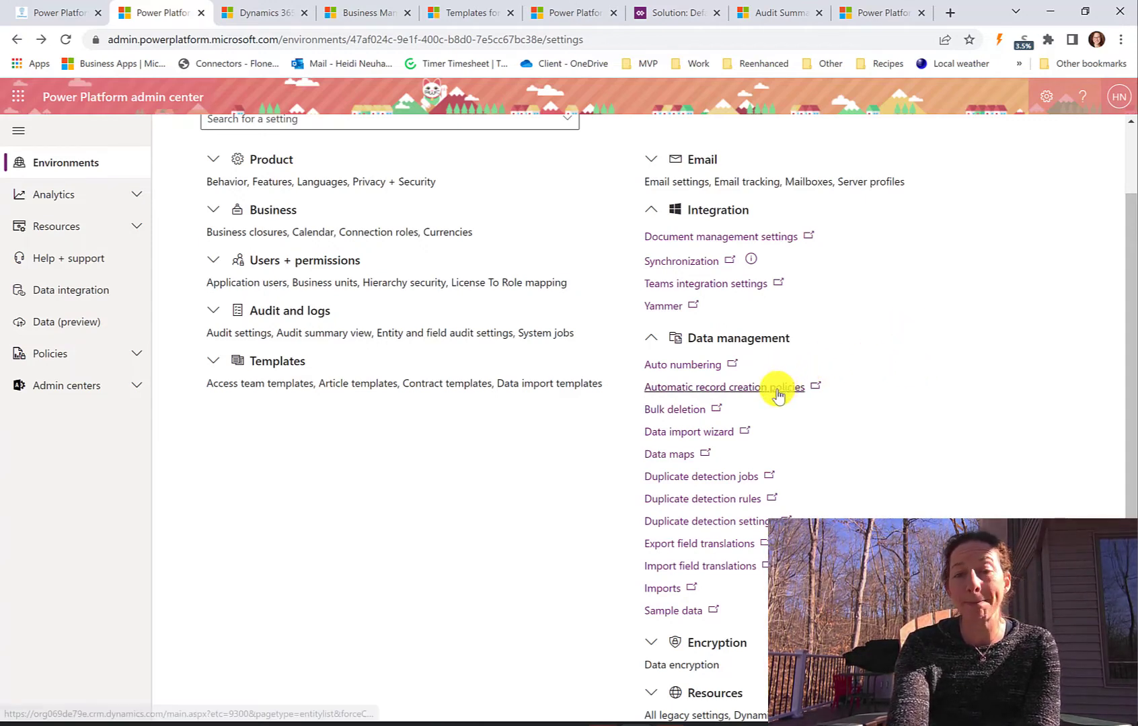
{"action": "left_click", "coordinate": [721, 386]}
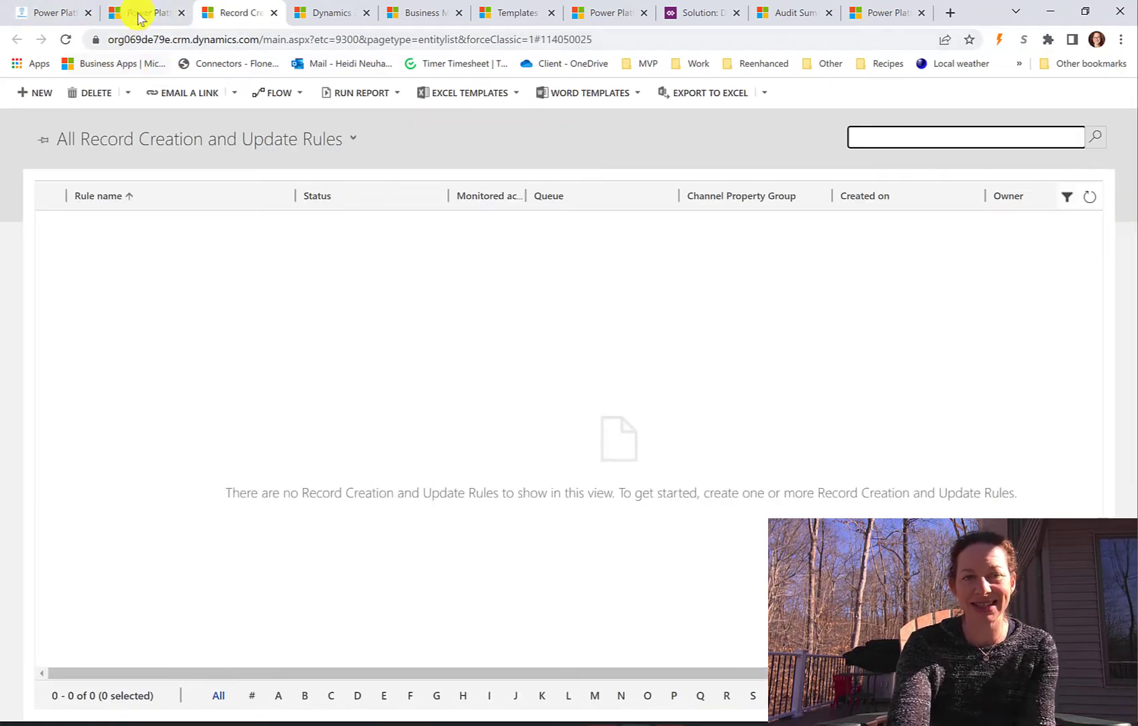
{"action": "left_click", "coordinate": [146, 13]}
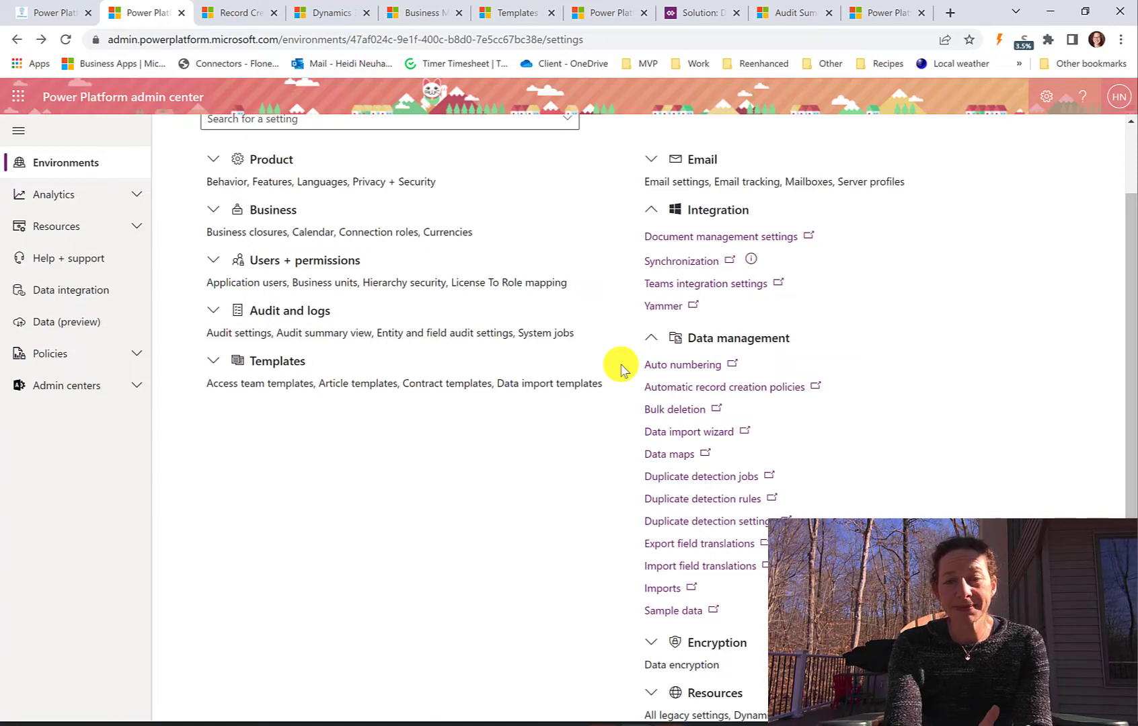
{"action": "mouse_move", "coordinate": [688, 432]}
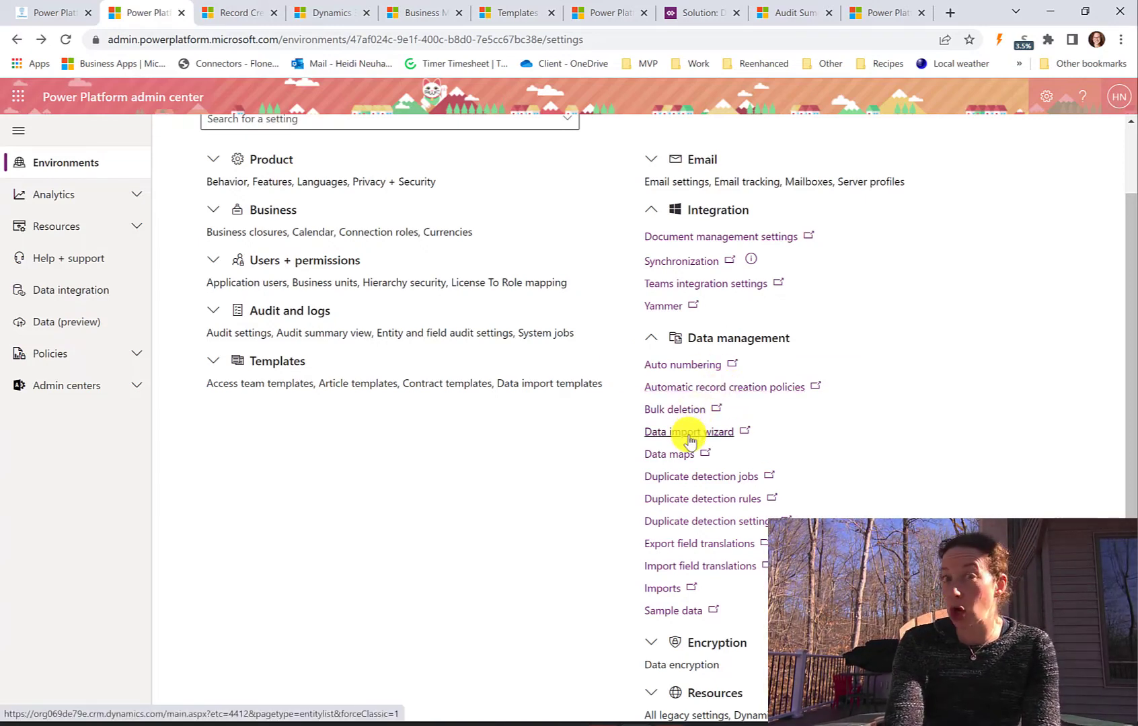
- Open the Data import wizard's empty My Imports list, then return to Settings
{"action": "left_click", "coordinate": [688, 432]}
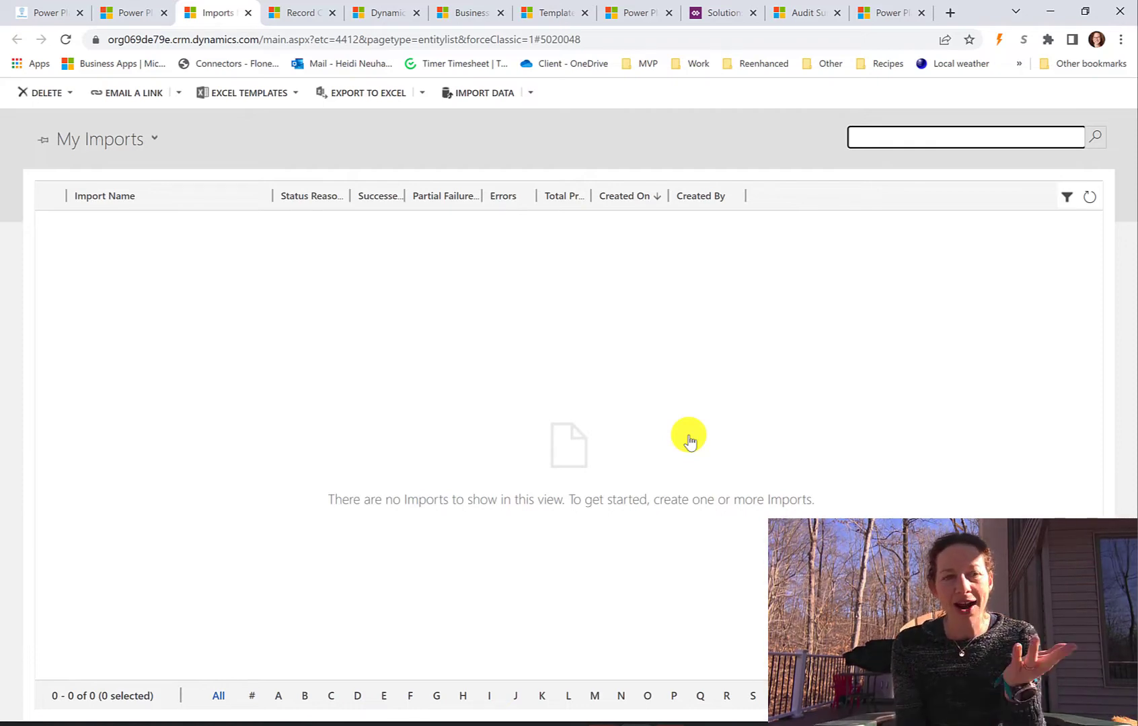
{"action": "mouse_move", "coordinate": [227, 281]}
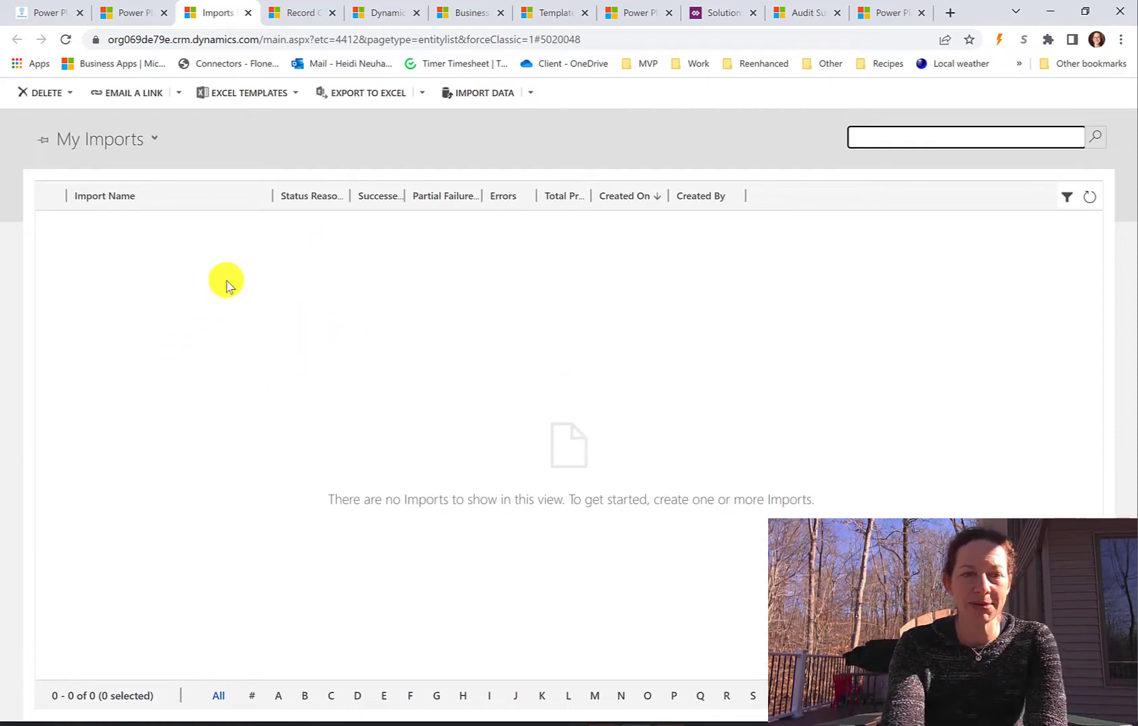
{"action": "mouse_move", "coordinate": [470, 108]}
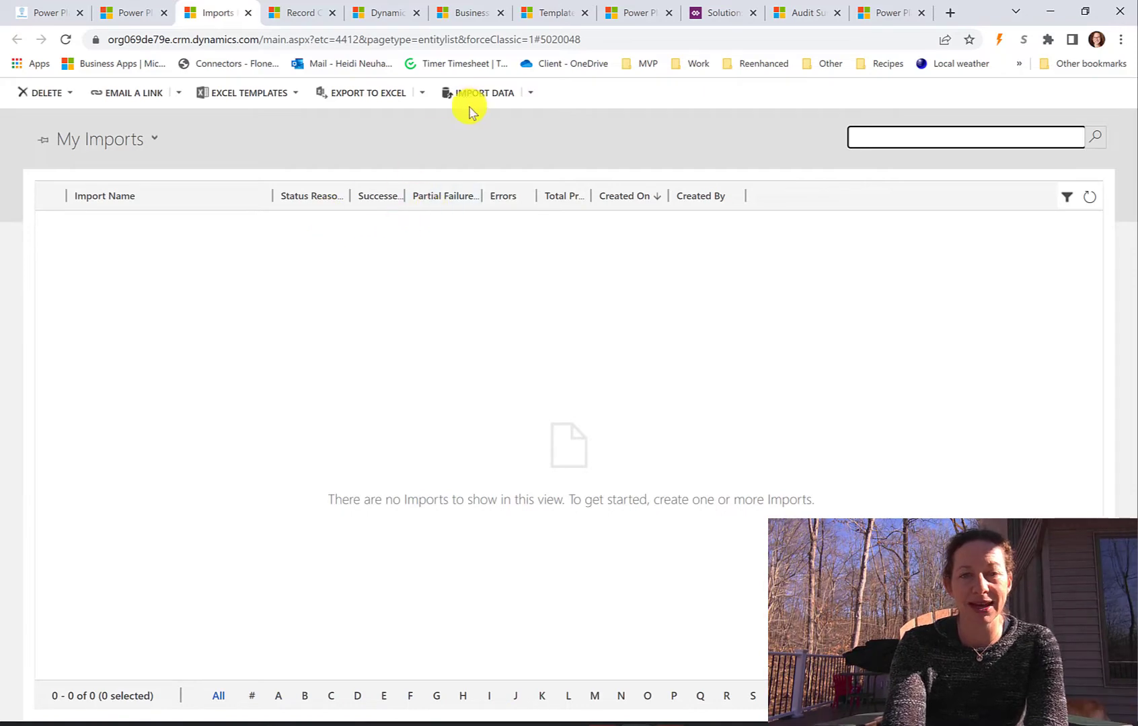
{"action": "left_click", "coordinate": [135, 12]}
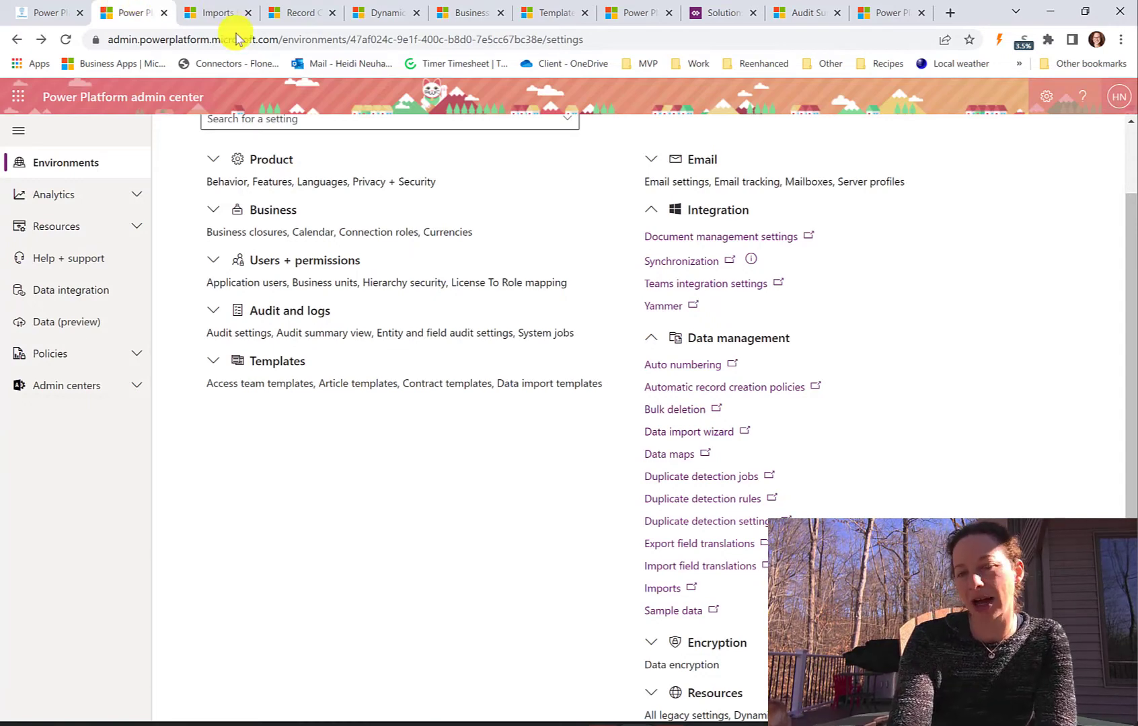
{"action": "mouse_move", "coordinate": [846, 462]}
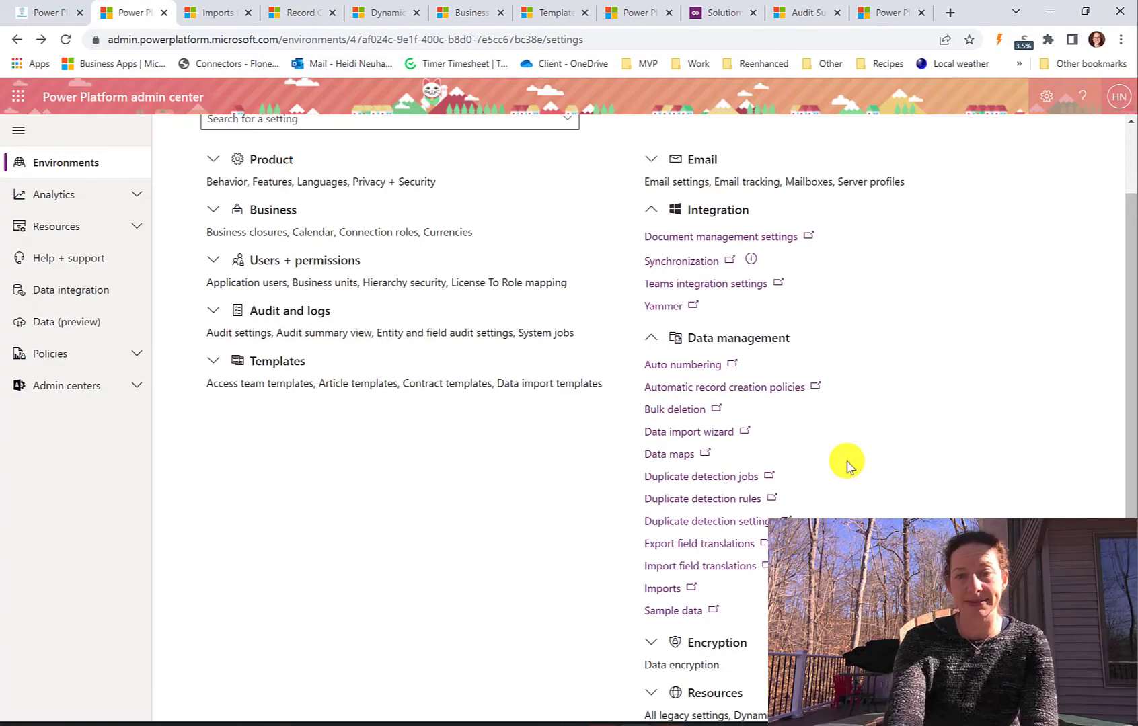
{"action": "mouse_move", "coordinate": [569, 493]}
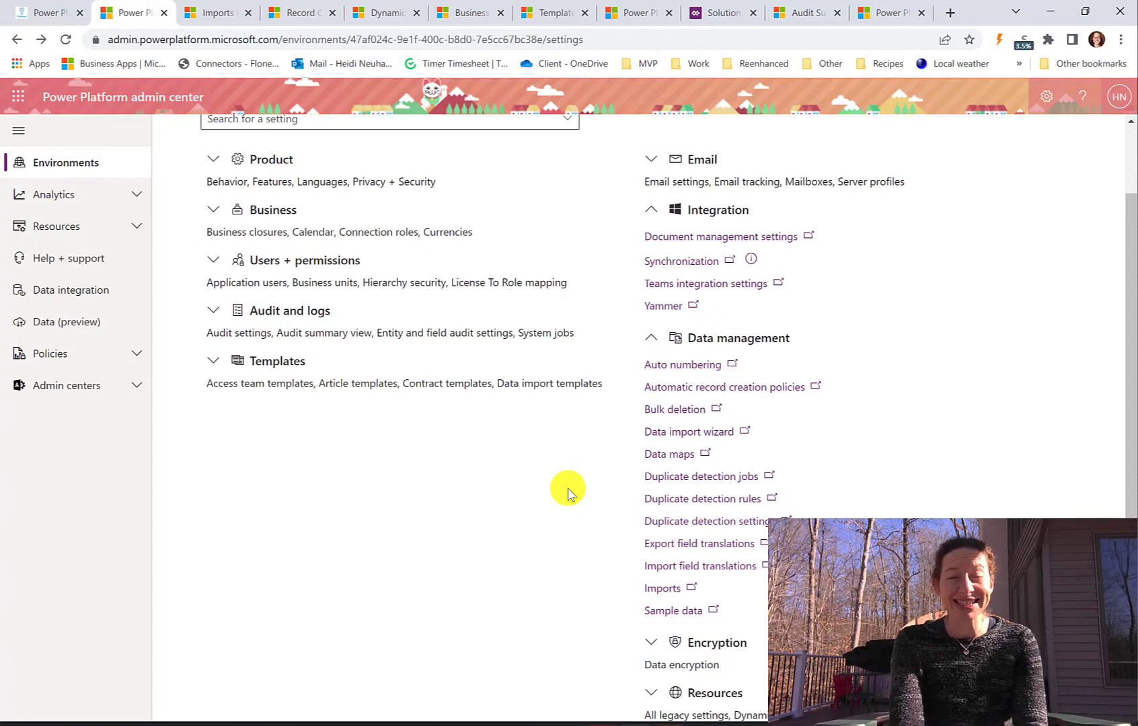
{"action": "mouse_move", "coordinate": [746, 584]}
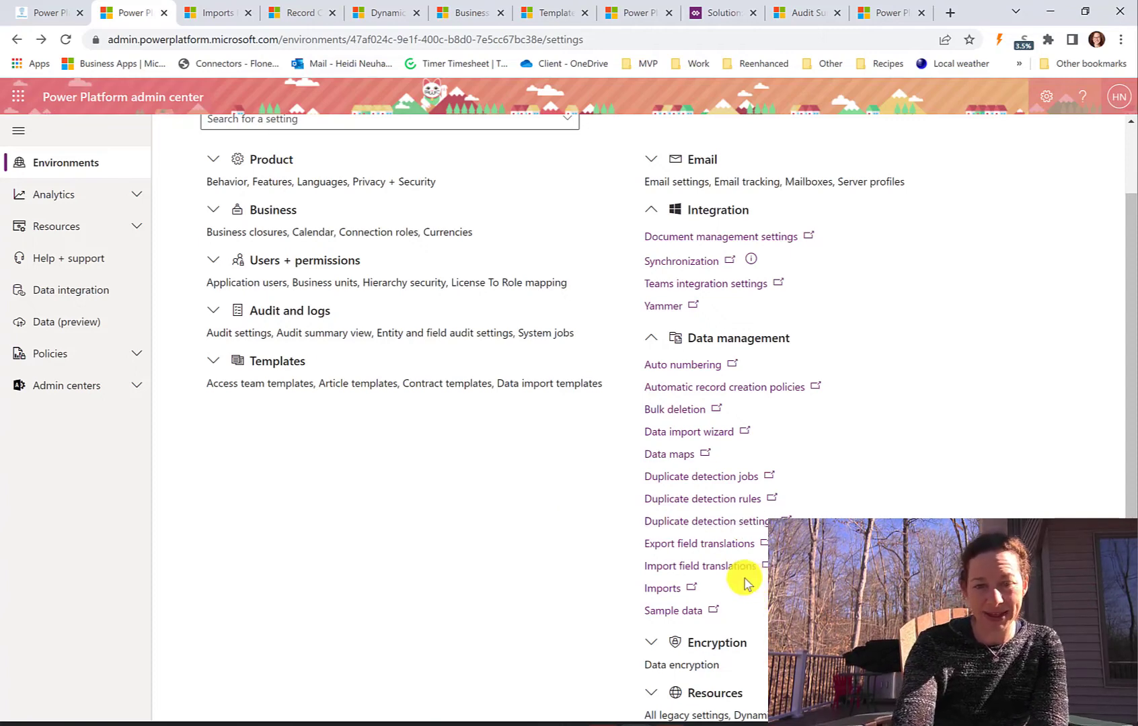
{"action": "mouse_move", "coordinate": [44, 12]}
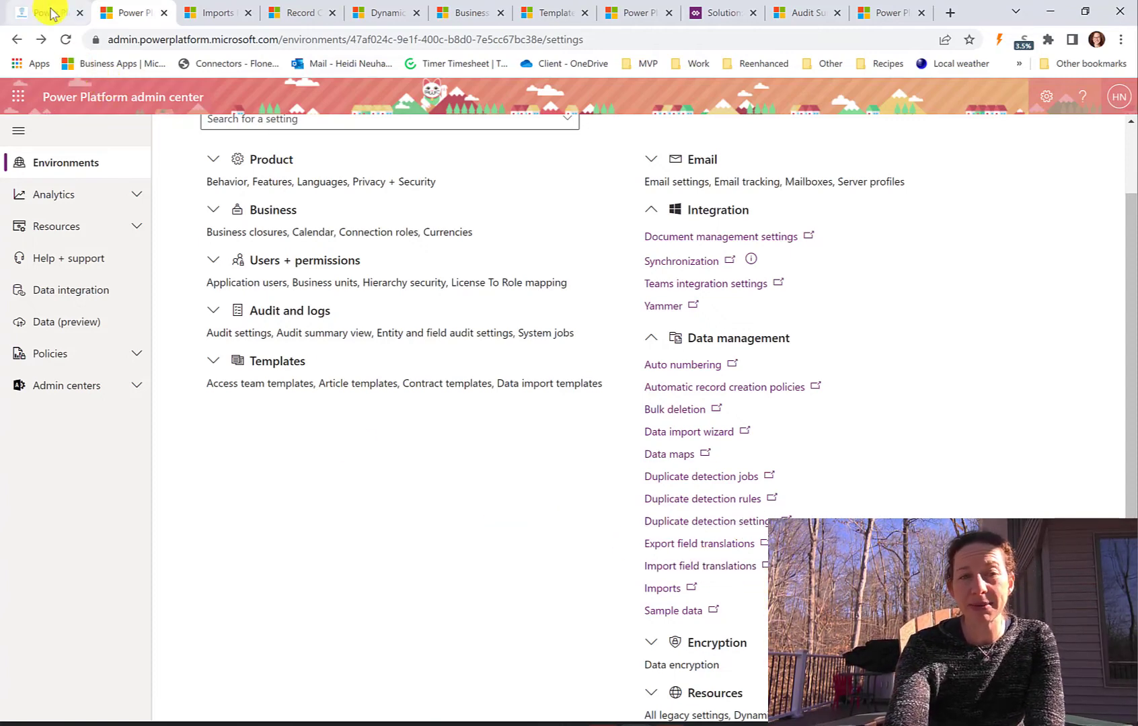
- Read the crmheidi.com blog post down to its Data Management Settings descriptions
{"action": "left_click", "coordinate": [44, 12]}
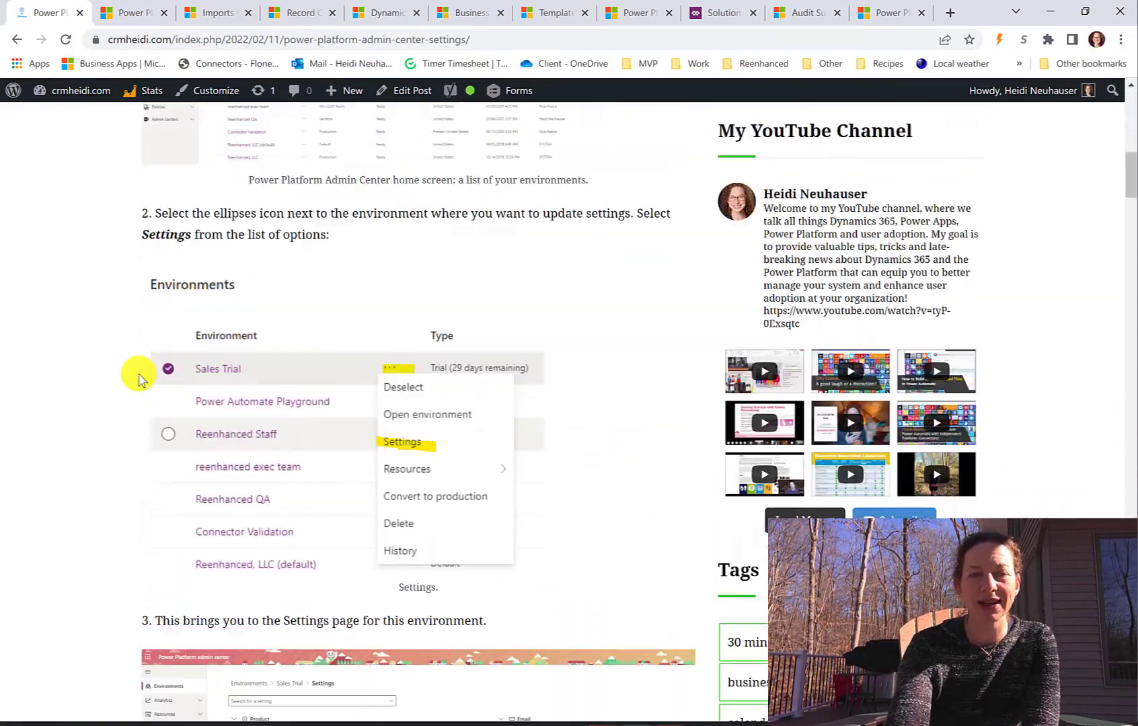
{"action": "scroll", "scroll_direction": "down", "scroll_amount": 3}
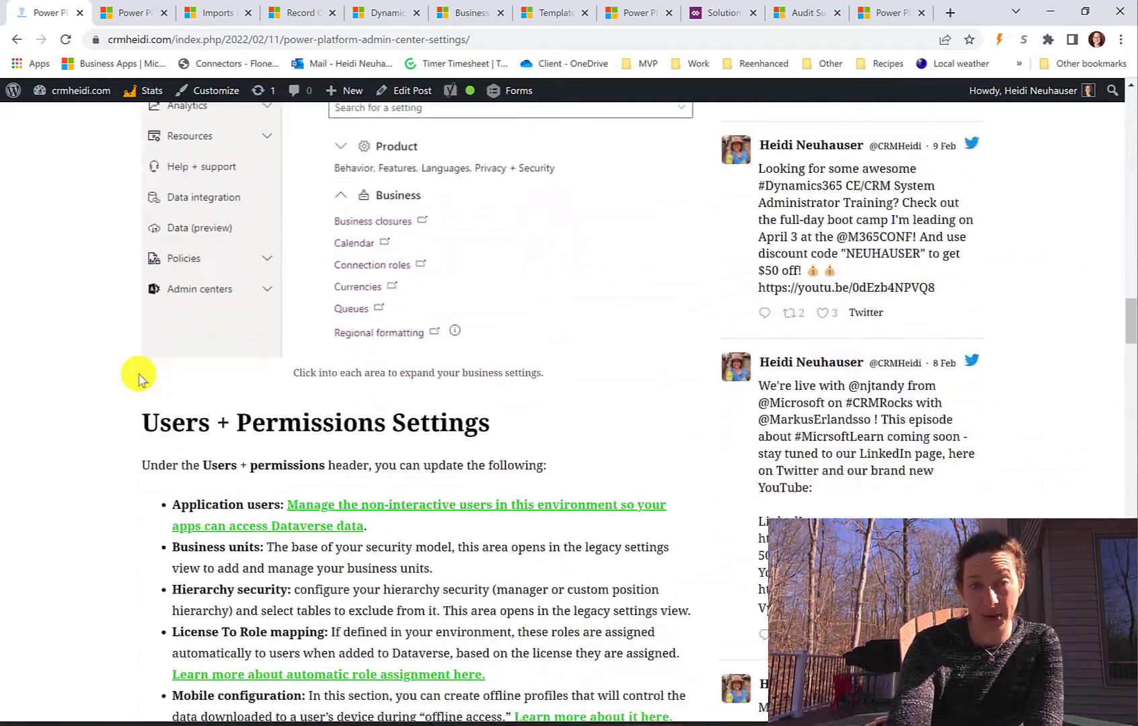
{"action": "scroll", "scroll_direction": "down", "scroll_amount": 3}
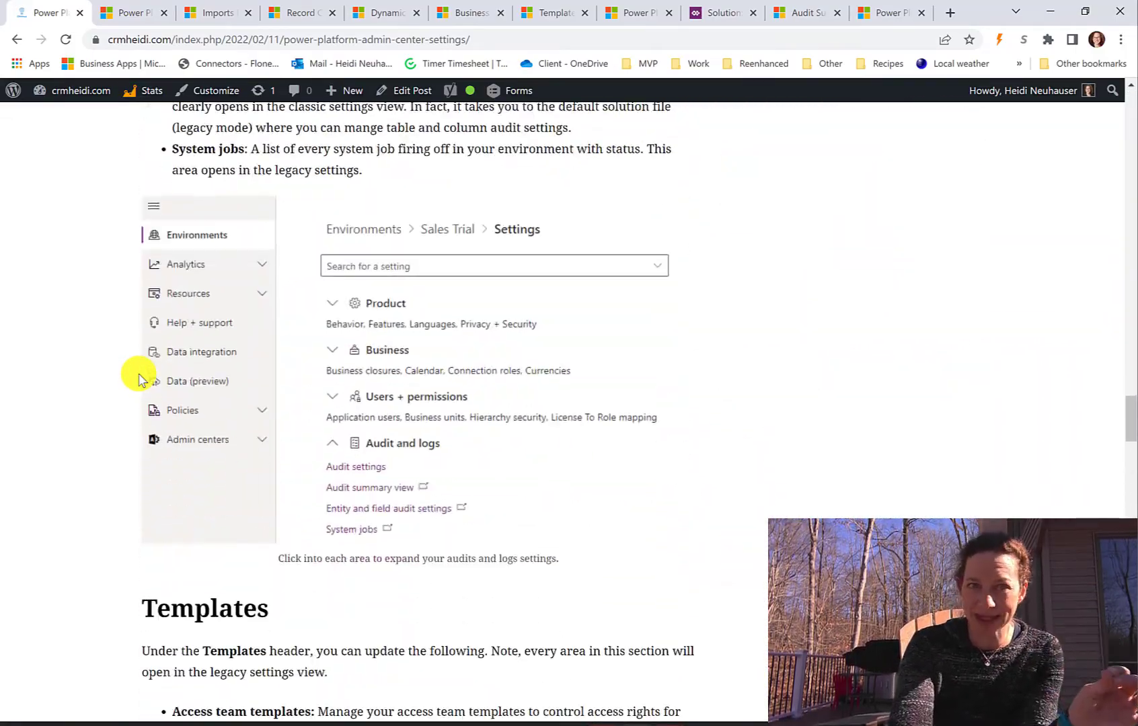
{"action": "scroll", "scroll_direction": "down", "scroll_amount": 3}
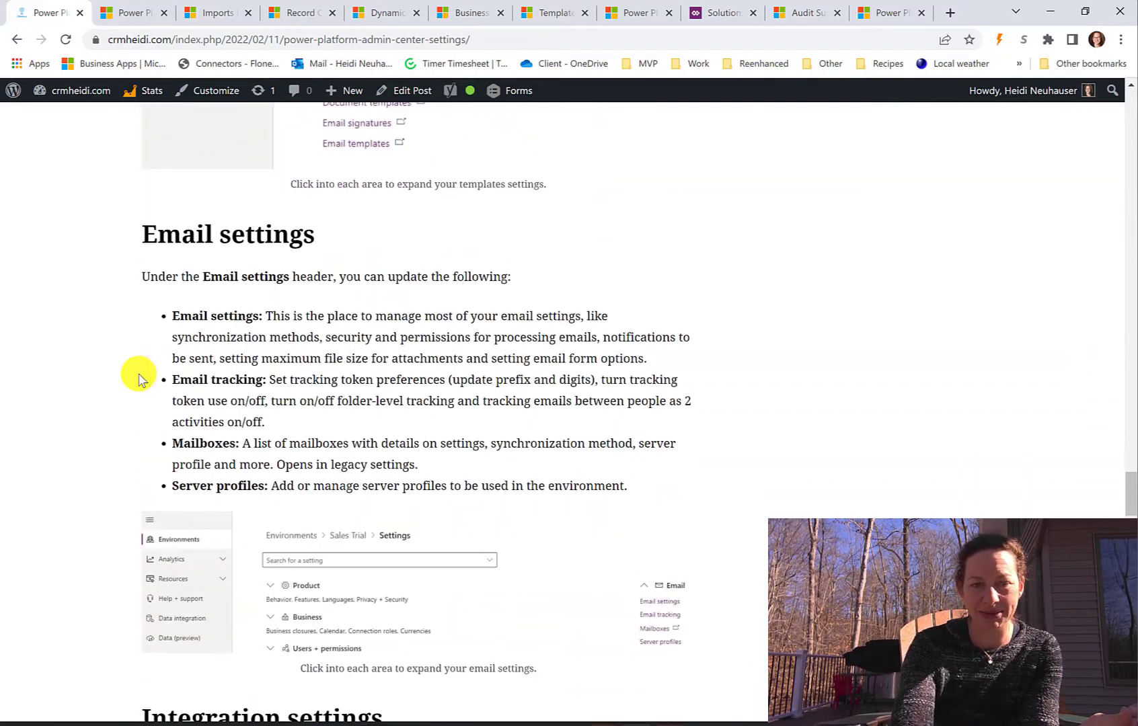
{"action": "scroll", "scroll_direction": "down", "scroll_amount": 3}
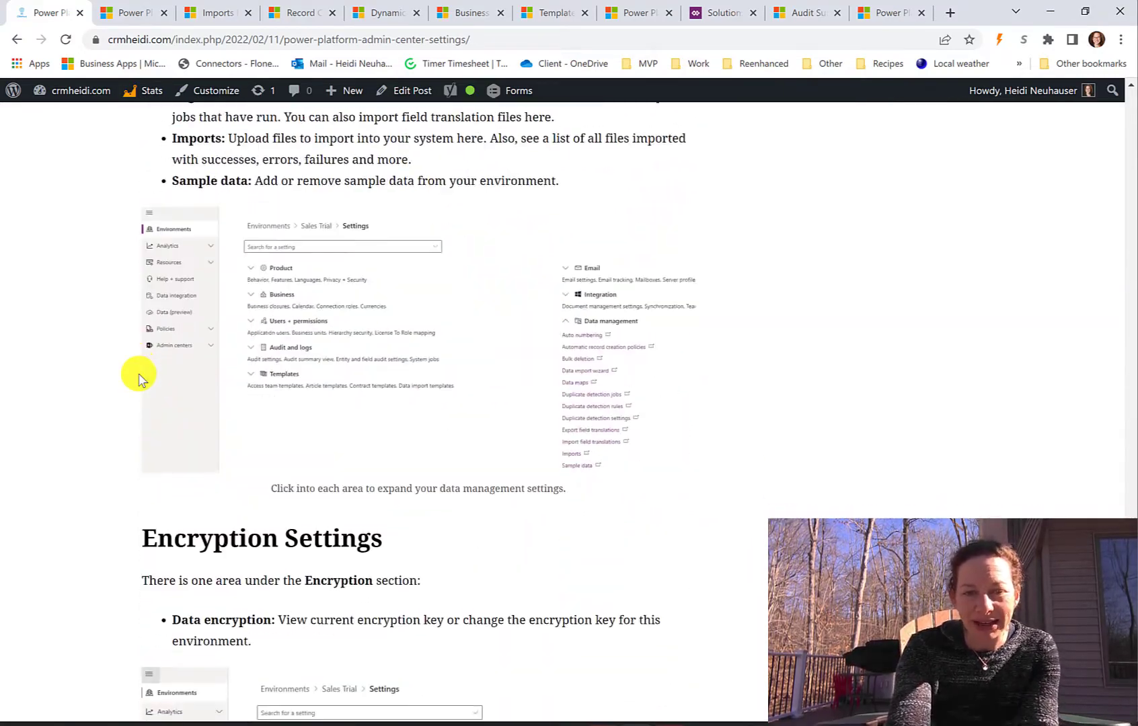
{"action": "scroll", "scroll_direction": "down", "scroll_amount": 3}
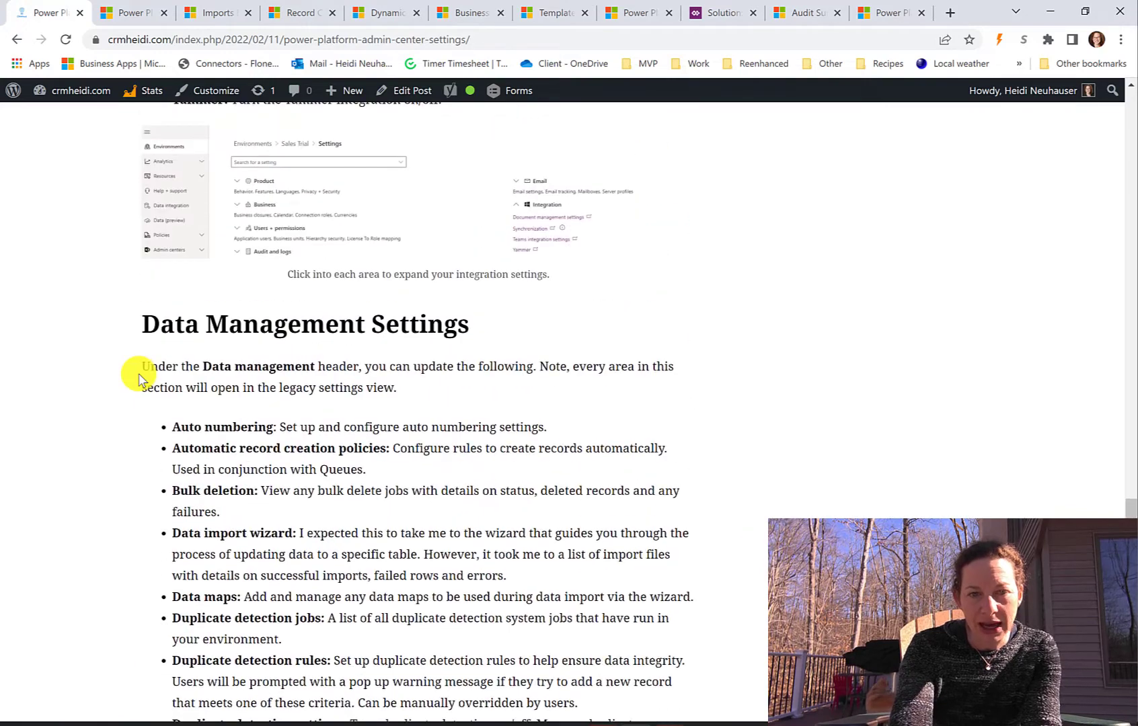
{"action": "scroll", "scroll_direction": "down", "scroll_amount": 3}
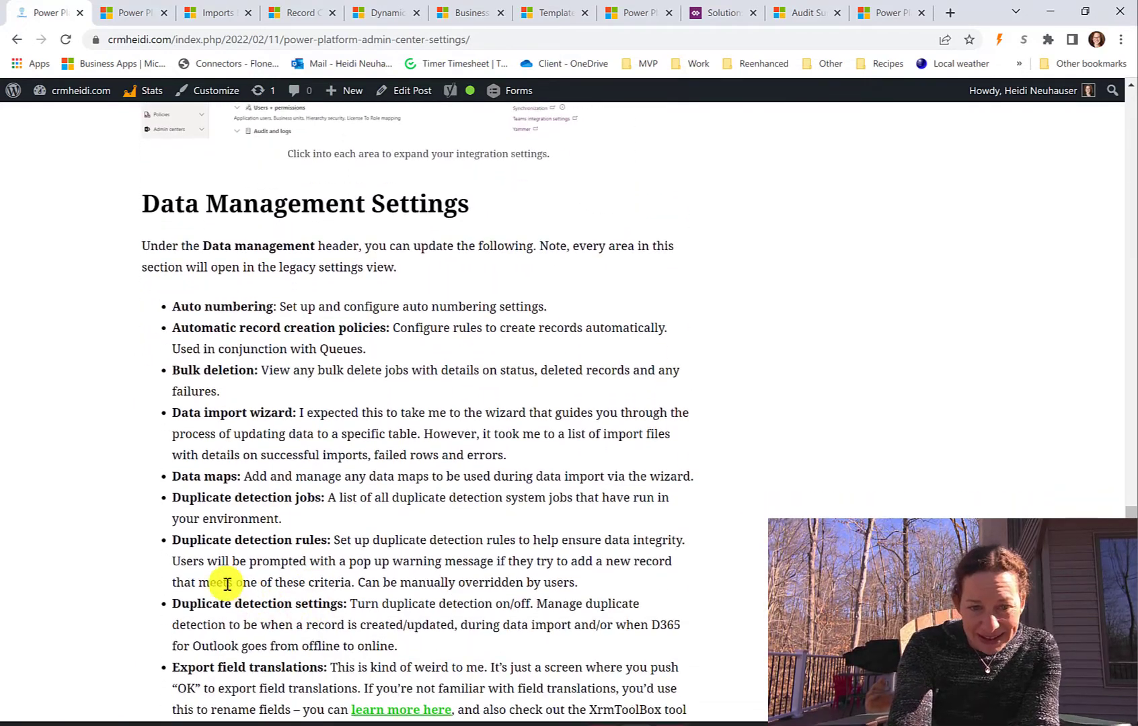
{"action": "scroll", "scroll_direction": "down", "scroll_amount": 3}
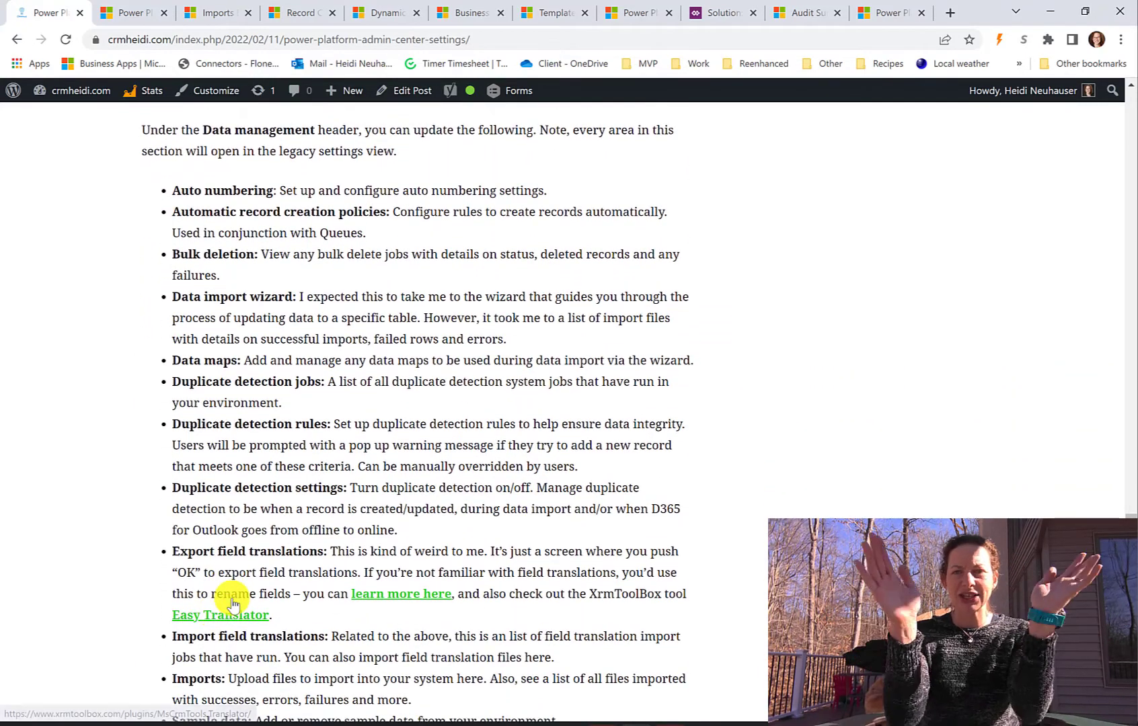
{"action": "mouse_move", "coordinate": [82, 261]}
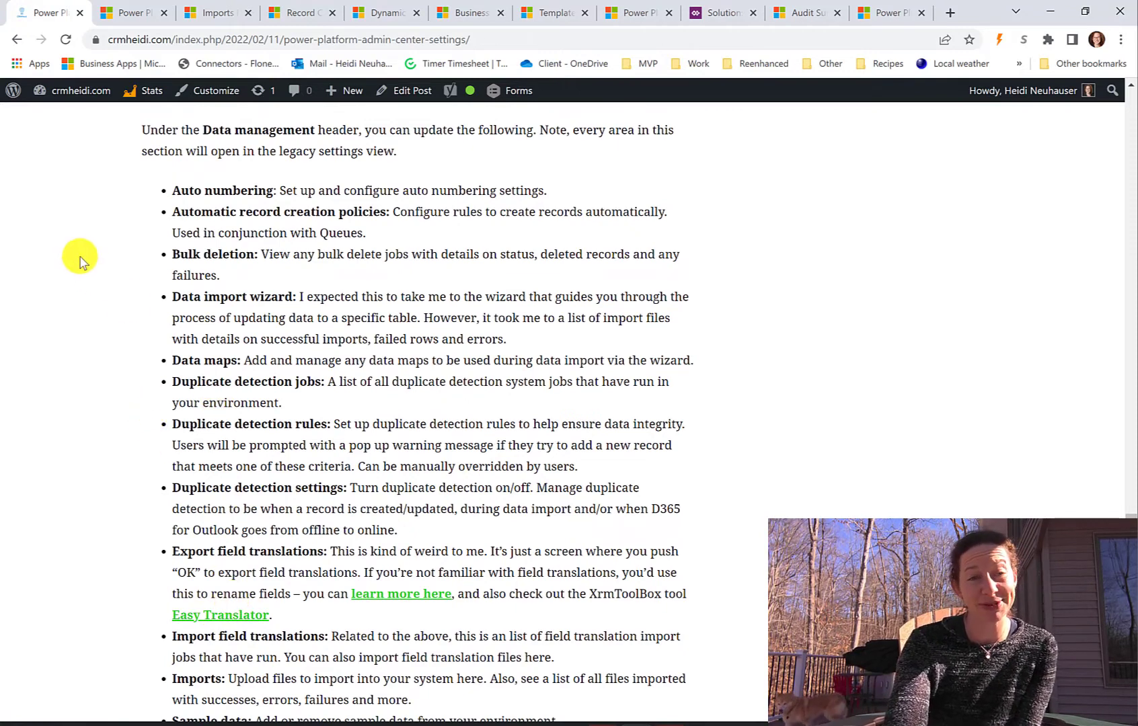
{"action": "mouse_move", "coordinate": [60, 275]}
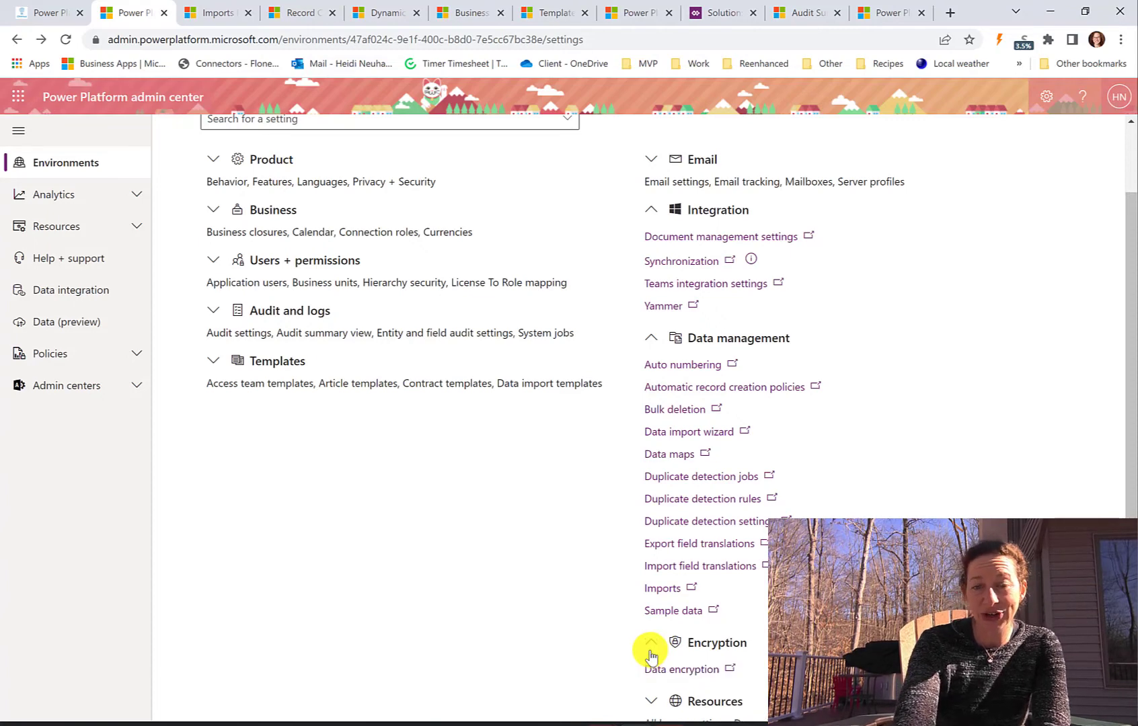
- Check the Data Encryption page showing an active key, then return to Sales Trial settings
{"action": "left_click", "coordinate": [679, 669]}
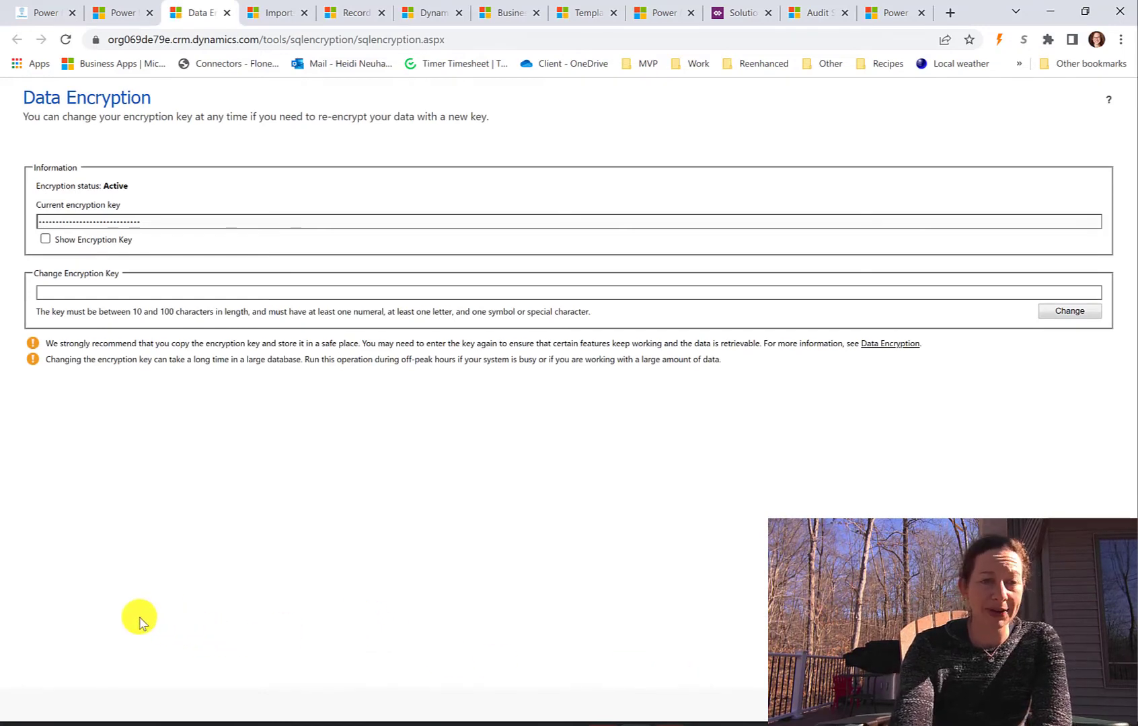
{"action": "mouse_move", "coordinate": [116, 13]}
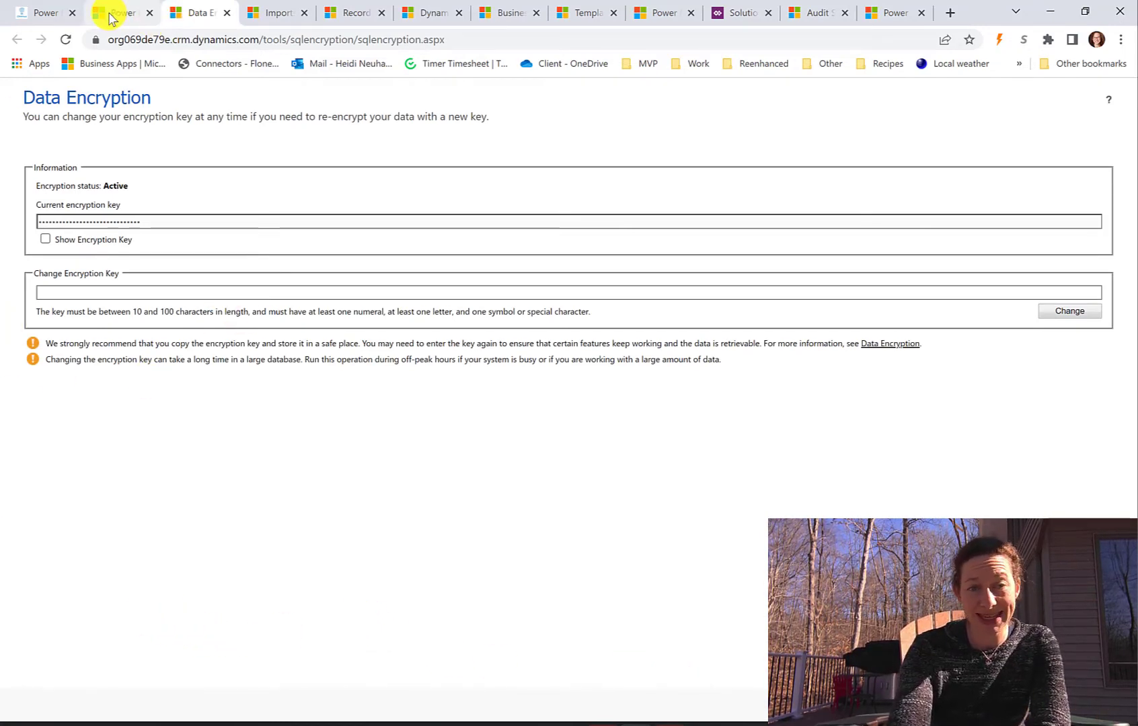
{"action": "left_click", "coordinate": [119, 12]}
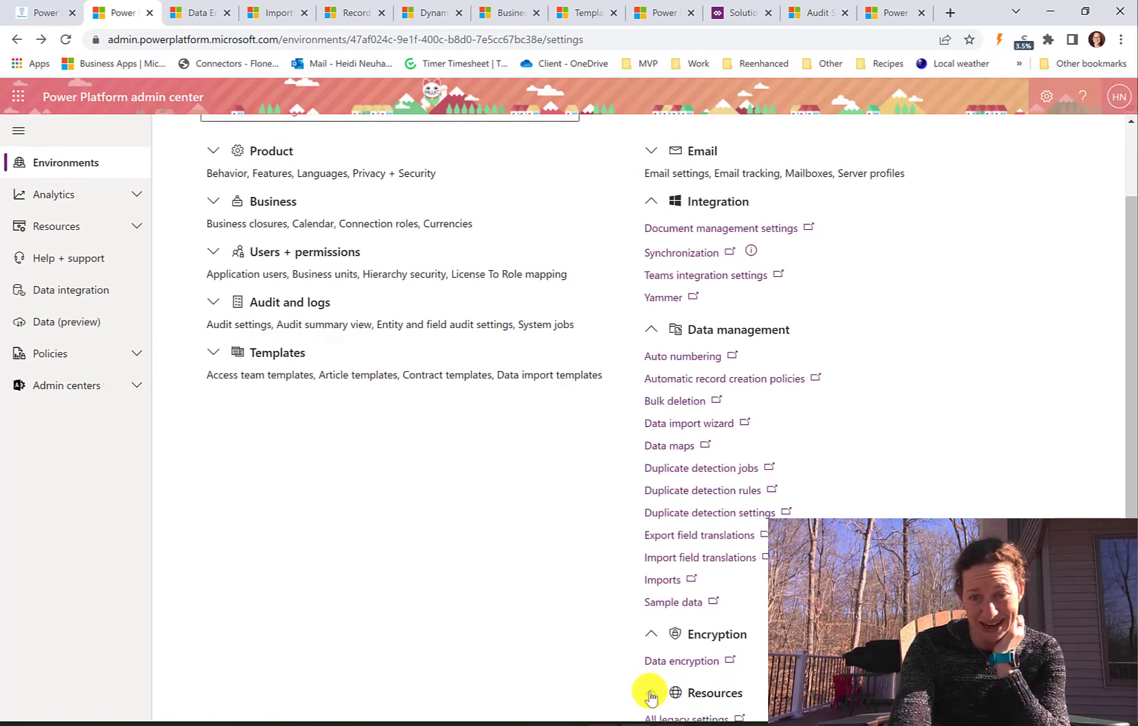
- Open All legacy settings under Resources, showing the Business Management feature list
{"action": "scroll", "scroll_direction": "down", "scroll_amount": 3}
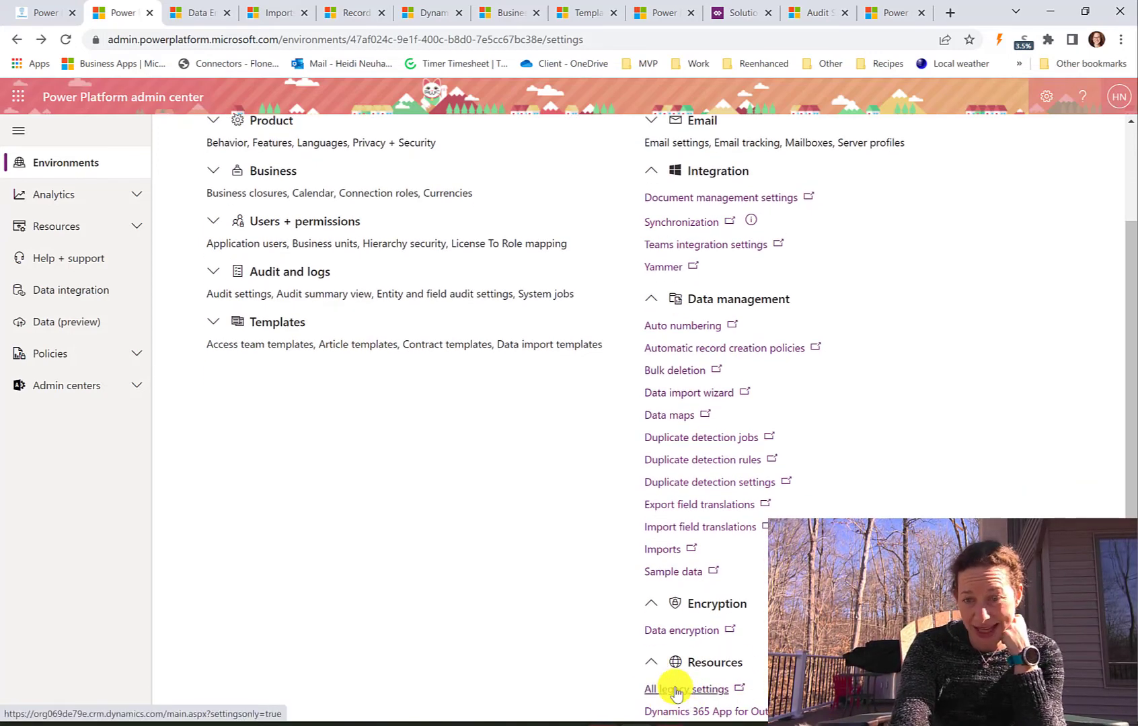
{"action": "left_click", "coordinate": [680, 688]}
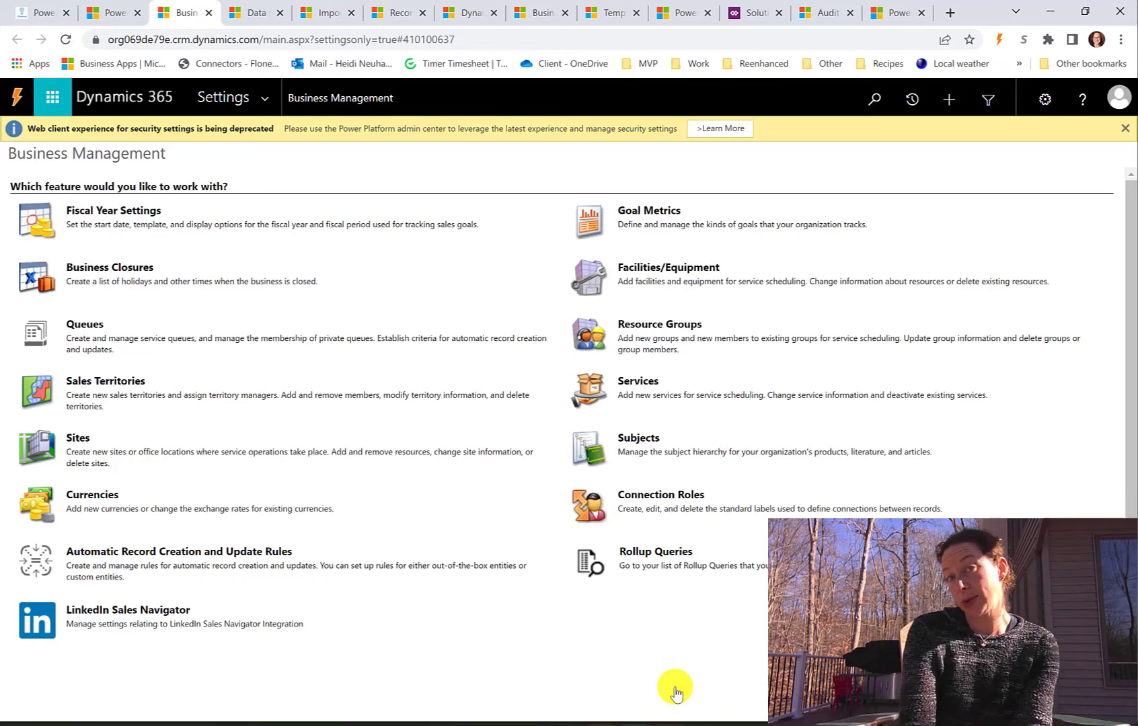
{"action": "mouse_move", "coordinate": [324, 414]}
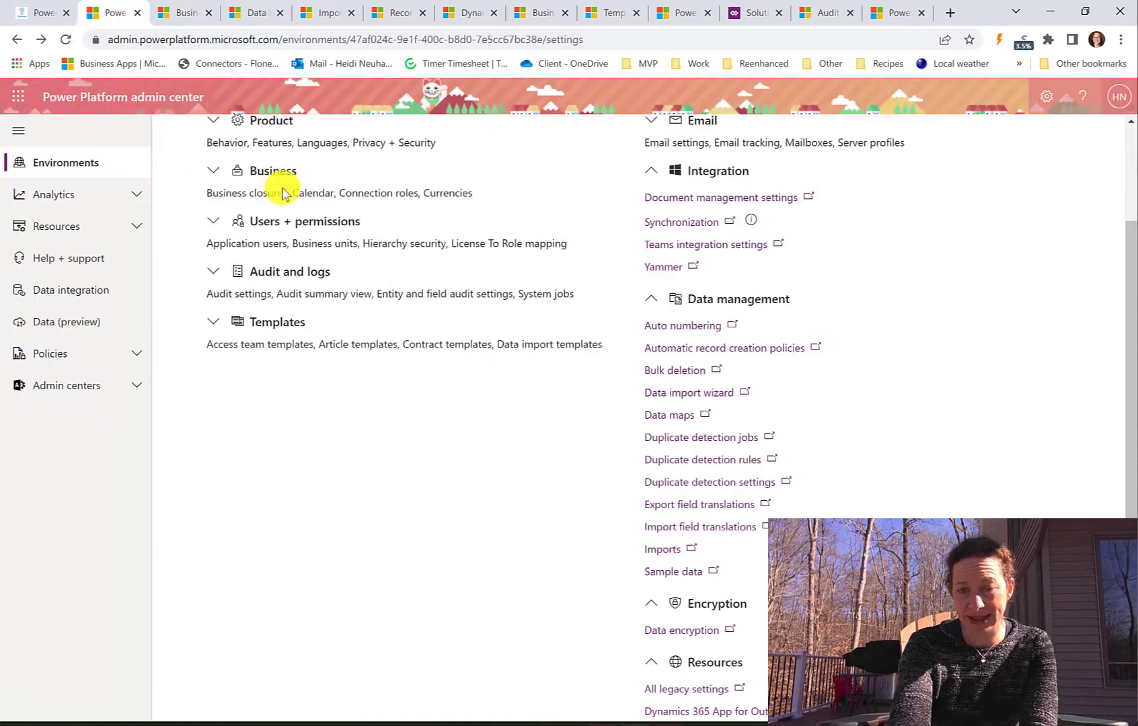
{"action": "mouse_move", "coordinate": [1125, 449]}
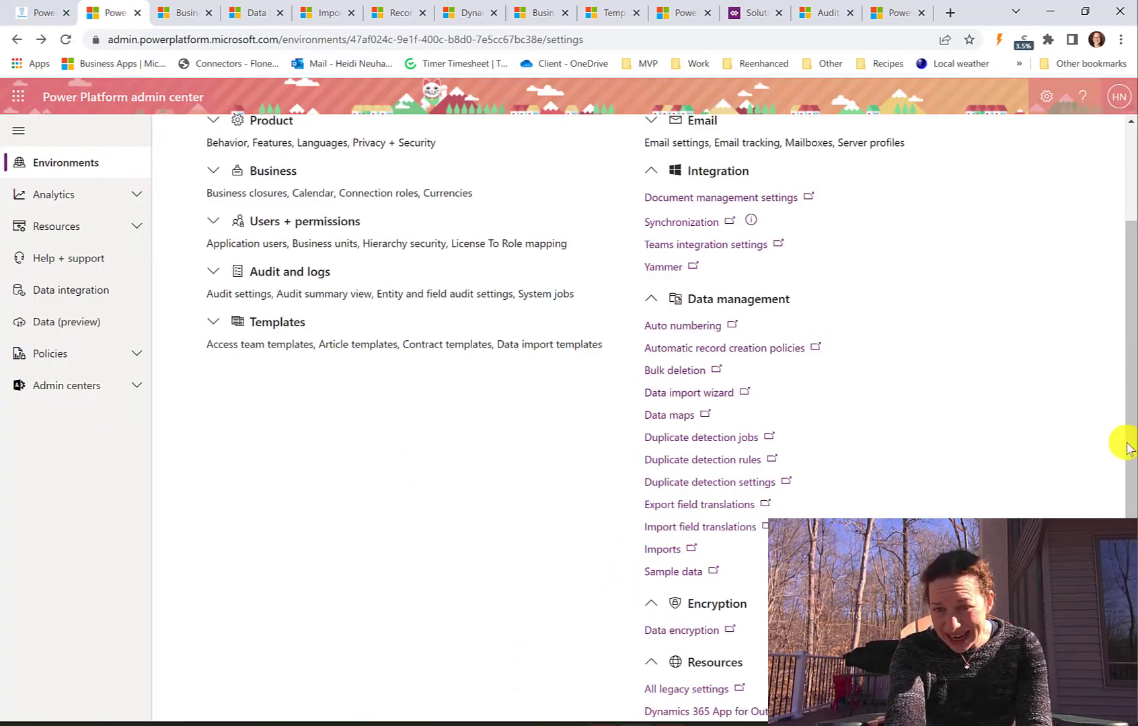
{"action": "mouse_move", "coordinate": [740, 704]}
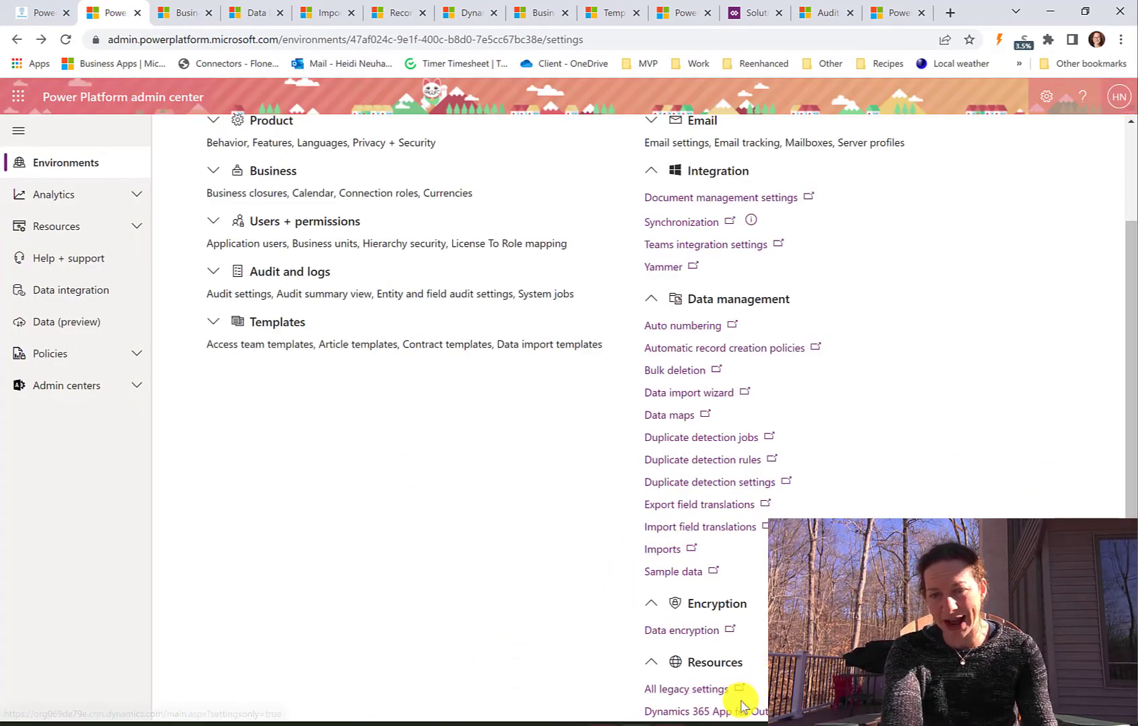